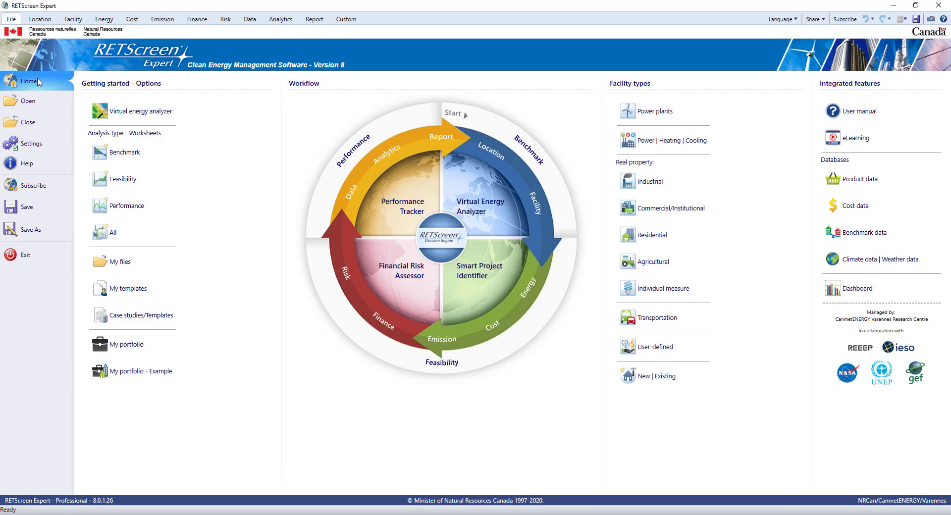
mouse_move(387, 145)
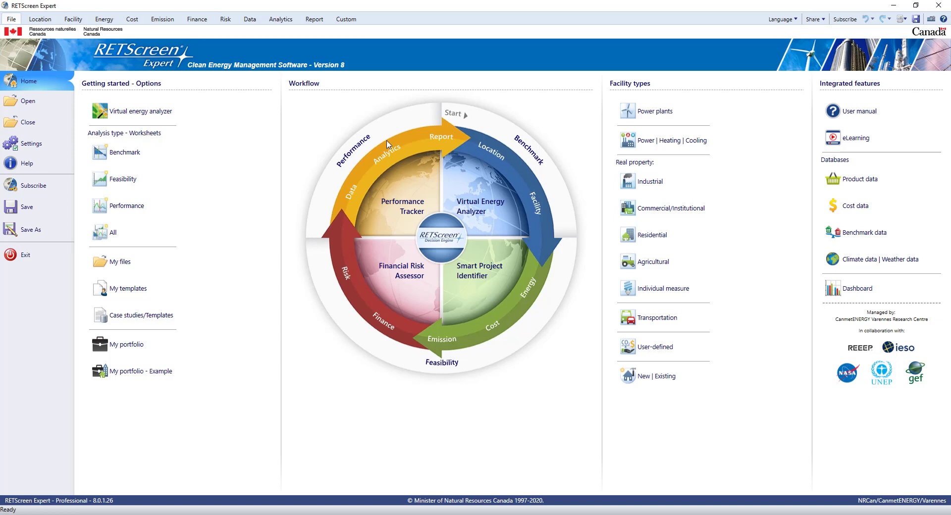
mouse_move(257, 110)
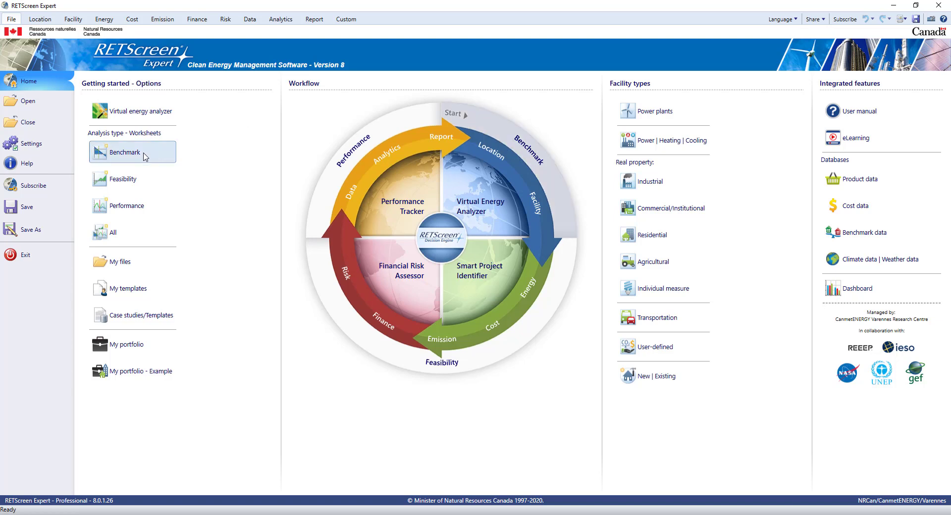
Step: Check the site climate data location map and keep the Varennes climate data
left_click(124, 179)
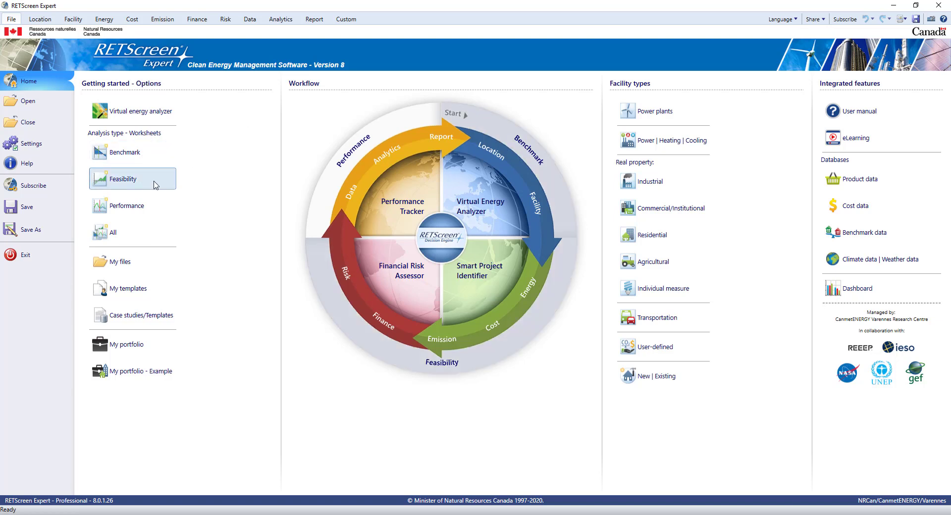
left_click(127, 206)
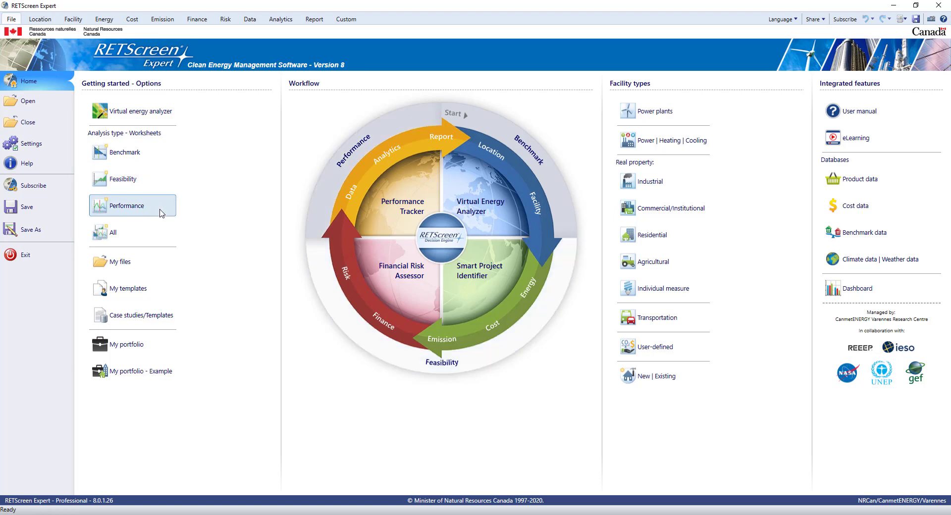
mouse_move(195, 248)
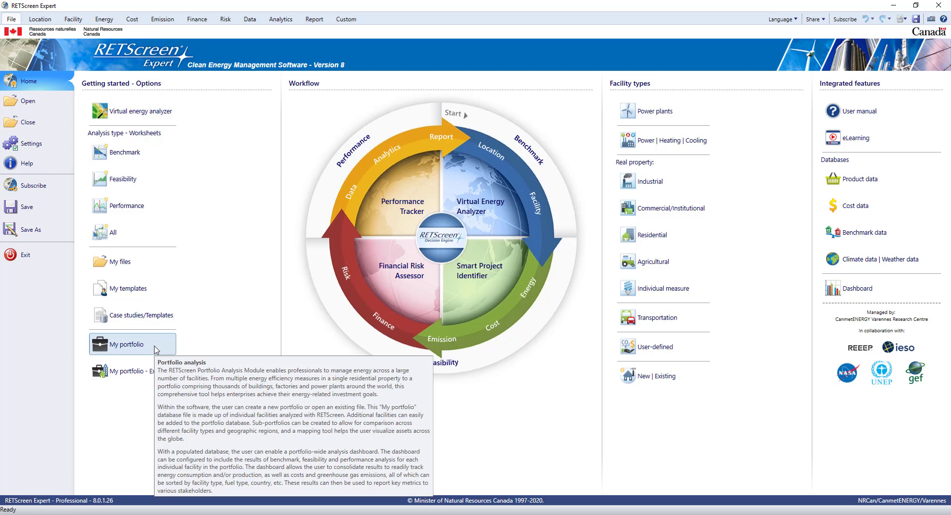
mouse_move(285, 326)
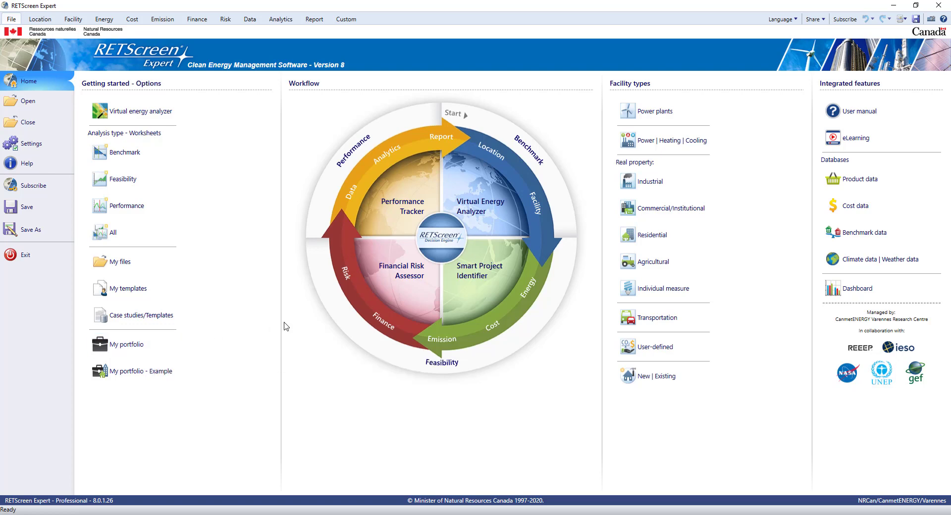
mouse_move(346, 299)
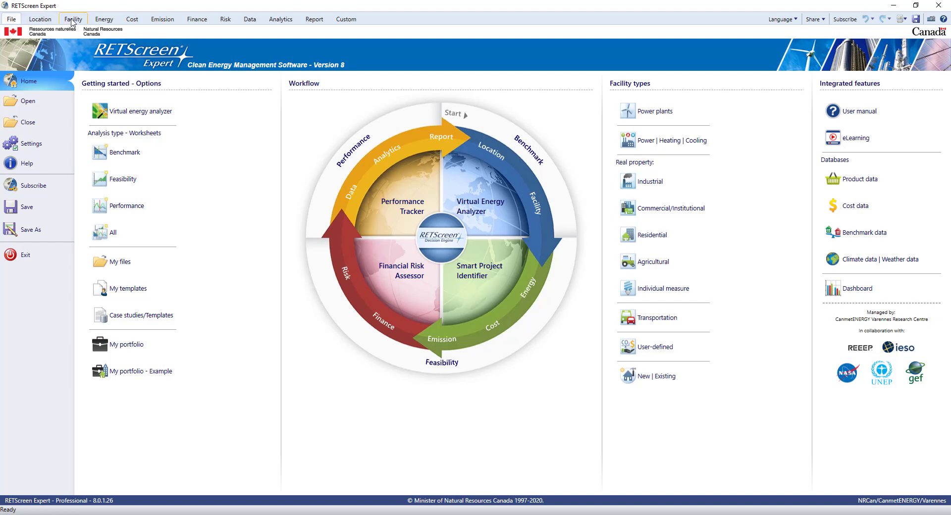
mouse_move(162, 19)
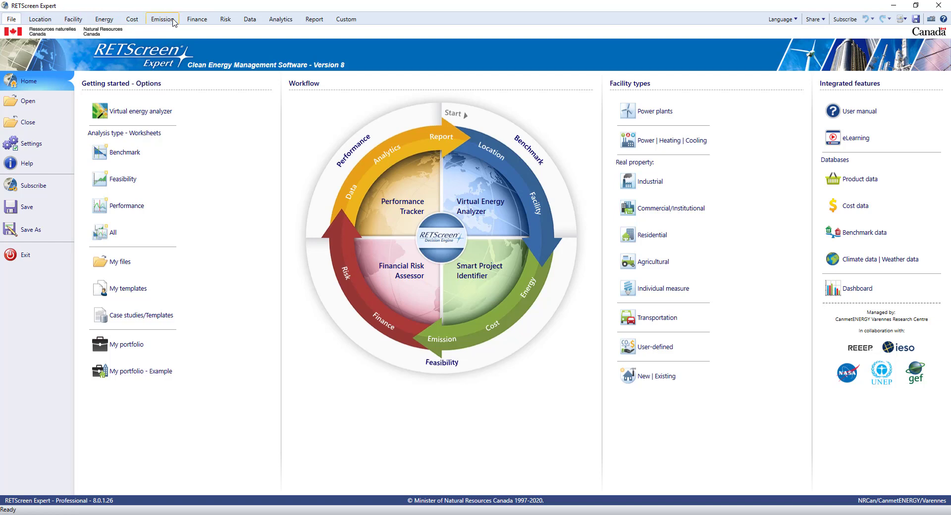
mouse_move(280, 19)
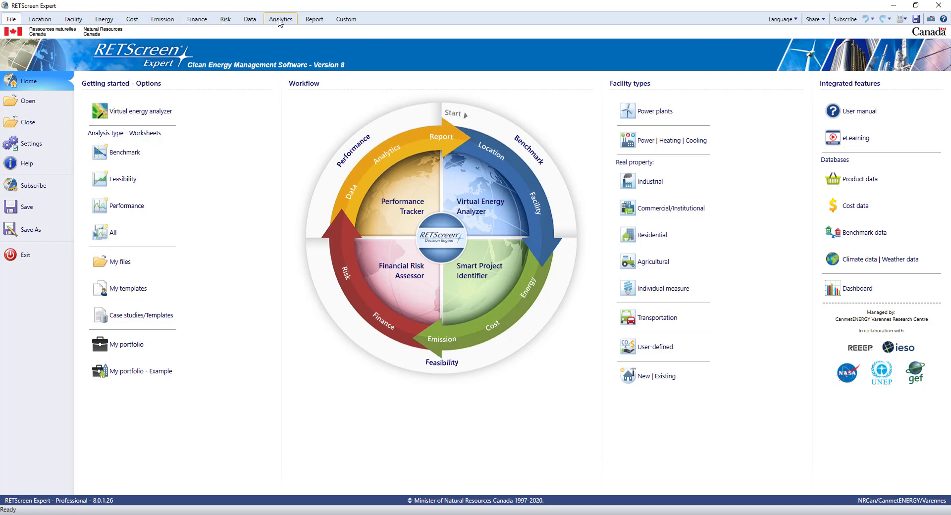
mouse_move(345, 19)
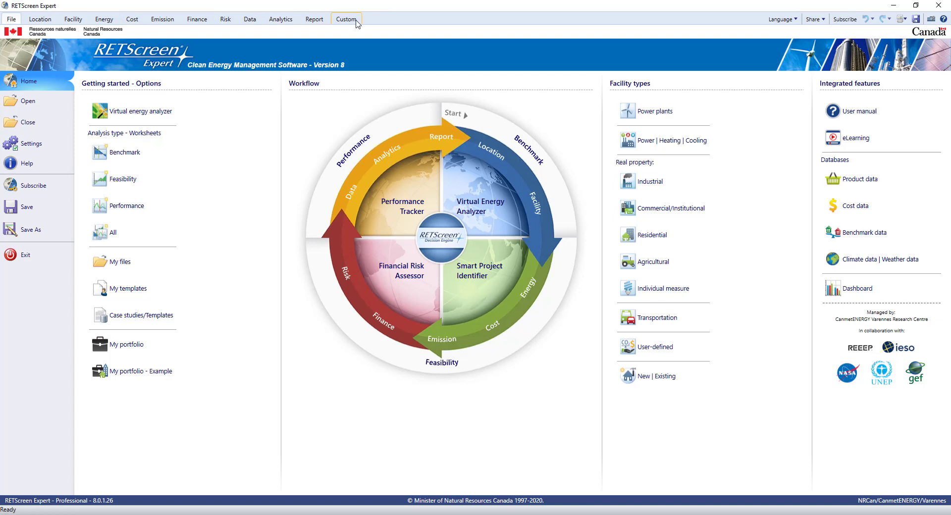
mouse_move(370, 97)
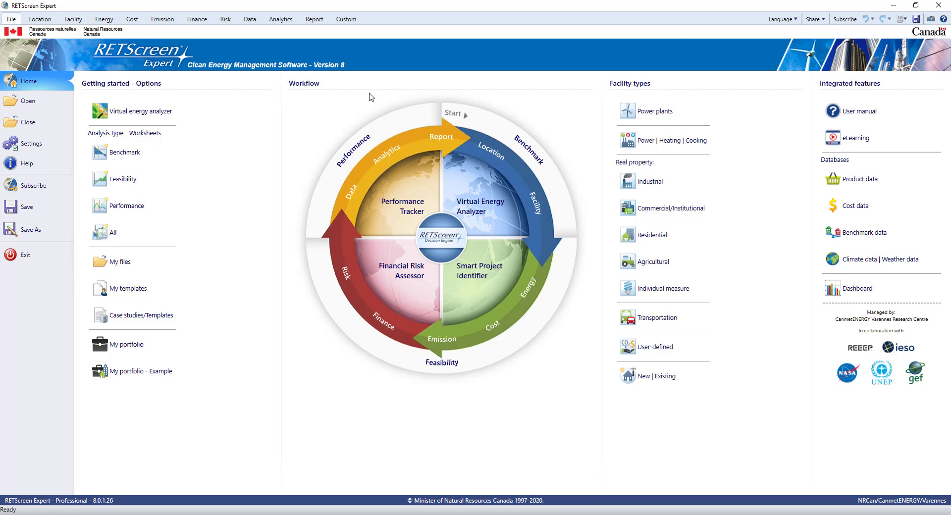
mouse_move(139, 111)
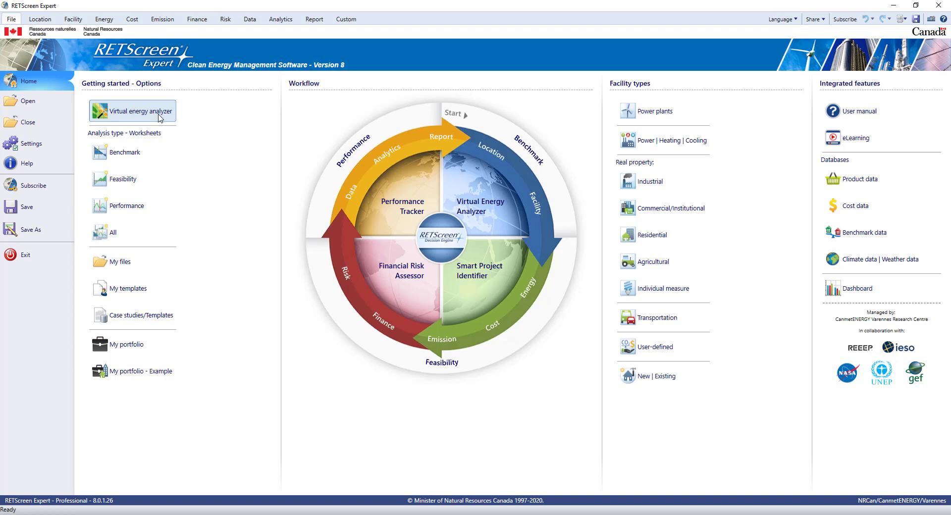
mouse_move(721, 97)
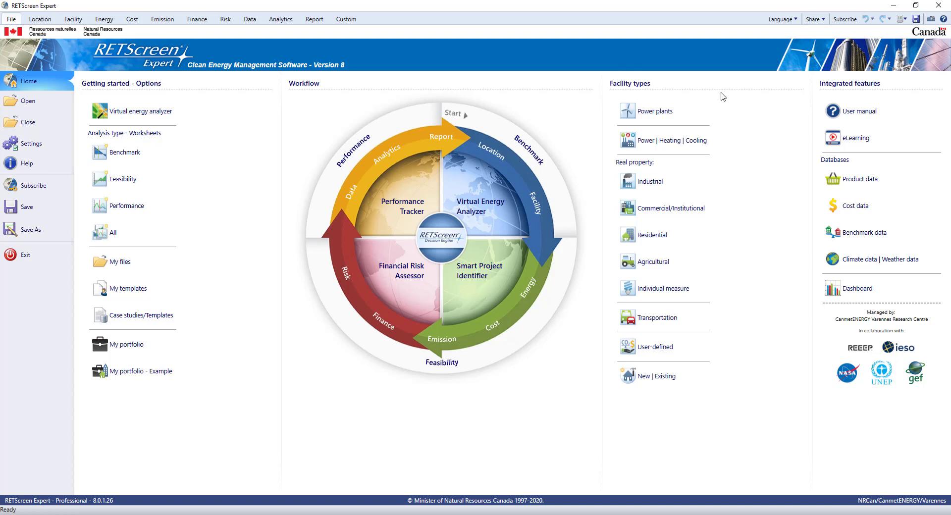
mouse_move(657, 110)
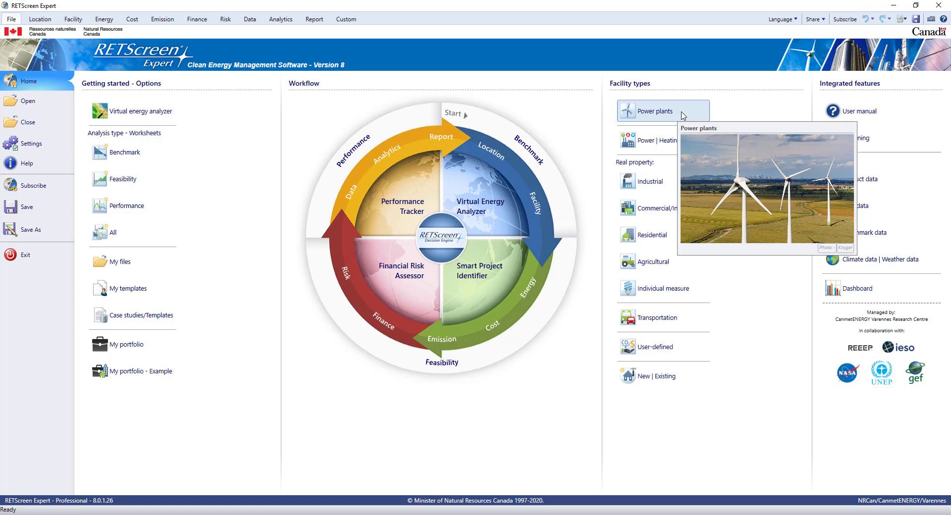
mouse_move(662, 140)
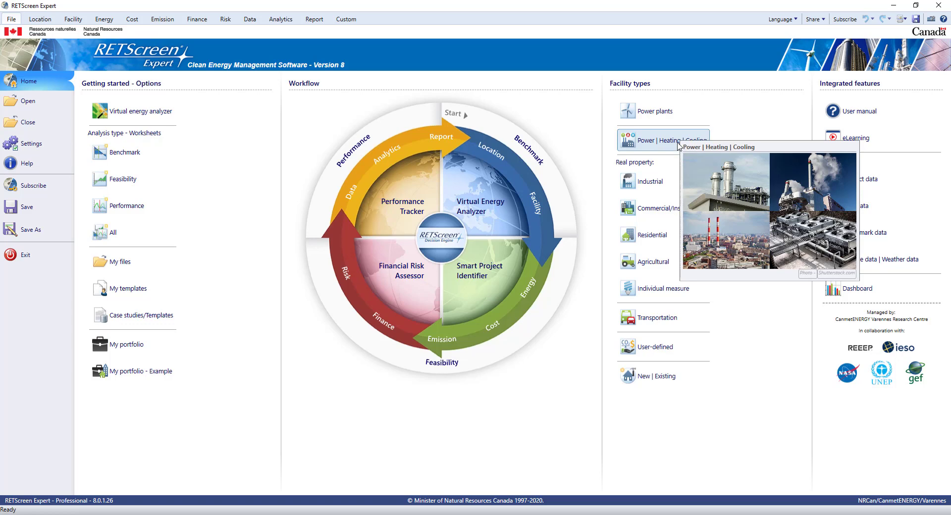
mouse_move(648, 181)
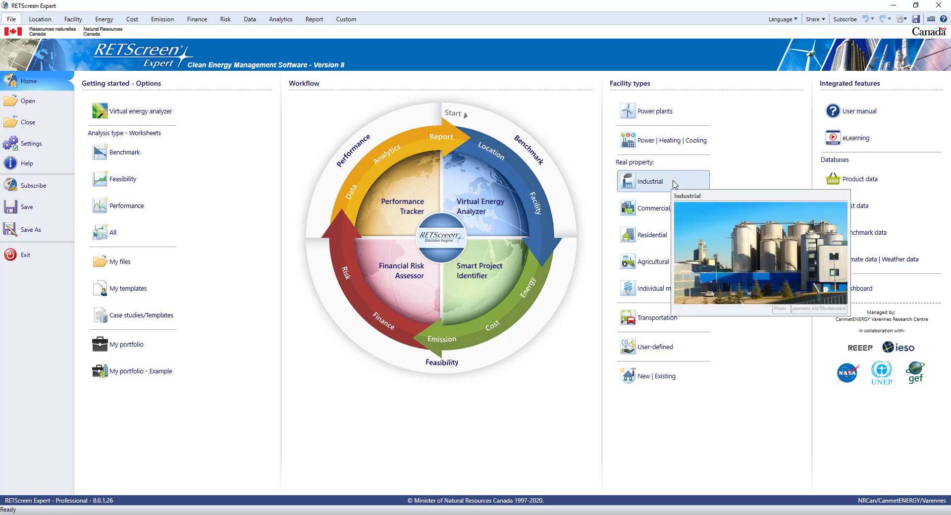
mouse_move(654, 208)
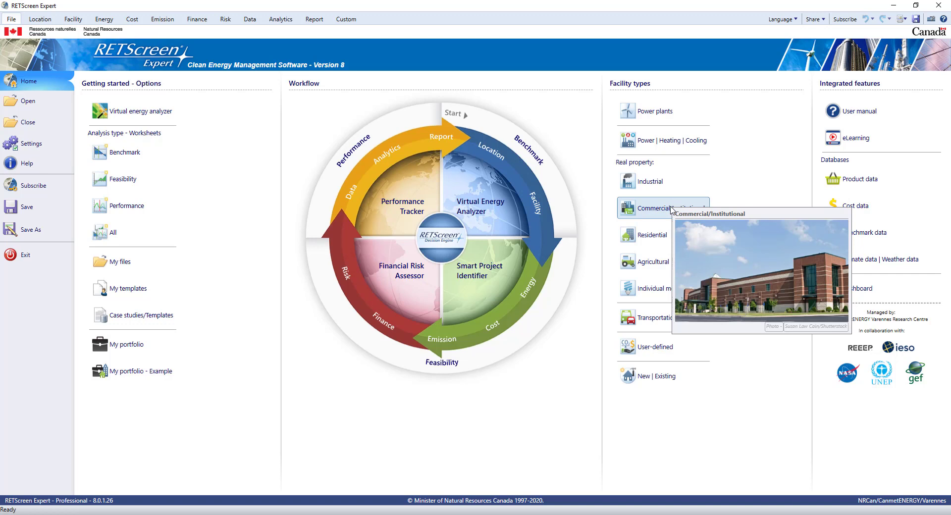
mouse_move(653, 235)
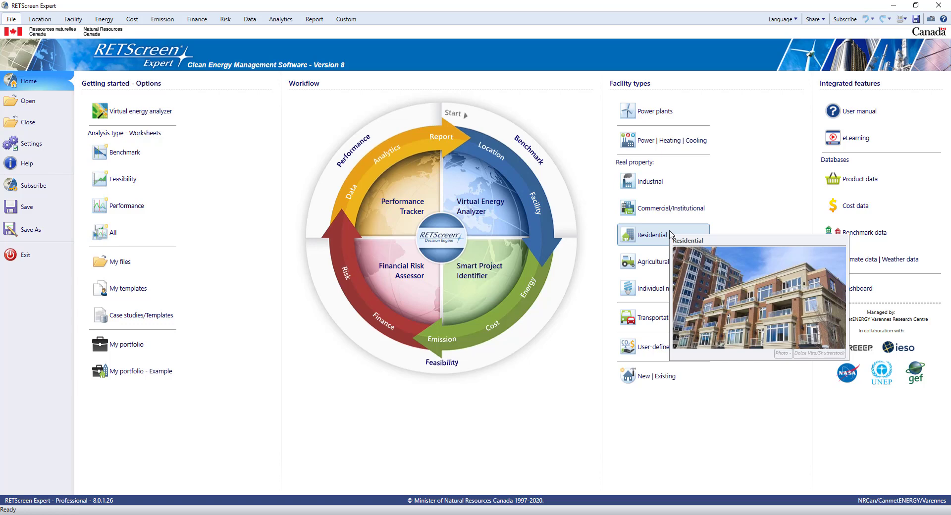
mouse_move(652, 261)
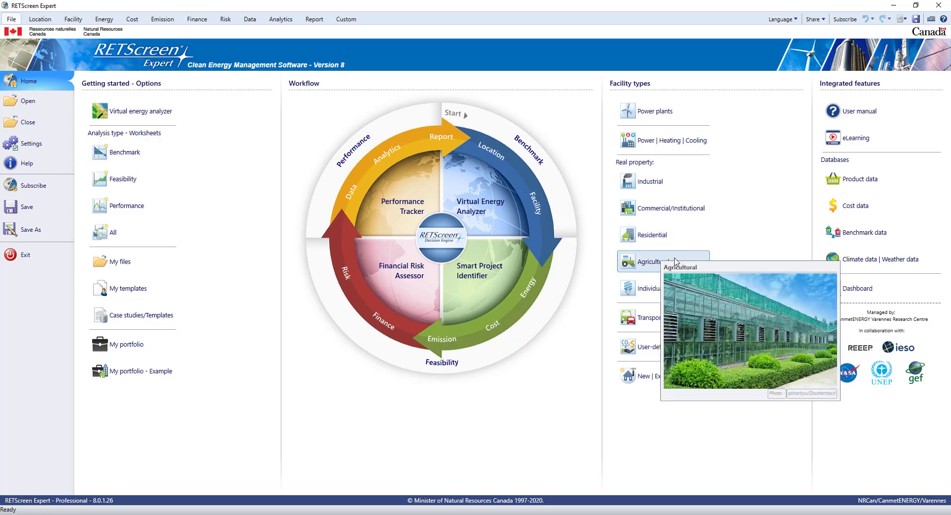
mouse_move(661, 288)
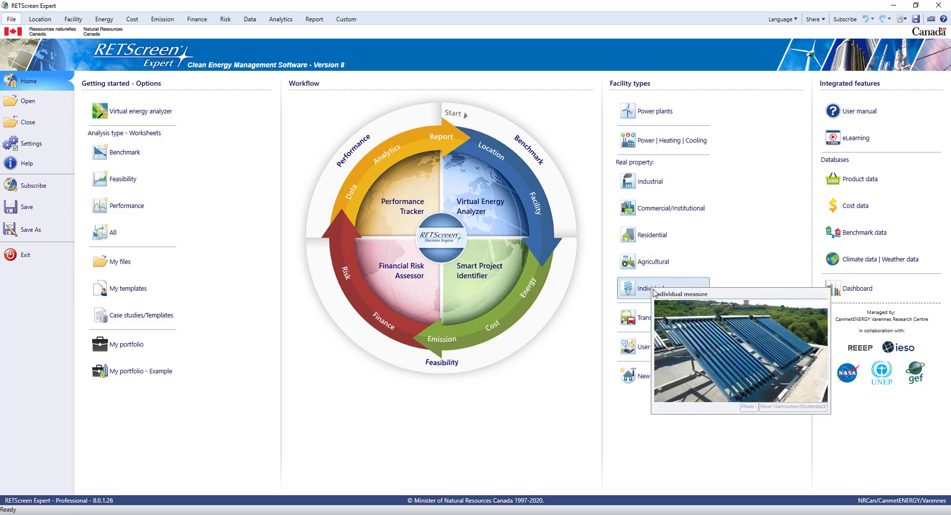
mouse_move(656, 292)
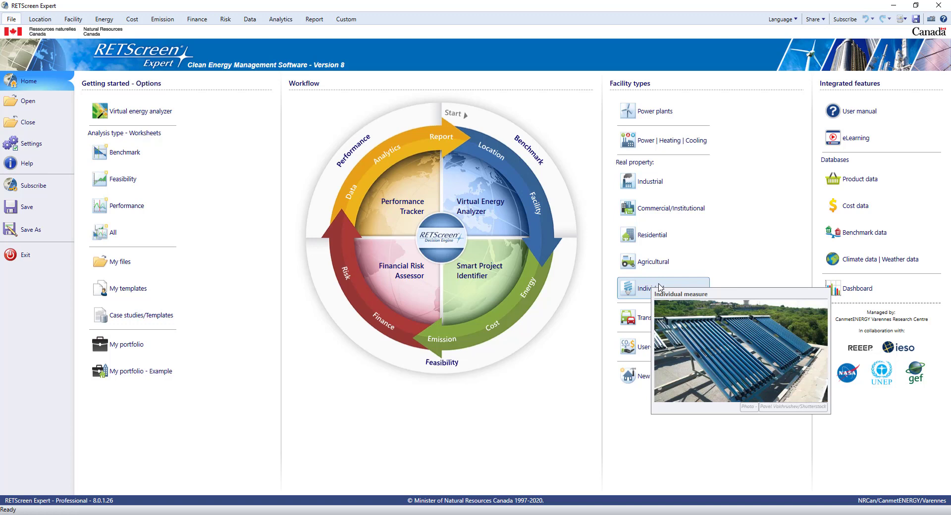
mouse_move(725, 292)
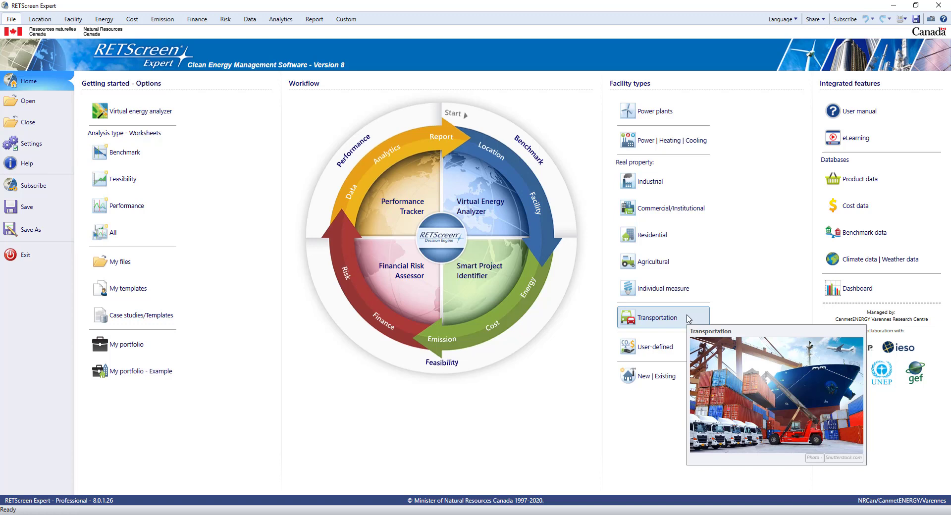
mouse_move(682, 346)
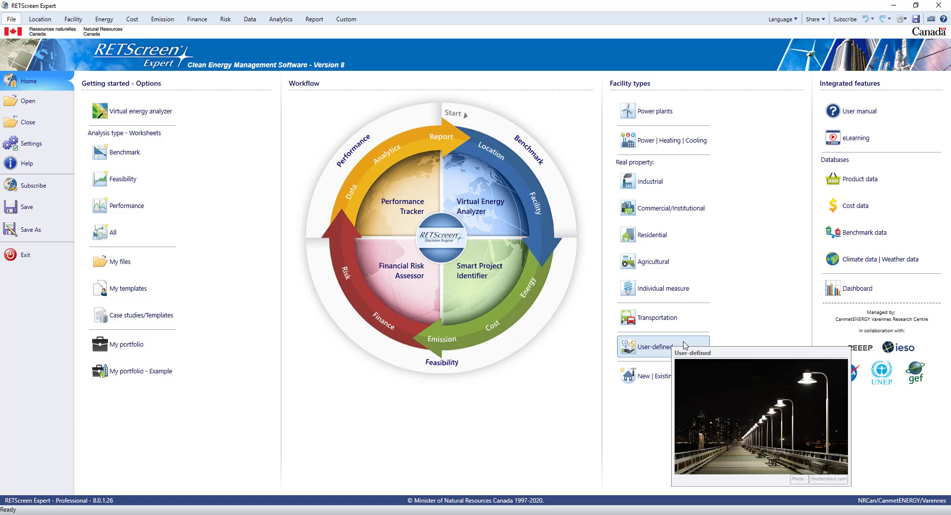
mouse_move(658, 375)
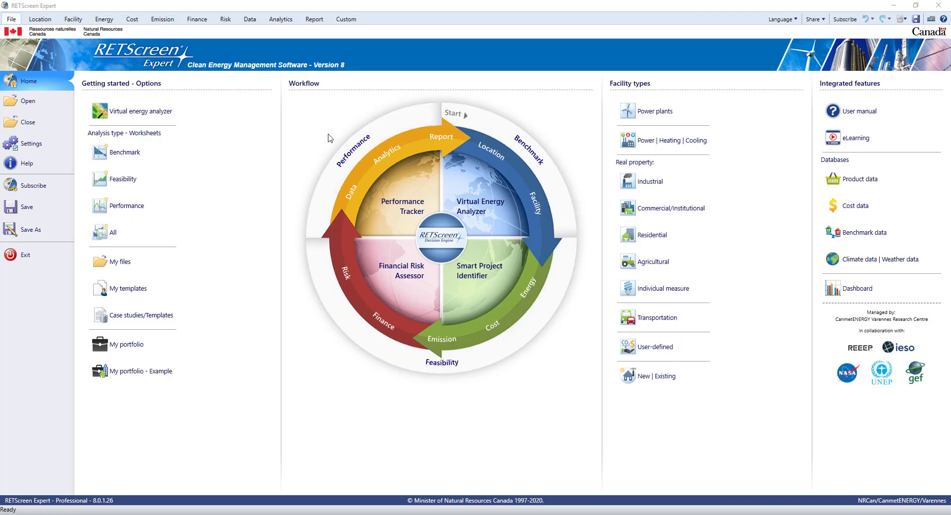
mouse_move(324, 109)
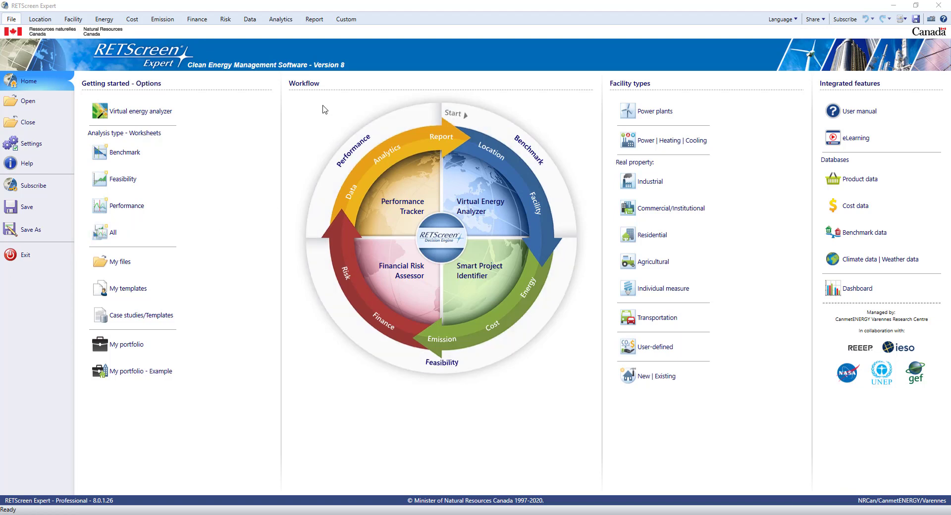
mouse_move(321, 109)
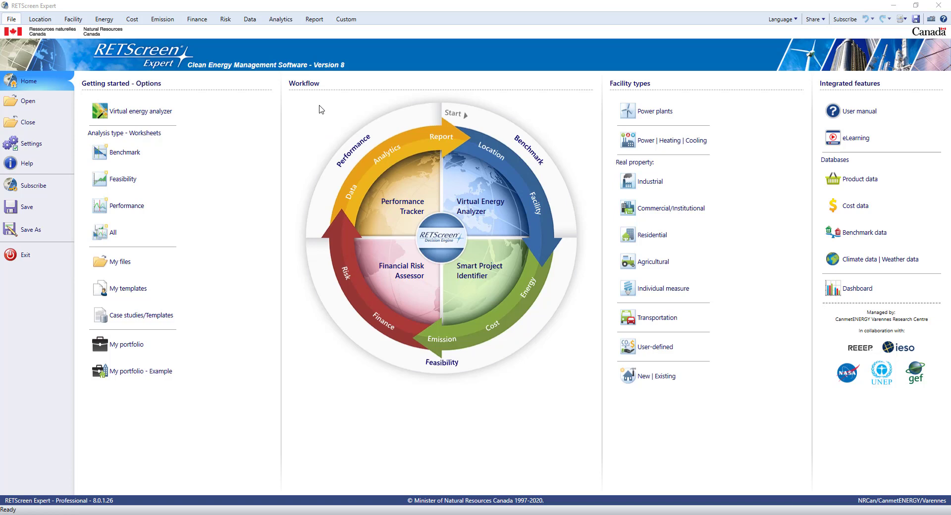
mouse_move(191, 63)
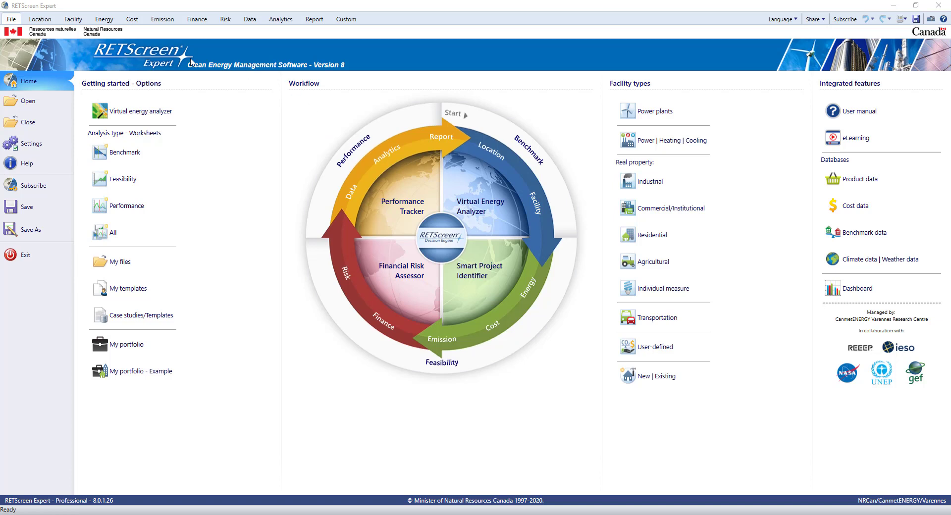
mouse_move(41, 43)
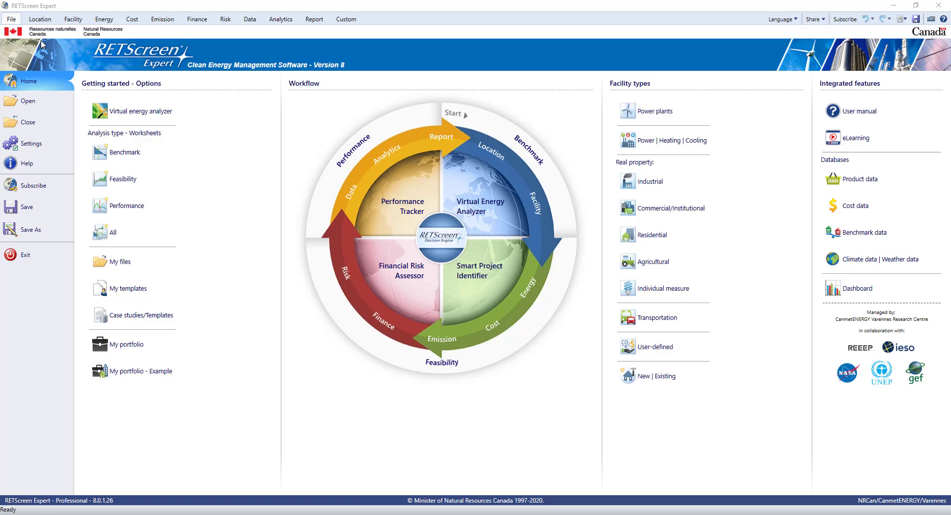
left_click(40, 18)
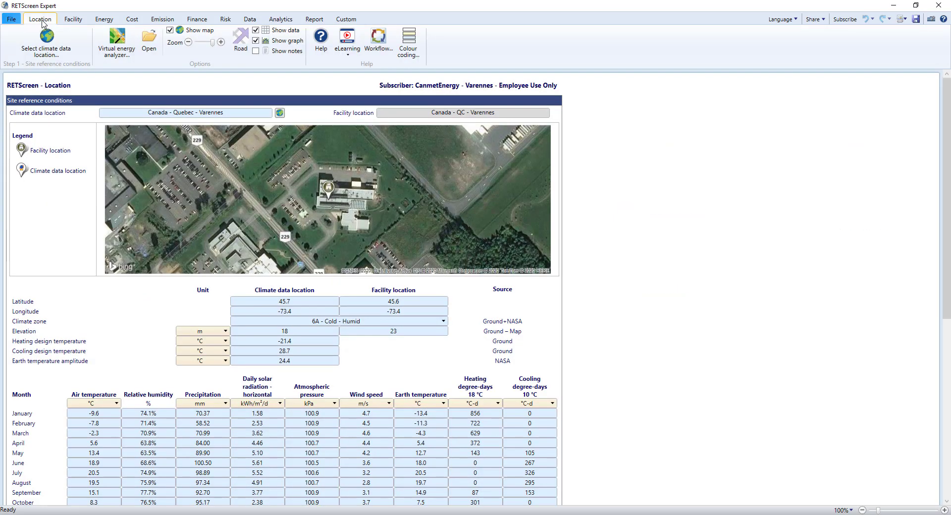
mouse_move(97, 83)
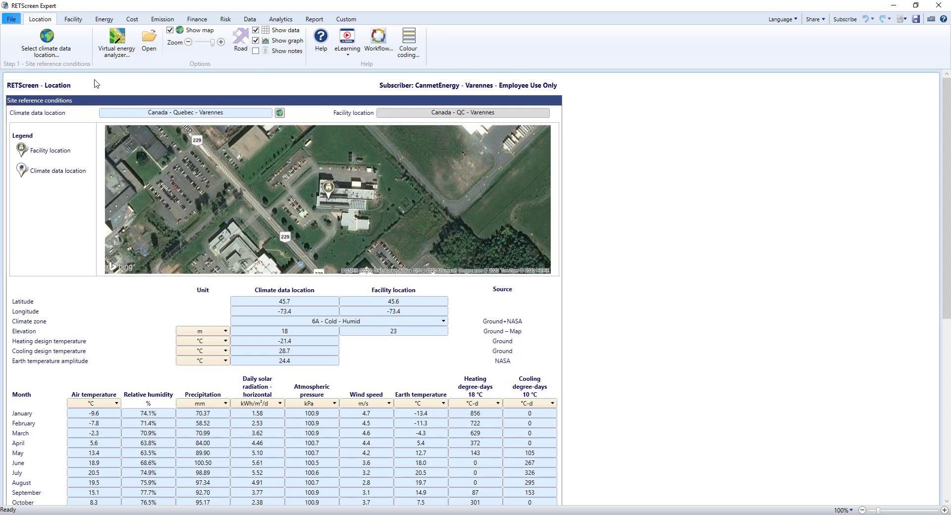
mouse_move(490, 335)
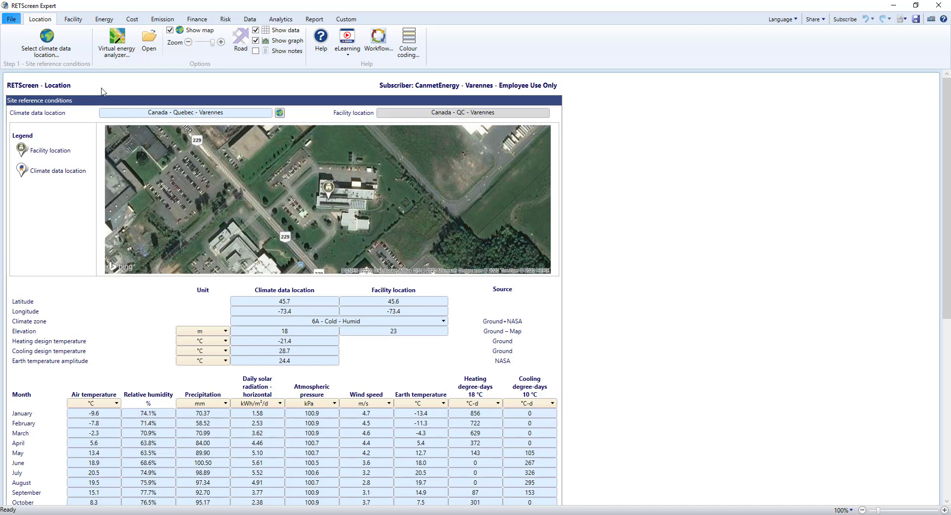
left_click(45, 43)
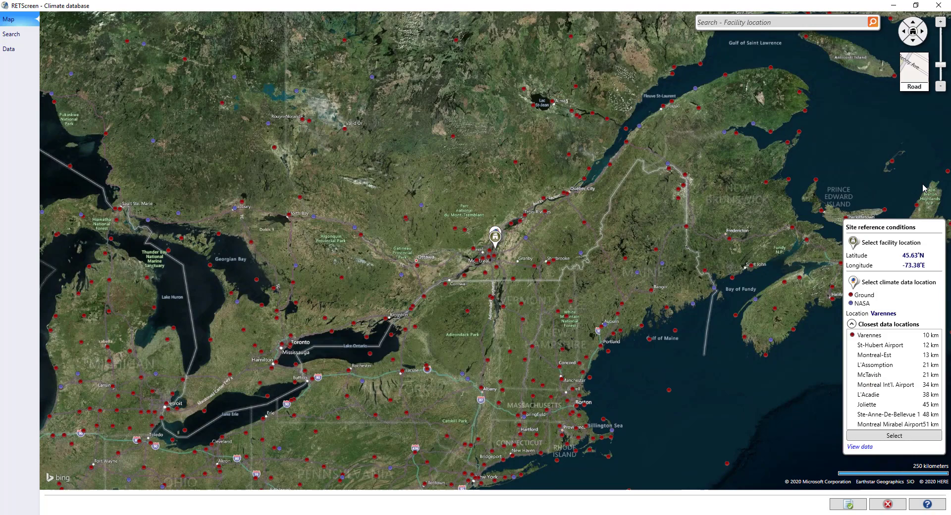
left_click(913, 68)
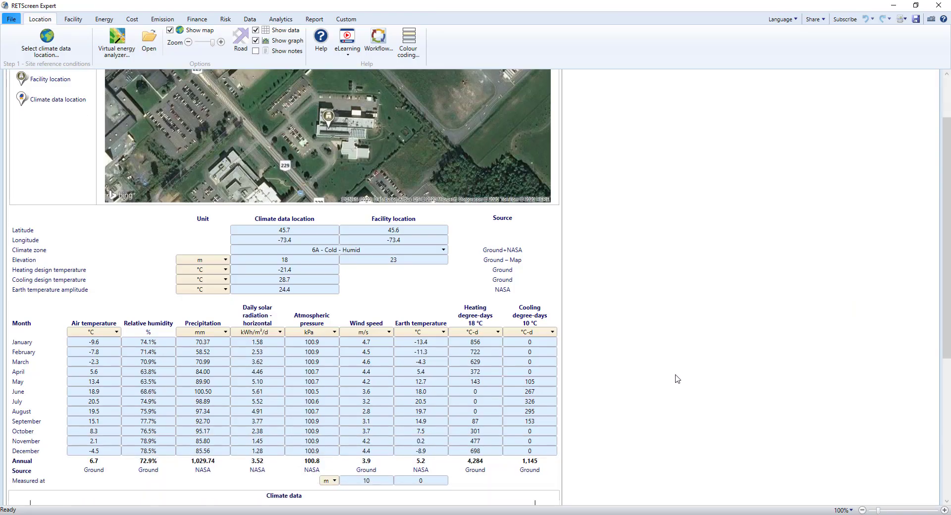
scroll("down", 3)
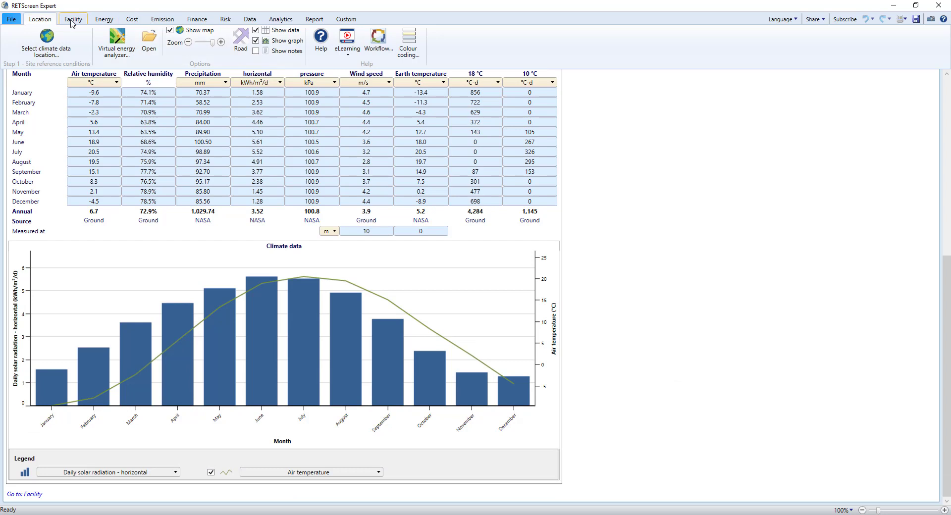
Step: Show the Facility worksheet and dismiss the Additional information dialog unchanged
left_click(72, 19)
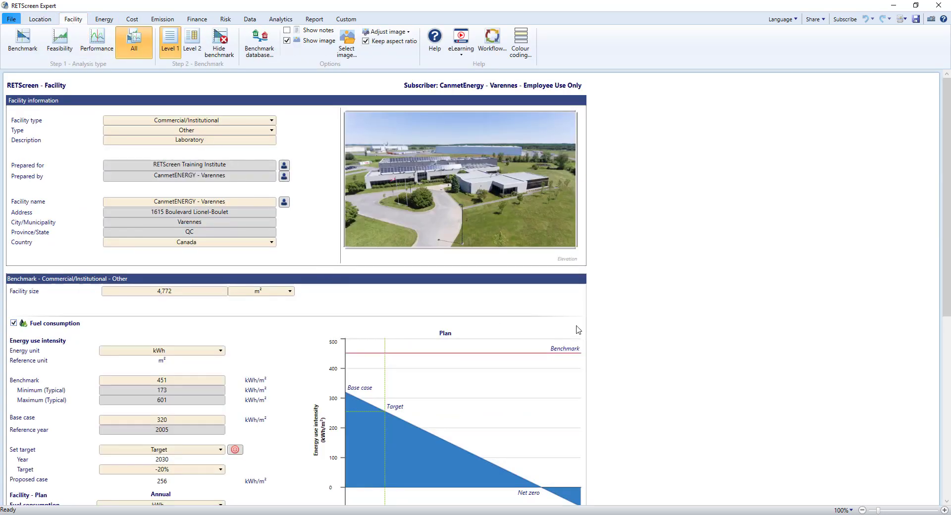
mouse_move(635, 332)
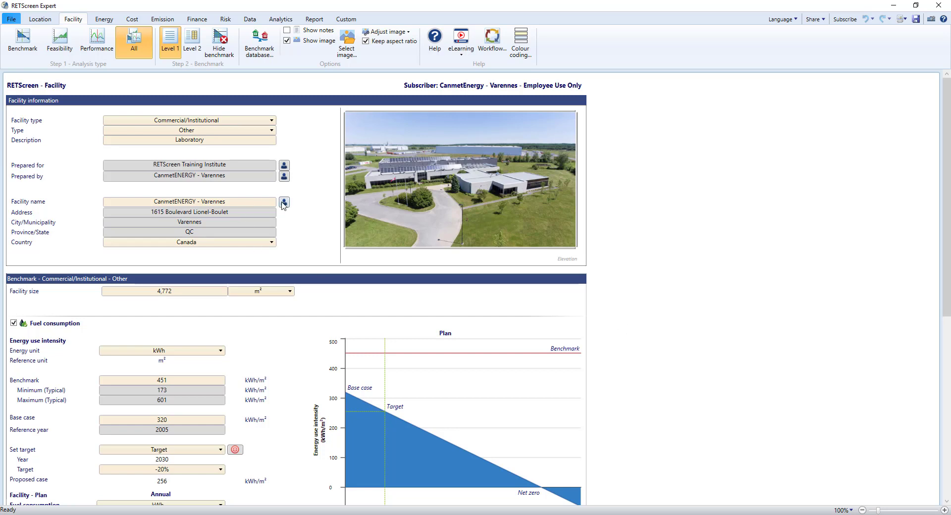
left_click(283, 202)
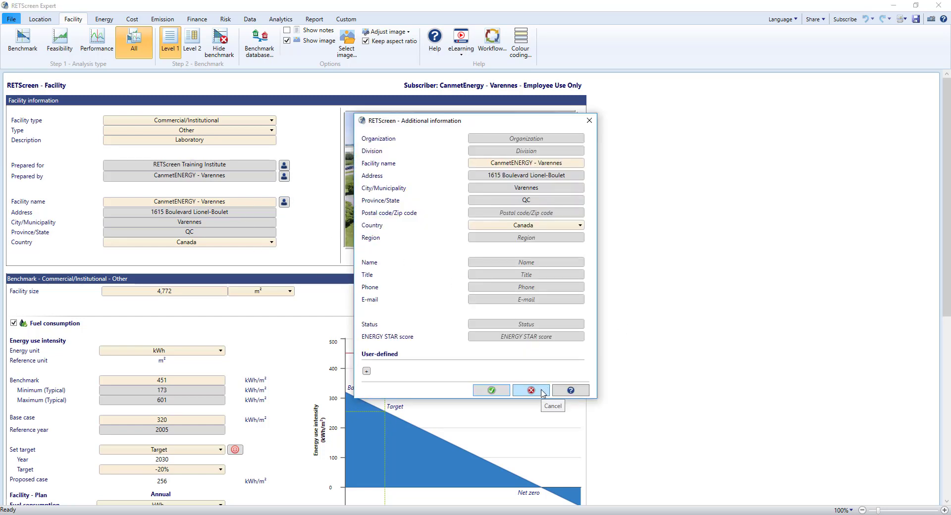
left_click(530, 390)
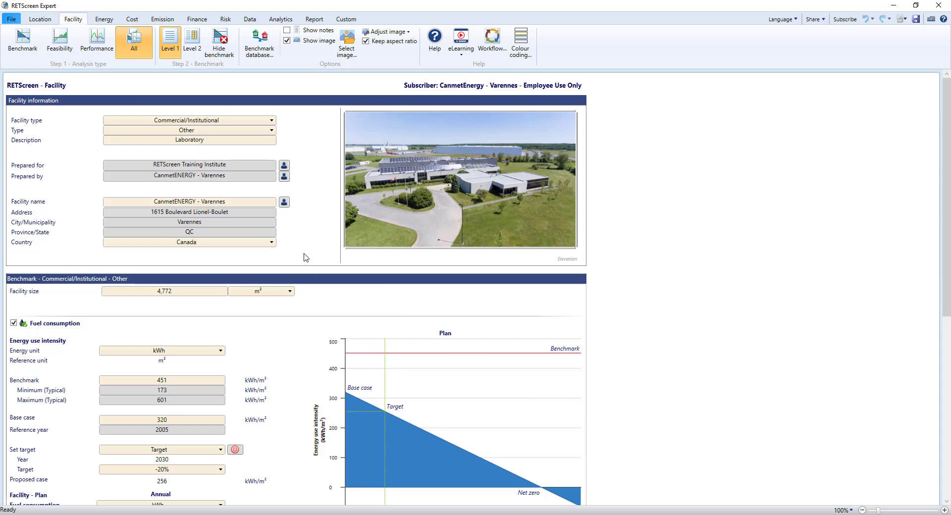
scroll("down", 3)
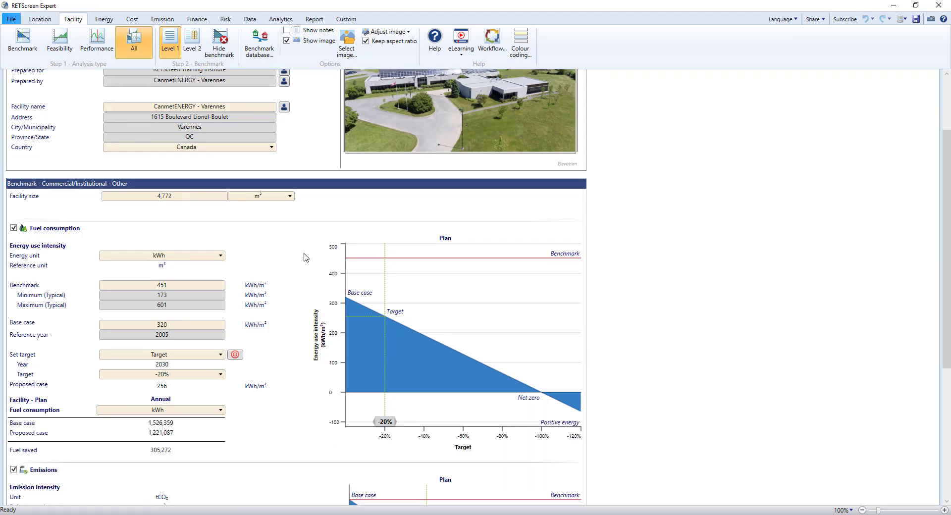
scroll("down", 3)
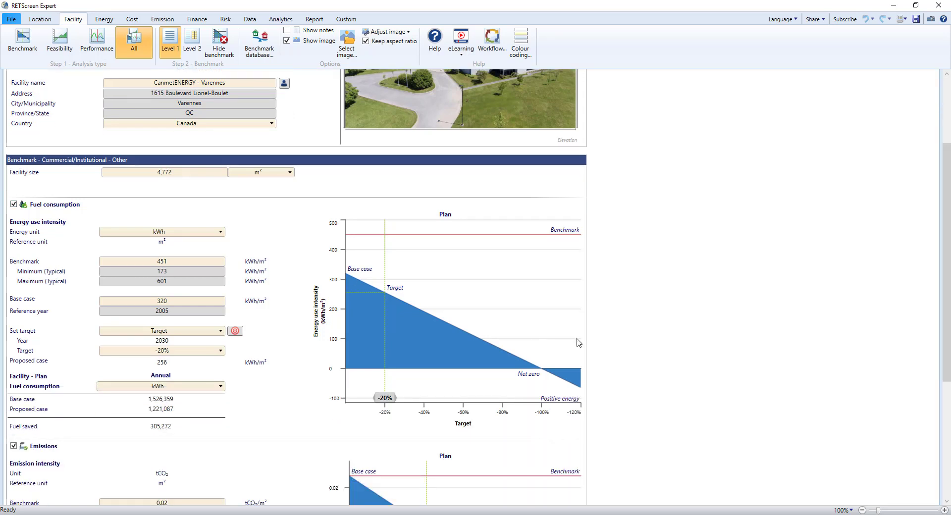
mouse_move(240, 289)
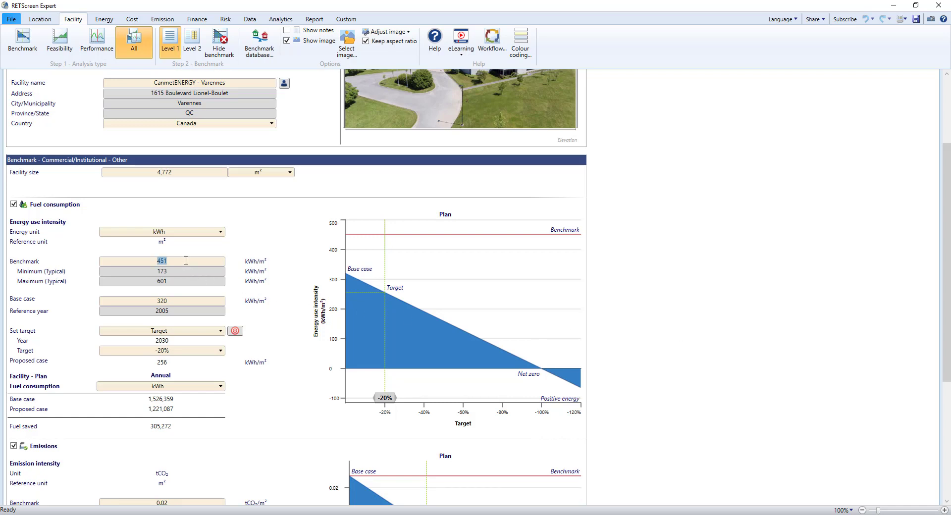
mouse_move(251, 264)
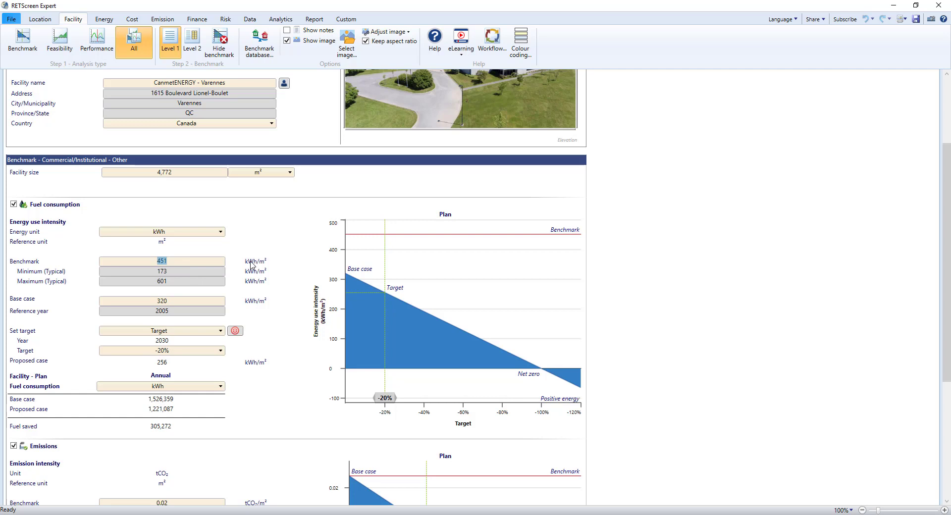
mouse_move(196, 303)
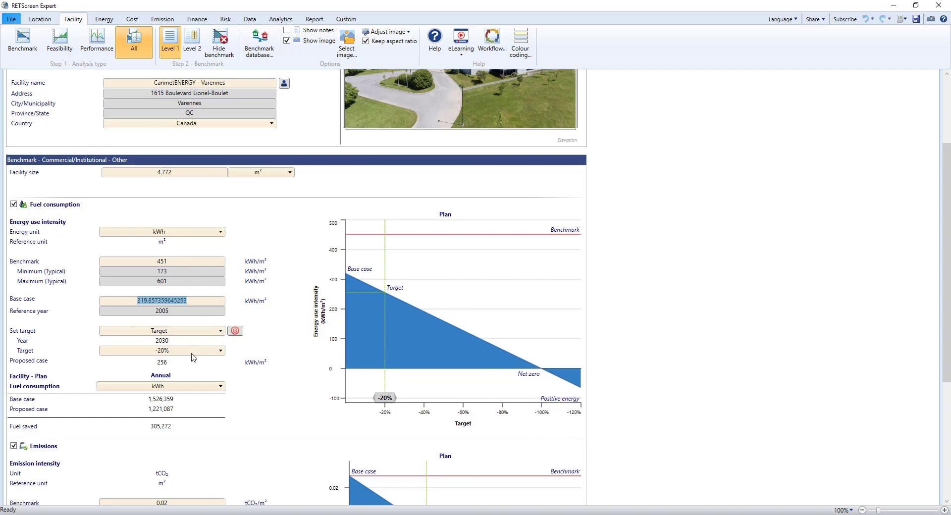
Step: Inspect the benchmark minimum, energy use intensity and -20% fuel reduction target
scroll("down", 3)
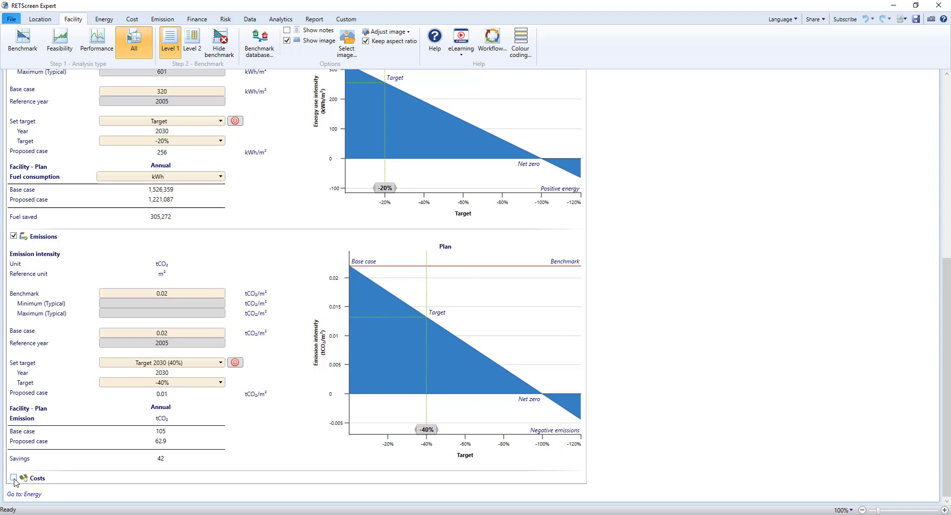
scroll("up", 3)
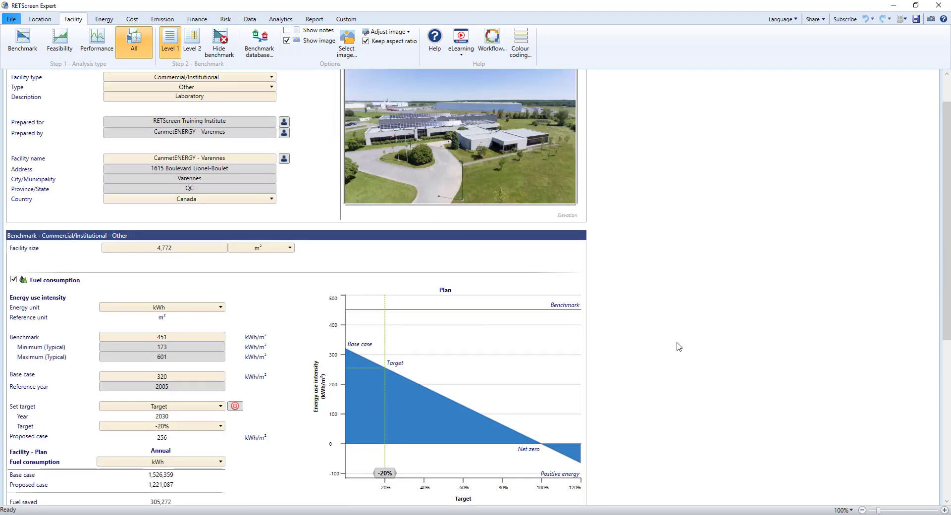
mouse_move(217, 269)
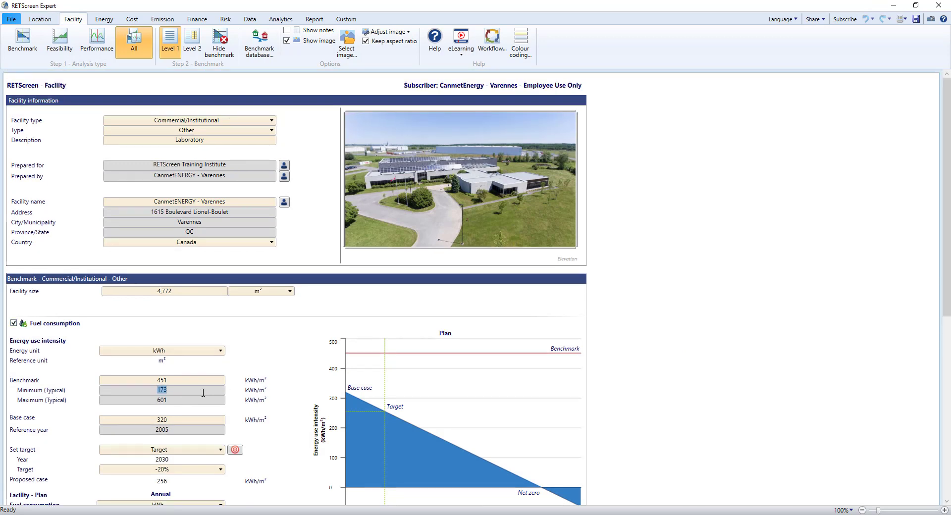
left_click(161, 381)
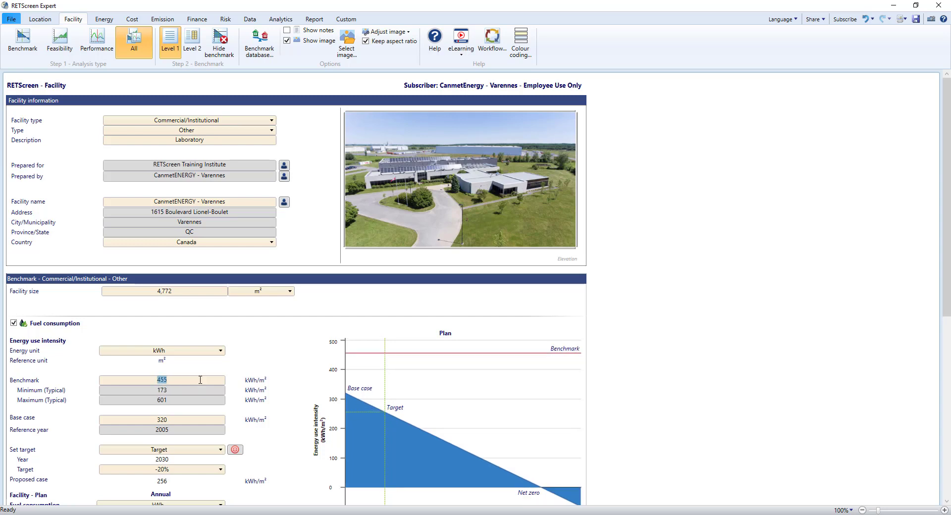
left_click(162, 389)
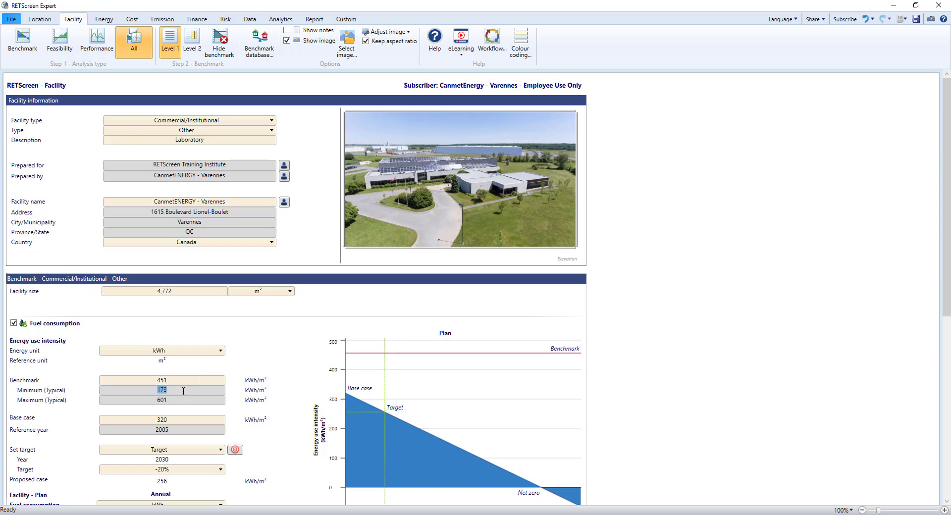
left_click(162, 400)
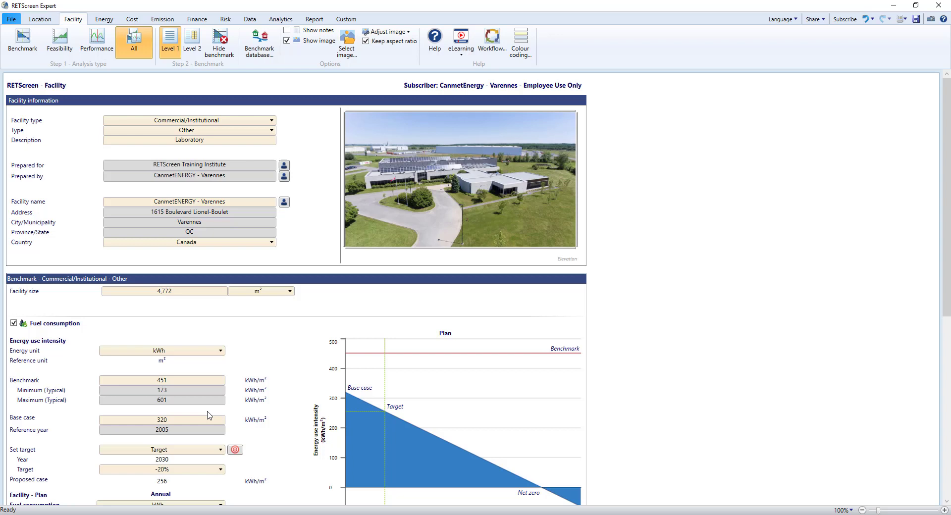
mouse_move(274, 447)
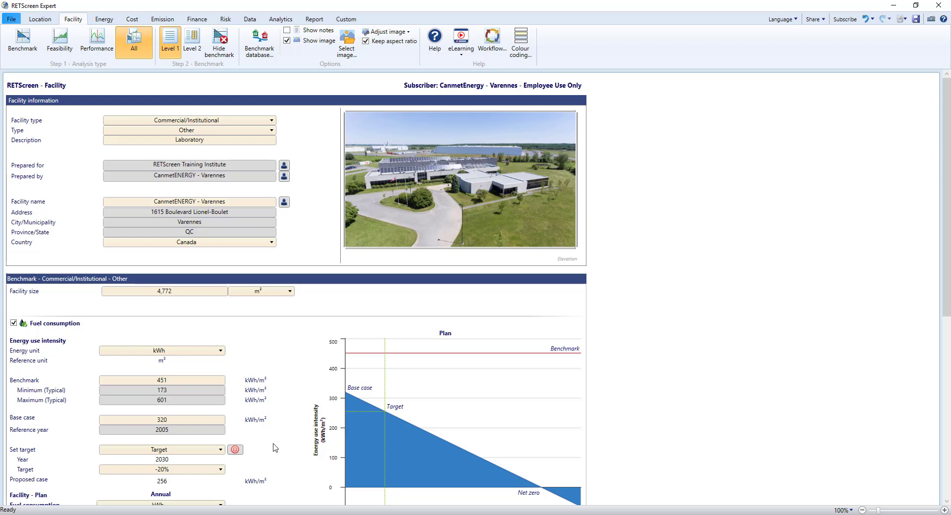
scroll("down", 3)
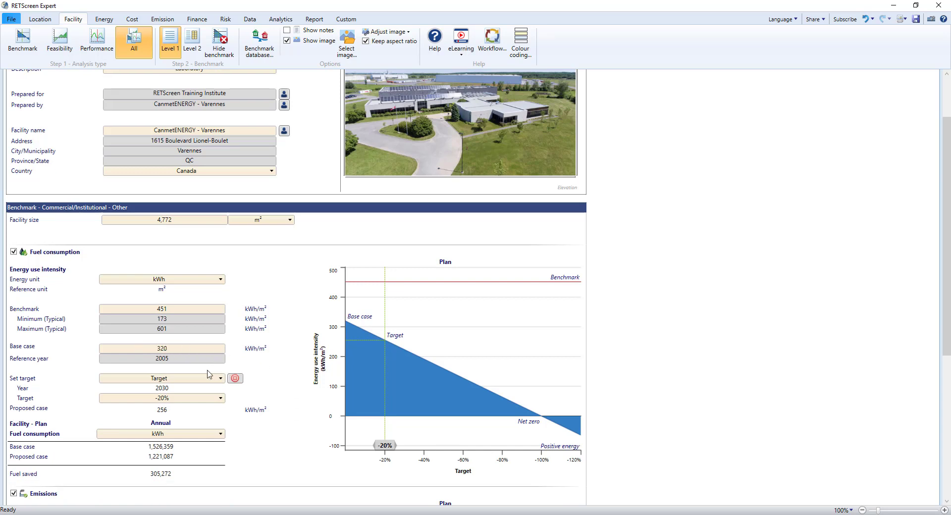
mouse_move(188, 363)
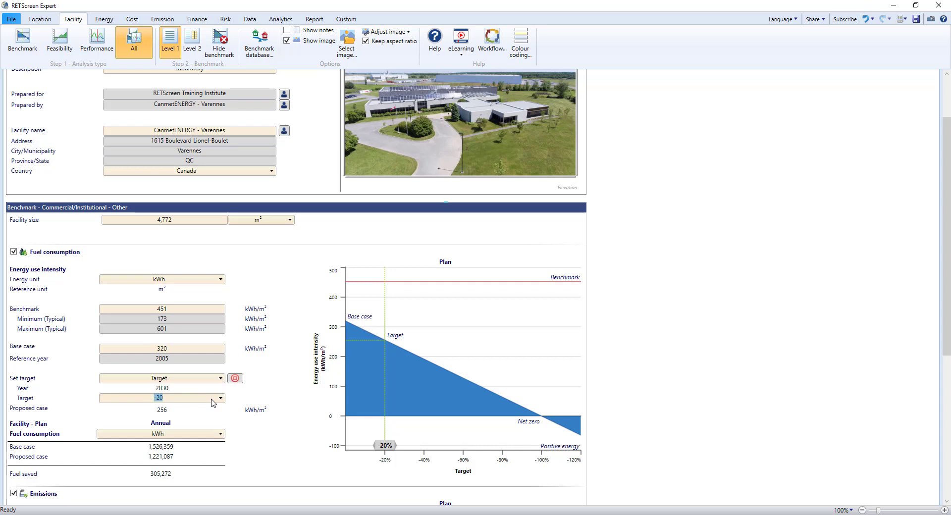
left_click(220, 398)
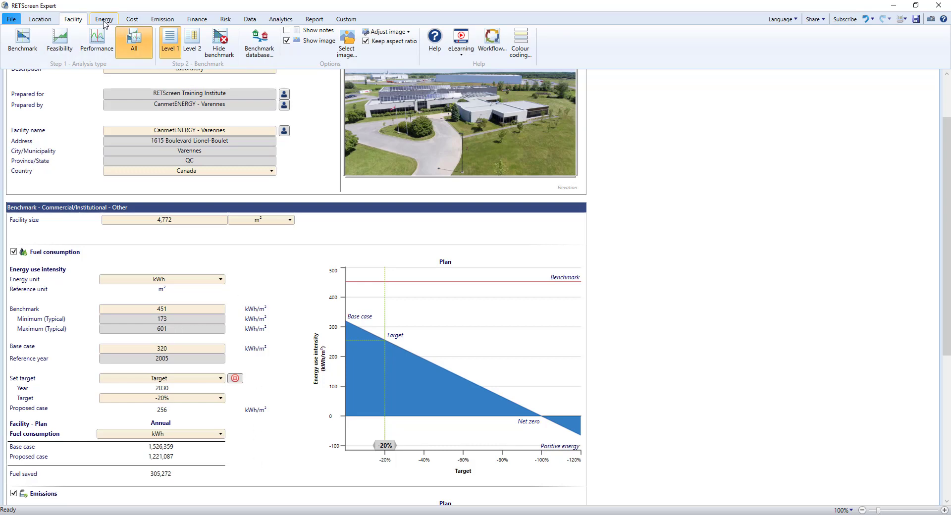
Step: Switch to the Energy Model worksheet listing the laboratory's energy measures
left_click(103, 19)
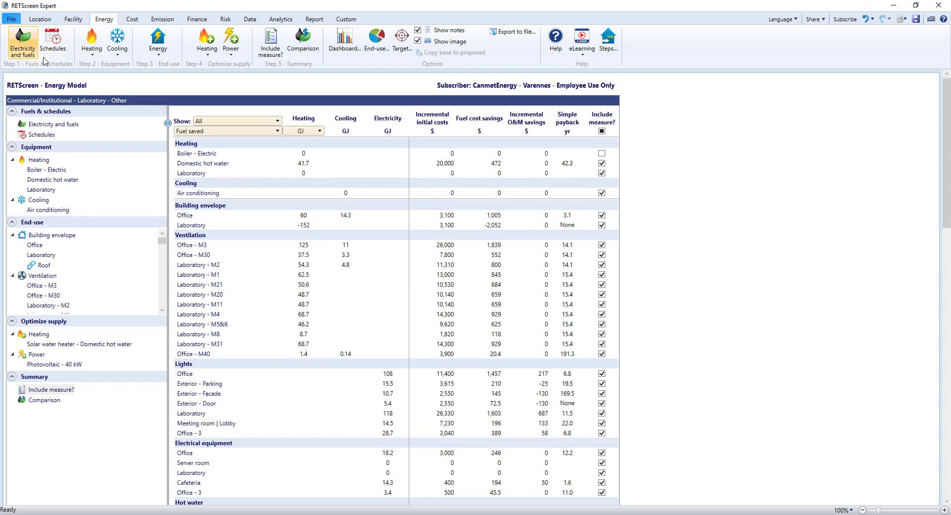
mouse_move(76, 124)
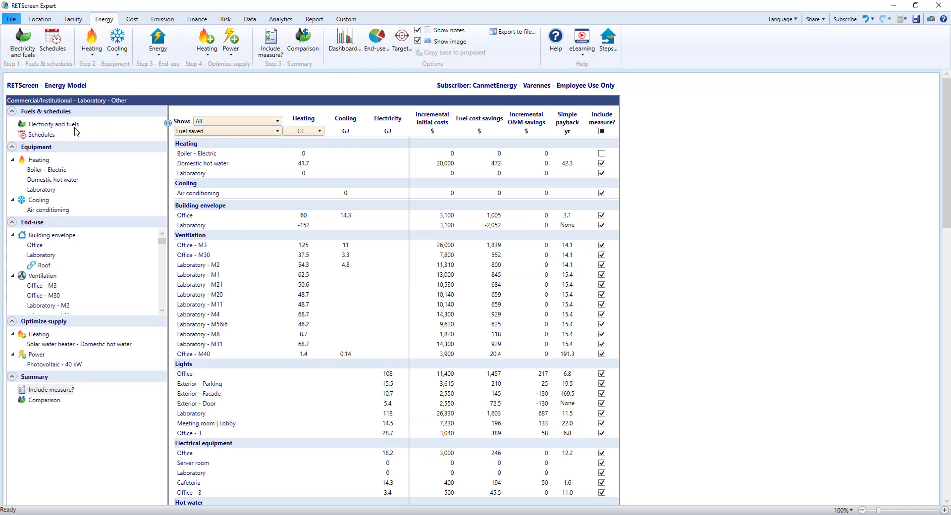
mouse_move(70, 123)
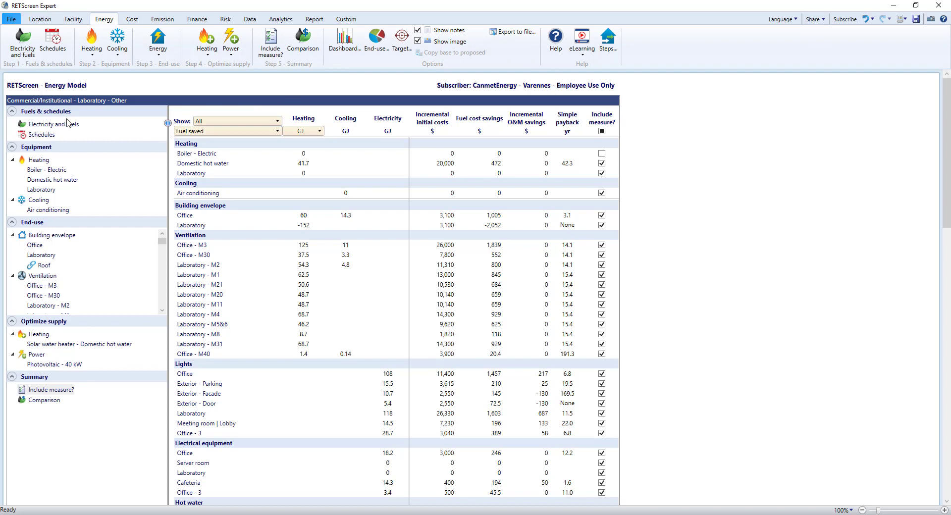
mouse_move(119, 121)
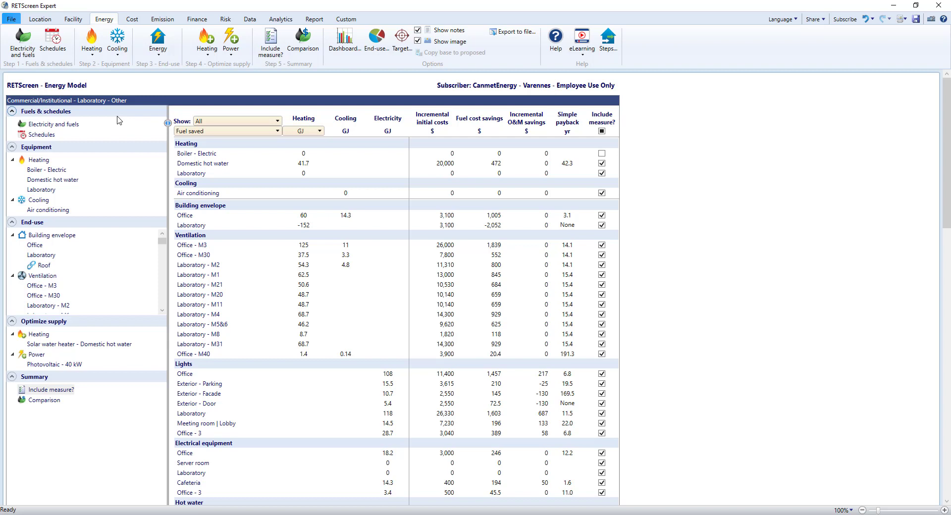
mouse_move(22, 42)
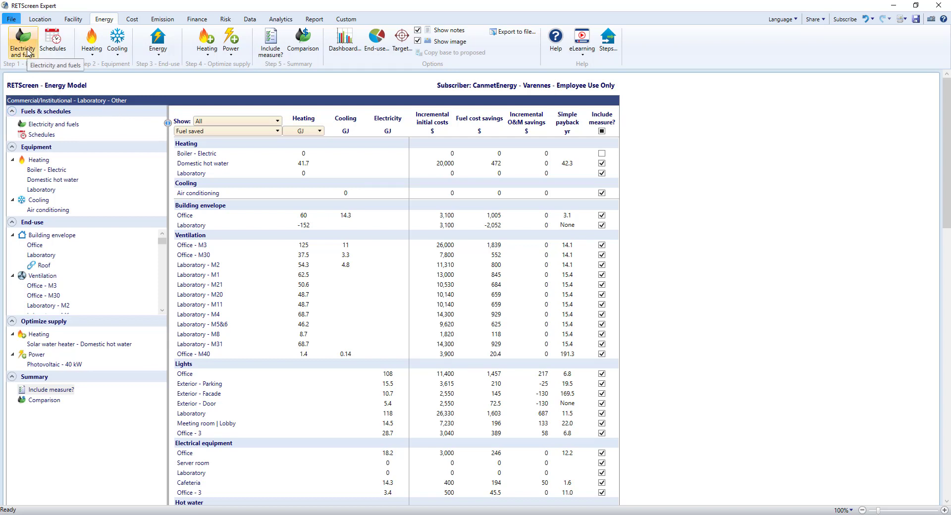
mouse_move(52, 41)
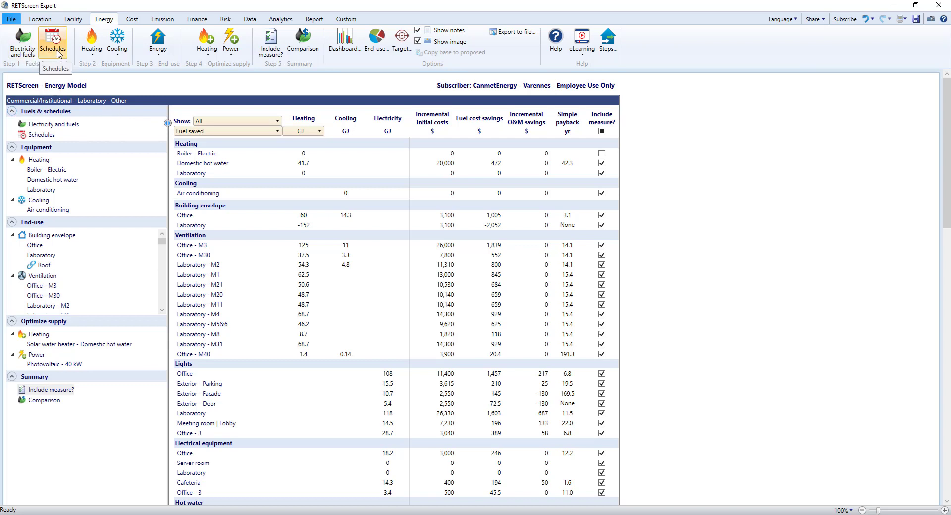
mouse_move(94, 61)
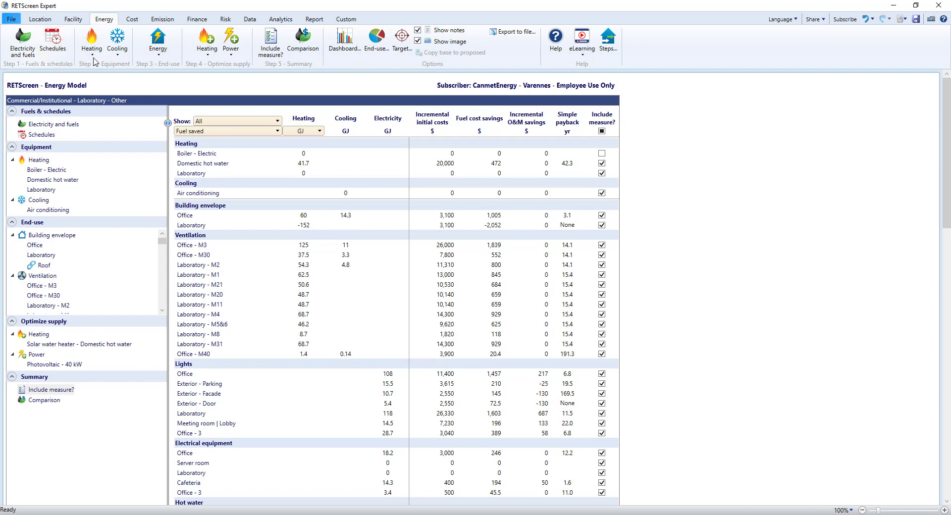
left_click(91, 41)
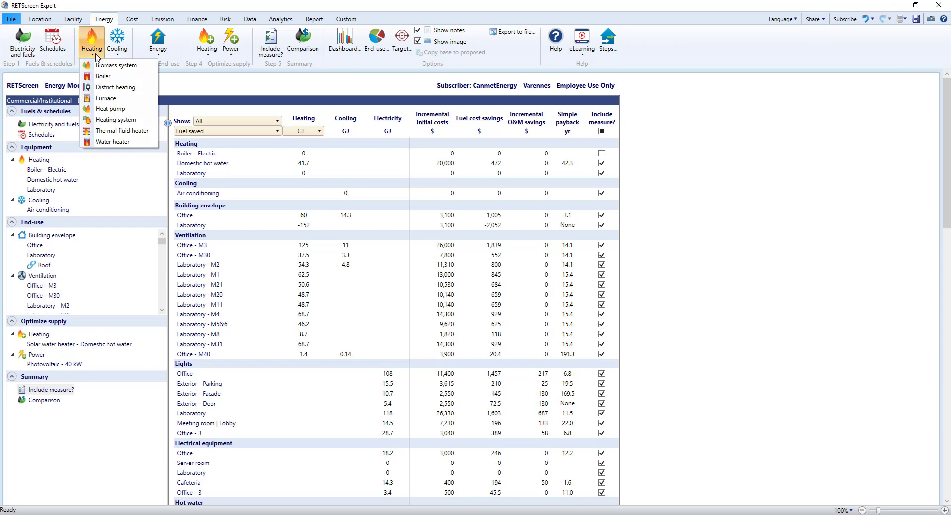
left_click(116, 42)
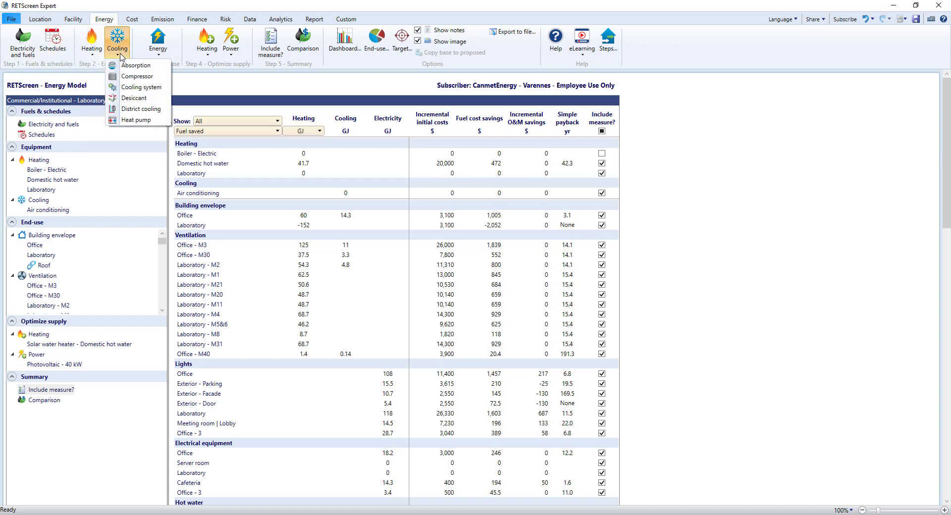
mouse_move(160, 55)
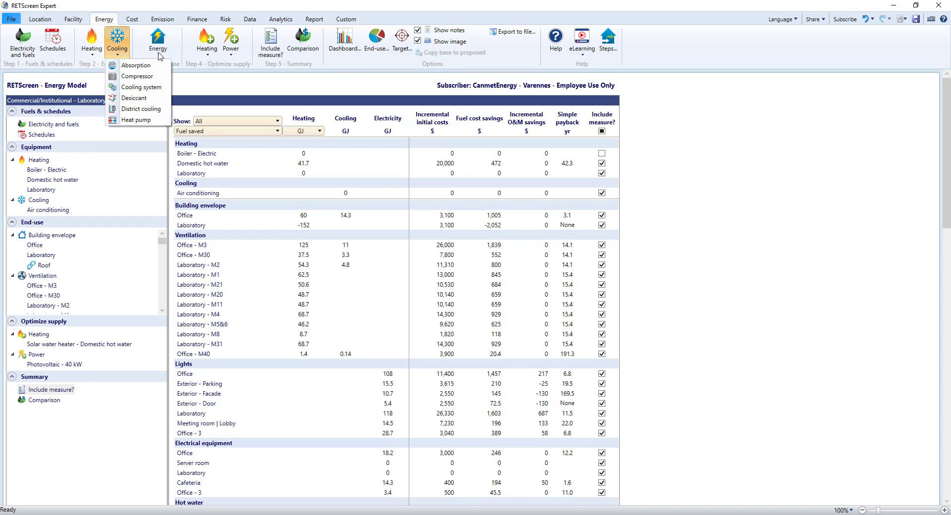
left_click(158, 41)
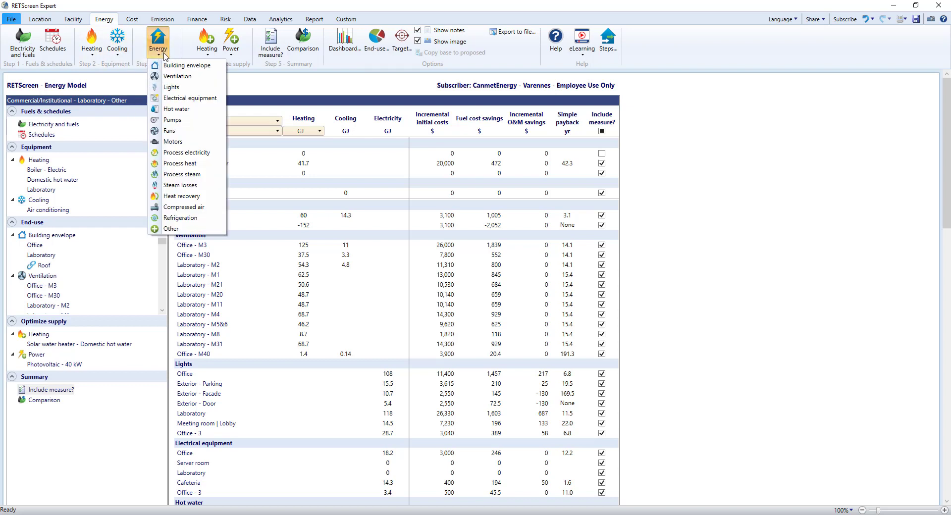
mouse_move(181, 141)
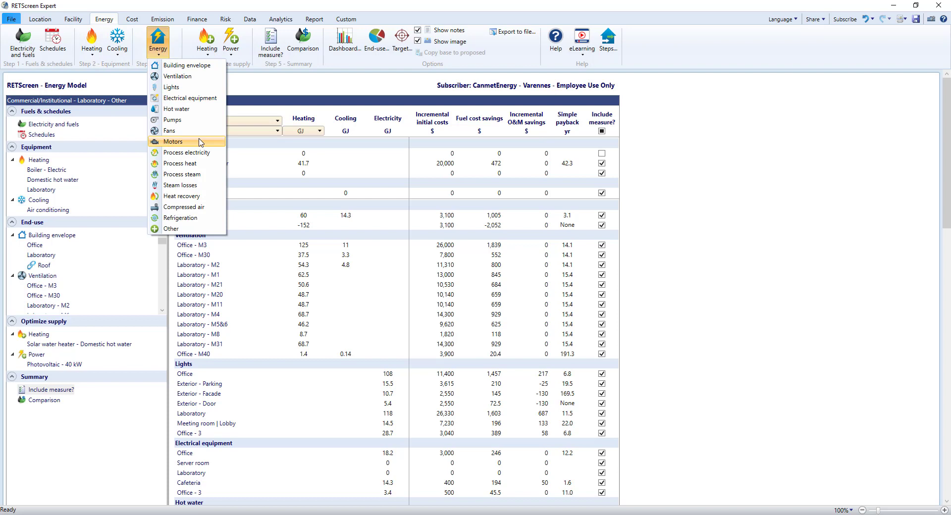
left_click(206, 43)
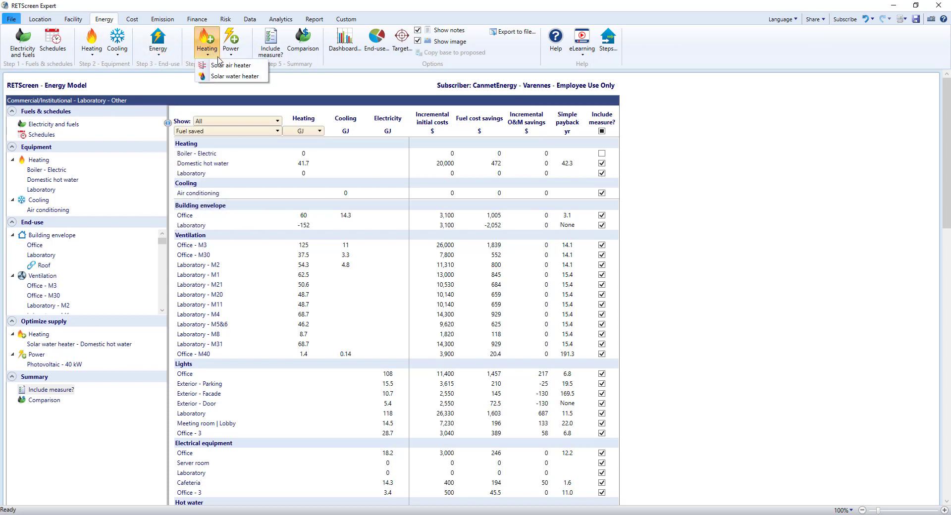
mouse_move(233, 76)
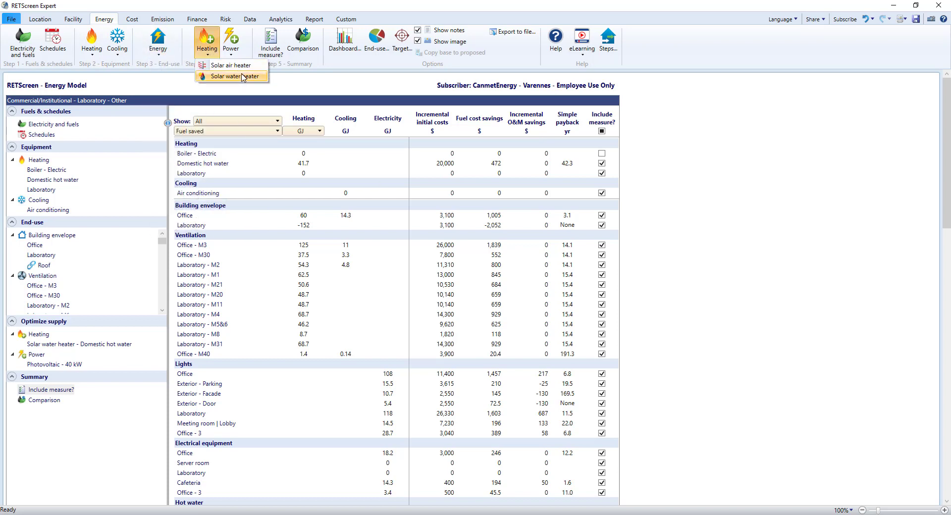
left_click(231, 42)
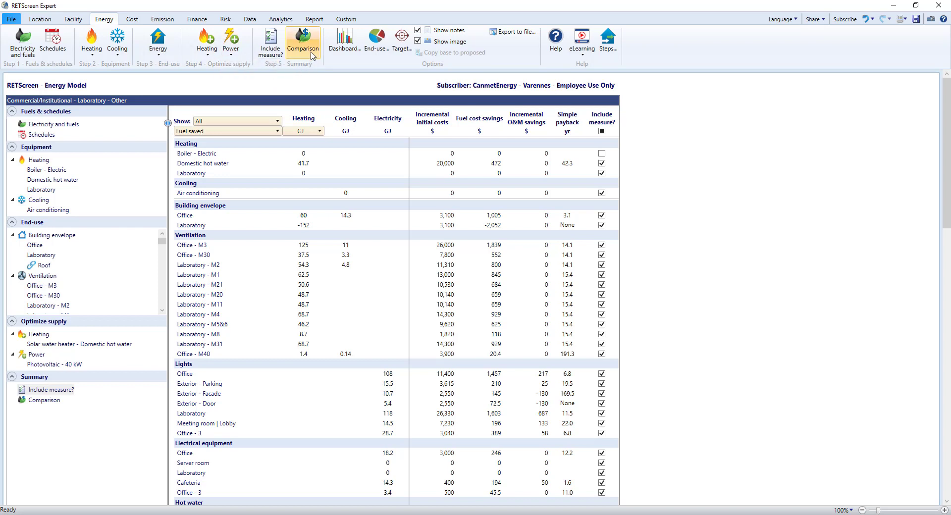
mouse_move(270, 40)
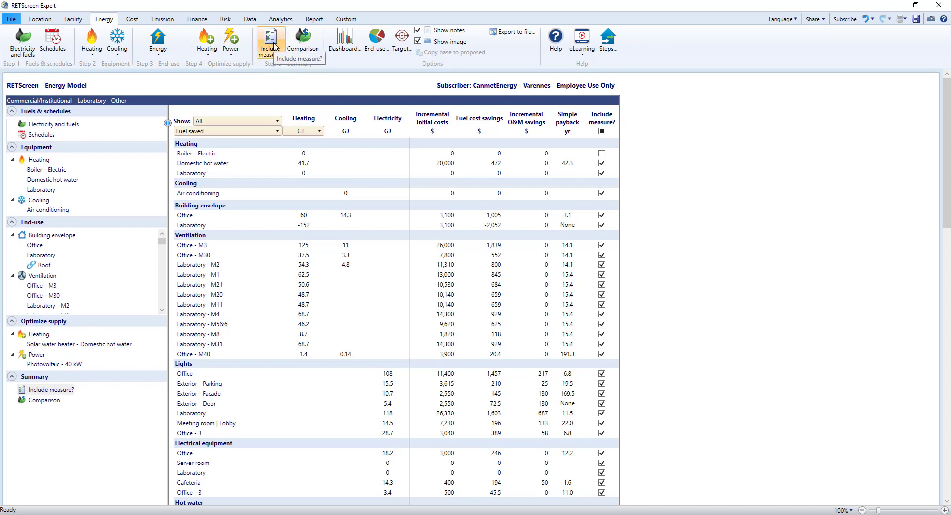
mouse_move(362, 82)
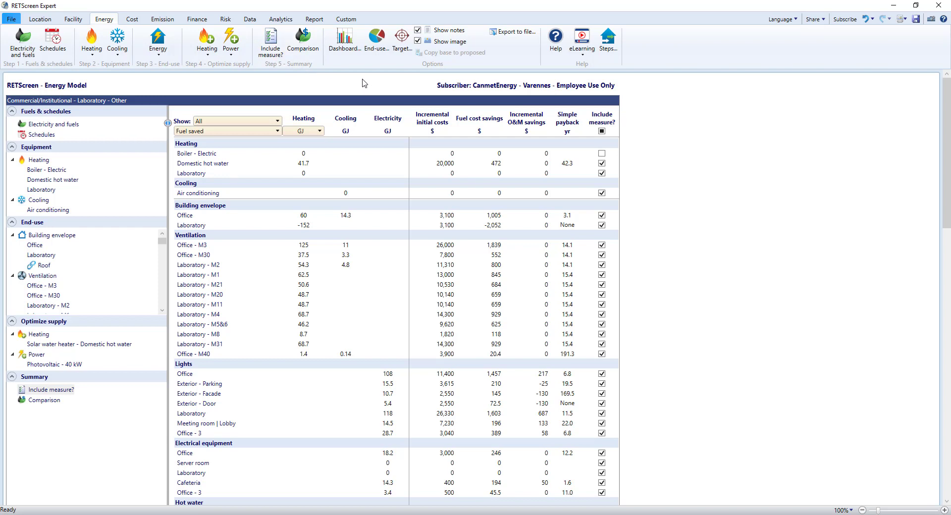
mouse_move(619, 79)
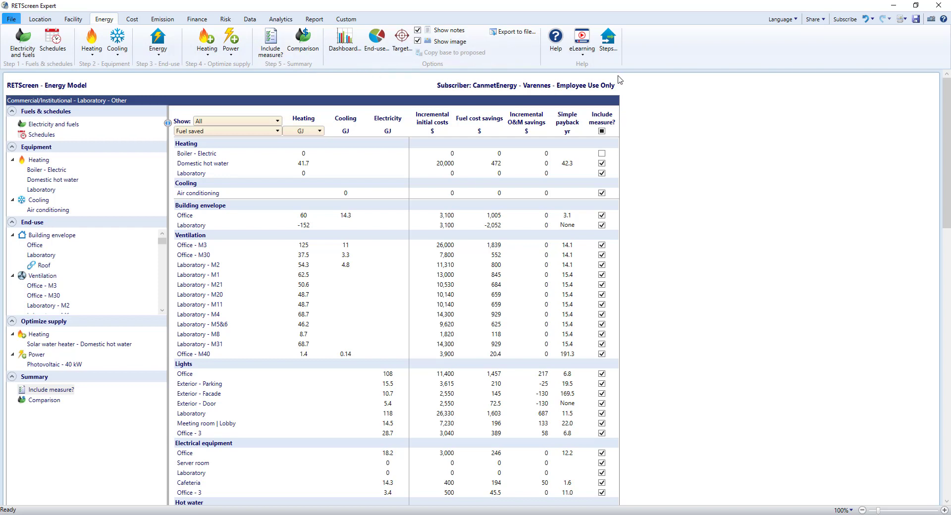
mouse_move(608, 67)
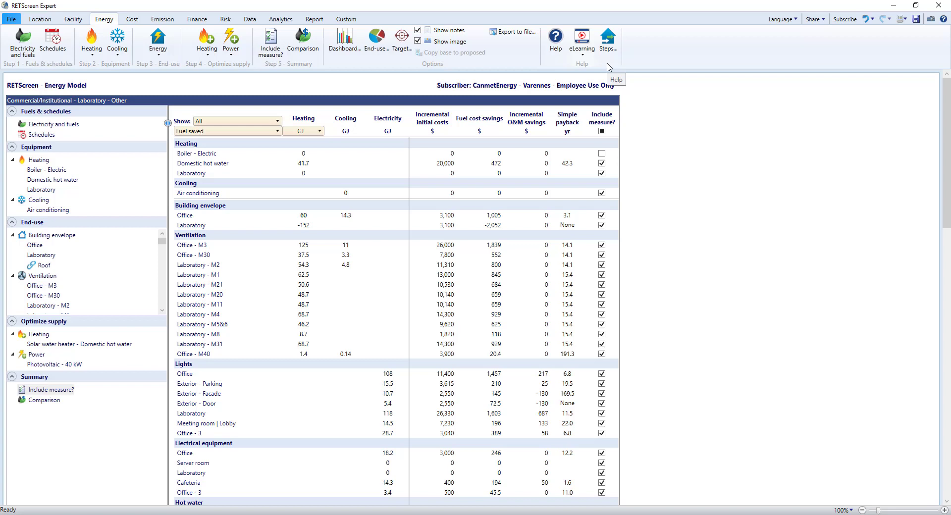
mouse_move(430, 90)
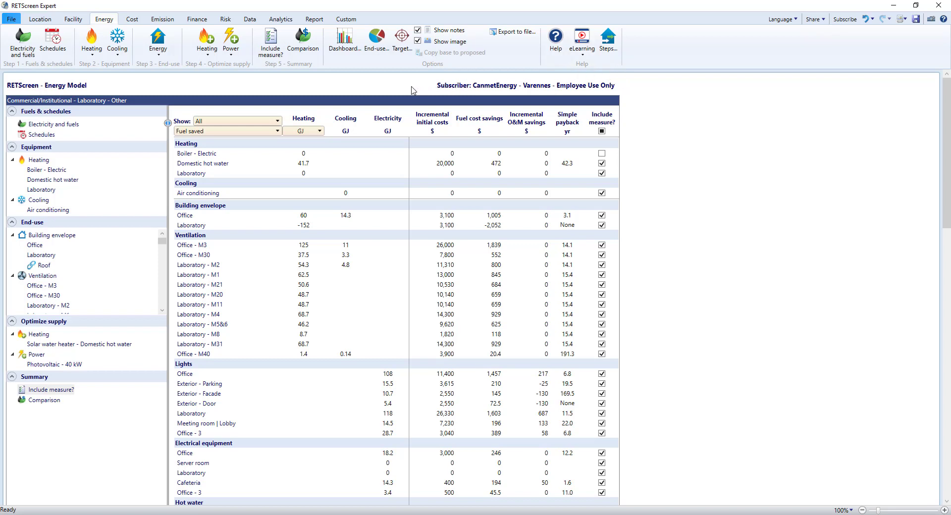
mouse_move(168, 89)
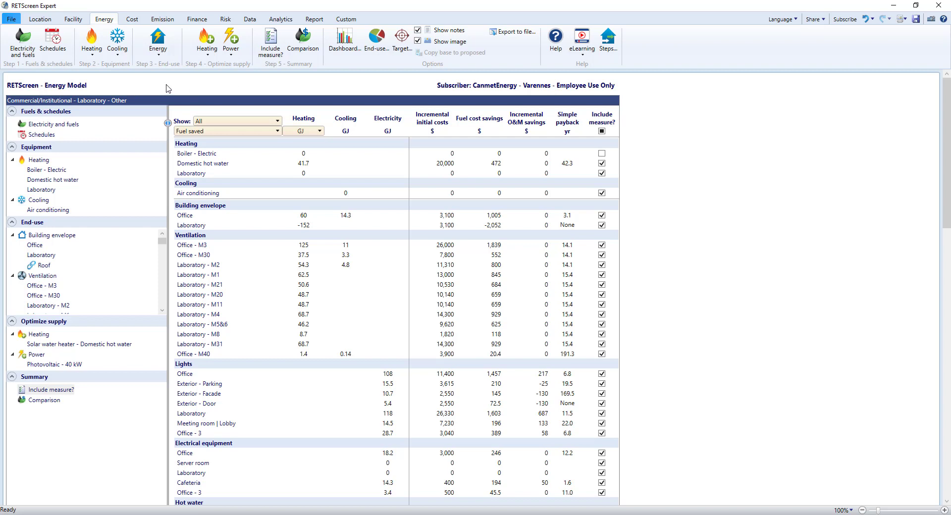
mouse_move(41, 151)
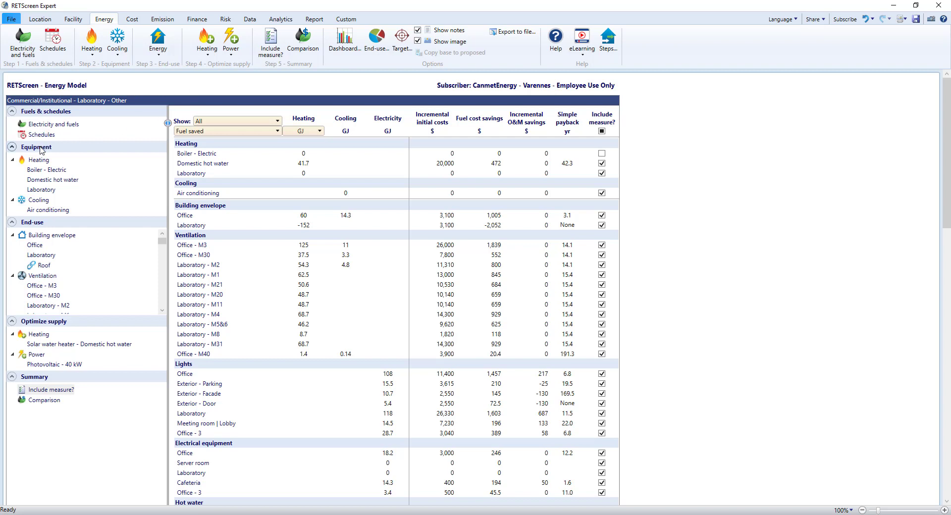
mouse_move(48, 418)
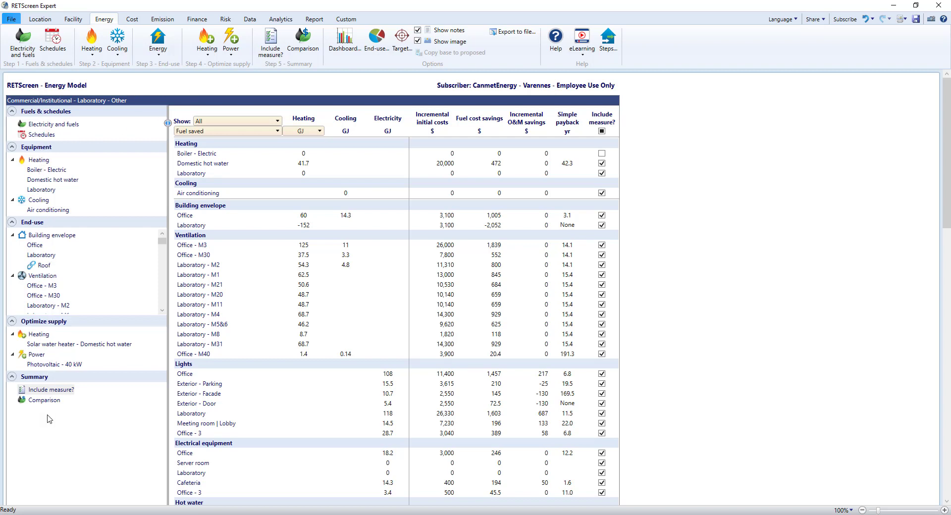
mouse_move(104, 426)
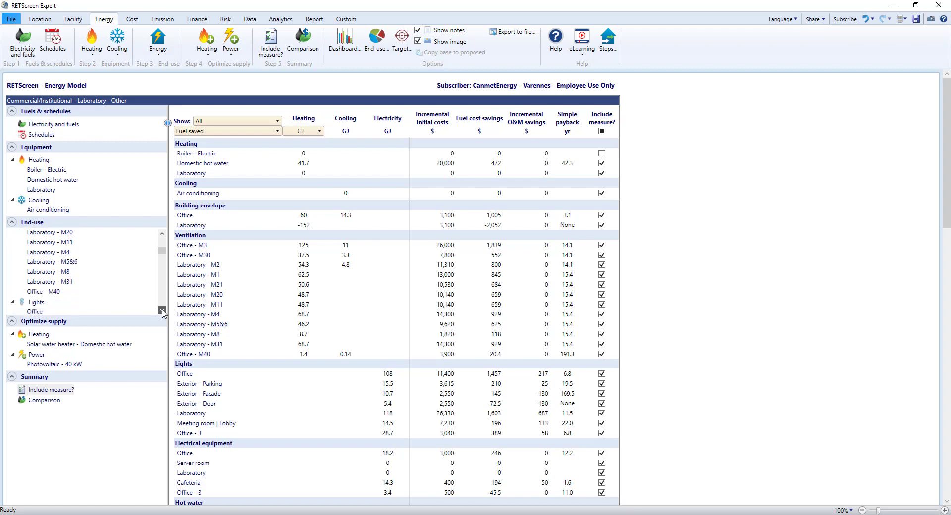
scroll("down", 3)
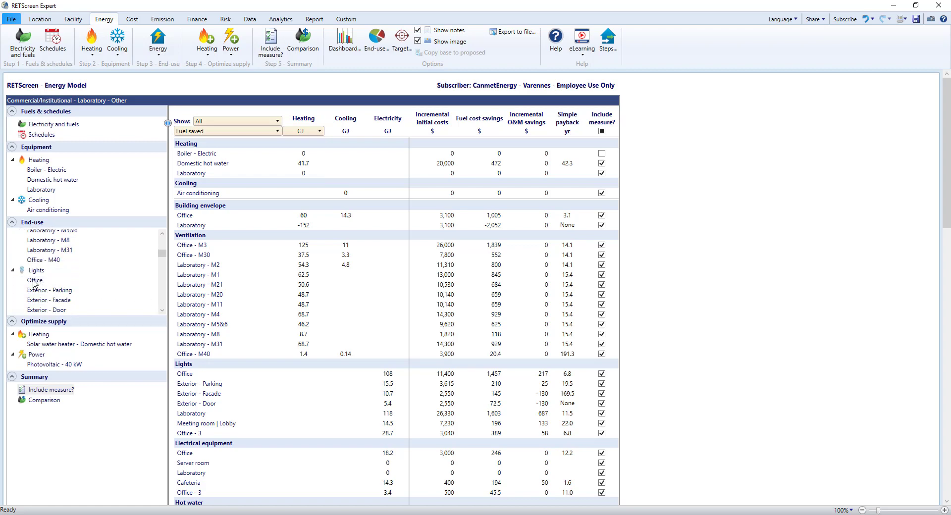
Step: View the Office lighting measure: fluorescent T5 versus LED, saving 29,917 kWh
left_click(35, 280)
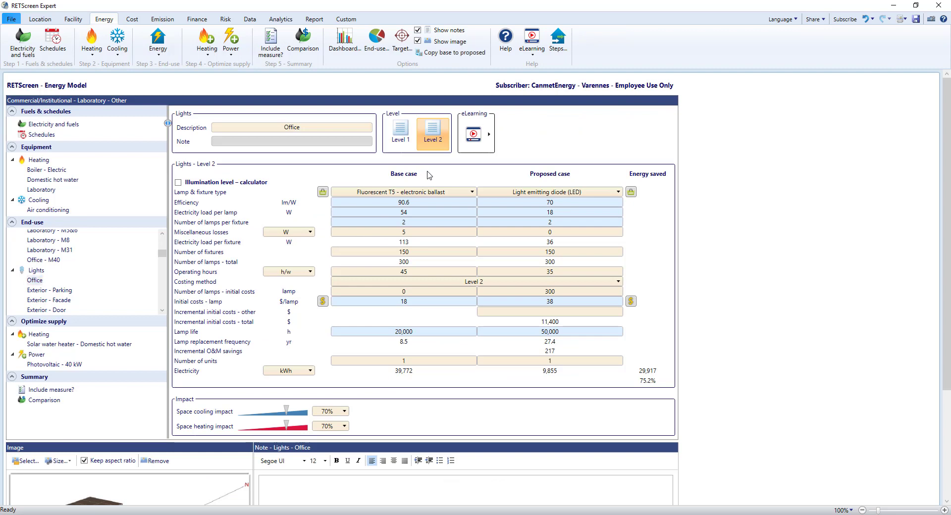
mouse_move(547, 275)
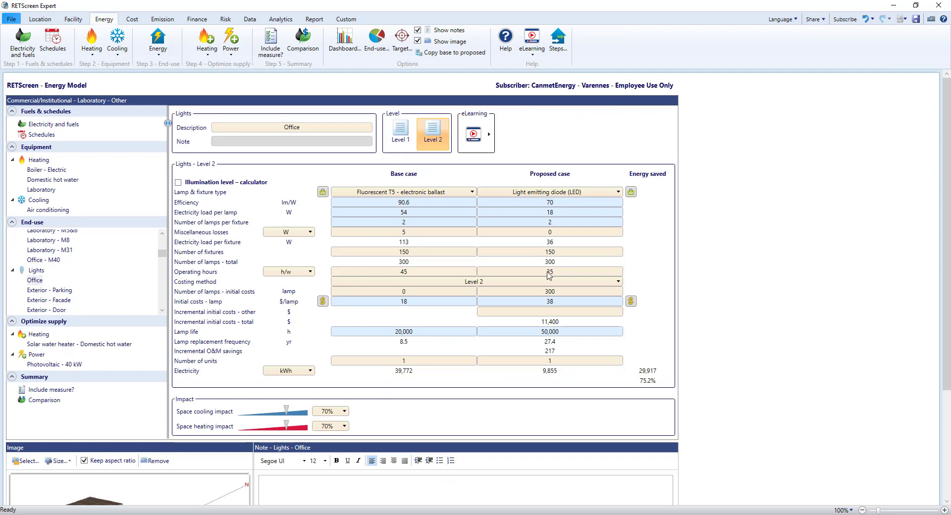
left_click(549, 271)
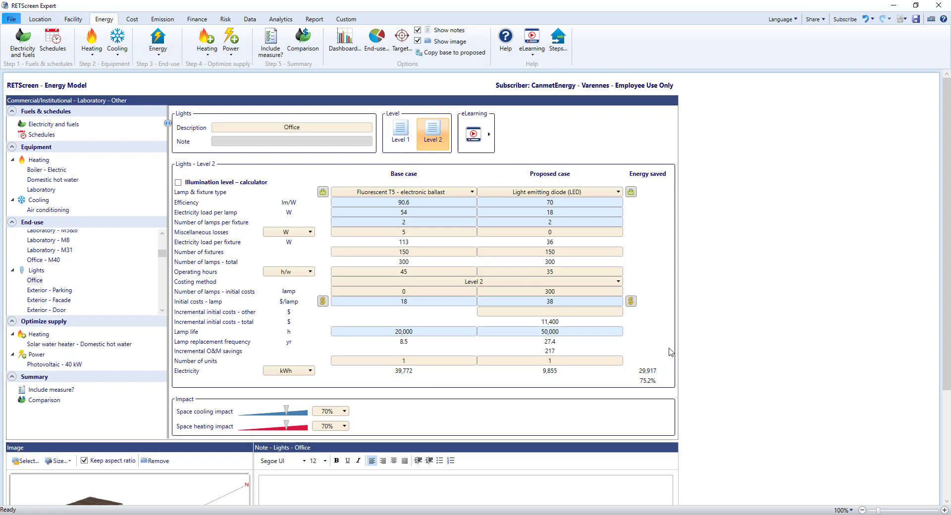
mouse_move(674, 216)
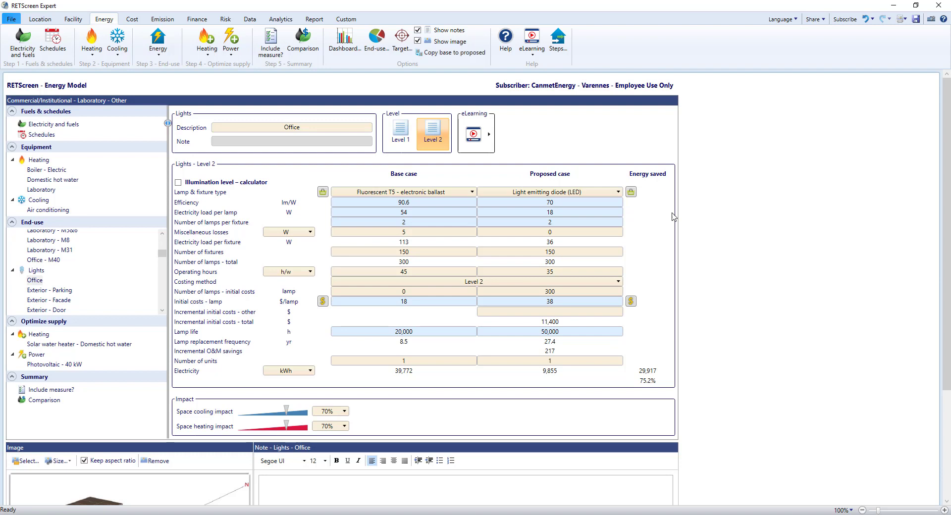
left_click(549, 202)
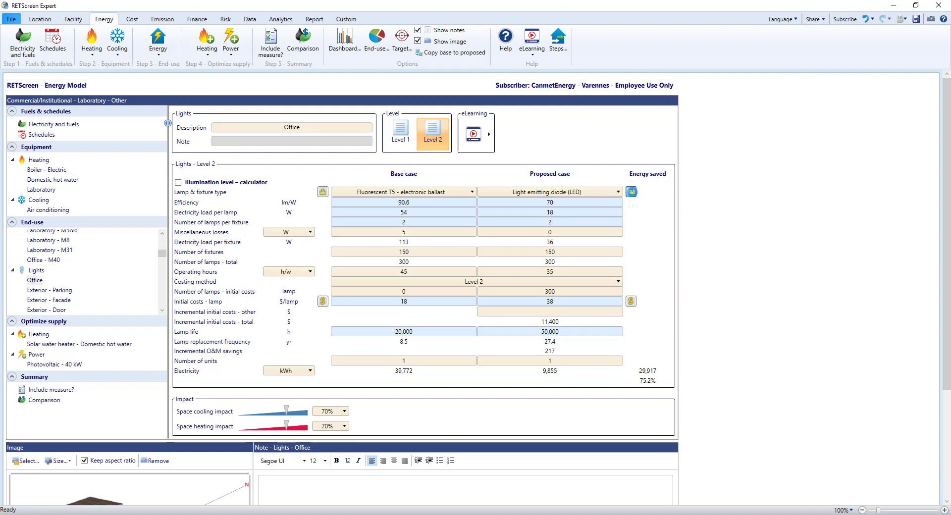
left_click(322, 191)
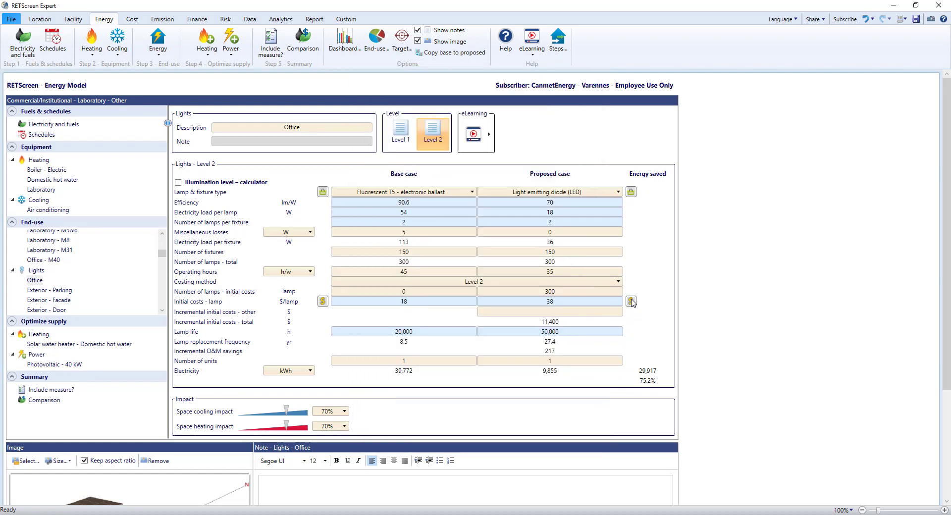
Step: Review the LED lamp cost database and keep the space cooling impact at 70%
left_click(630, 302)
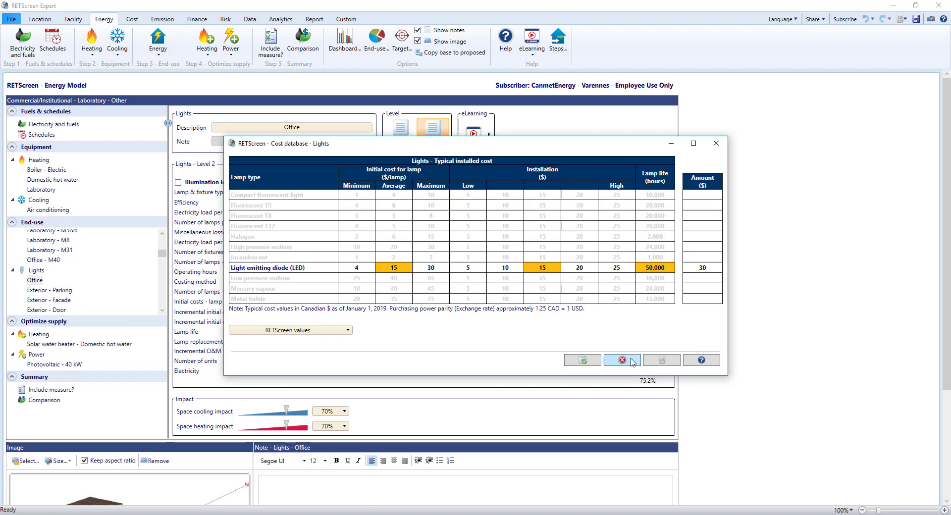
left_click(621, 360)
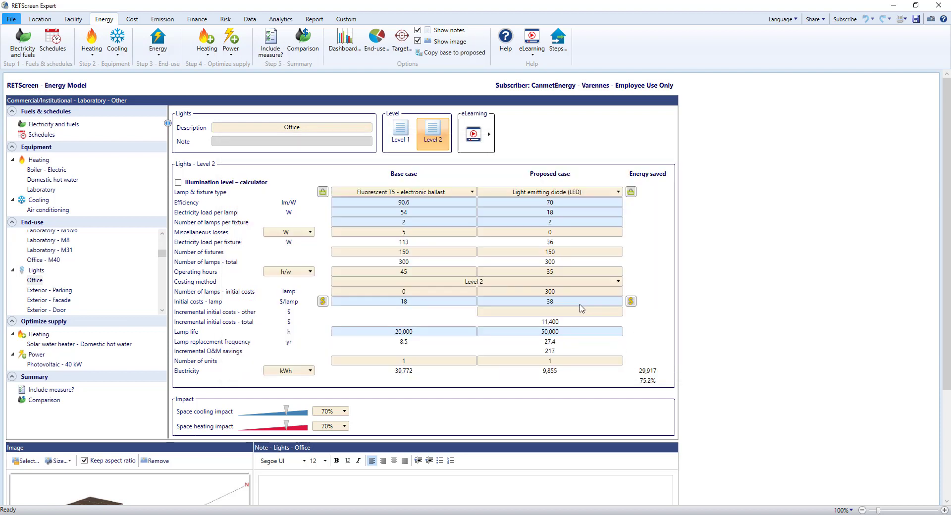
mouse_move(649, 327)
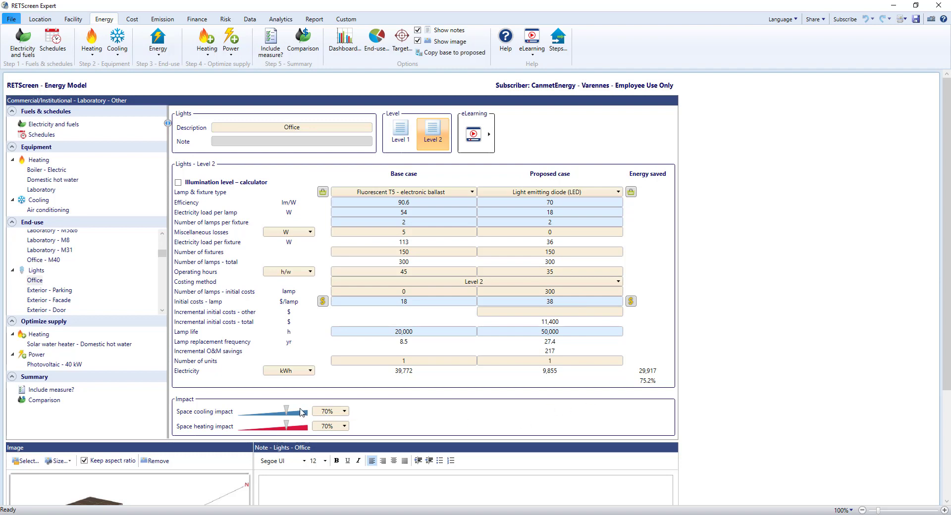
left_click(343, 410)
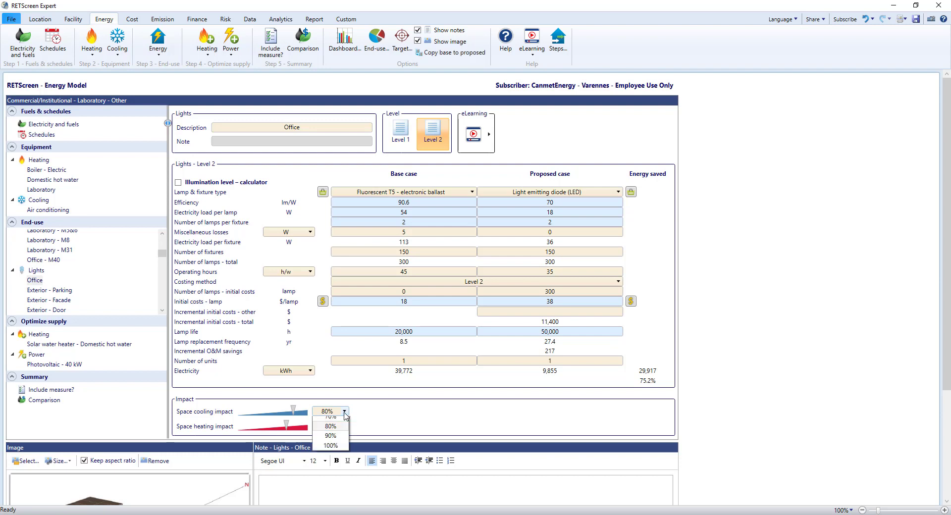
left_click(329, 418)
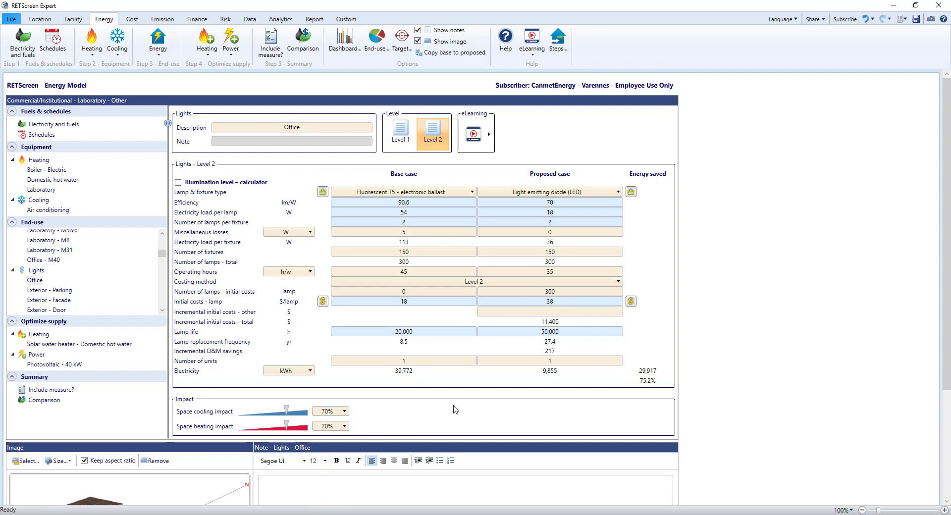
mouse_move(742, 390)
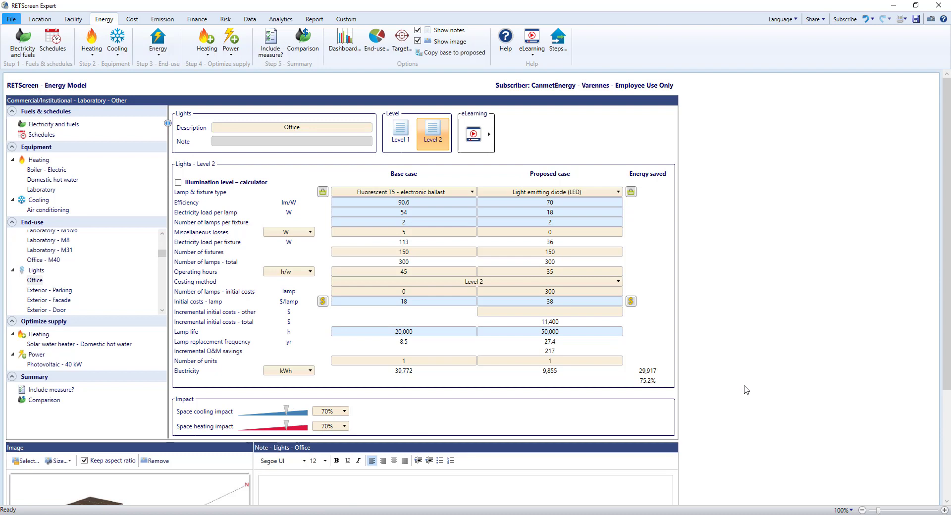
mouse_move(740, 390)
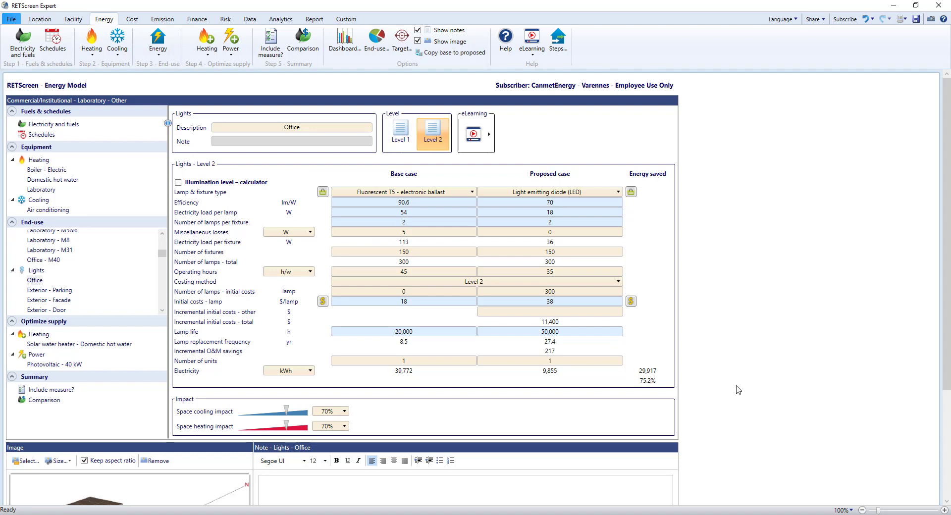
mouse_move(475, 133)
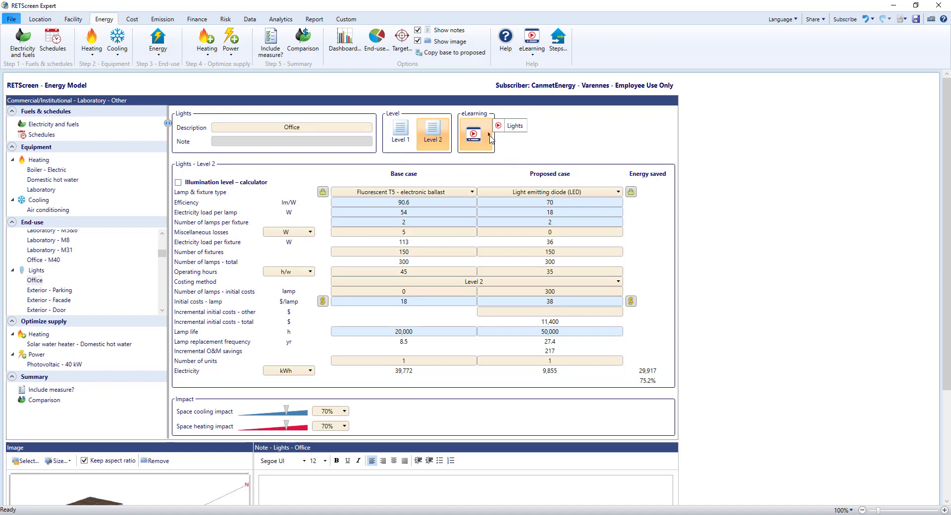
mouse_move(209, 237)
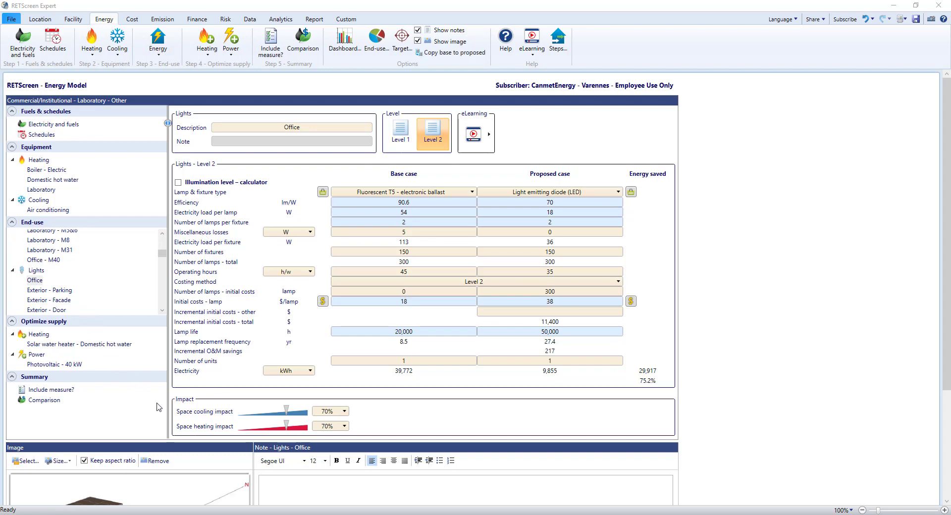
mouse_move(270, 43)
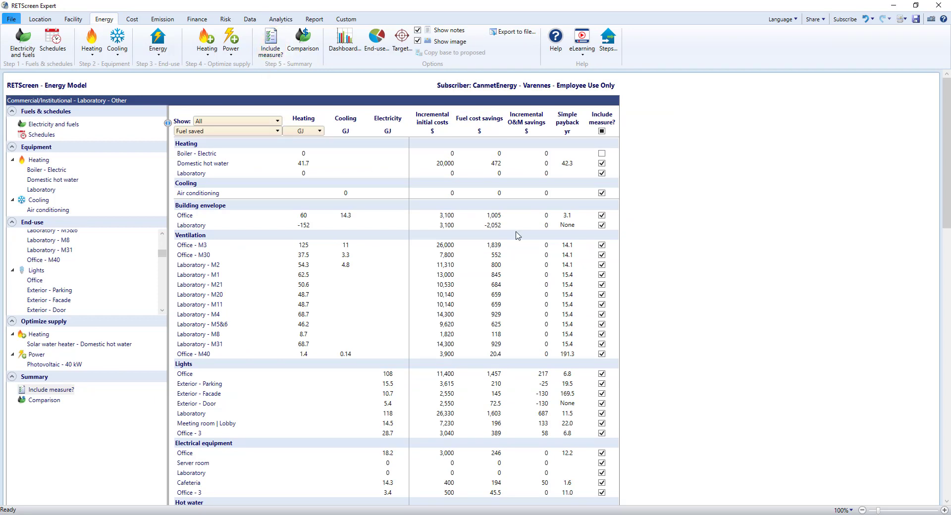
Step: Scroll the measure list and toggle Domestic hot water off and back on
scroll("down", 3)
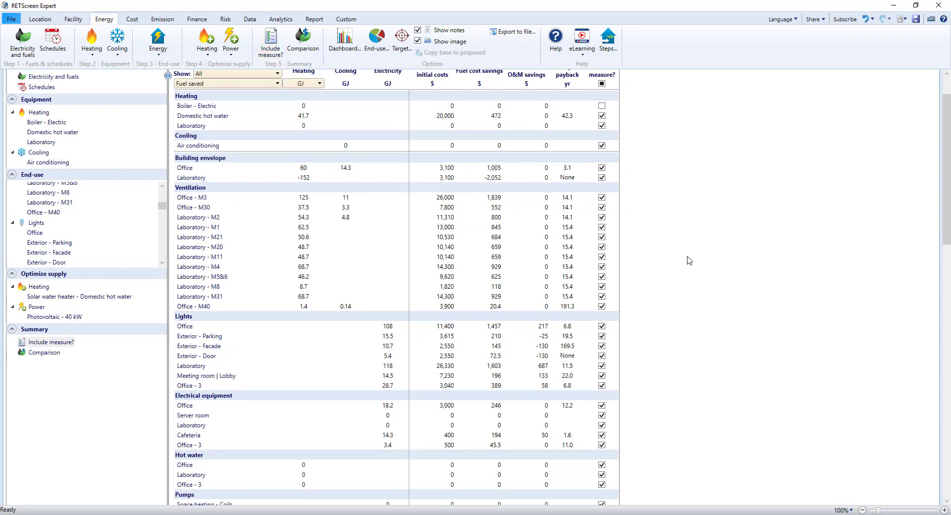
scroll("down", 3)
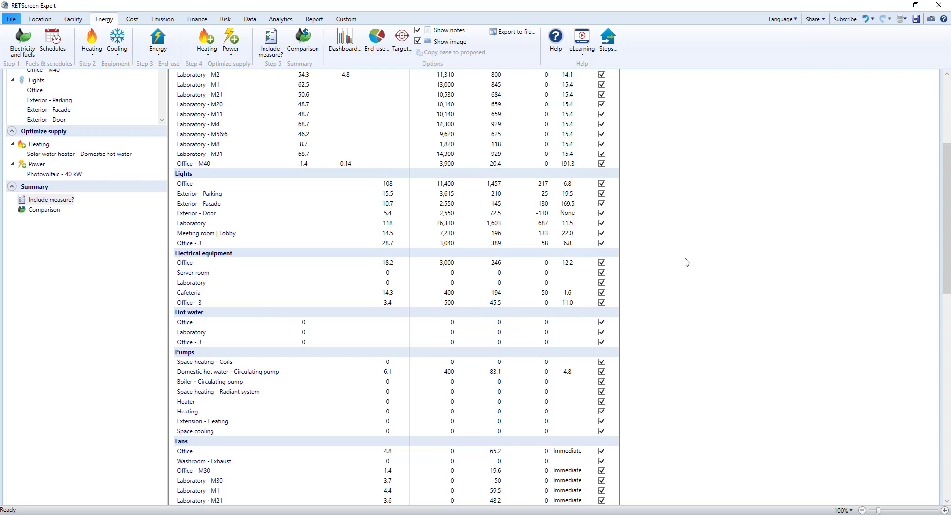
scroll("down", 3)
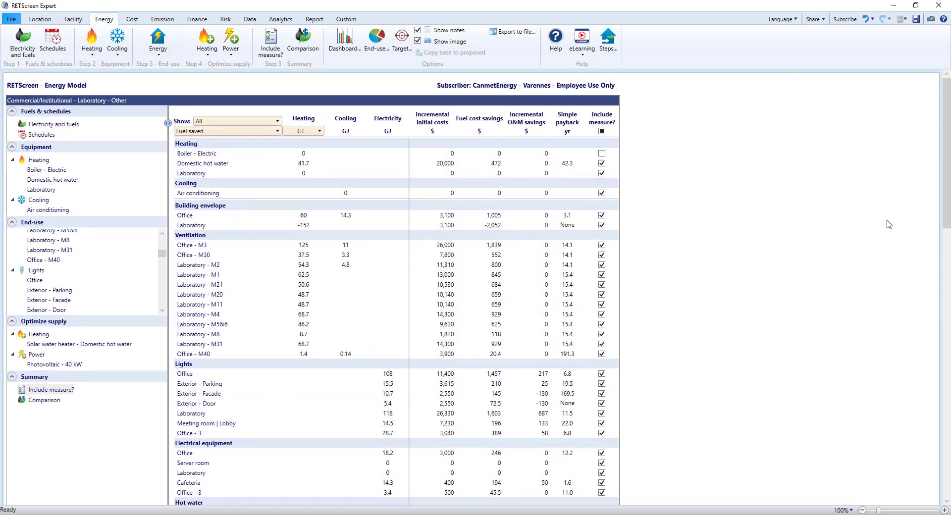
mouse_move(669, 150)
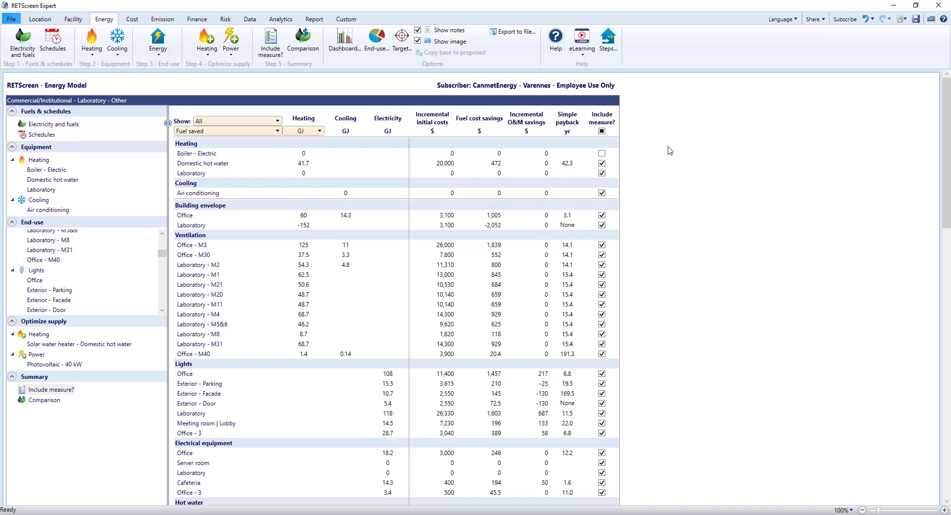
left_click(600, 164)
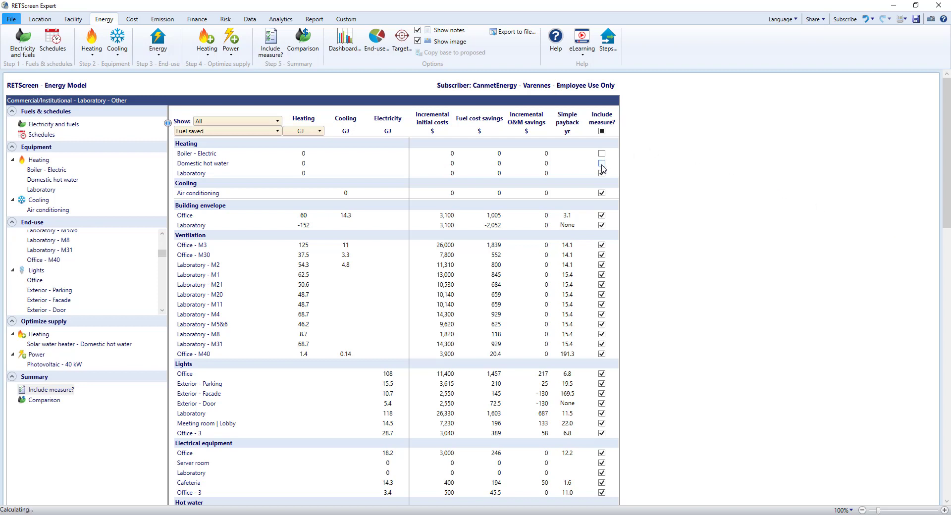
left_click(601, 163)
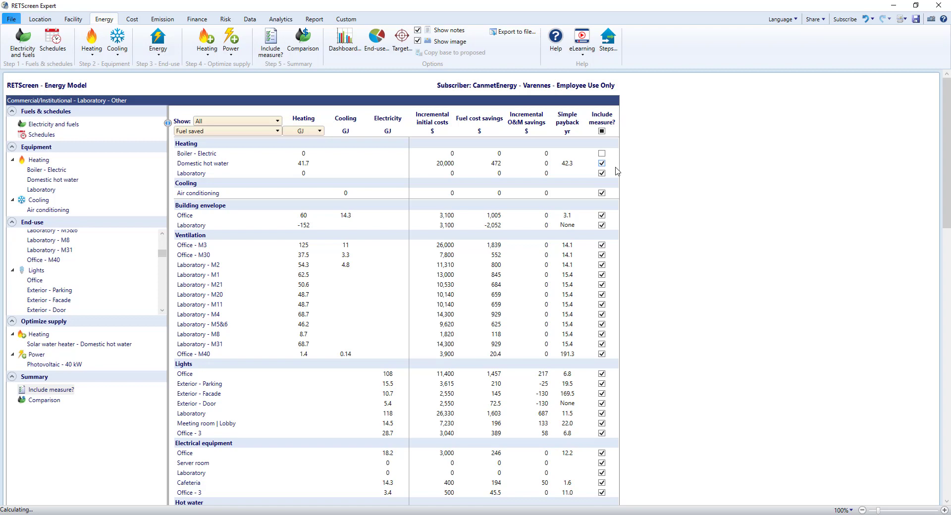
Step: Check totals ($220,075 costs, $13,230 fuel savings, 15.6-year payback) and the notes
scroll("down", 3)
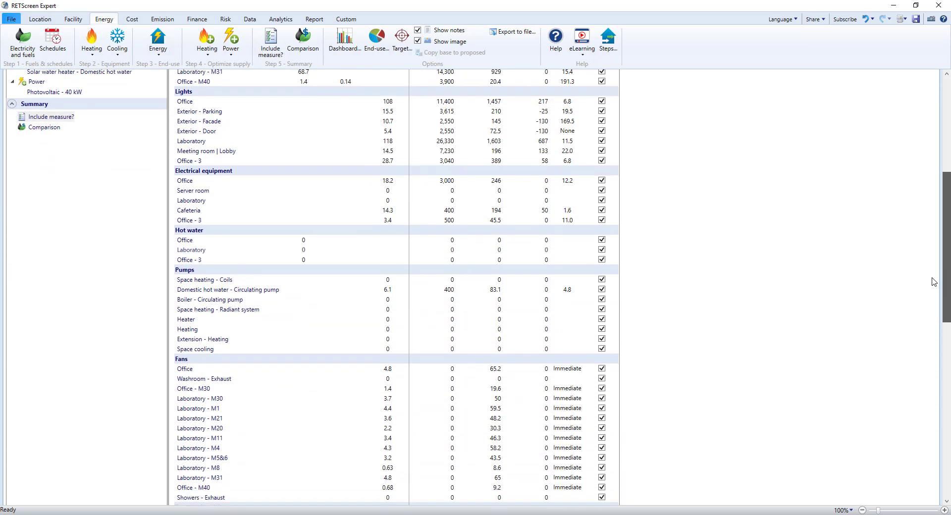
scroll("down", 3)
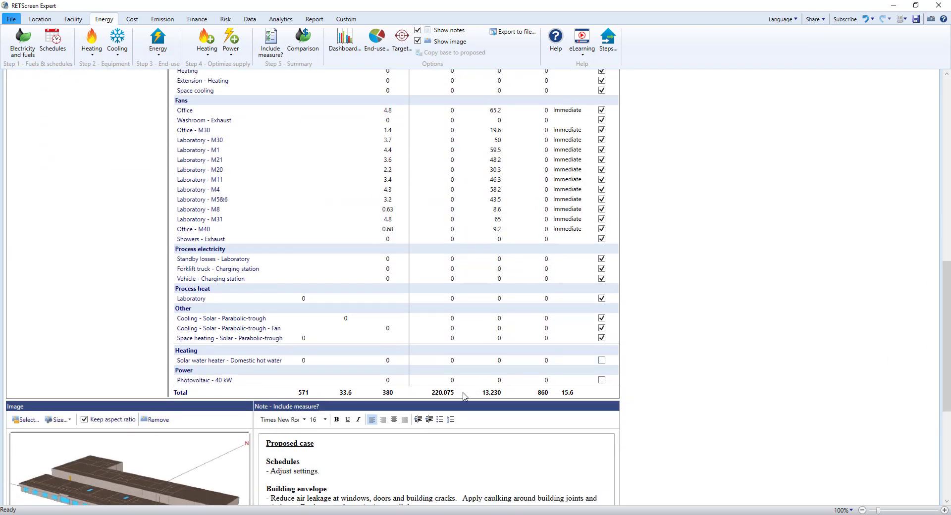
left_click(535, 391)
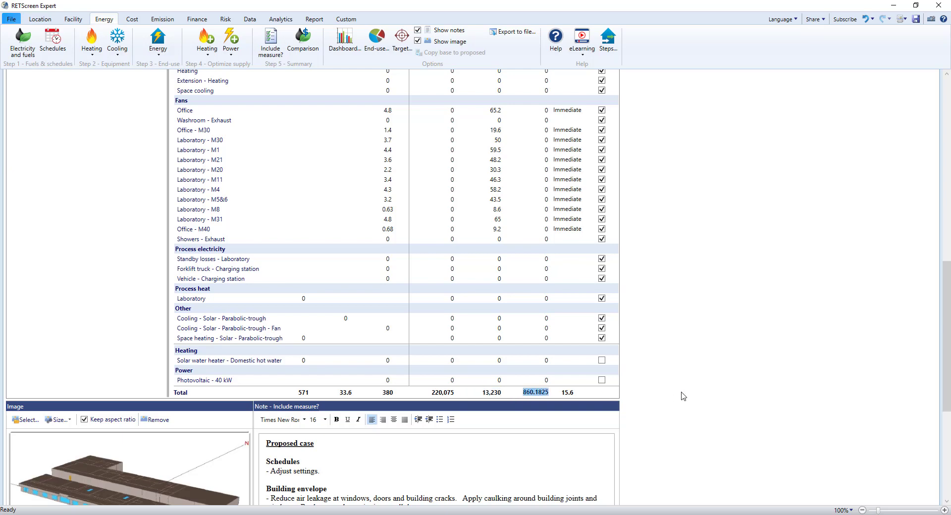
scroll("down", 3)
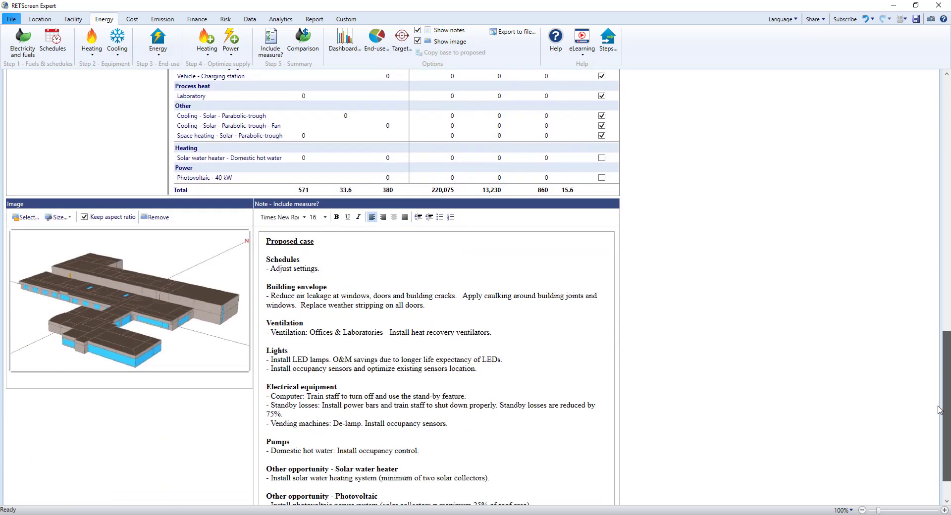
scroll("down", 3)
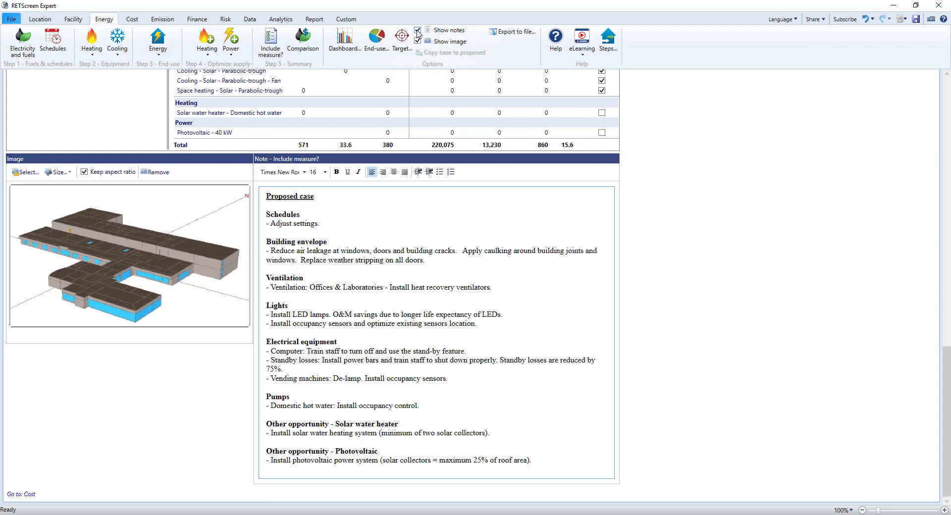
Step: Hide notes and images, view the fuel-saved-by-end-use chart, then move to Cost Analysis
left_click(344, 43)
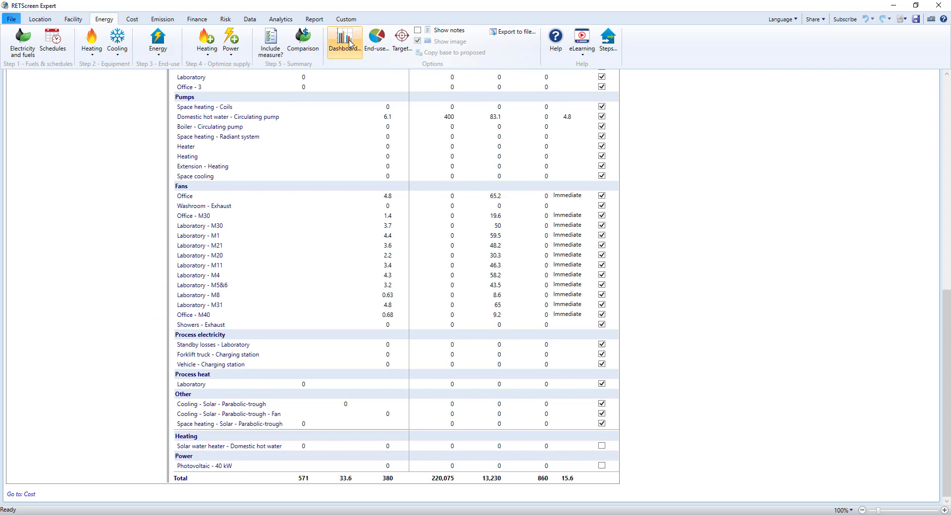
left_click(376, 41)
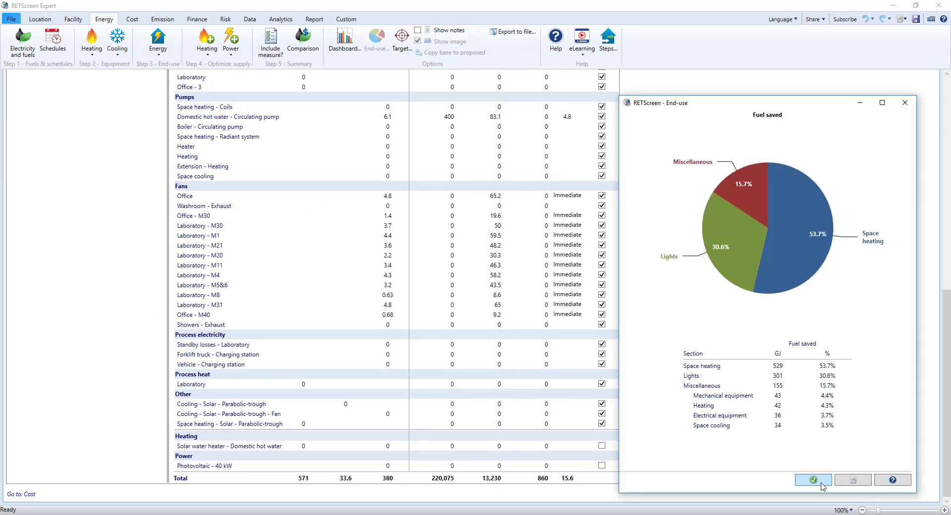
left_click(812, 479)
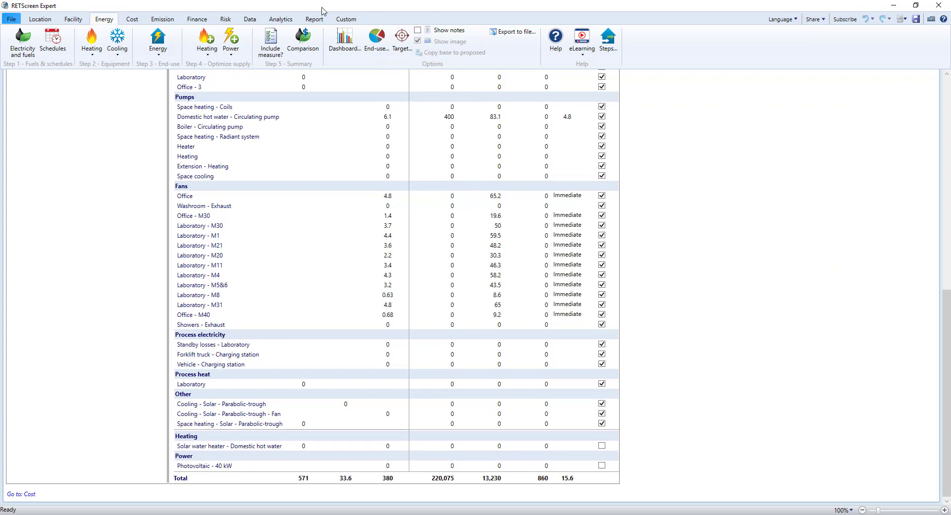
left_click(130, 19)
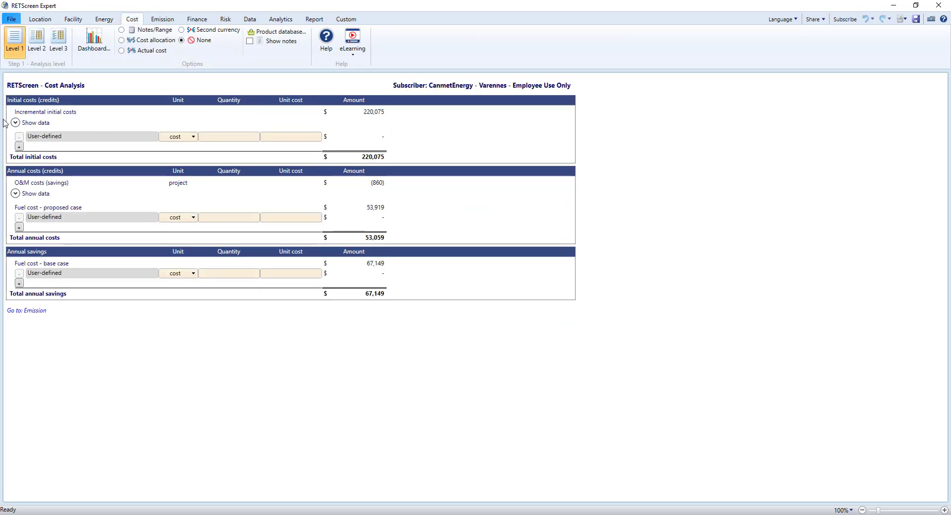
Step: Itemize incremental initial costs per measure and view the Level 3 cost detail
left_click(15, 122)
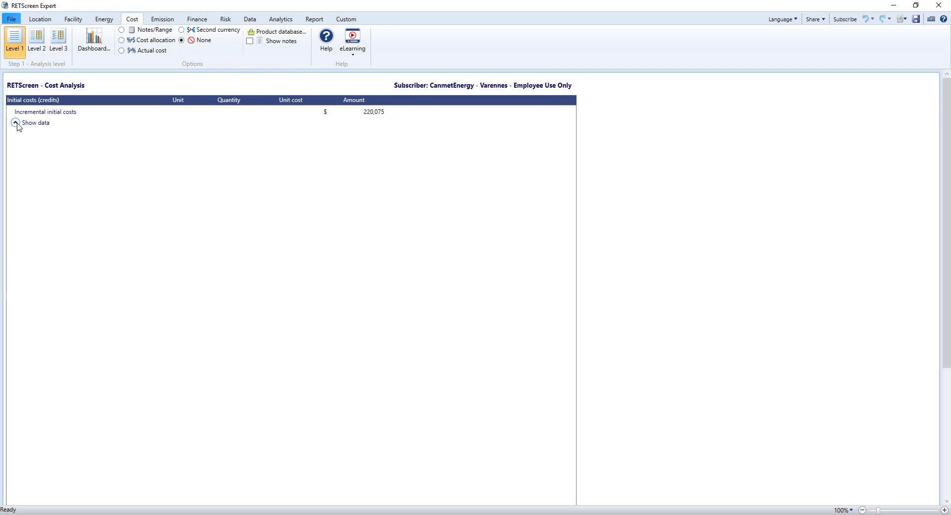
left_click(16, 122)
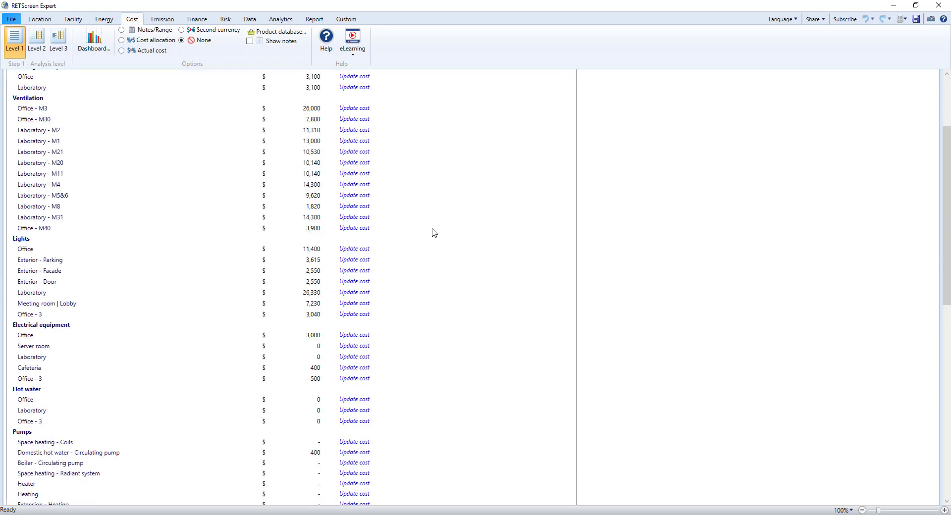
scroll("down", 3)
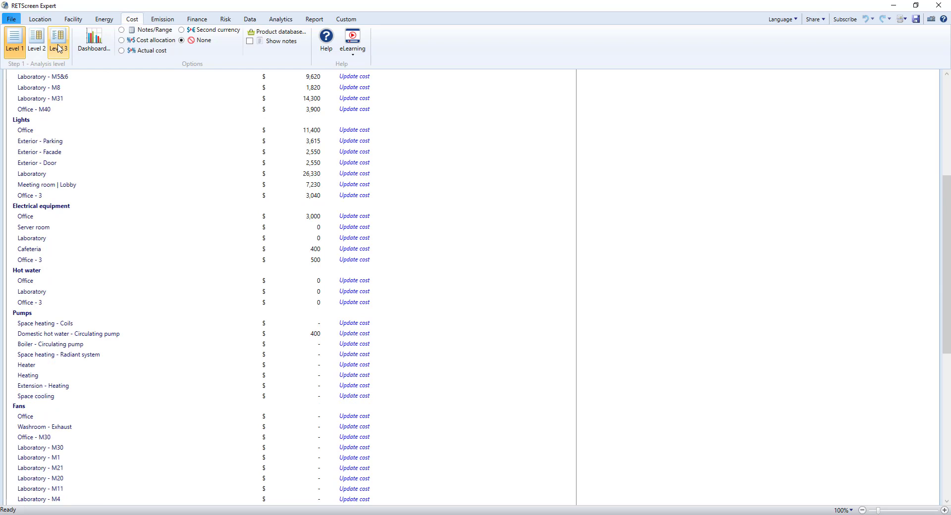
left_click(54, 37)
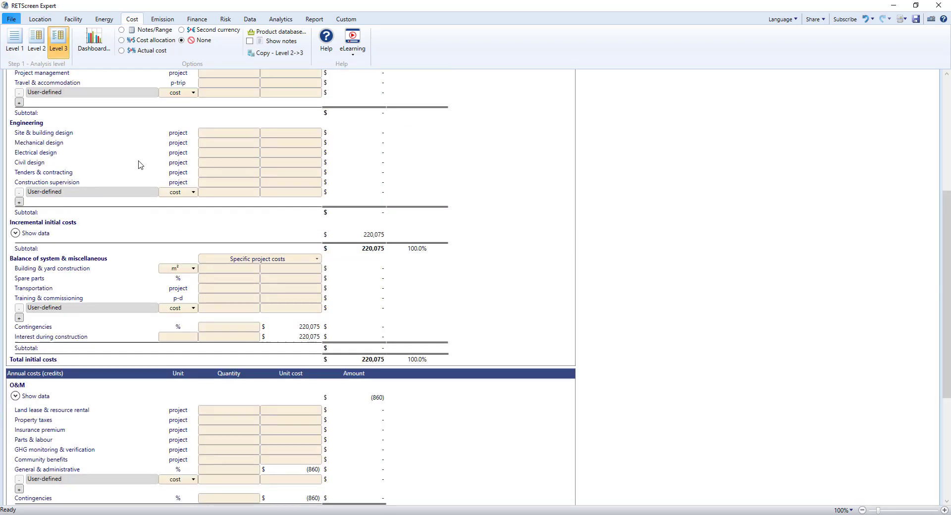
scroll("up", 3)
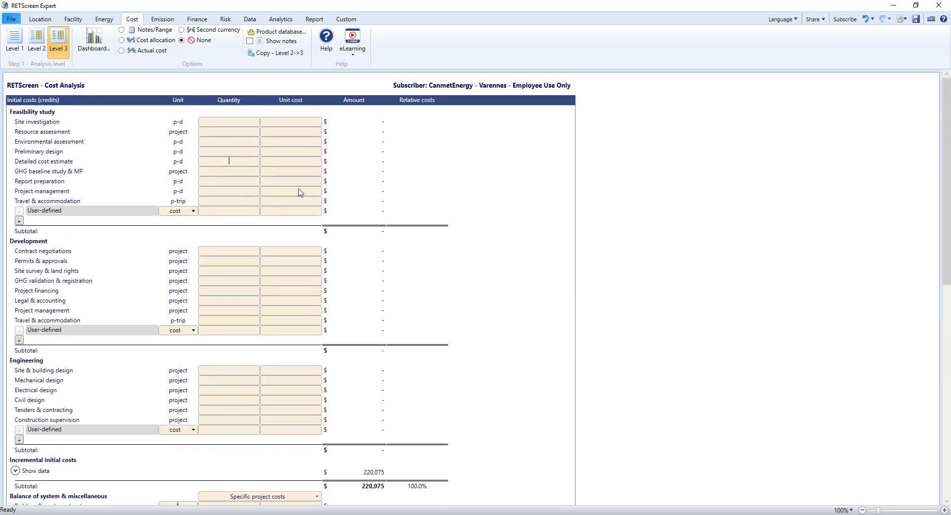
scroll("down", 3)
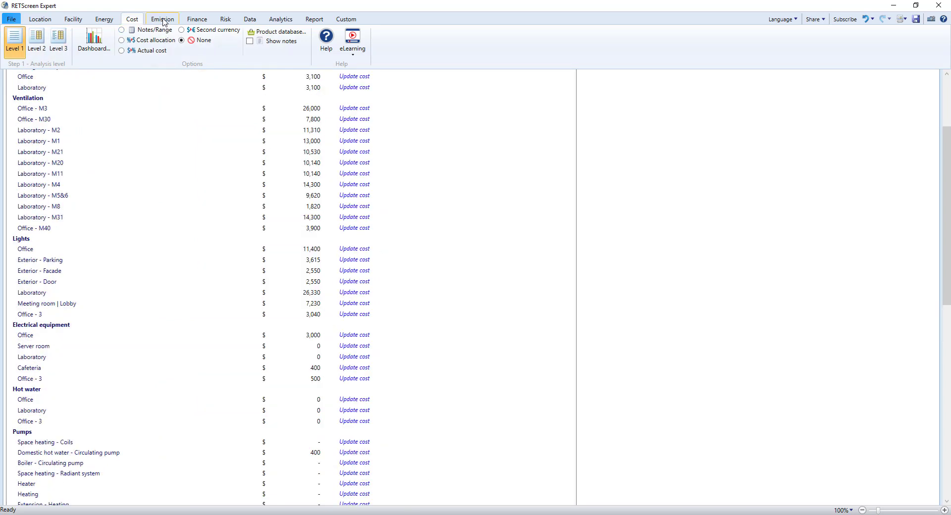
Step: Set the GHG reduction credit rate to 50 $/tCO2 after checking 8.1 tCO2 reduction
left_click(162, 19)
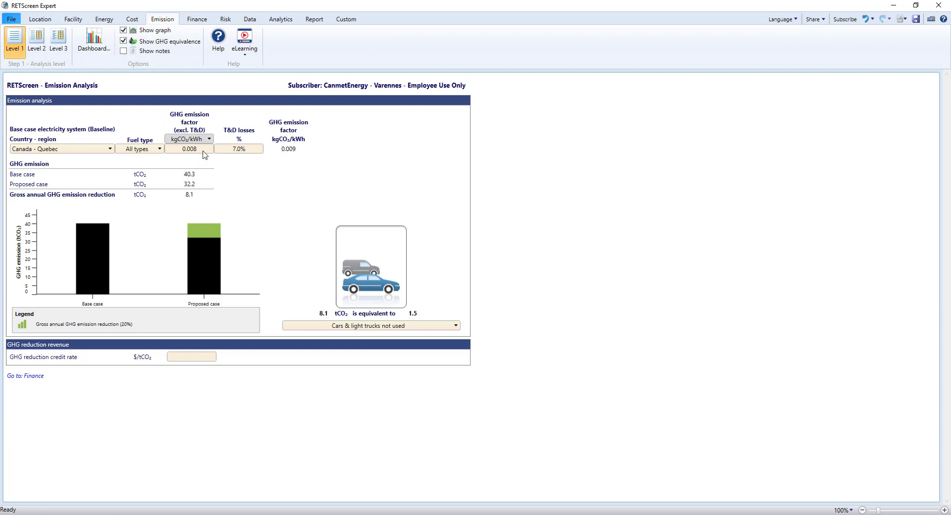
left_click(189, 195)
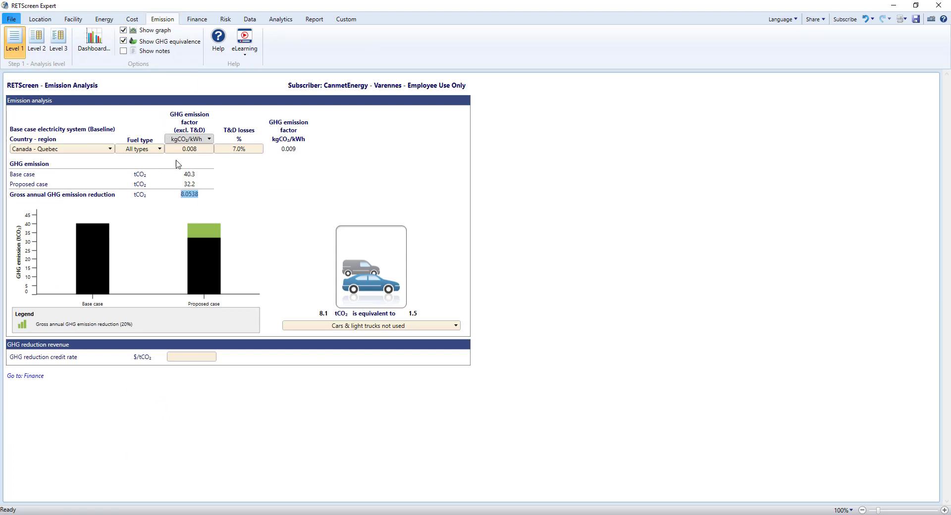
left_click(111, 148)
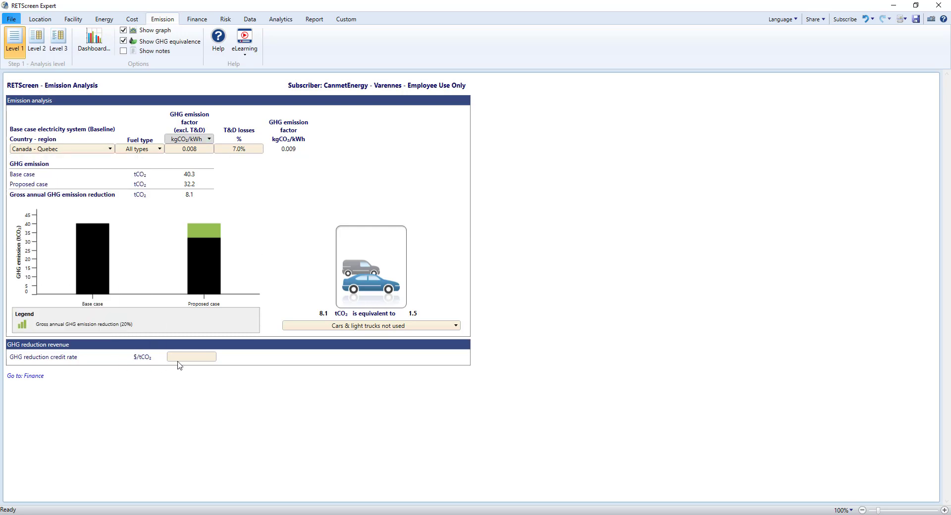
type("50")
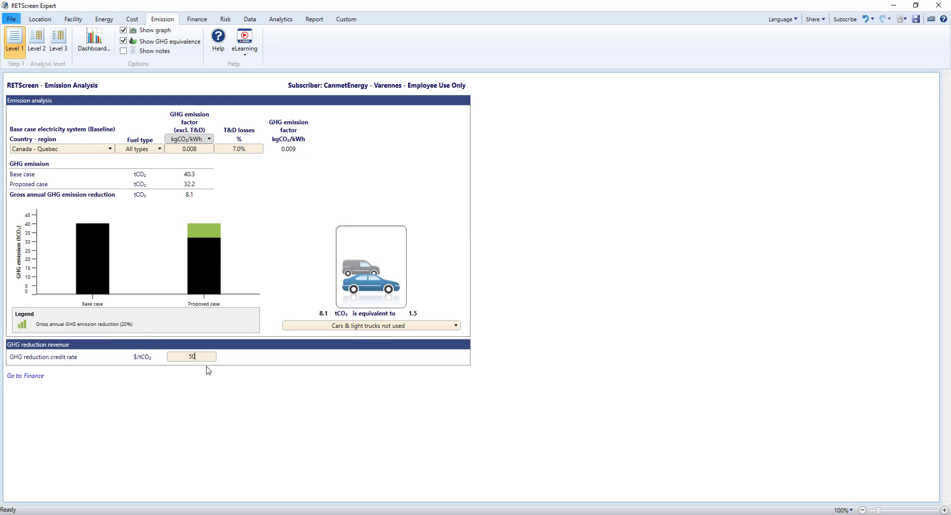
key("Return")
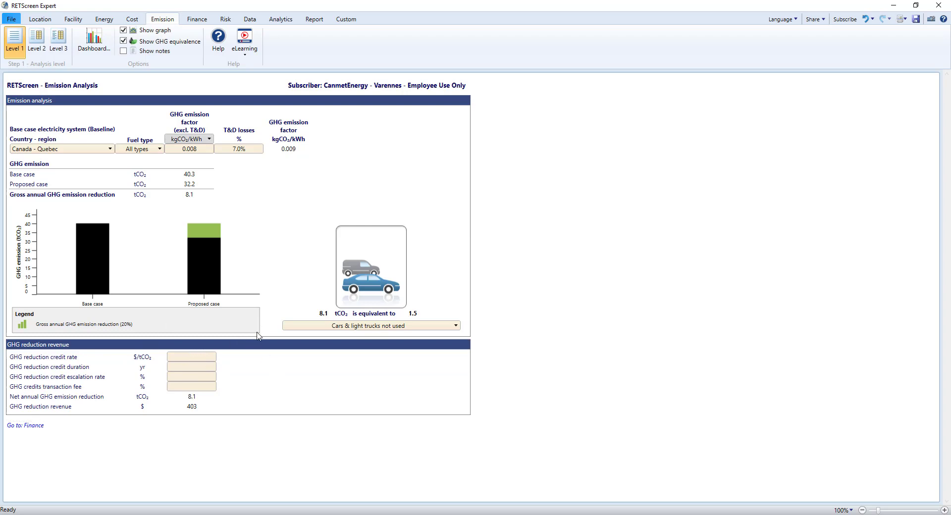
left_click(196, 18)
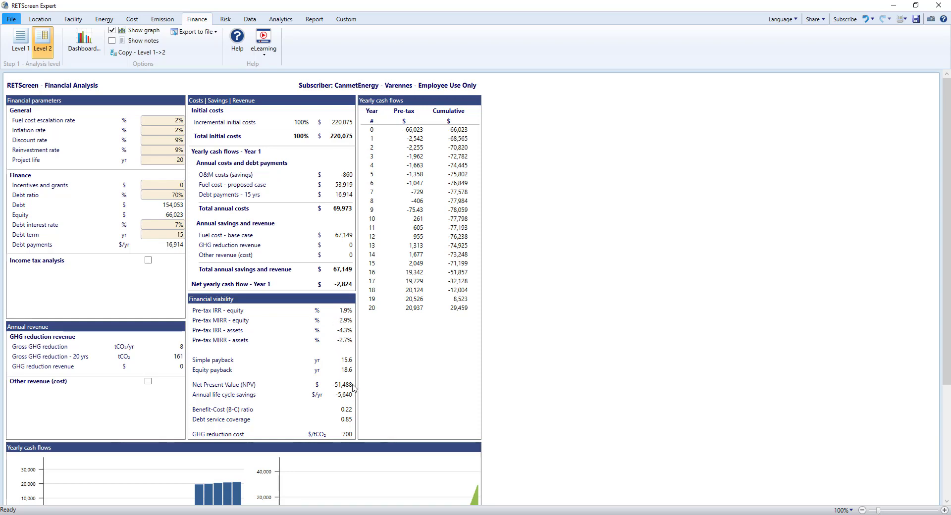
Step: Check pre-tax IRR and simple payback, then scroll to the yearly cash flow charts
left_click(345, 310)
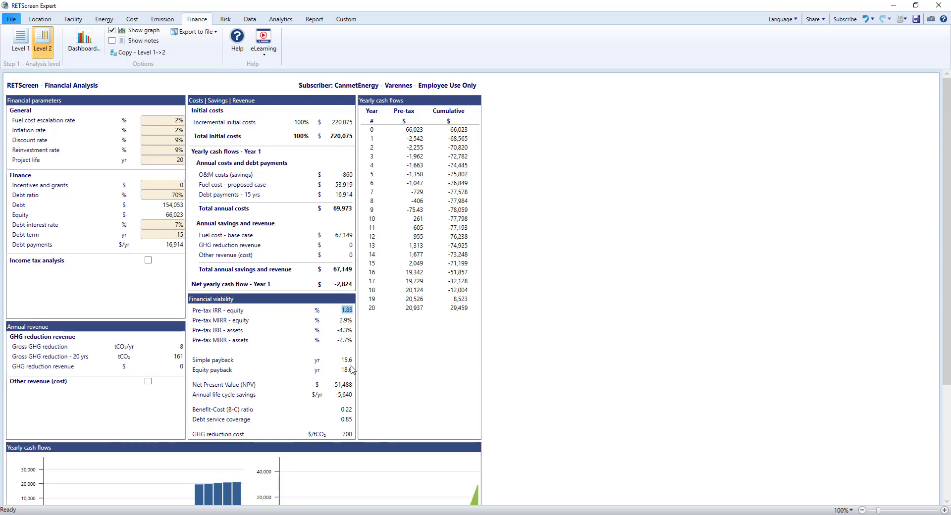
left_click(341, 360)
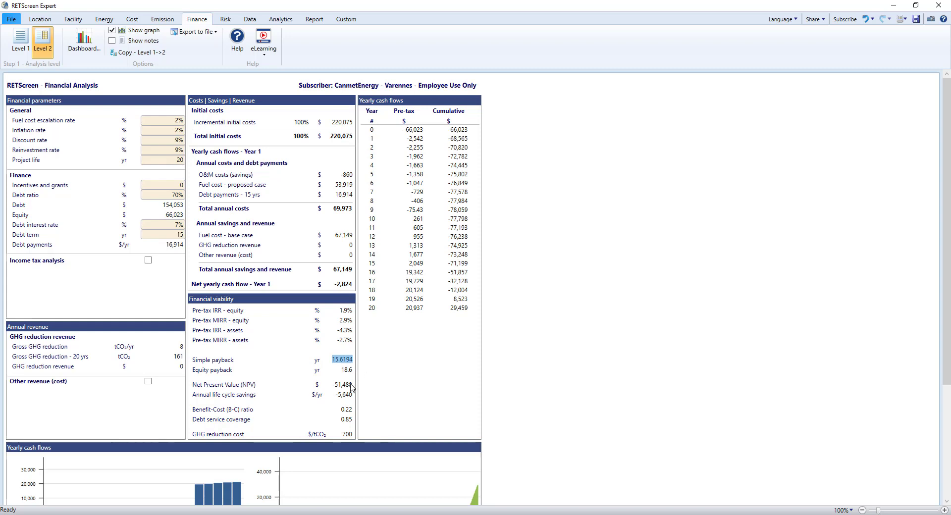
left_click(536, 396)
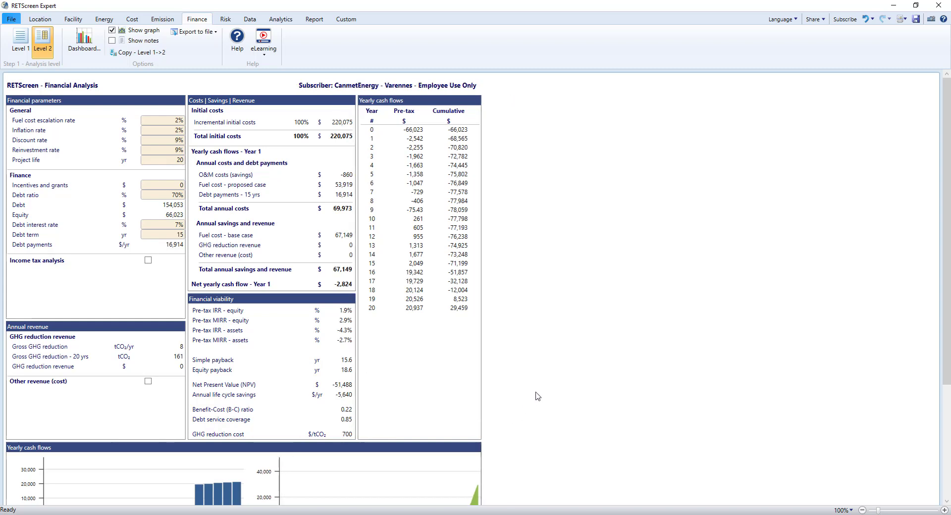
scroll("down", 3)
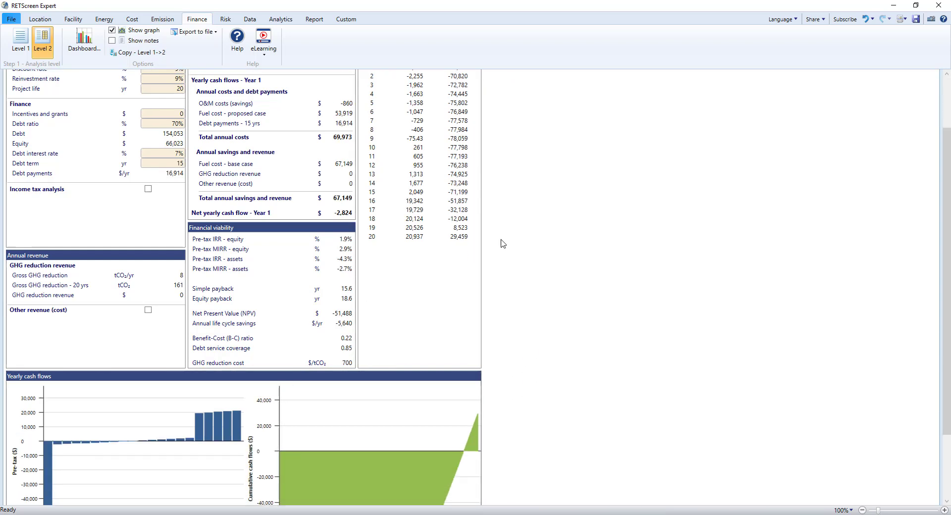
scroll("down", 3)
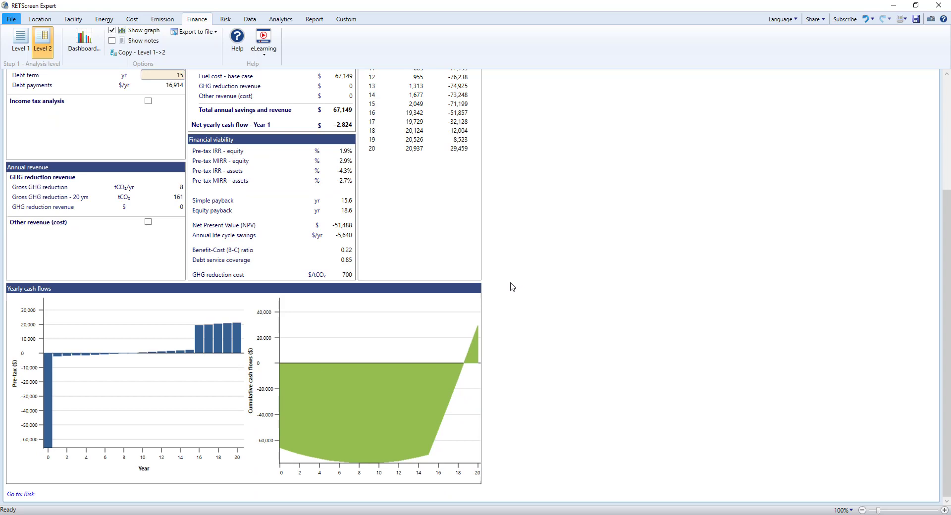
mouse_move(372, 93)
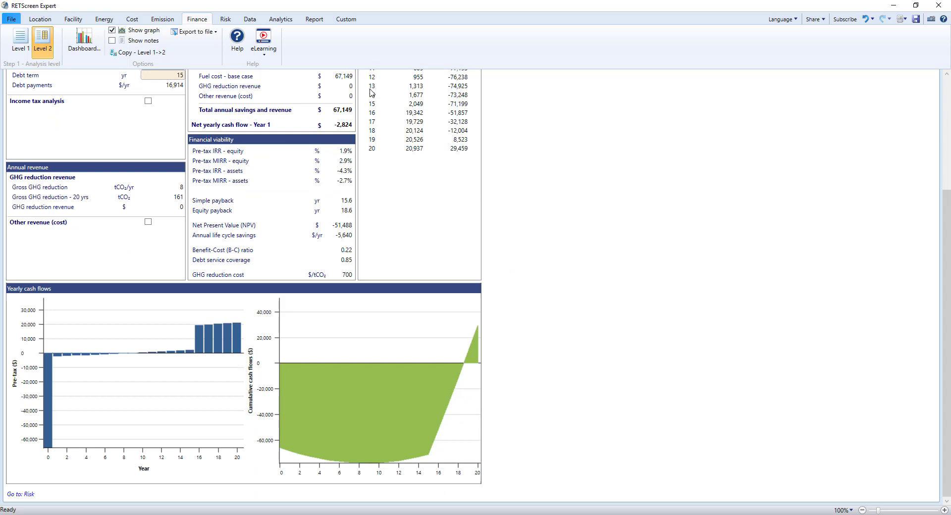
Step: Show the NPV sensitivity analysis at 25% range and inspect the -$51,488 base case
left_click(224, 19)
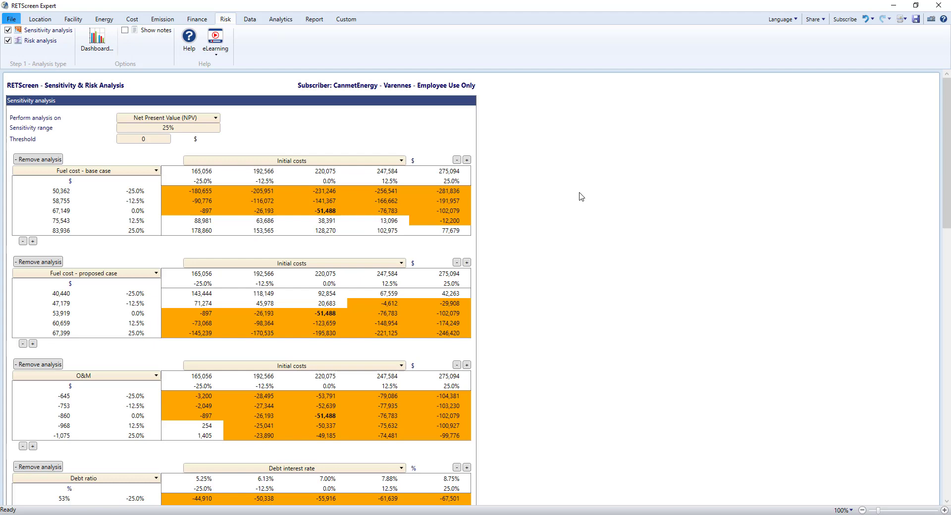
mouse_move(588, 214)
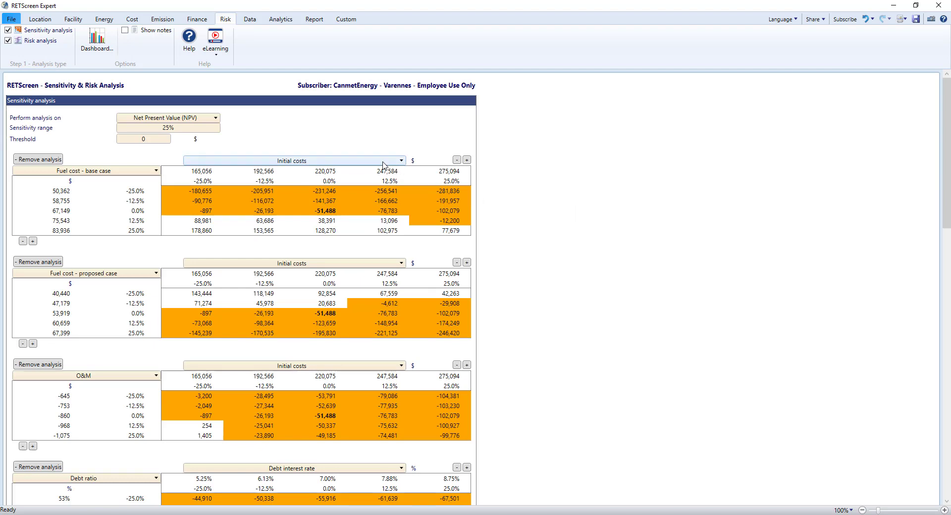
triple_click(167, 127)
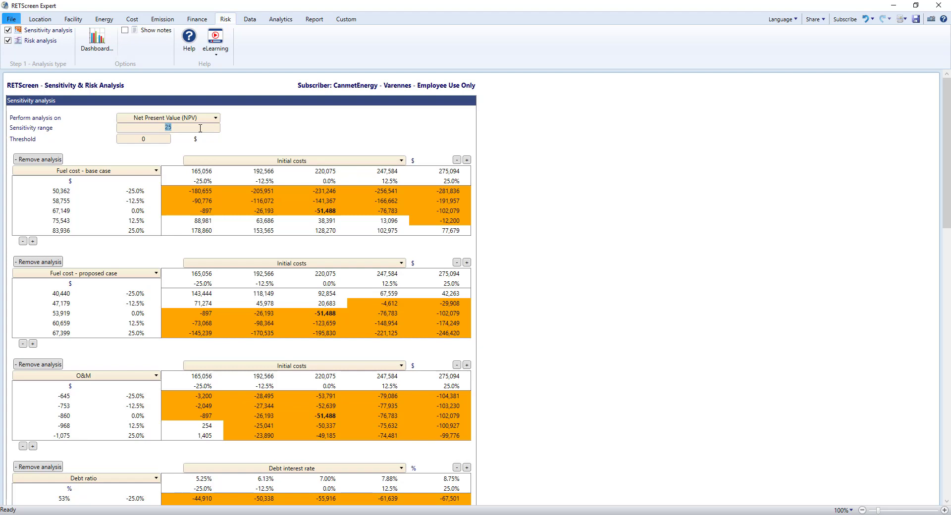
left_click(214, 117)
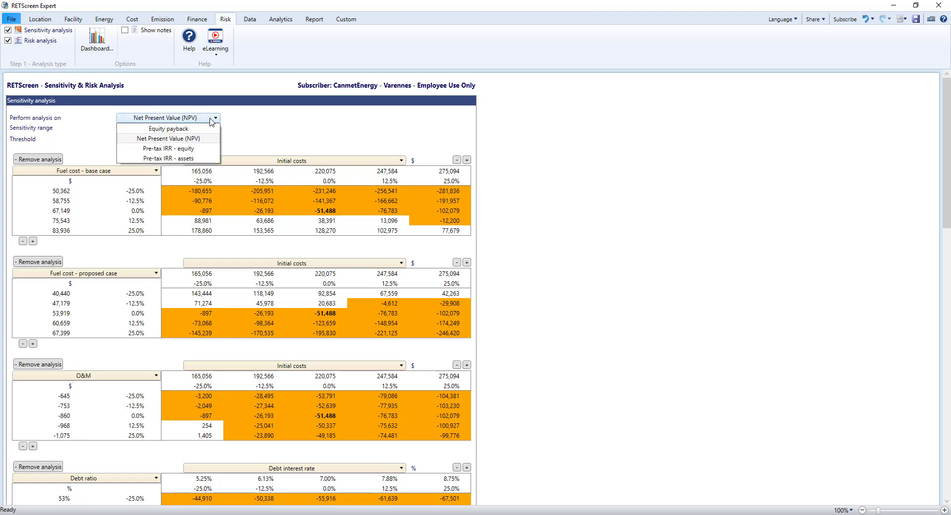
left_click(167, 138)
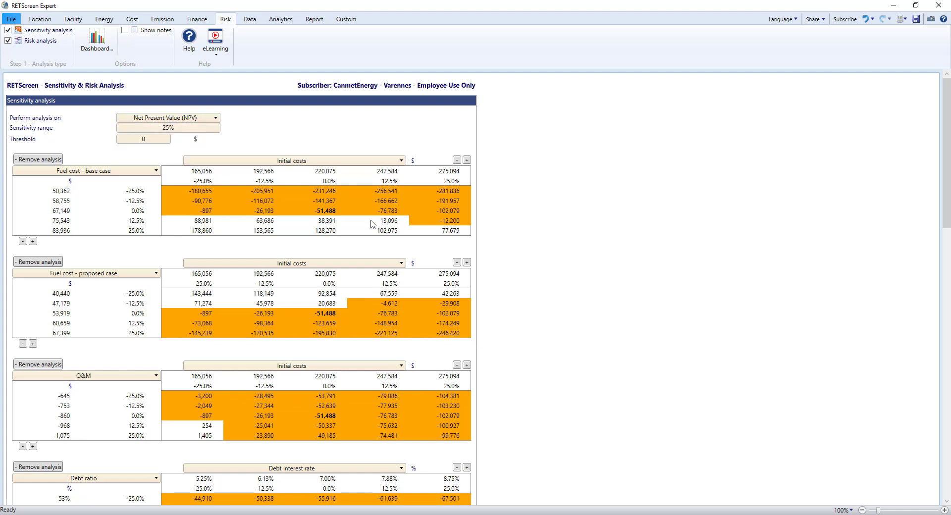
left_click(318, 211)
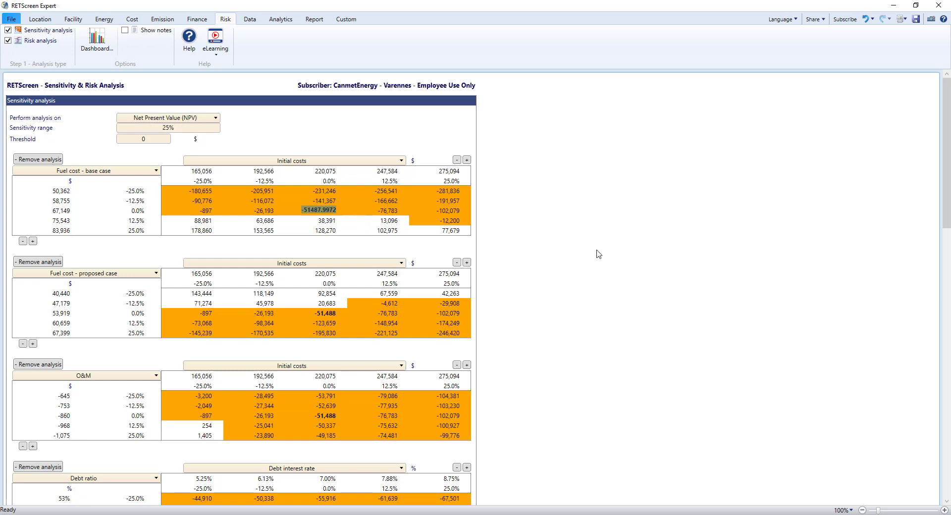
Step: Scroll to the NPV risk distribution (median -$51,657), then switch to the Data worksheet
scroll("down", 3)
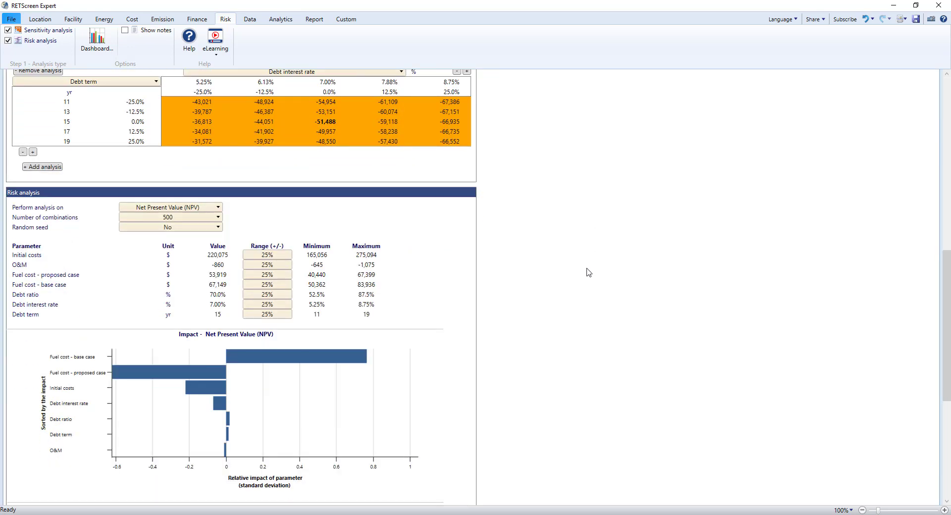
scroll("down", 3)
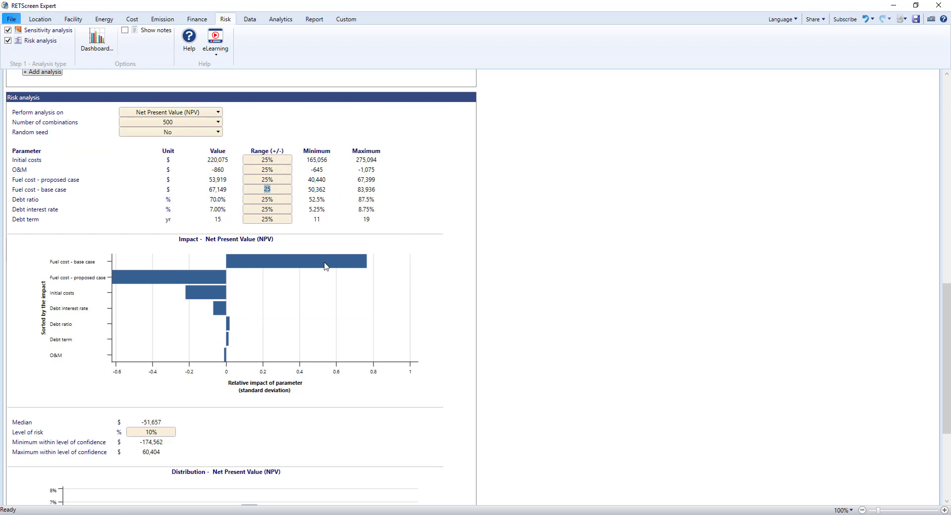
mouse_move(525, 429)
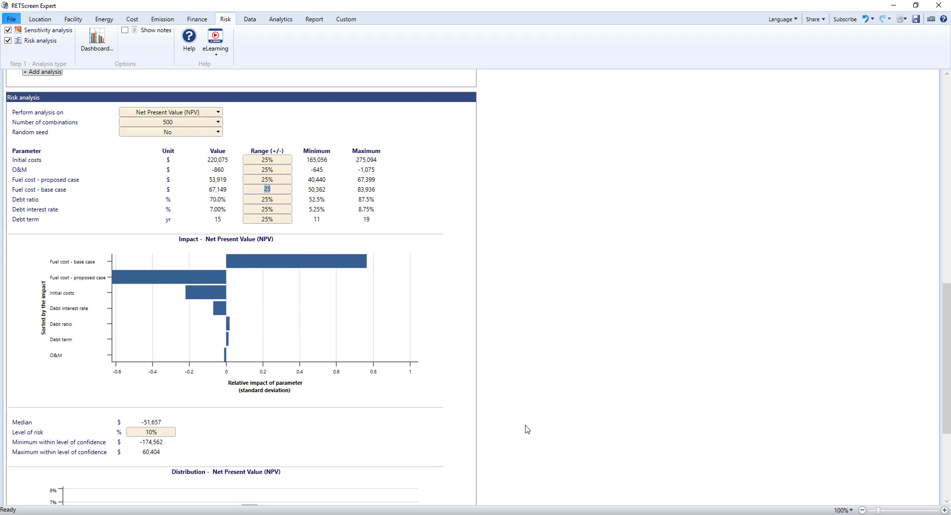
scroll("down", 3)
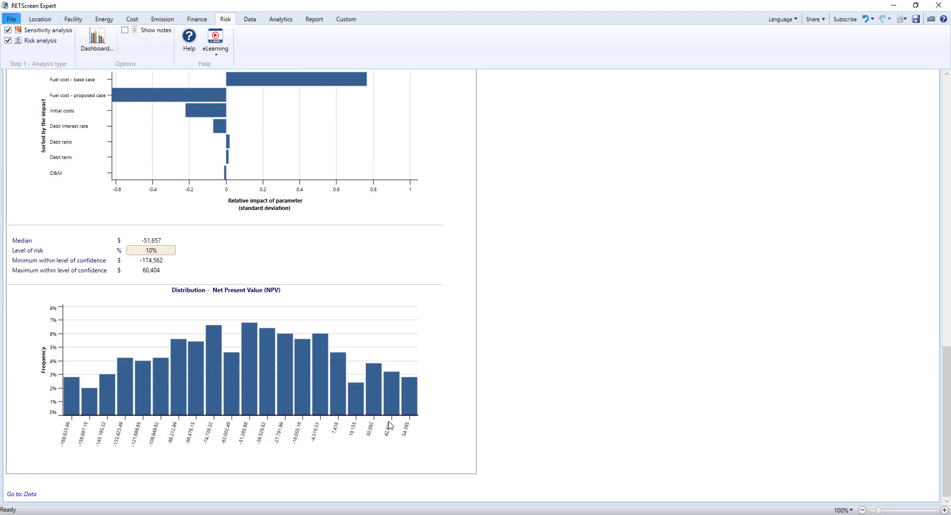
mouse_move(389, 425)
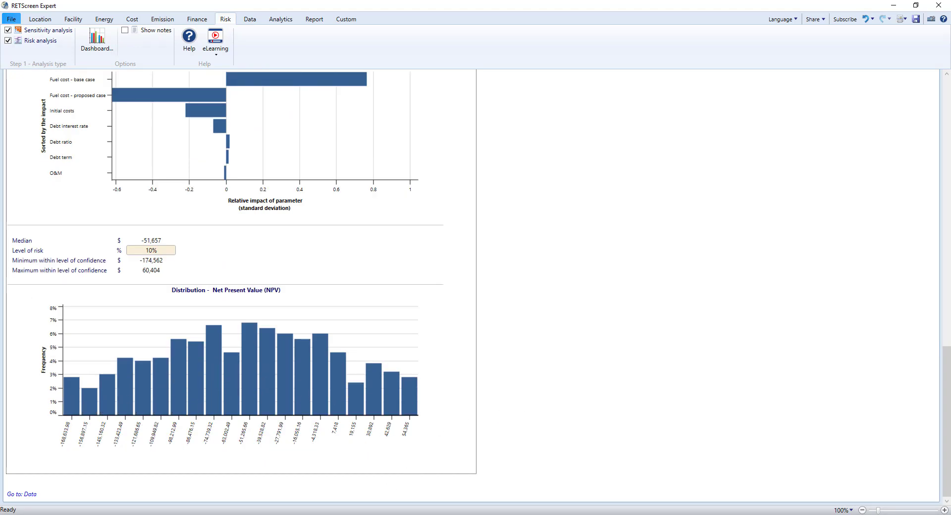
mouse_move(509, 451)
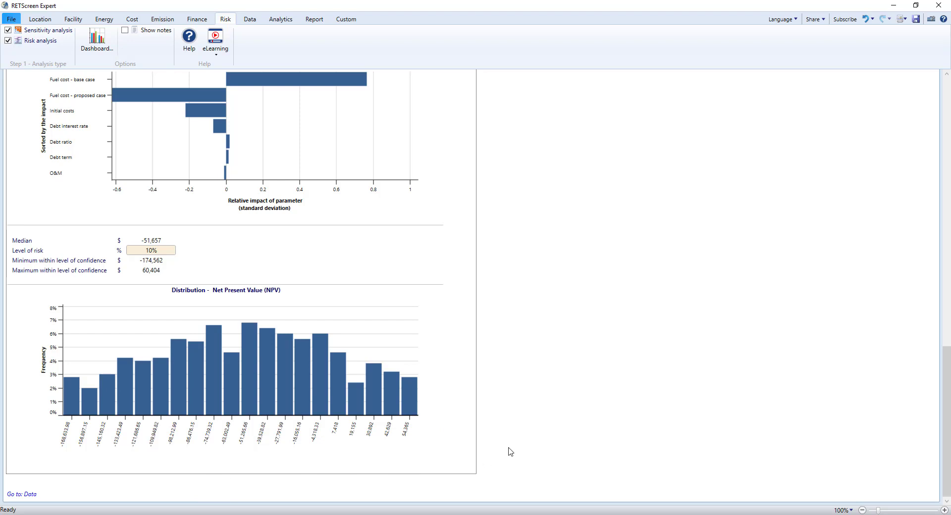
mouse_move(534, 260)
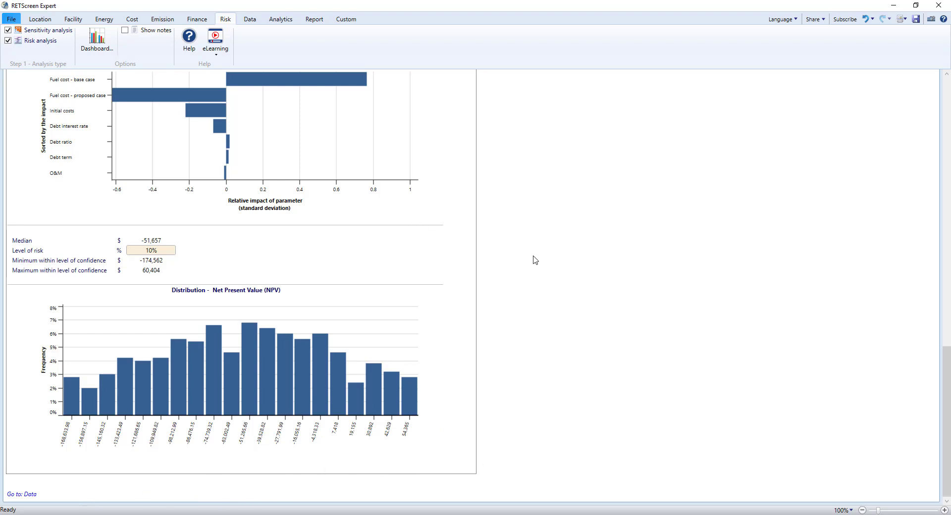
left_click(249, 19)
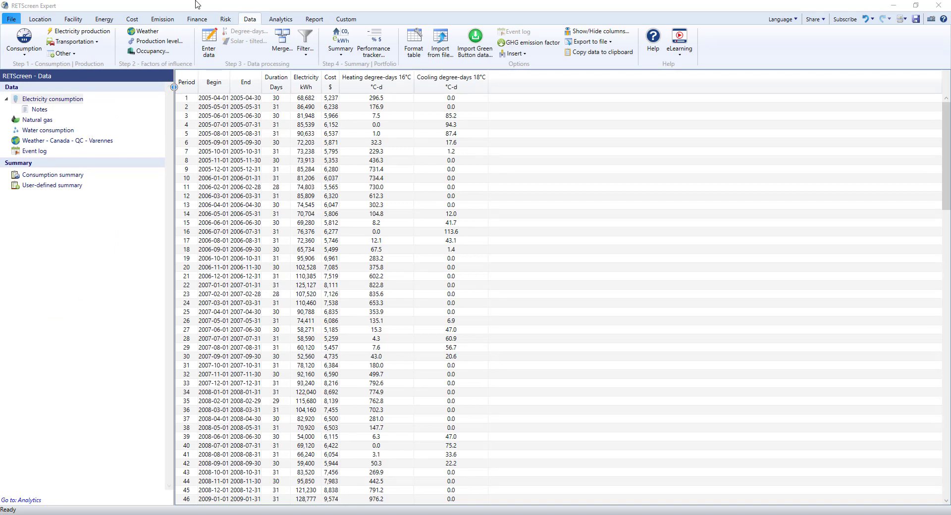
Step: Check the consumption options and fuel settings without changes, then display the Natural gas records
left_click(52, 99)
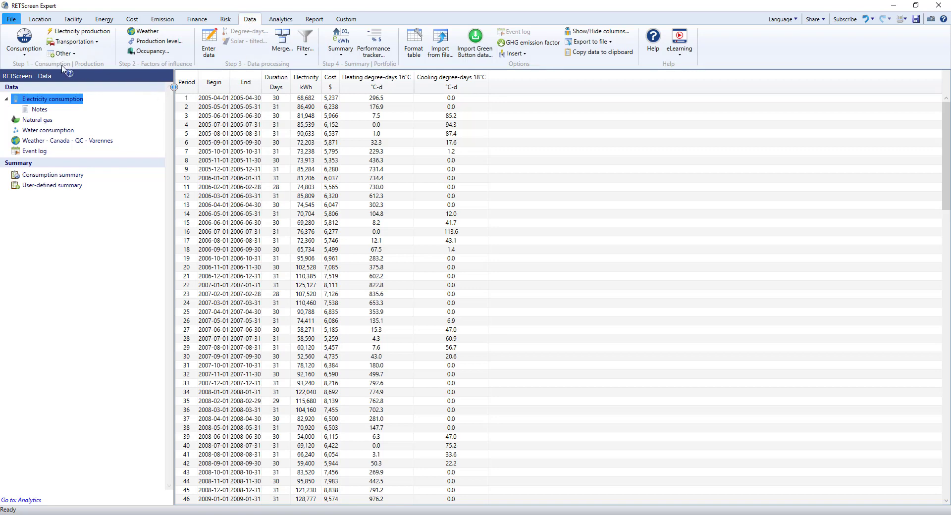
mouse_move(242, 66)
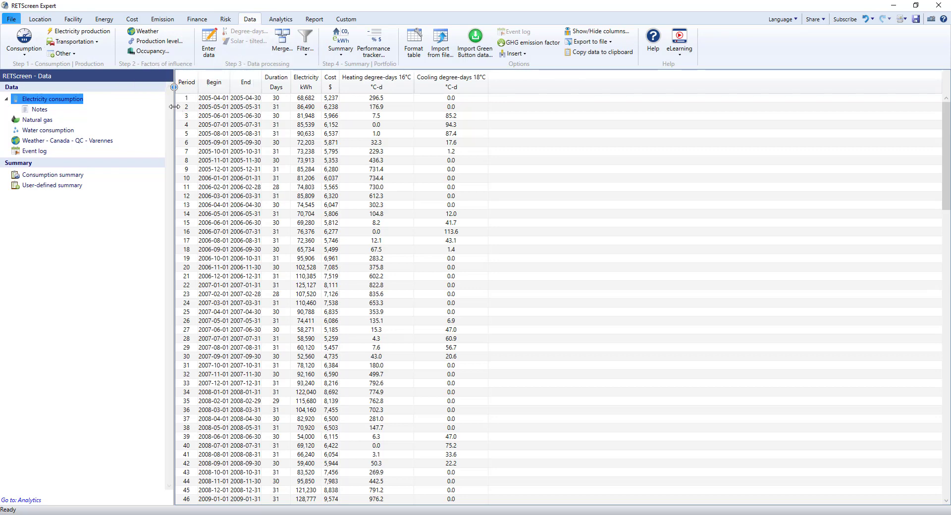
left_click(24, 48)
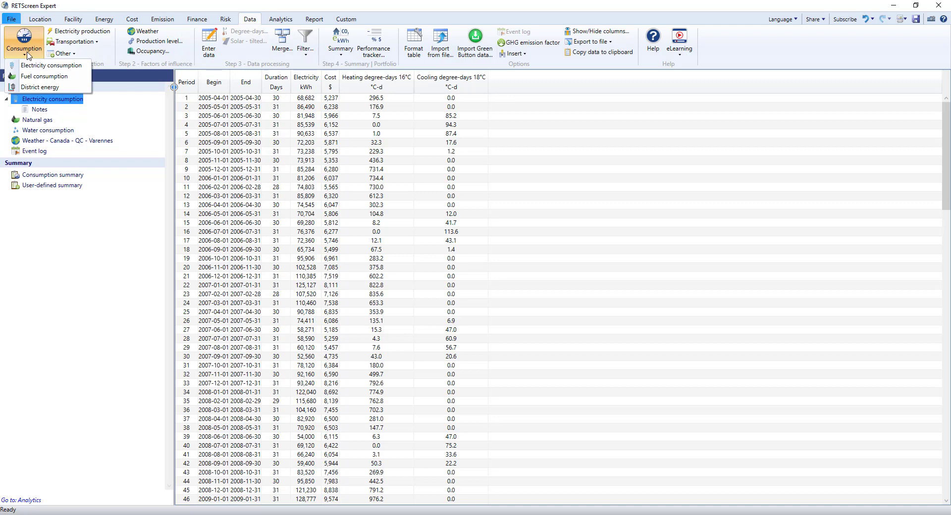
mouse_move(45, 76)
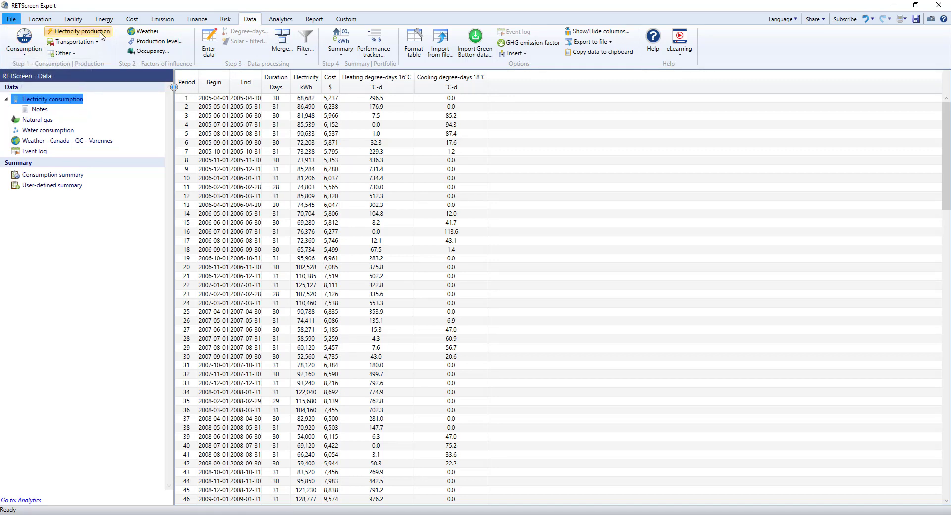
left_click(23, 41)
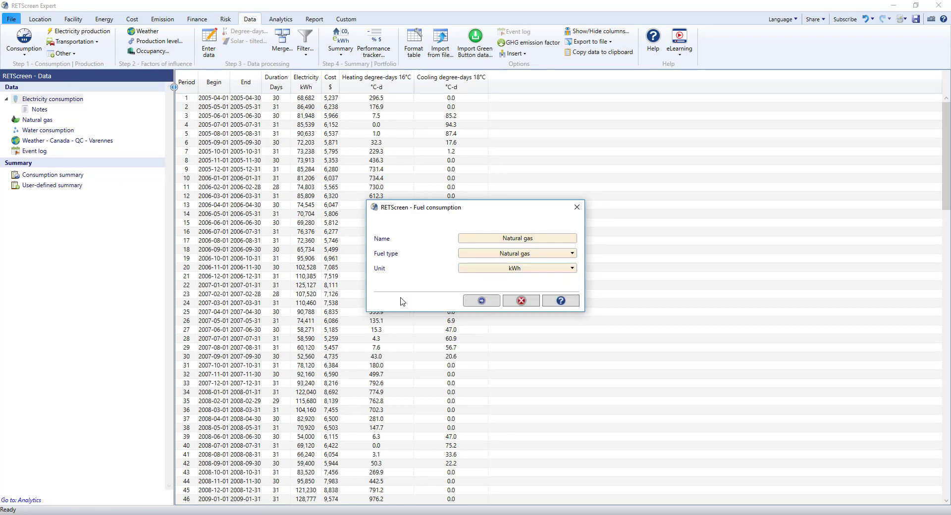
left_click(480, 300)
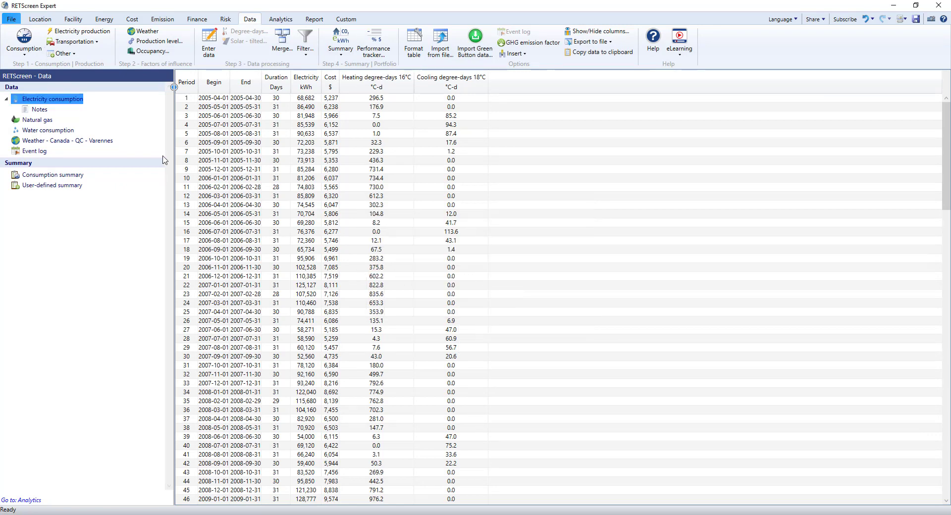
mouse_move(47, 130)
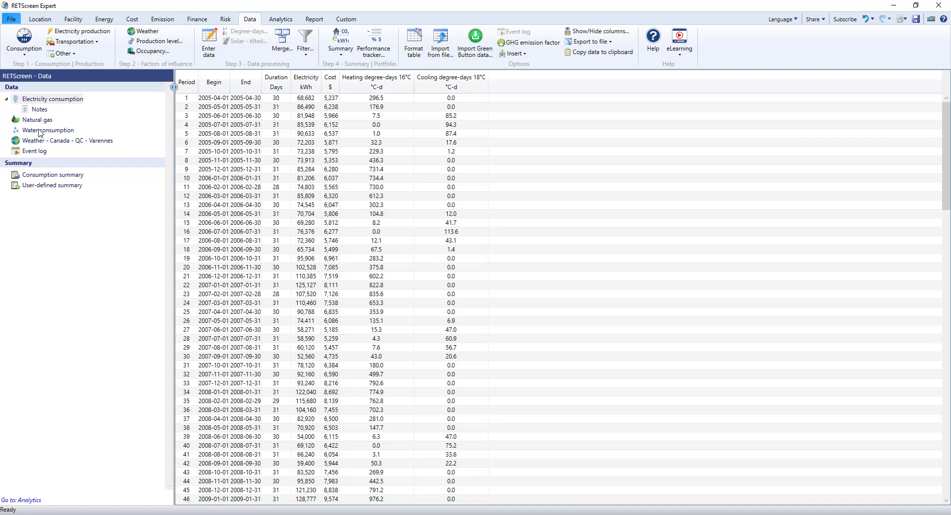
left_click(41, 120)
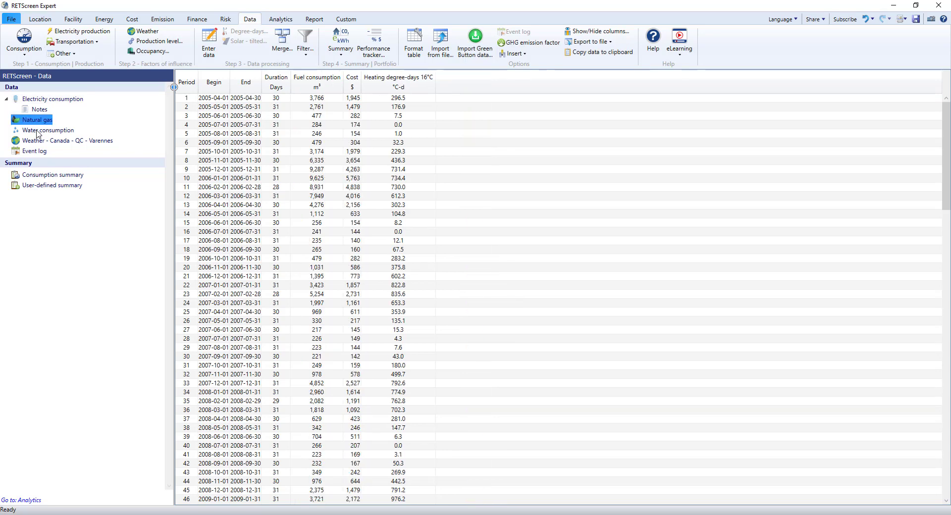
Step: Show the water consumption records and open the Merge dialog from the Filter menu
left_click(47, 129)
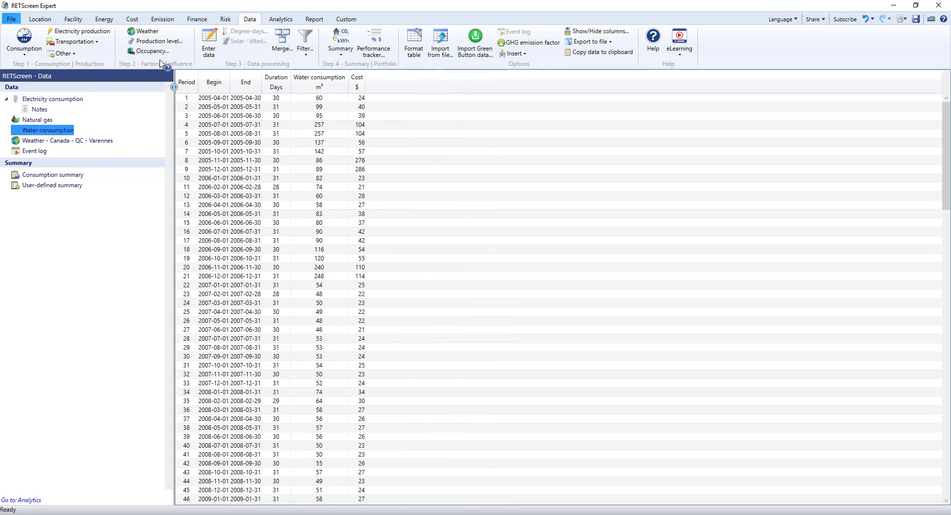
mouse_move(144, 30)
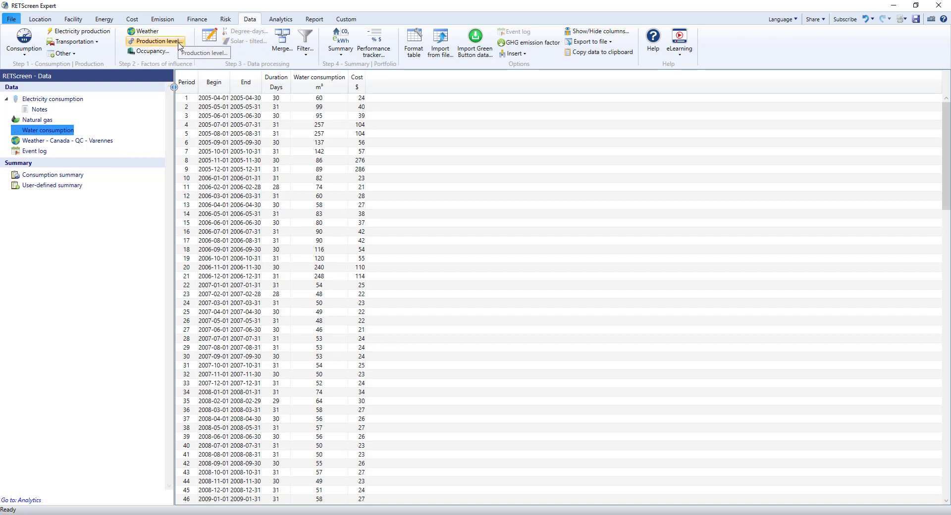
mouse_move(179, 55)
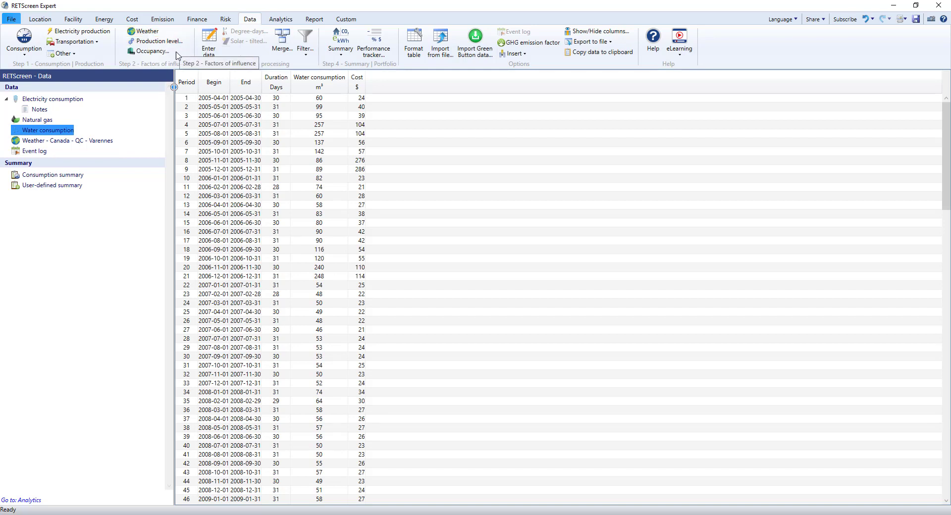
mouse_move(148, 51)
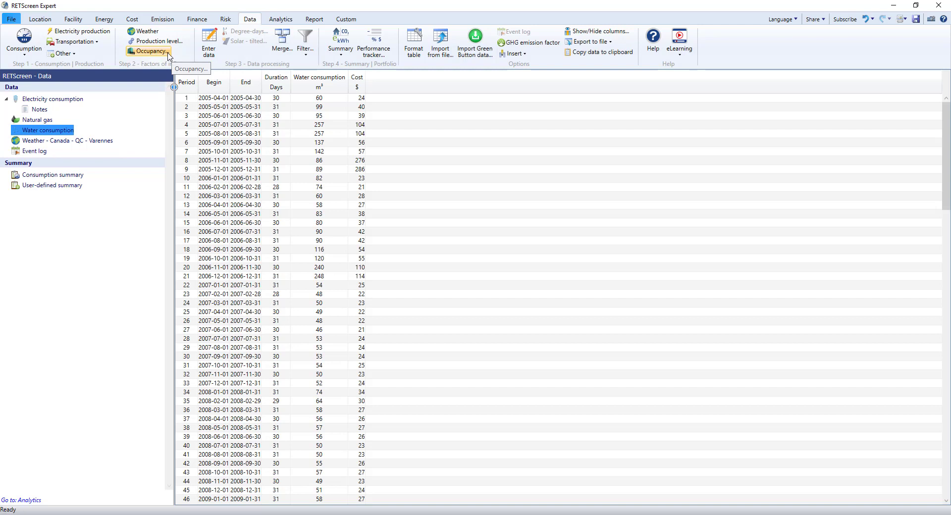
mouse_move(248, 64)
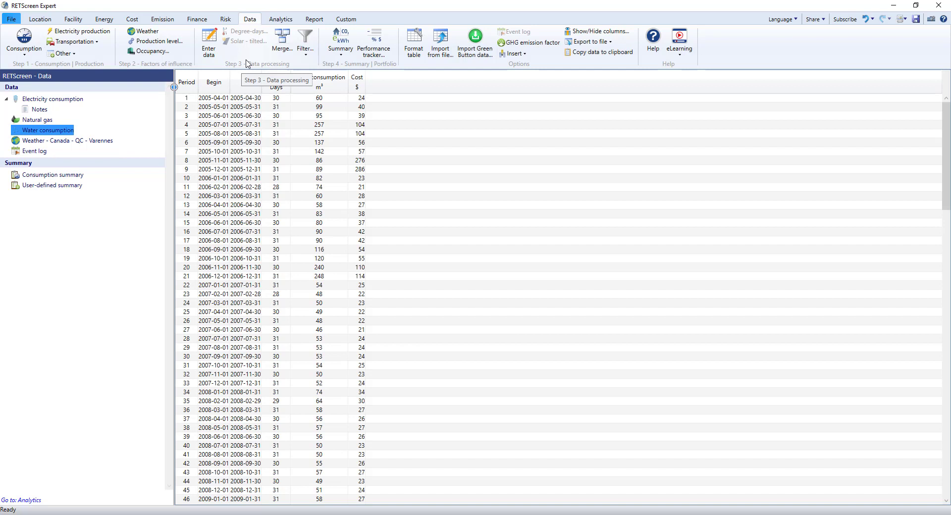
mouse_move(285, 65)
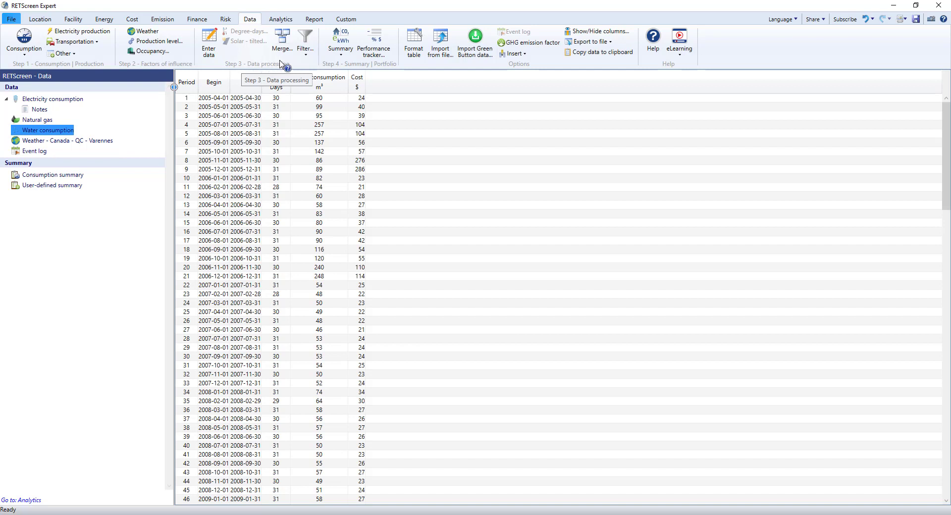
left_click(305, 38)
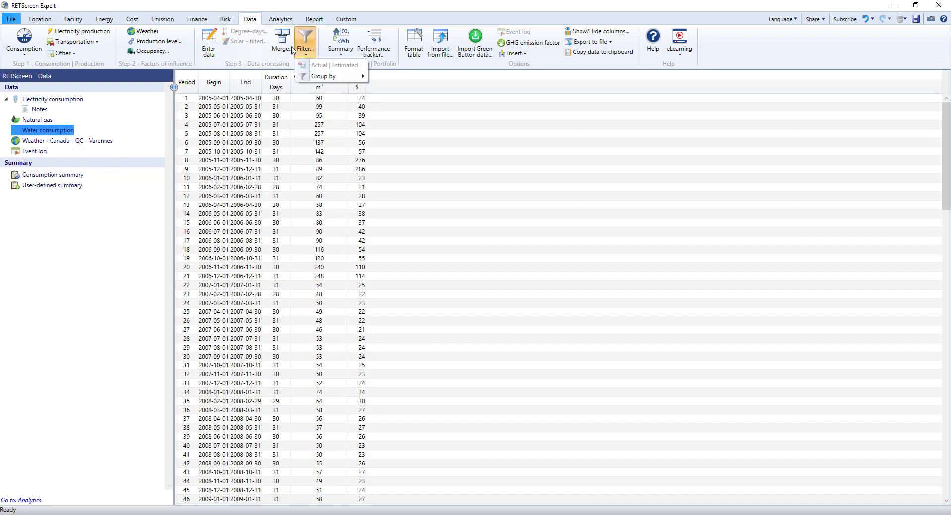
left_click(280, 36)
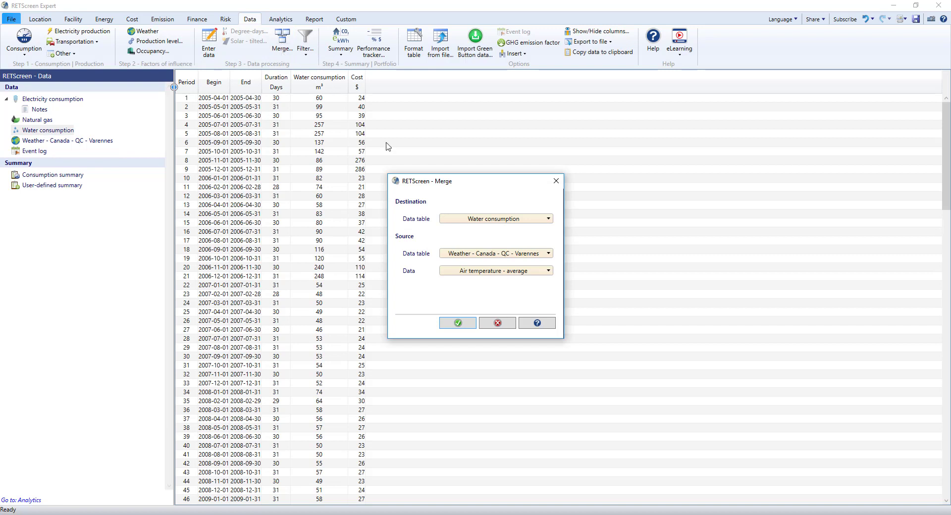
mouse_move(496, 322)
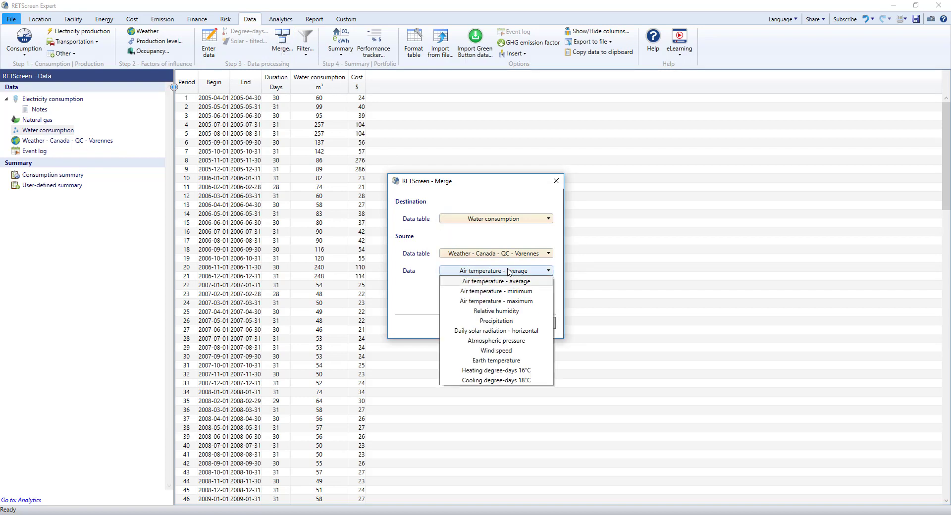
Step: Cancel the weather data merge and browse the list of summary types
left_click(497, 370)
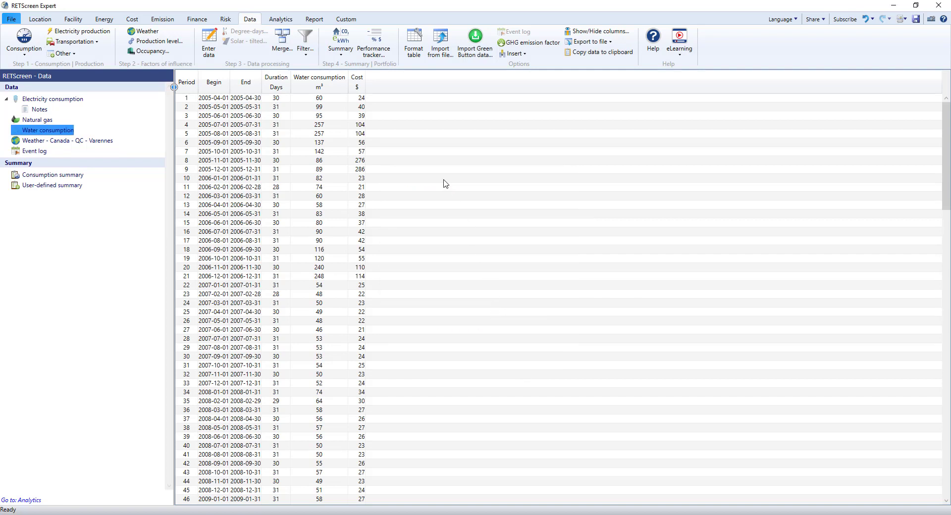
left_click(340, 42)
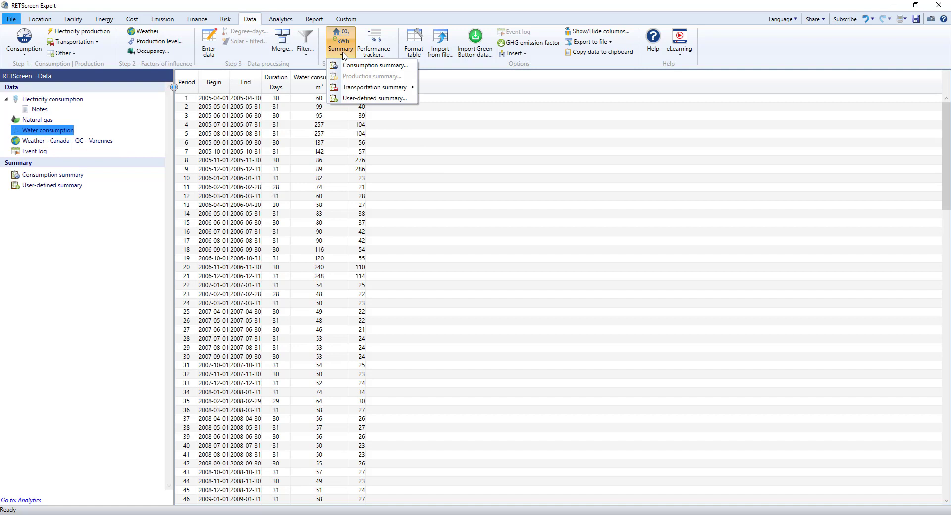
mouse_move(376, 88)
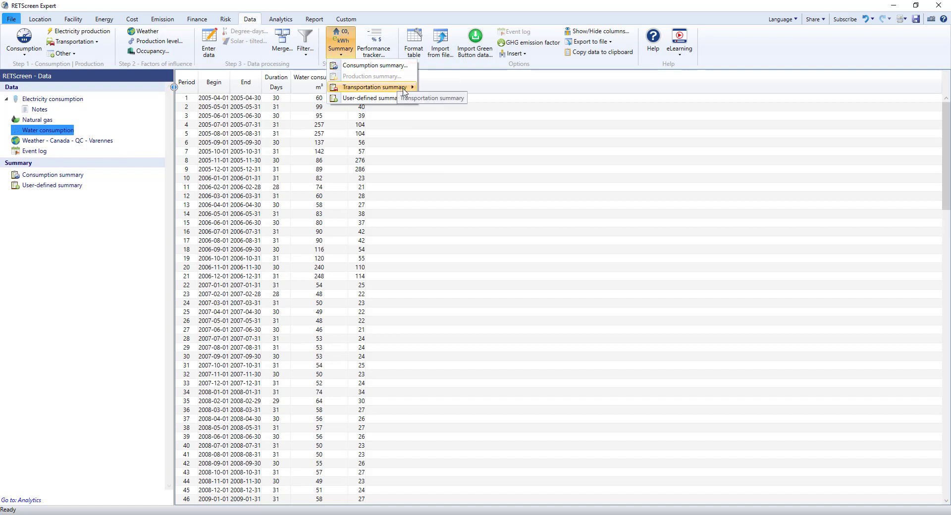
mouse_move(391, 15)
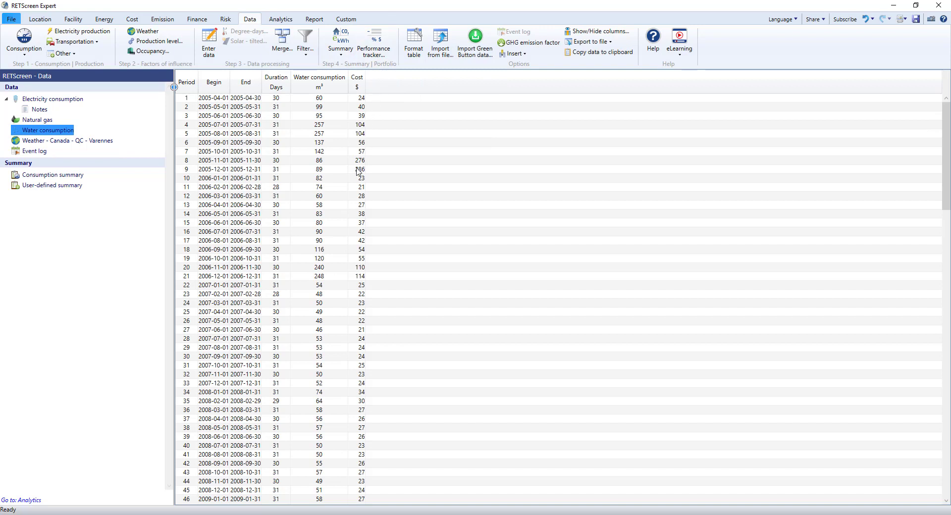
mouse_move(357, 168)
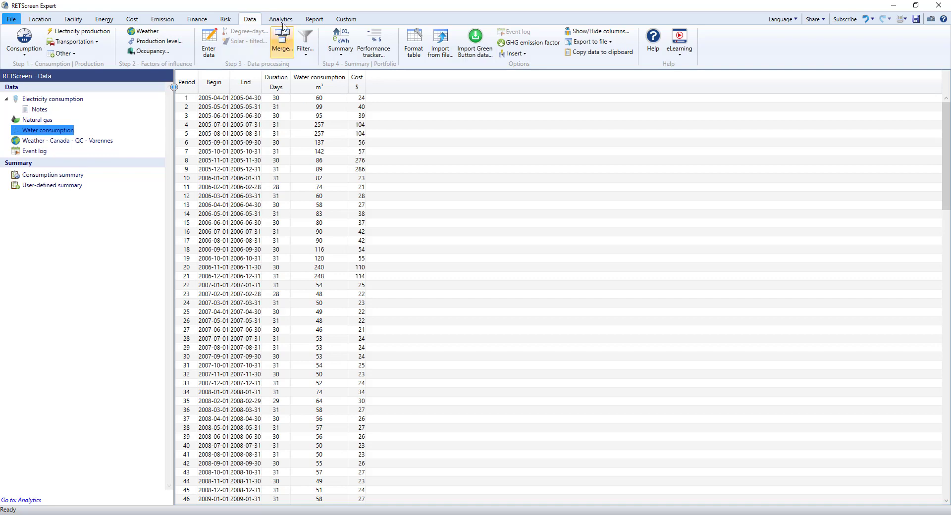
Step: In Analytics, display the annual bar graph of total GHG emissions
left_click(280, 19)
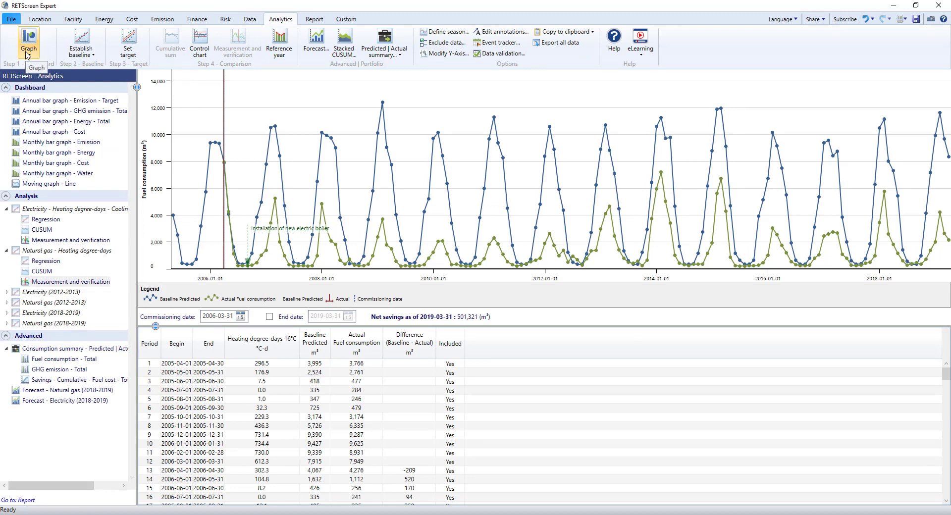
left_click(28, 43)
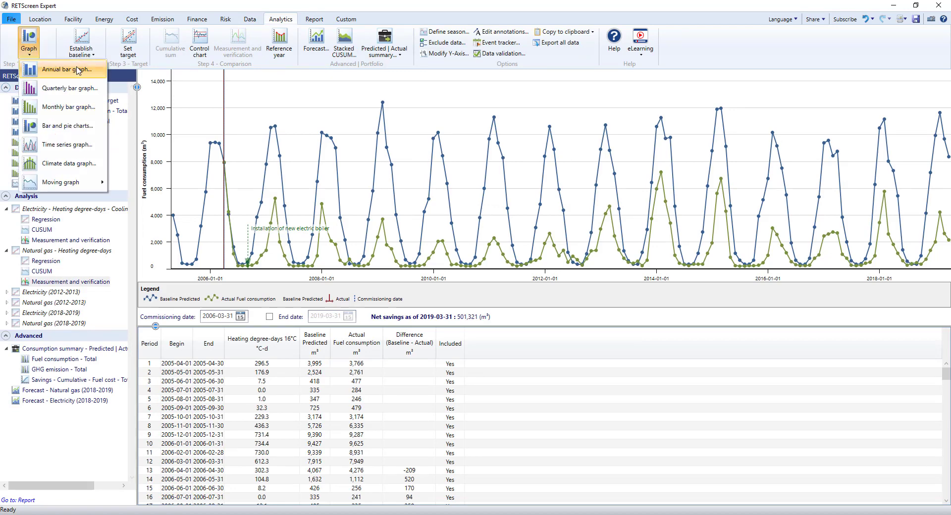
mouse_move(119, 97)
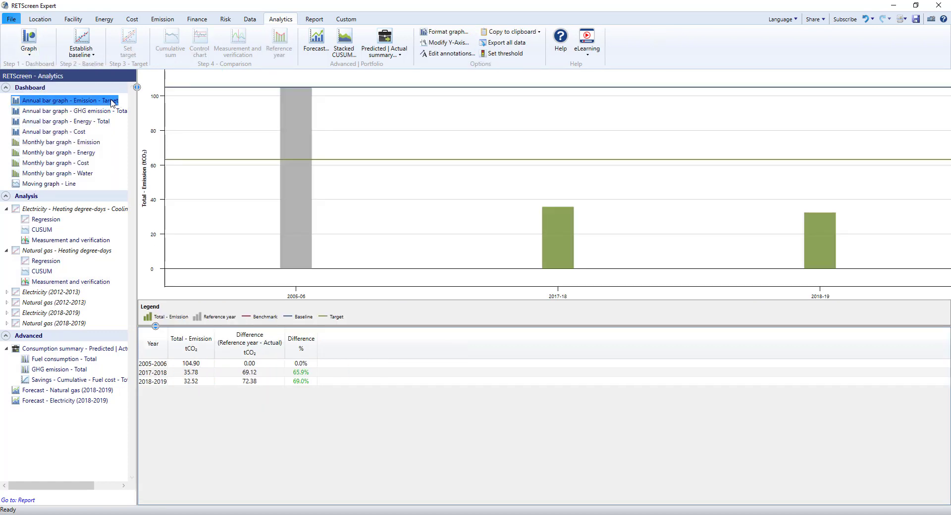
left_click(70, 111)
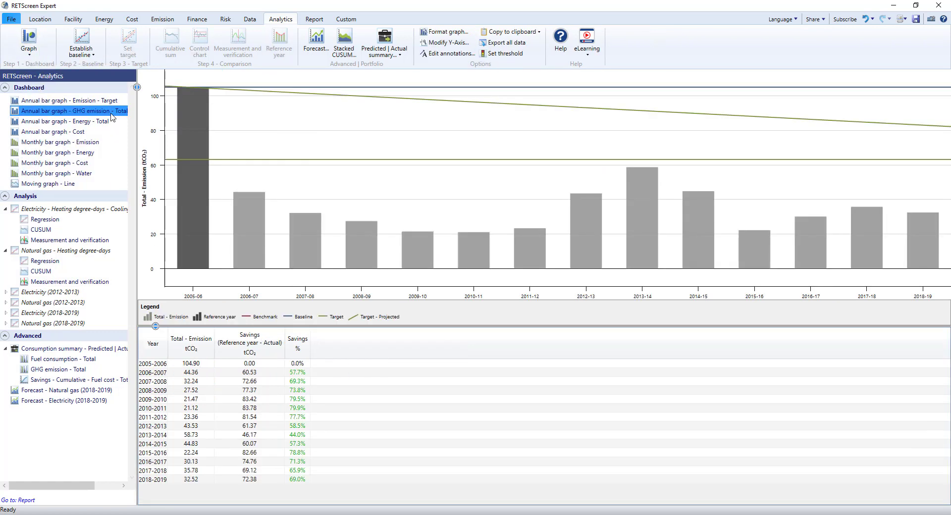
mouse_move(102, 87)
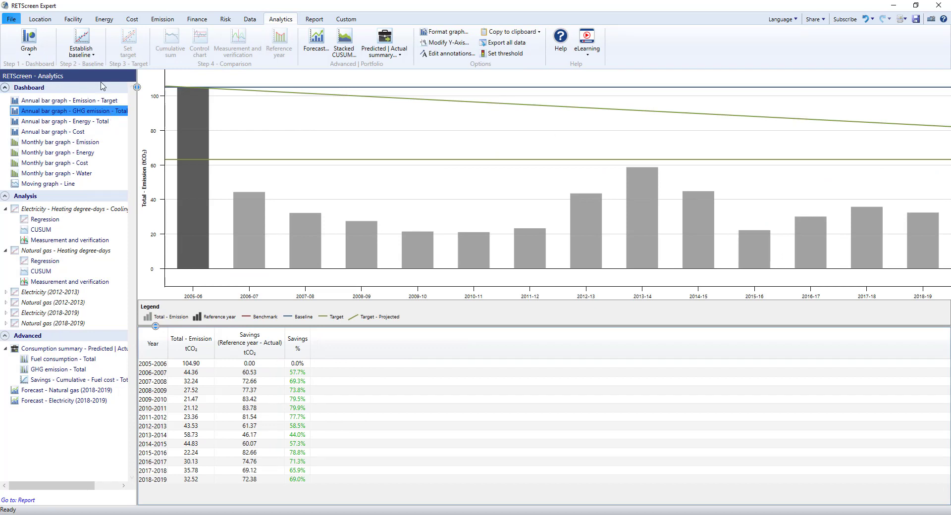
left_click(81, 40)
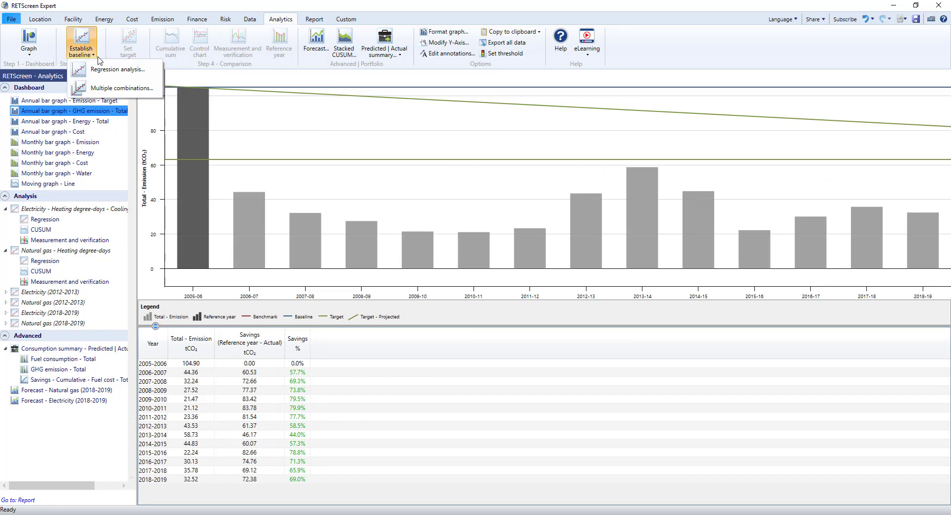
mouse_move(119, 69)
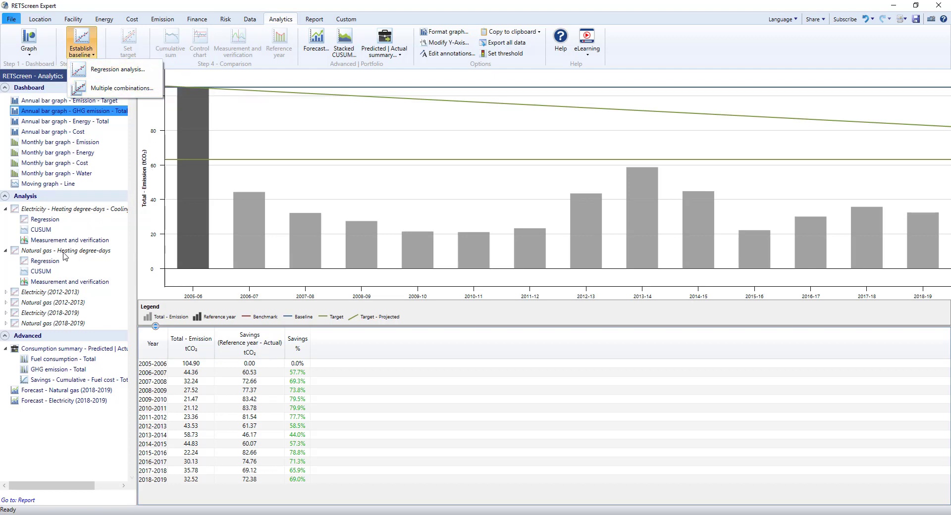
mouse_move(49, 267)
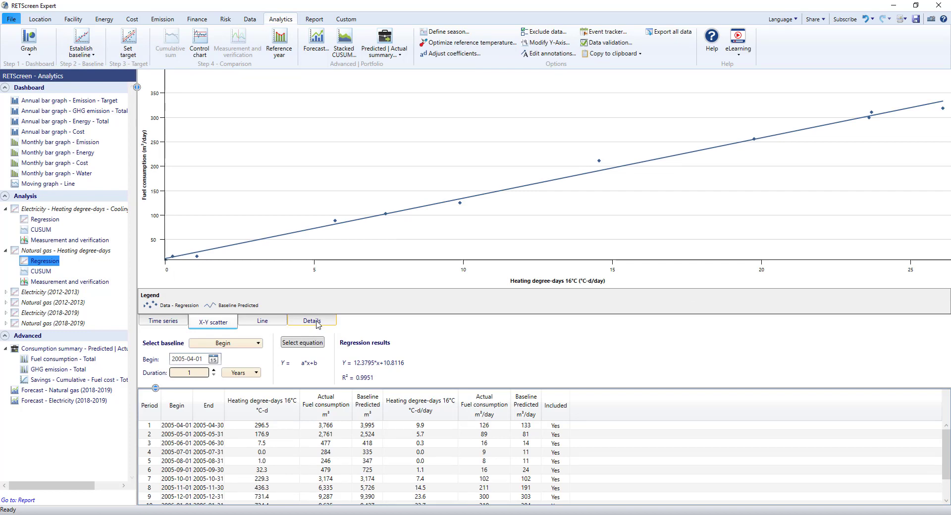
Step: View the heating degree-days regression details (R² 0.9951), then the natural gas CUSUM chart
left_click(312, 321)
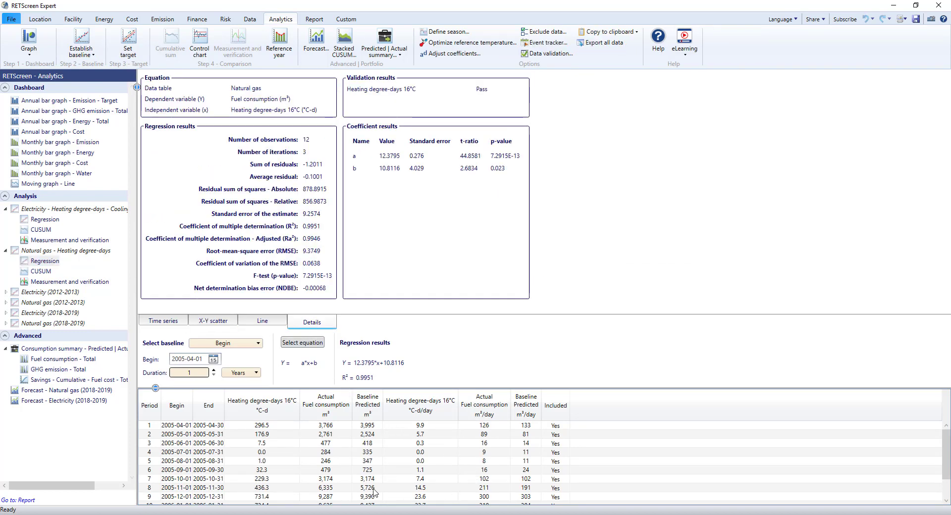
mouse_move(135, 168)
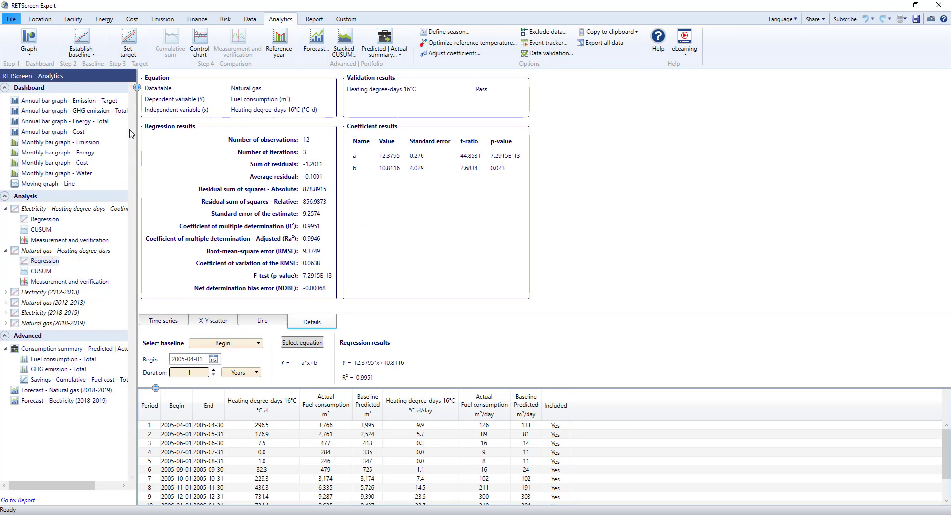
mouse_move(128, 43)
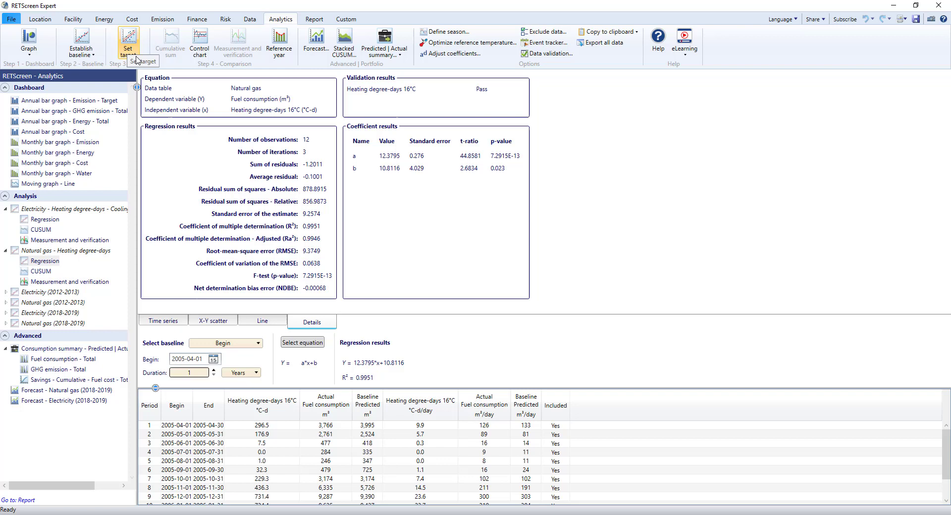
mouse_move(174, 65)
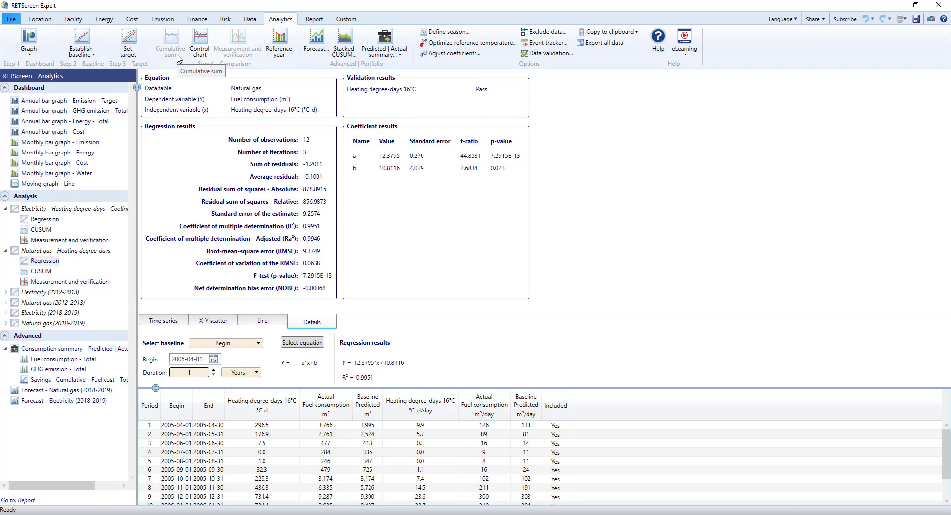
mouse_move(134, 187)
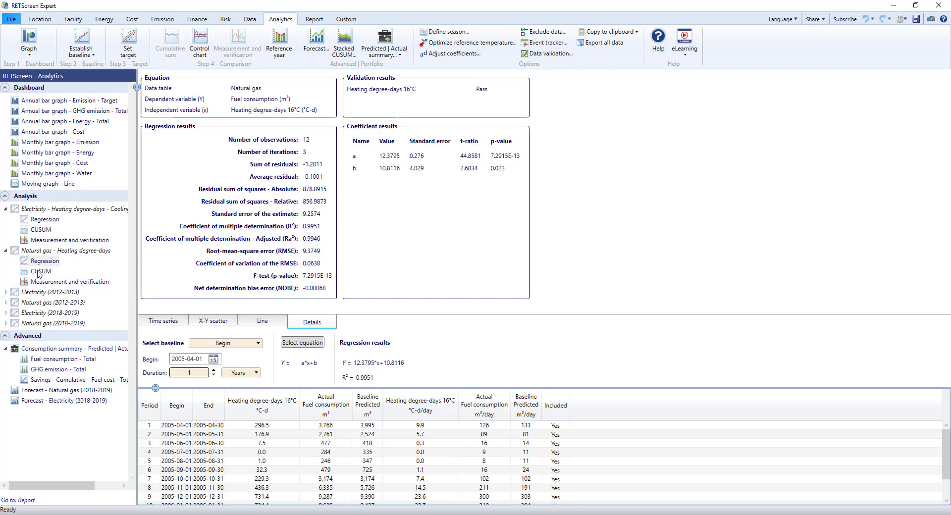
left_click(41, 270)
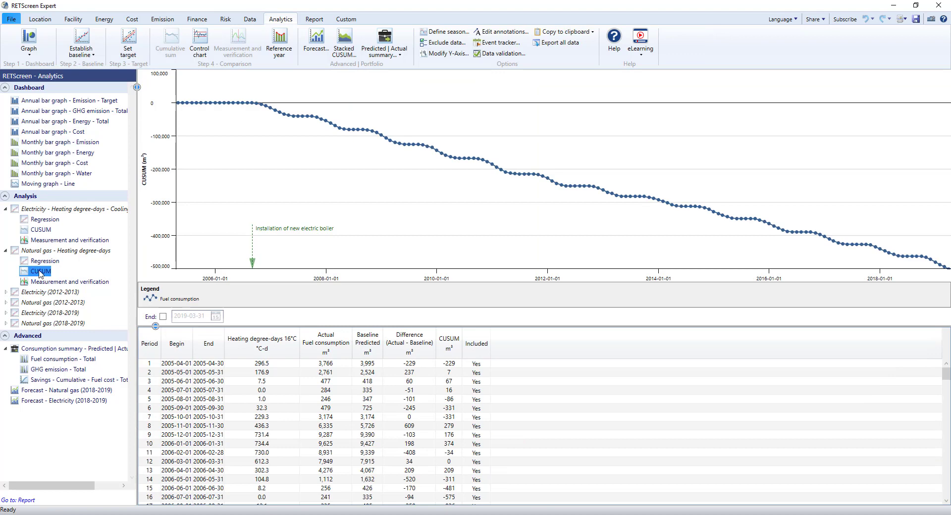
Step: Show natural gas measurement and verification (501,321 m³ net savings), then the Report worksheet
left_click(70, 281)
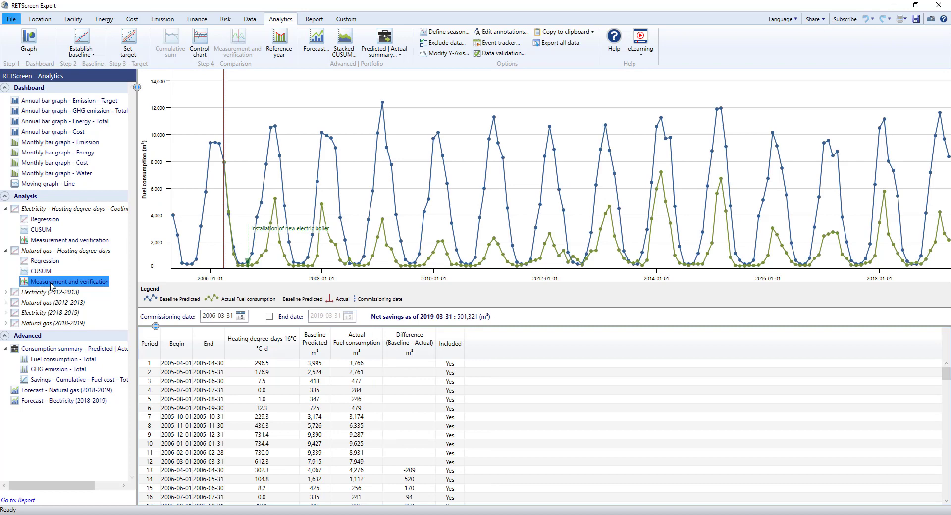
mouse_move(379, 180)
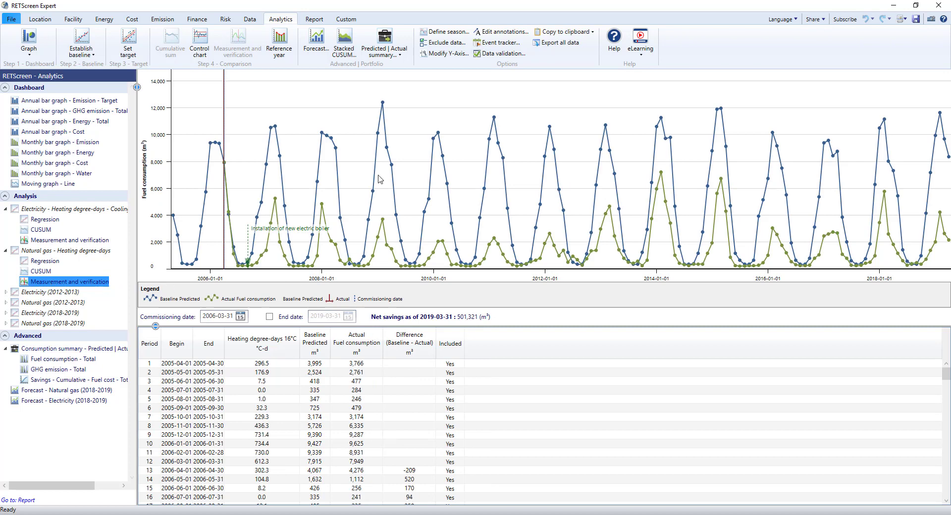
mouse_move(371, 72)
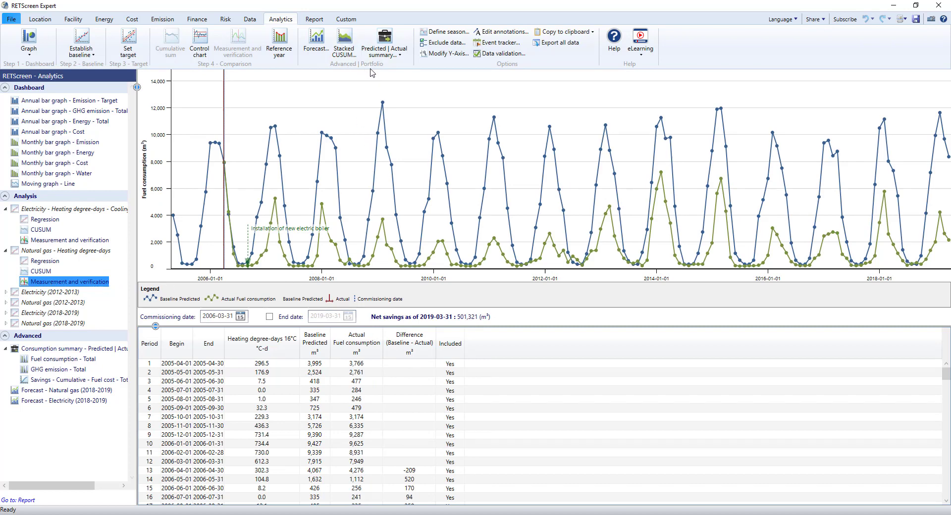
mouse_move(315, 42)
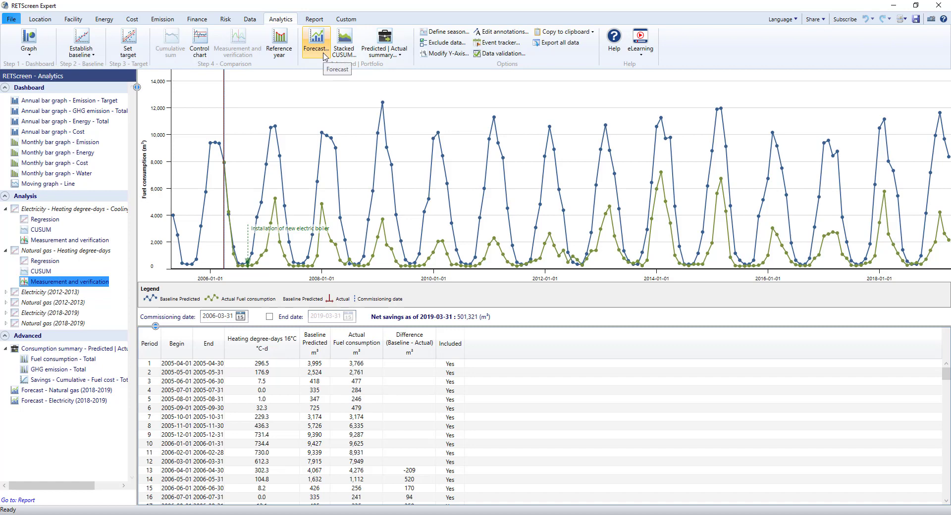
mouse_move(330, 64)
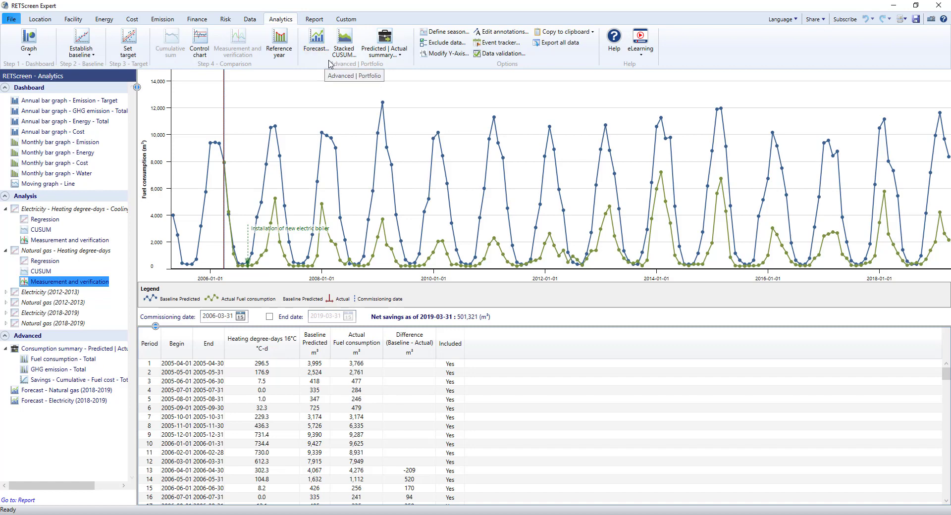
mouse_move(344, 42)
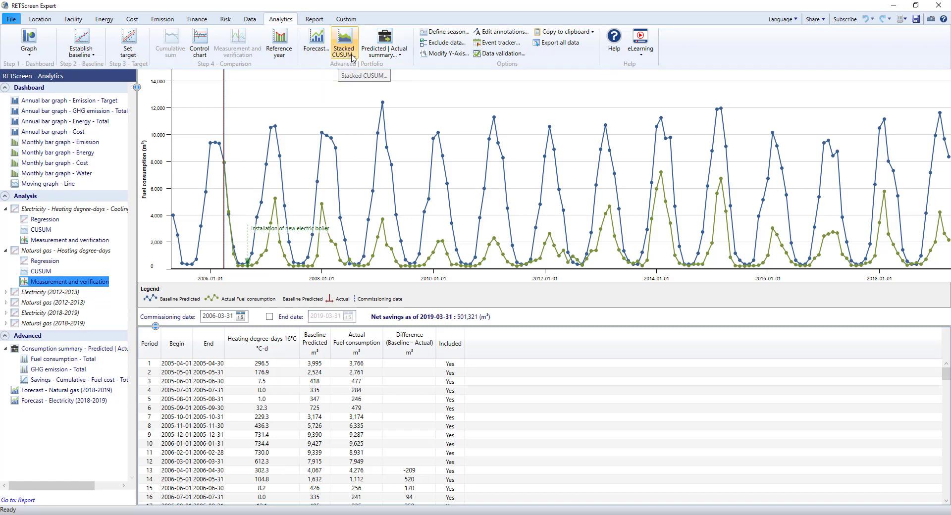
left_click(383, 46)
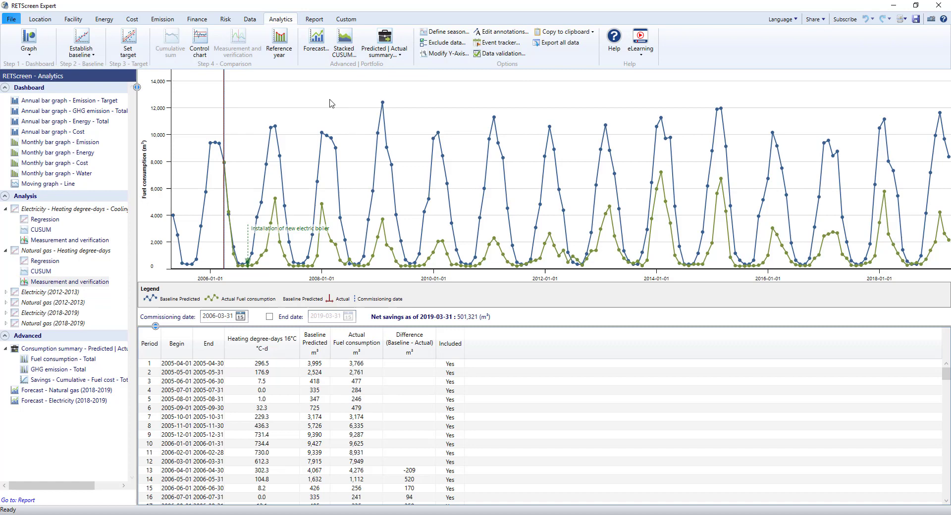
left_click(314, 19)
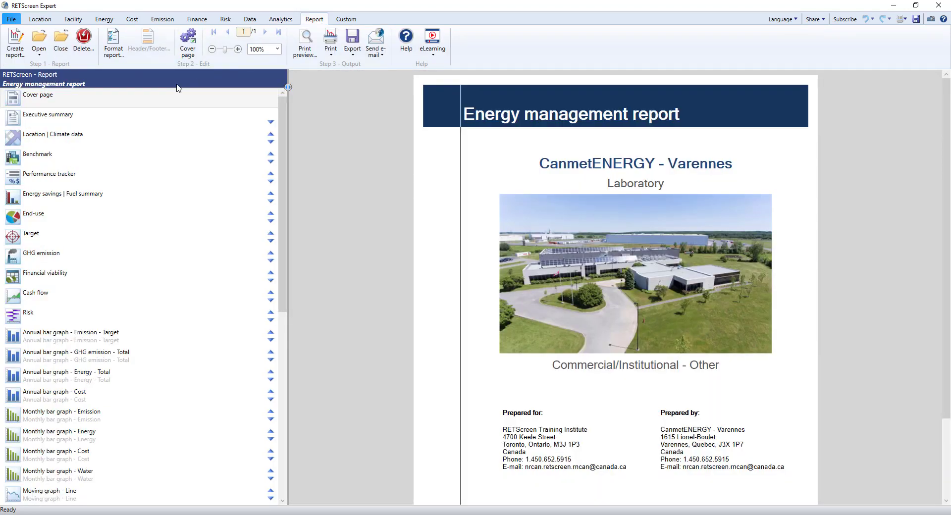
Step: Preview the Financial viability and End-use report pages, then open the Custom dashboards
left_click(48, 115)
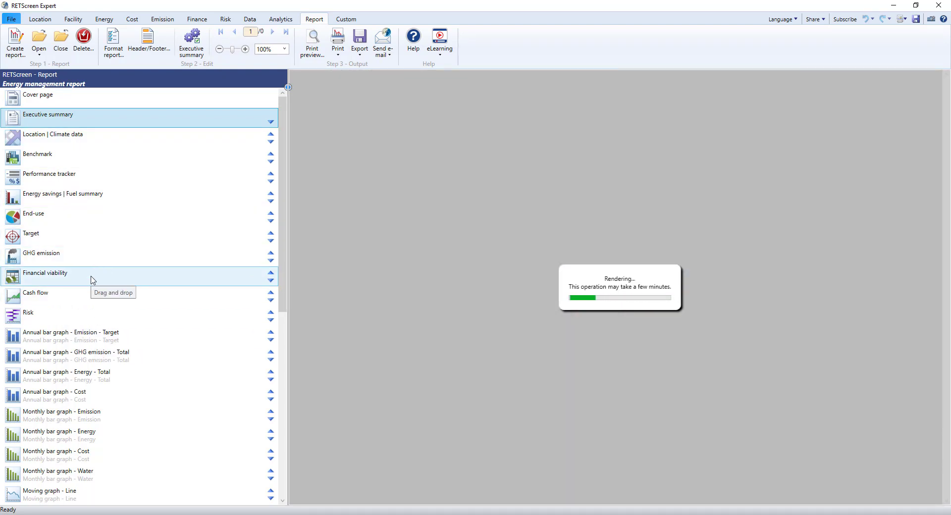
left_click(45, 272)
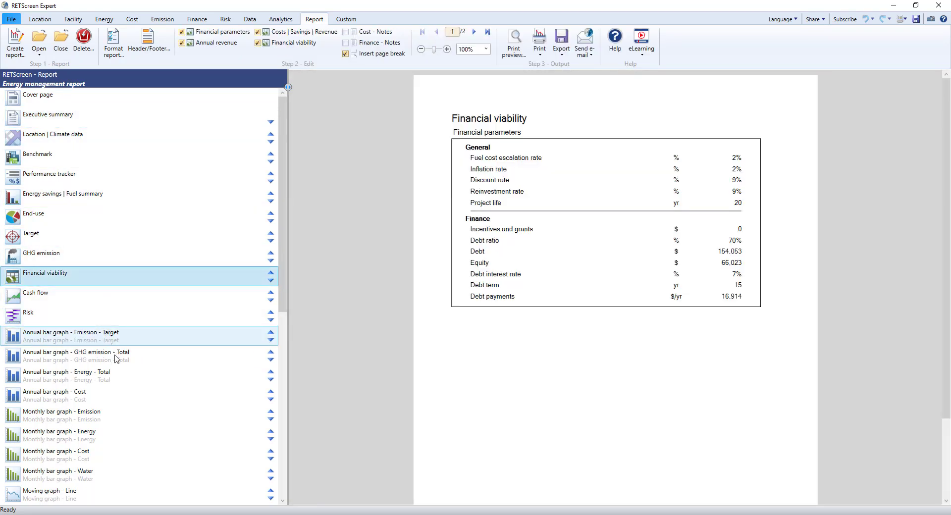
left_click(33, 213)
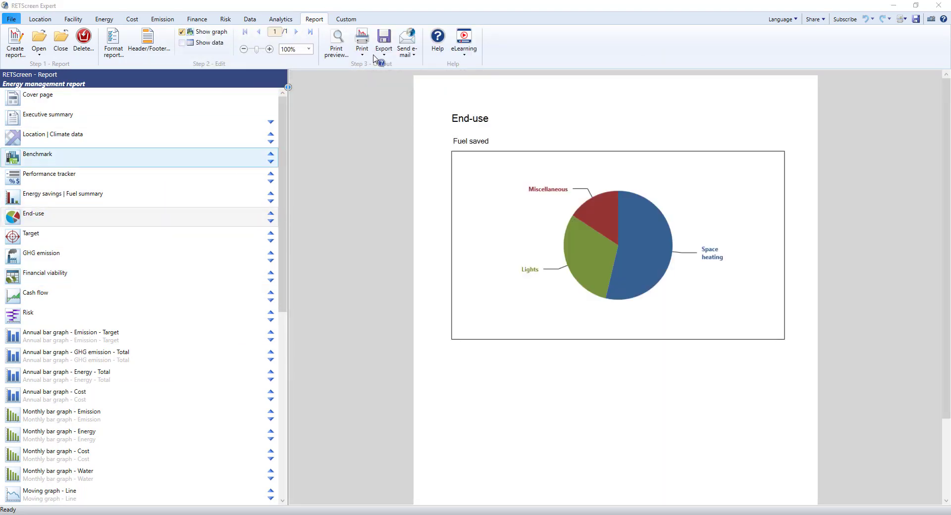
left_click(346, 19)
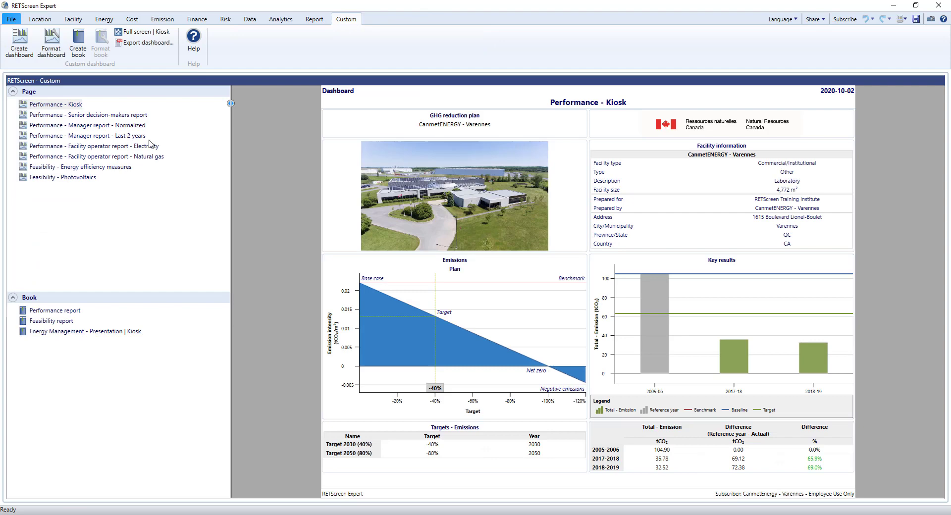
Step: Preview the decision-maker, manager and operator dashboards and Performance report book, ending on Manager report - Normalized
left_click(87, 115)
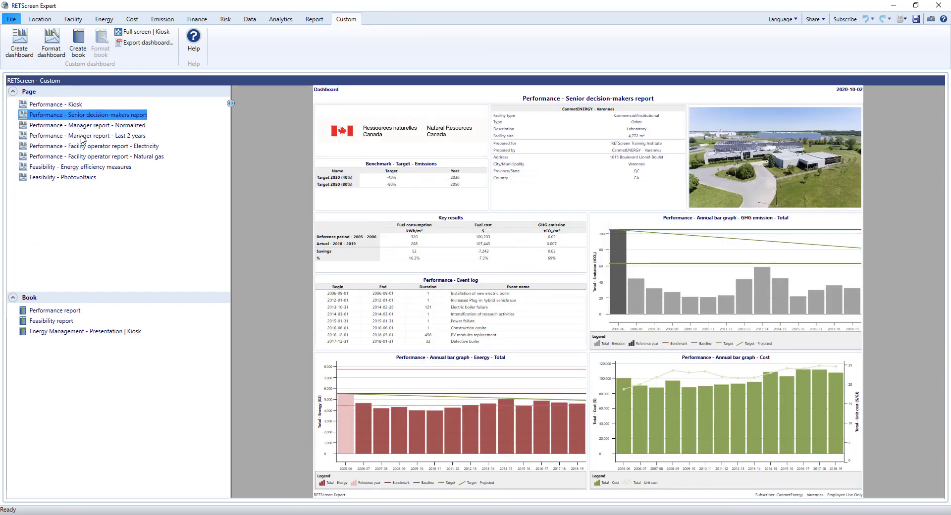
left_click(87, 135)
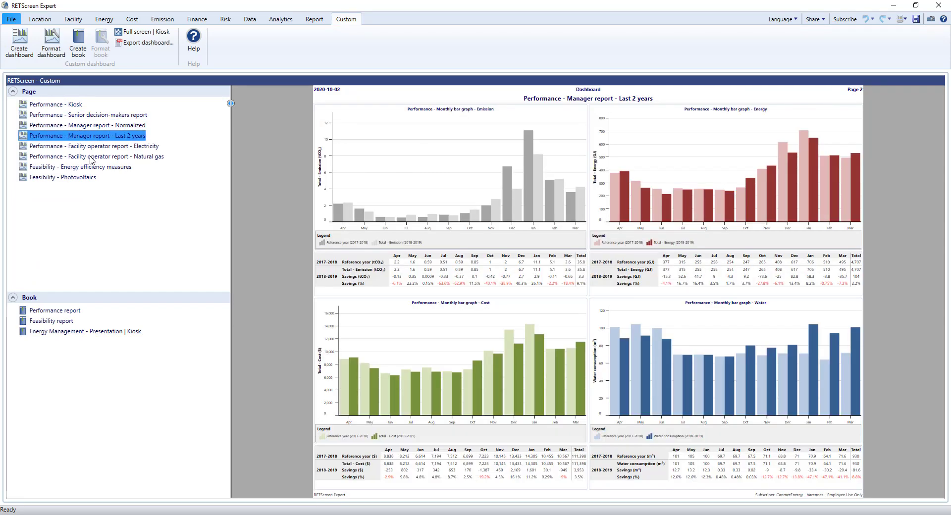
left_click(94, 157)
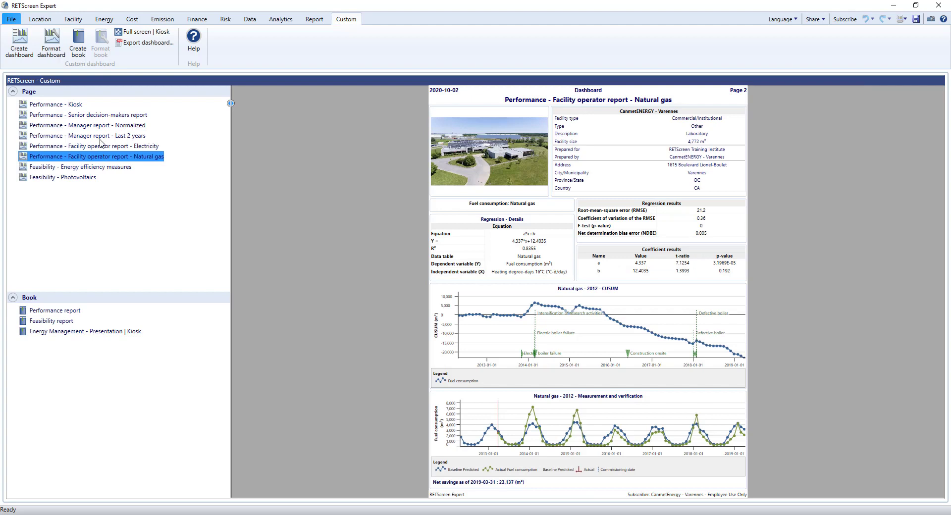
mouse_move(54, 314)
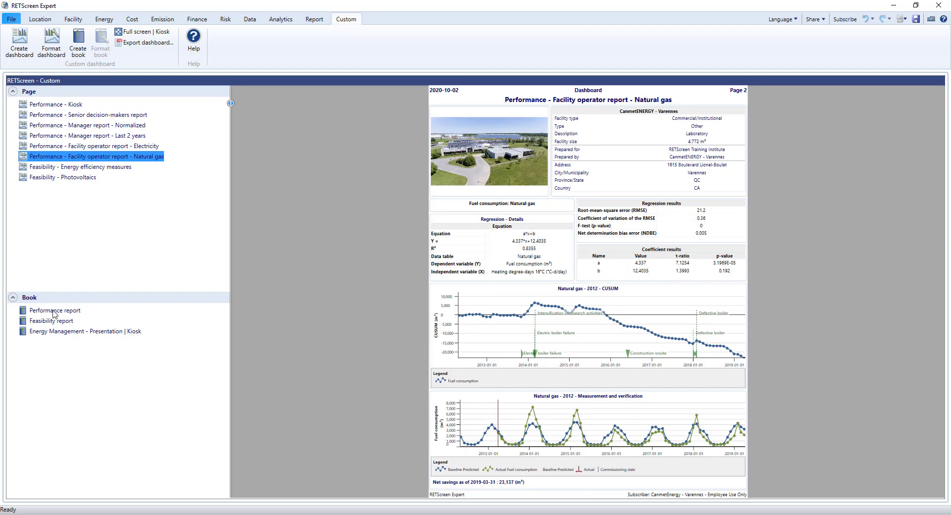
left_click(55, 310)
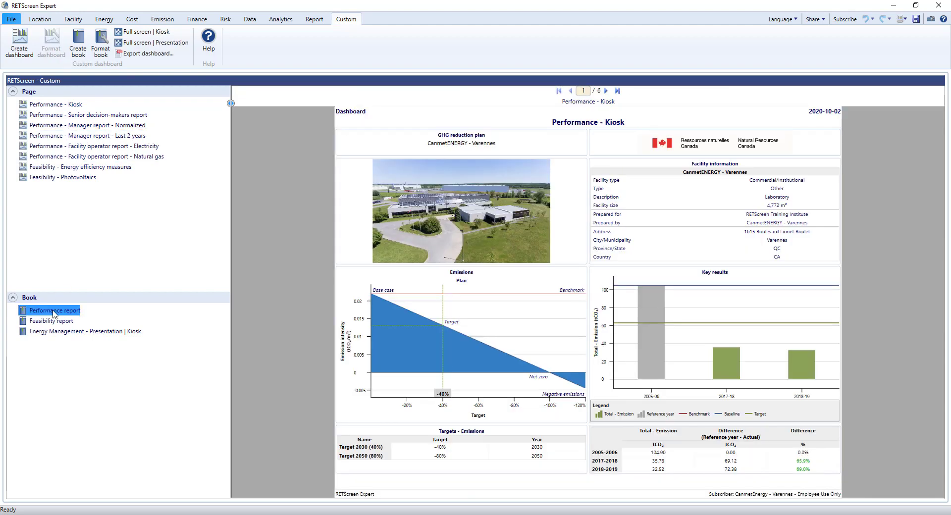
mouse_move(146, 31)
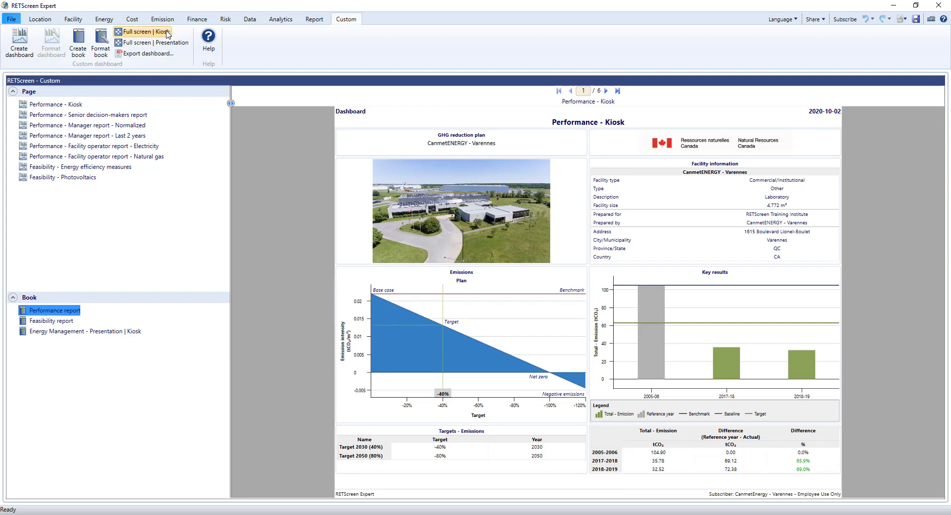
mouse_move(152, 43)
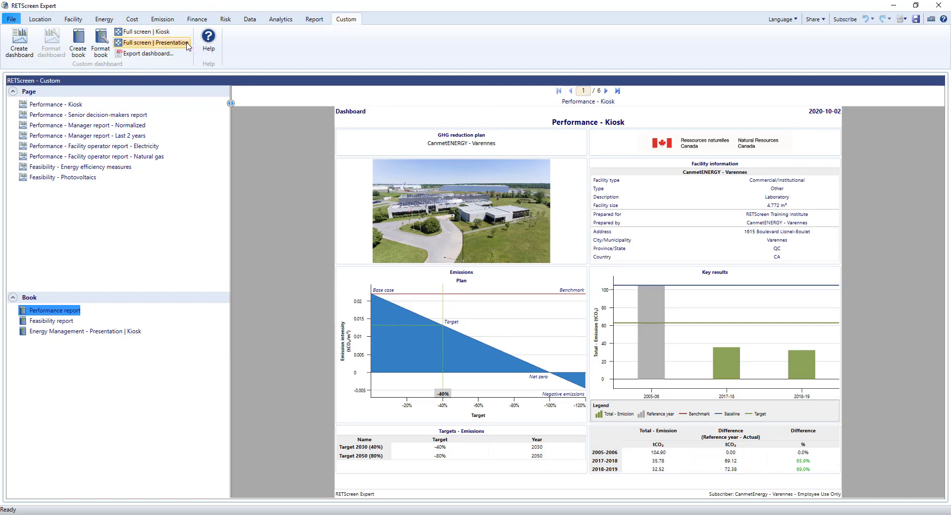
mouse_move(281, 143)
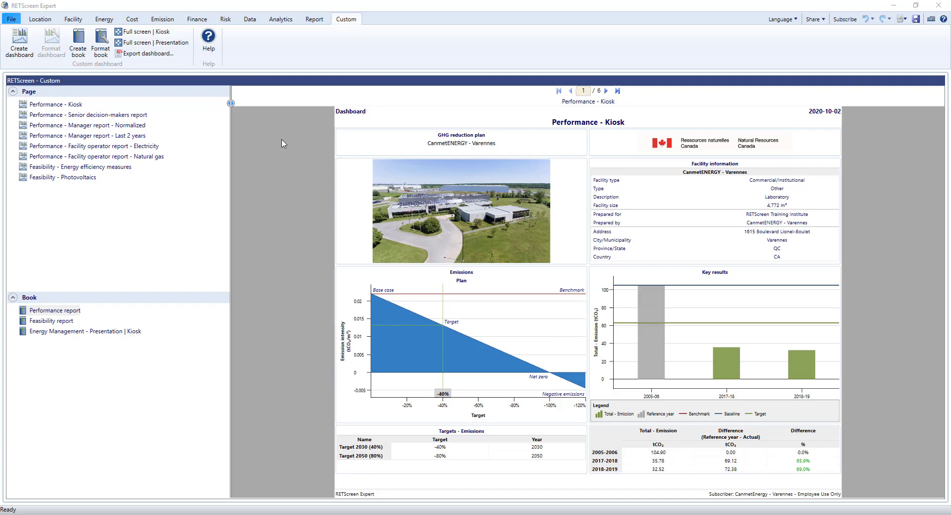
mouse_move(189, 56)
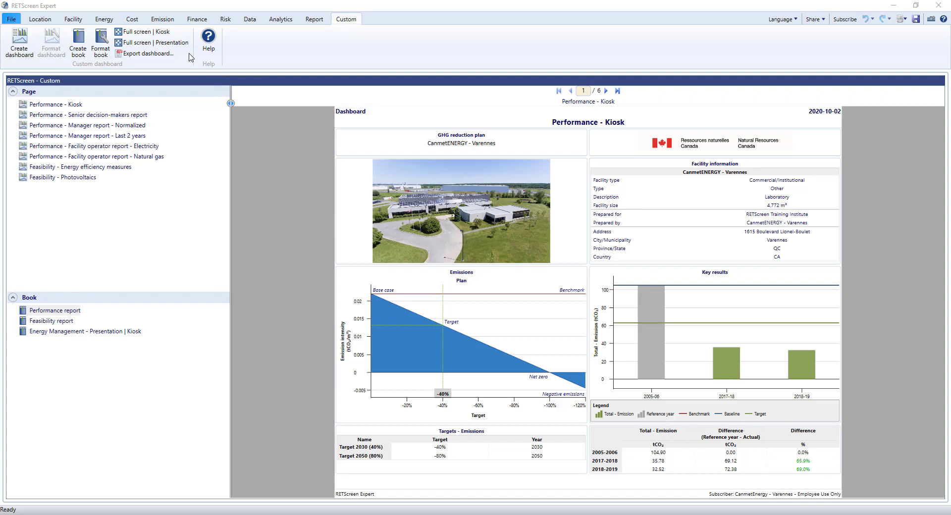
left_click(55, 310)
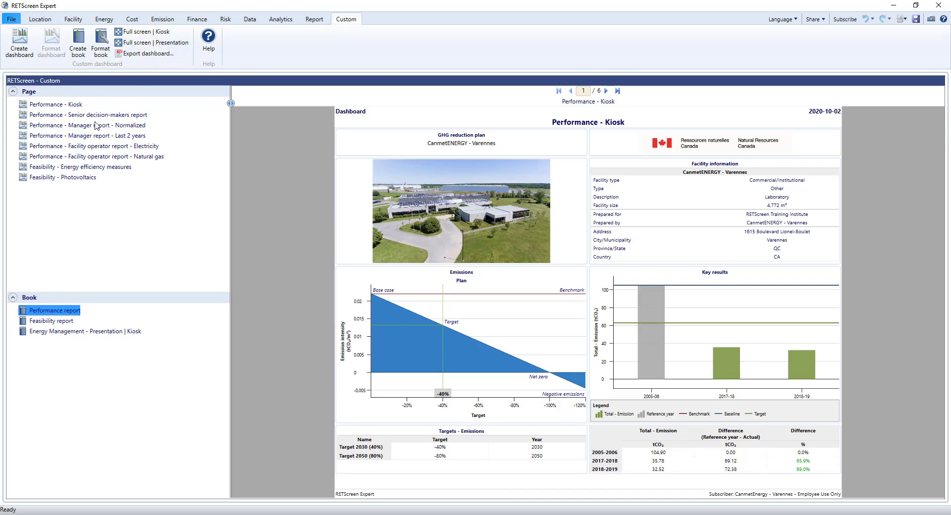
left_click(87, 125)
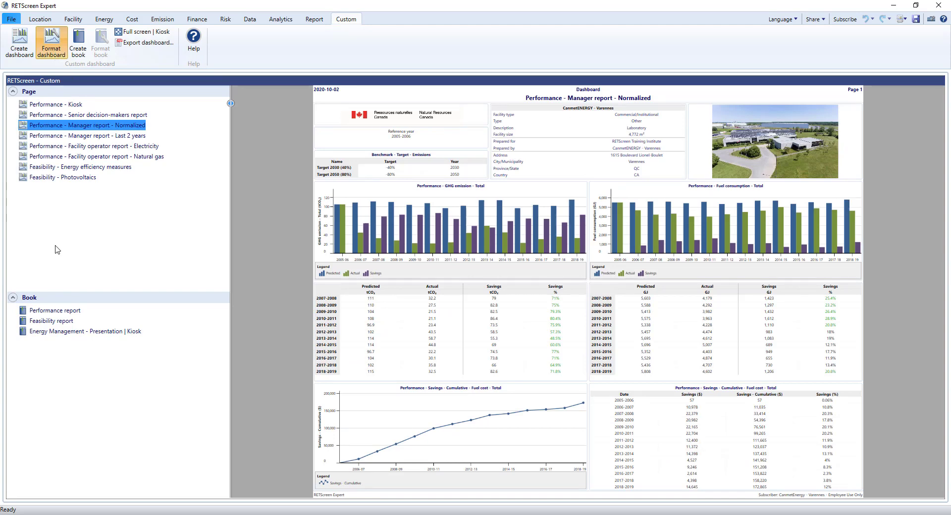
left_click(51, 42)
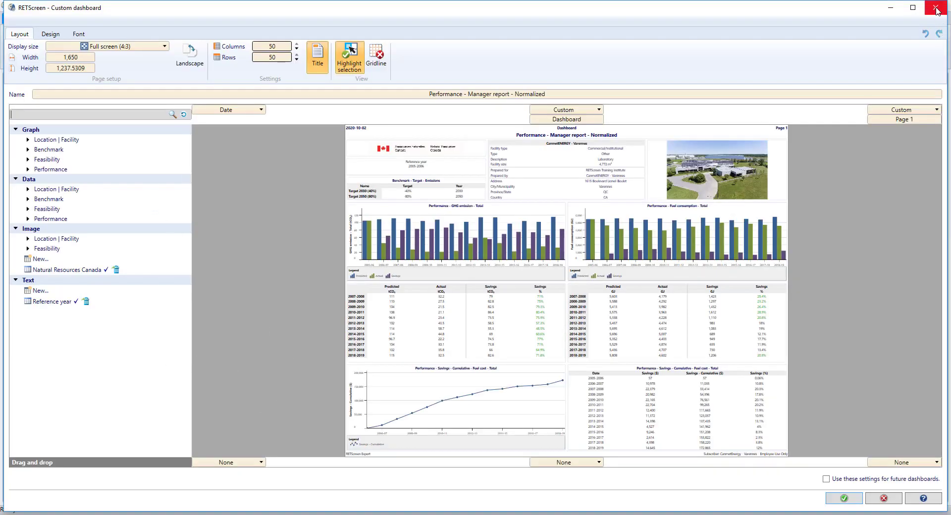
left_click(680, 242)
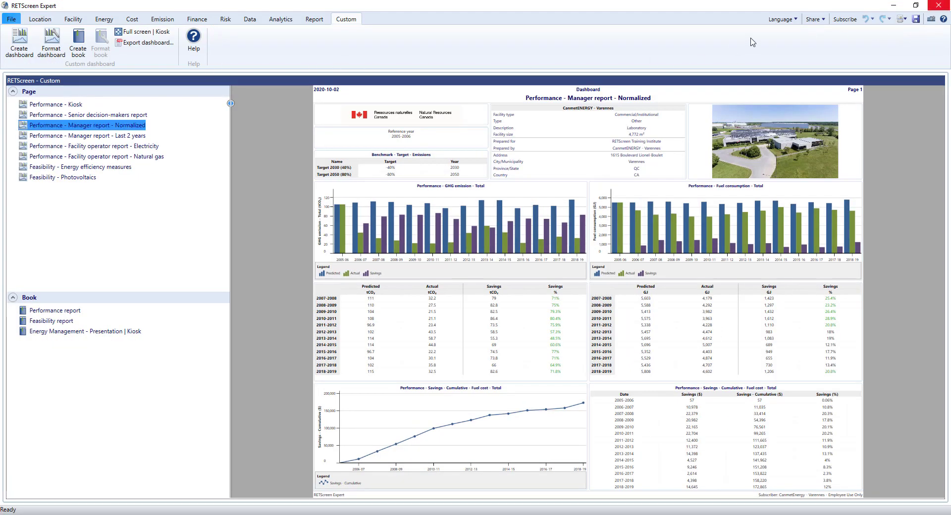
left_click(780, 18)
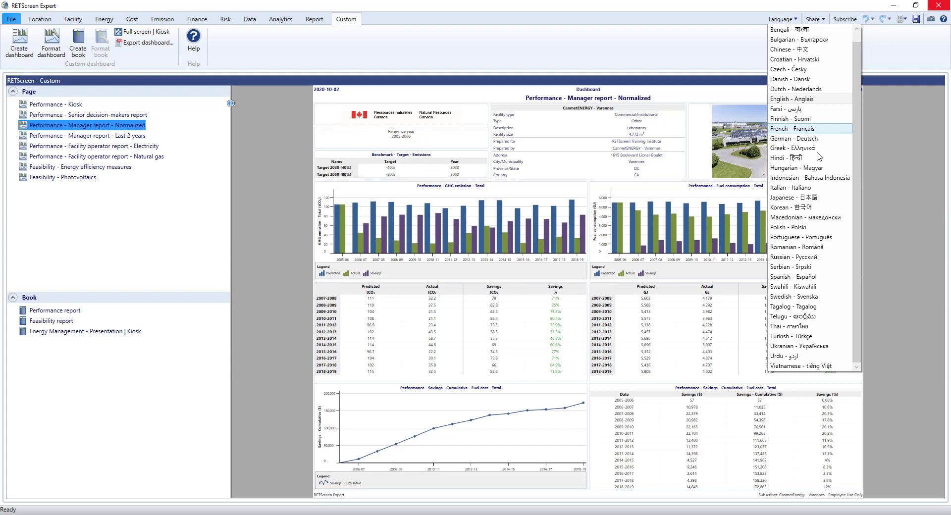
mouse_move(818, 187)
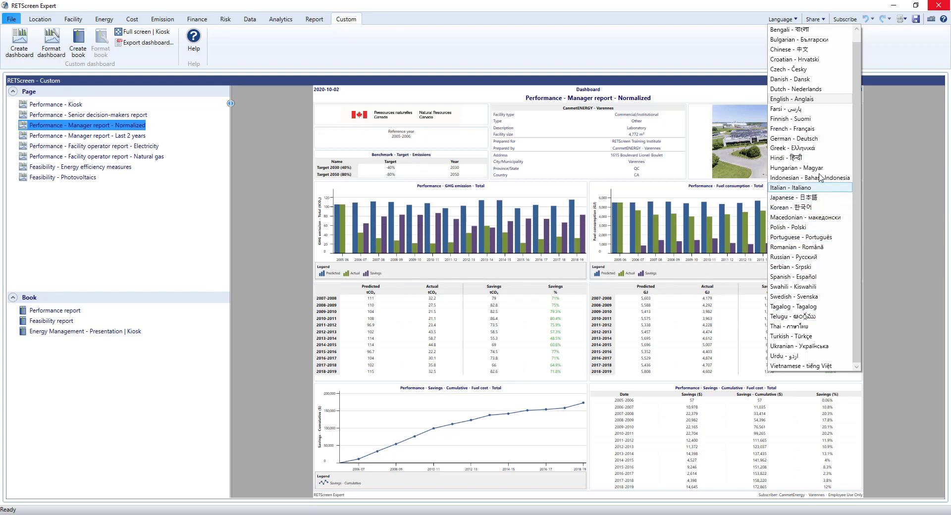
mouse_move(809, 59)
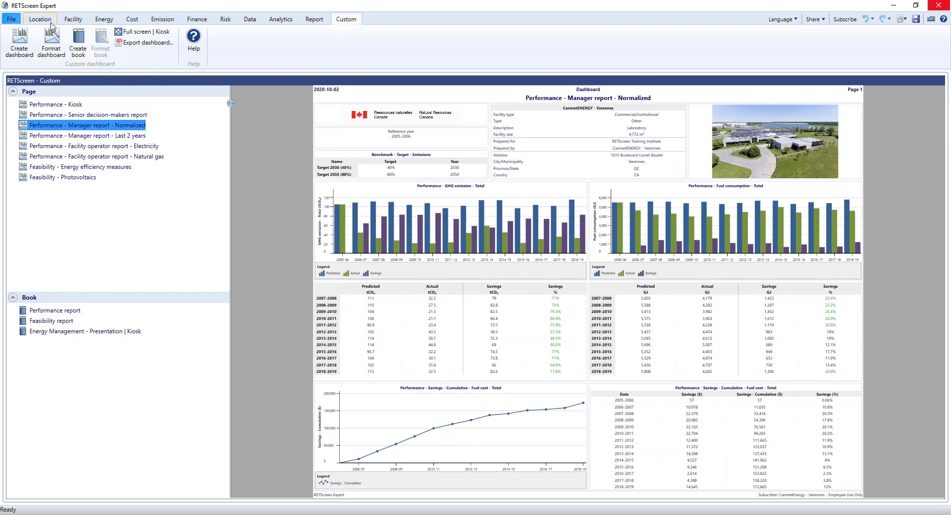
left_click(11, 19)
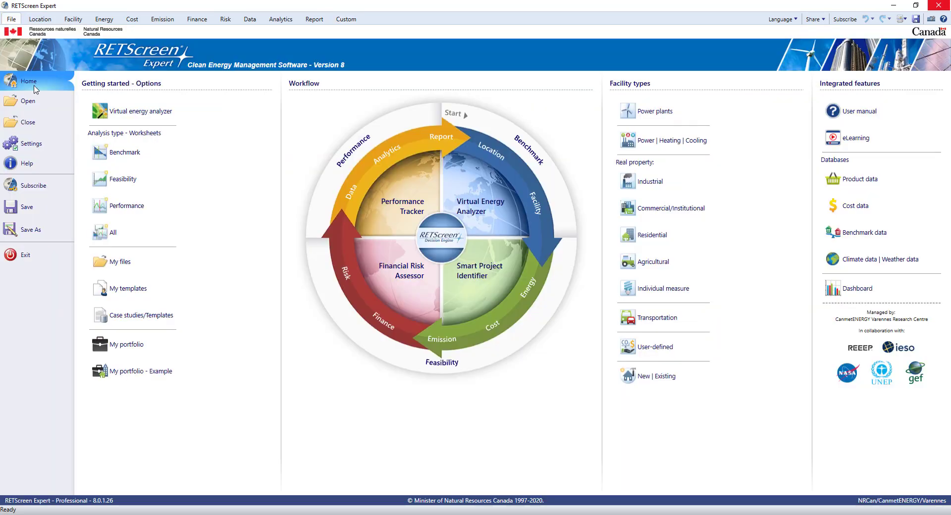
Step: Under File > Open, list the Case studies/Templates library and scroll through it
left_click(27, 101)
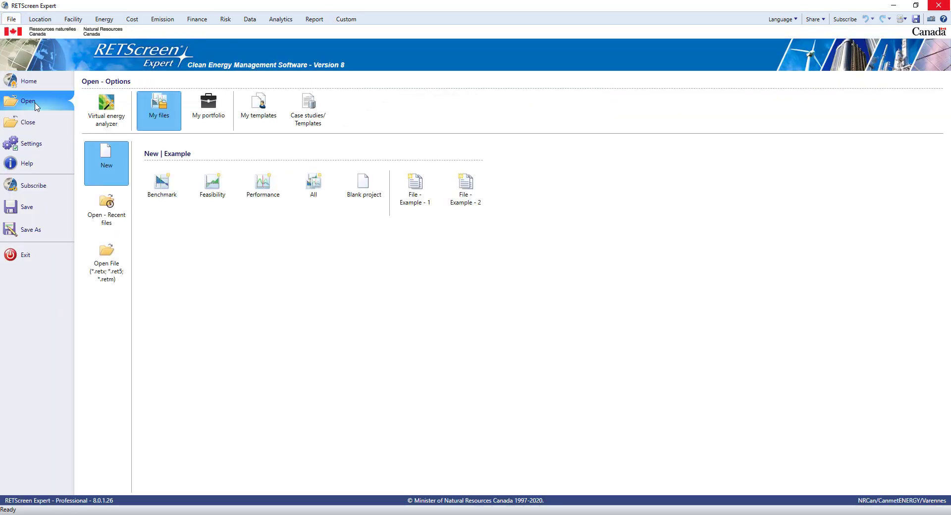
mouse_move(415, 185)
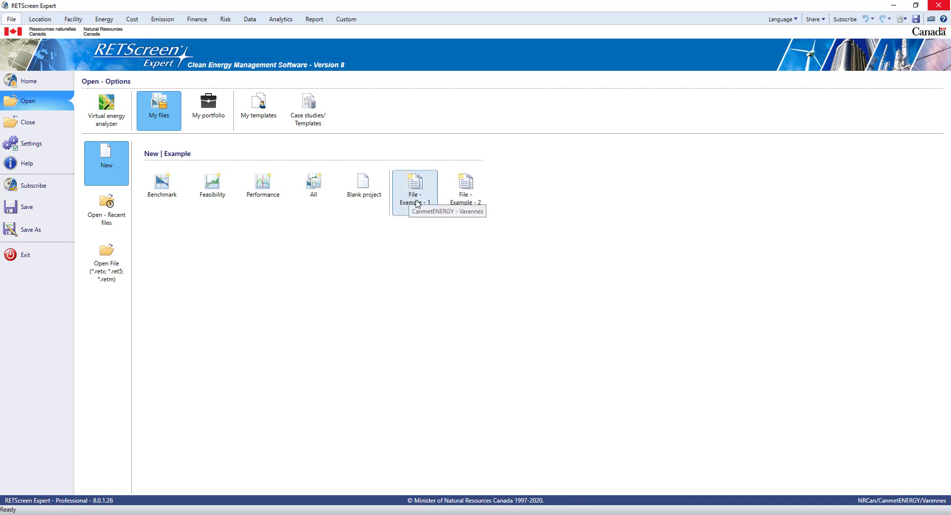
mouse_move(424, 216)
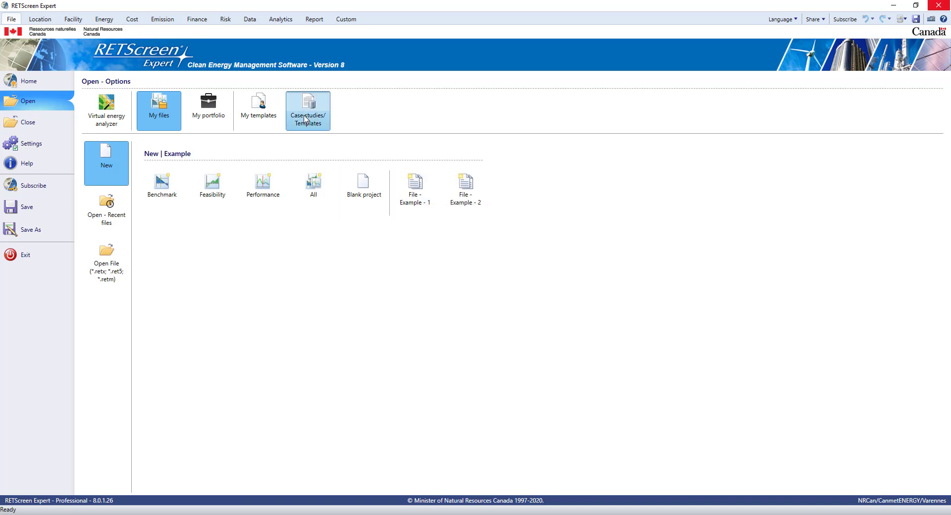
left_click(307, 111)
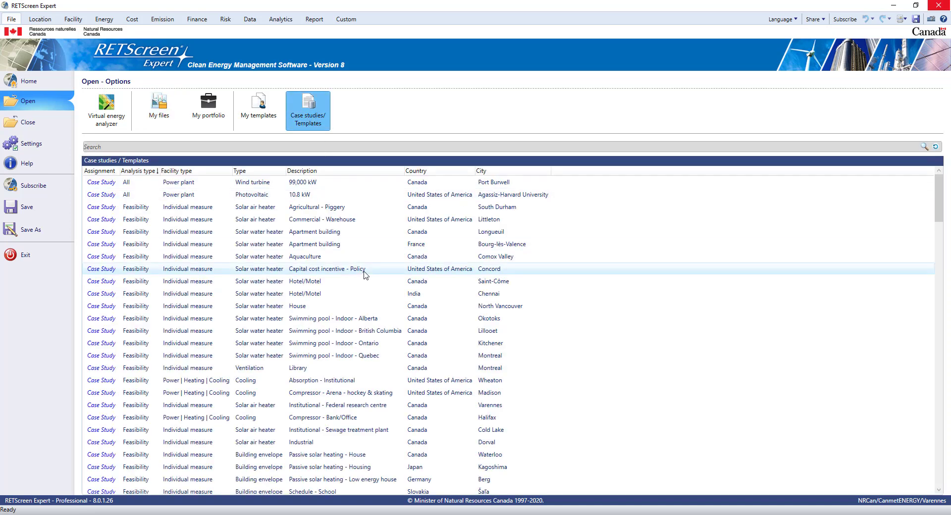
scroll("down", 3)
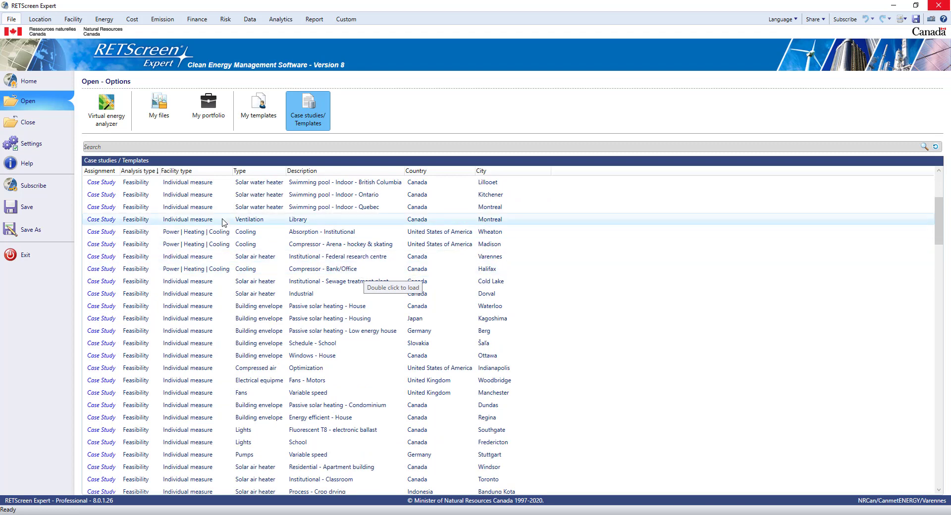
mouse_move(234, 148)
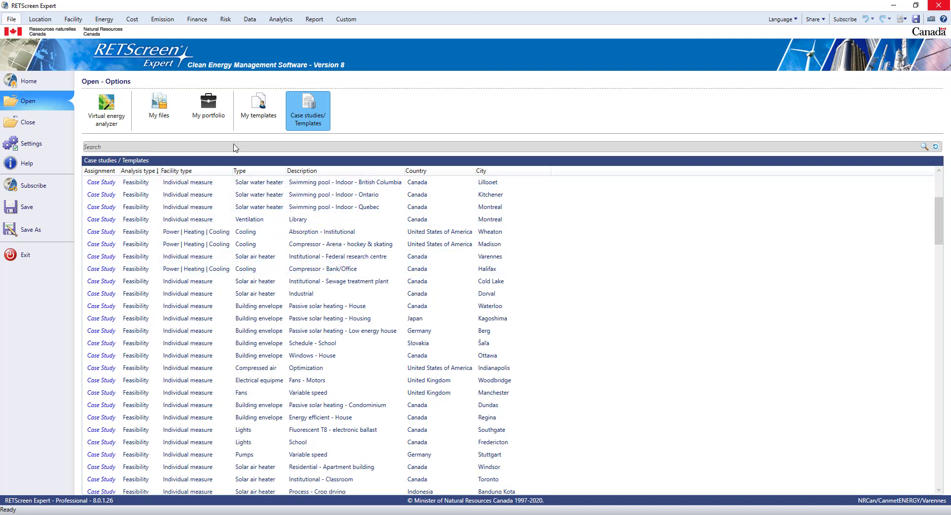
mouse_move(208, 111)
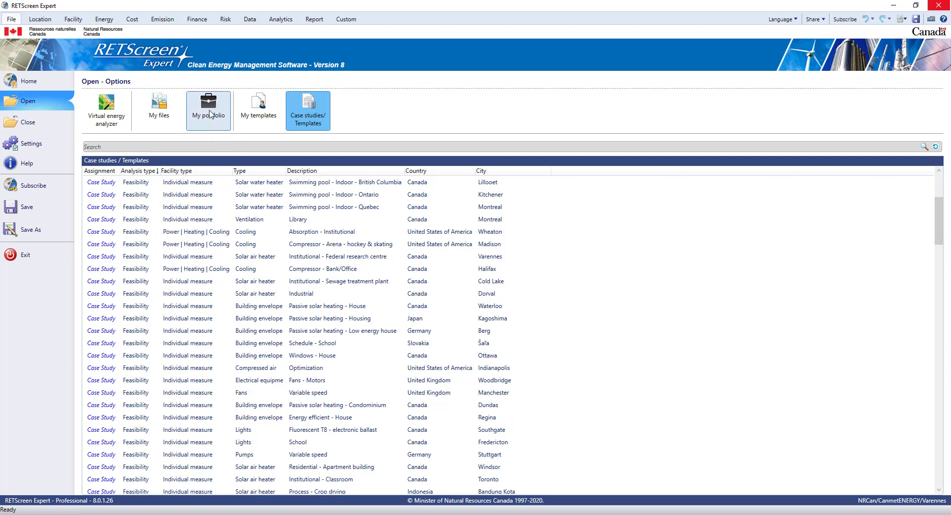
Step: Open the Archetypes portfolio example from My portfolio, answering the save-changes prompt
left_click(208, 110)
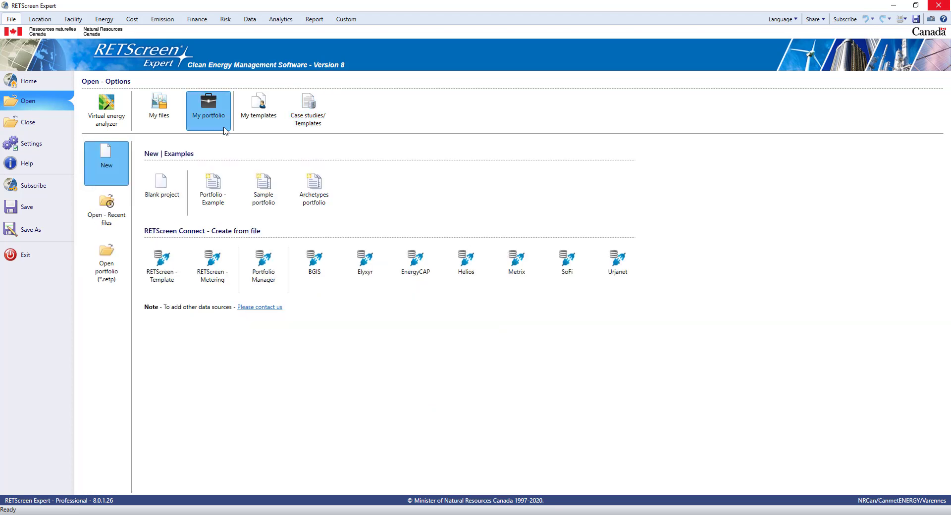
mouse_move(243, 151)
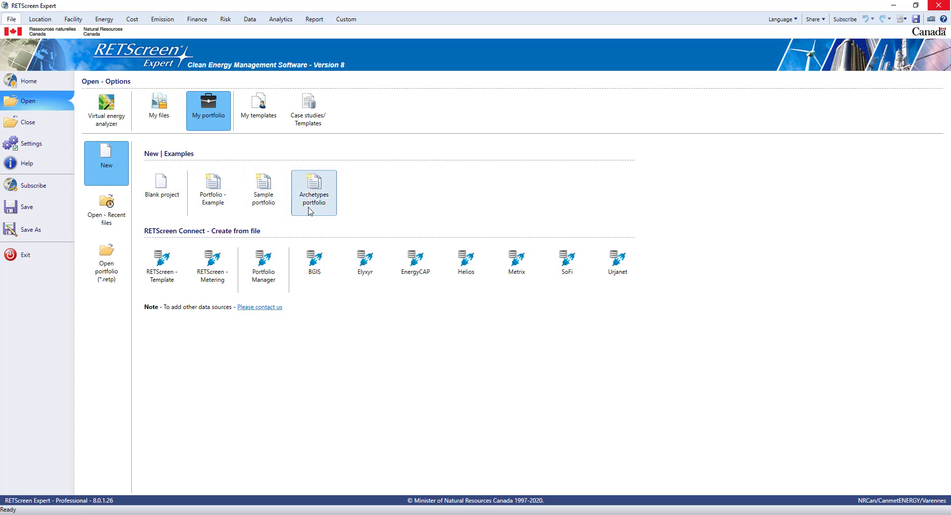
left_click(313, 193)
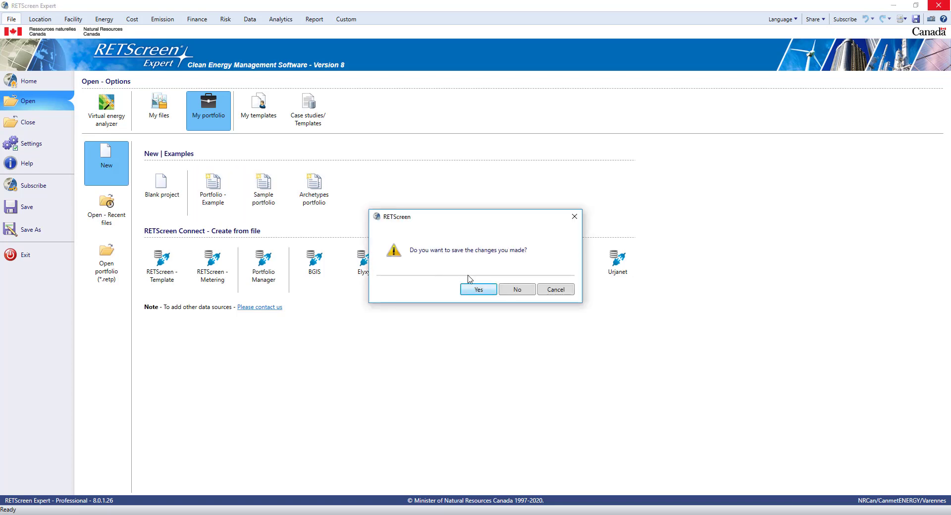
left_click(516, 288)
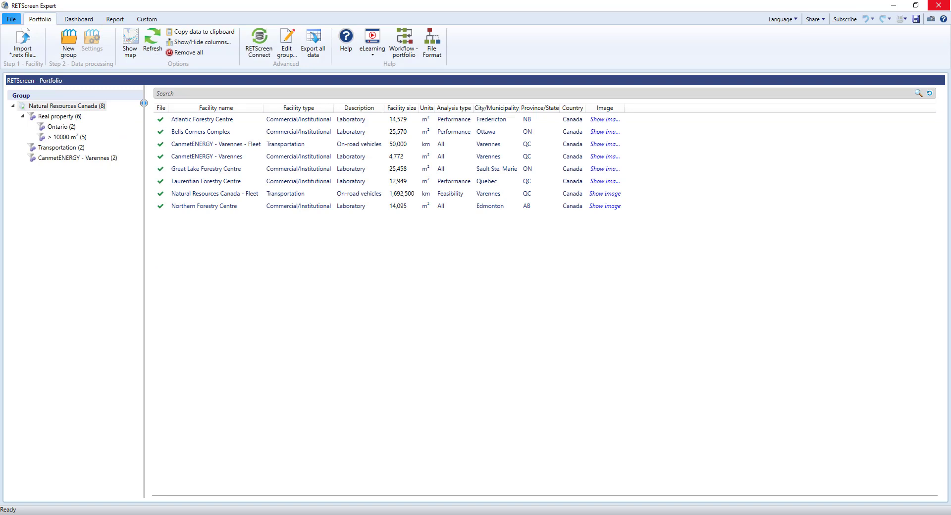
mouse_move(279, 347)
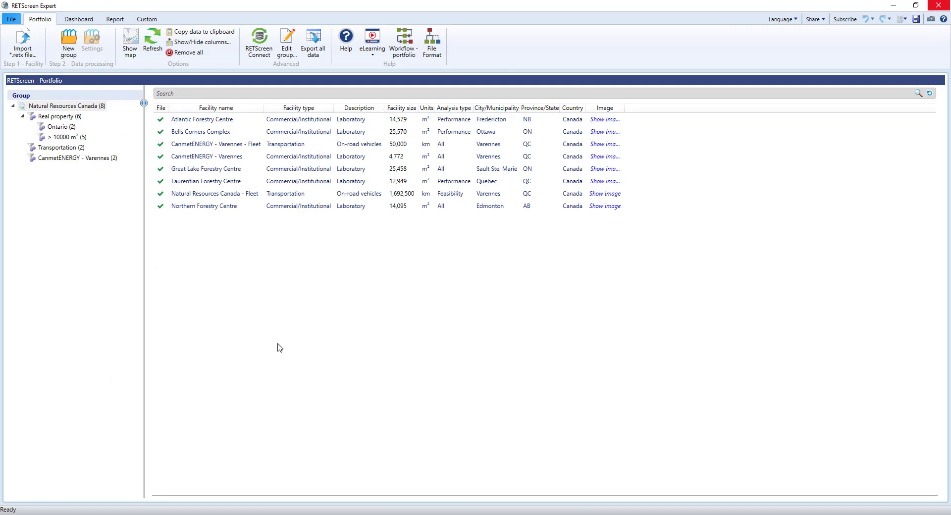
mouse_move(279, 298)
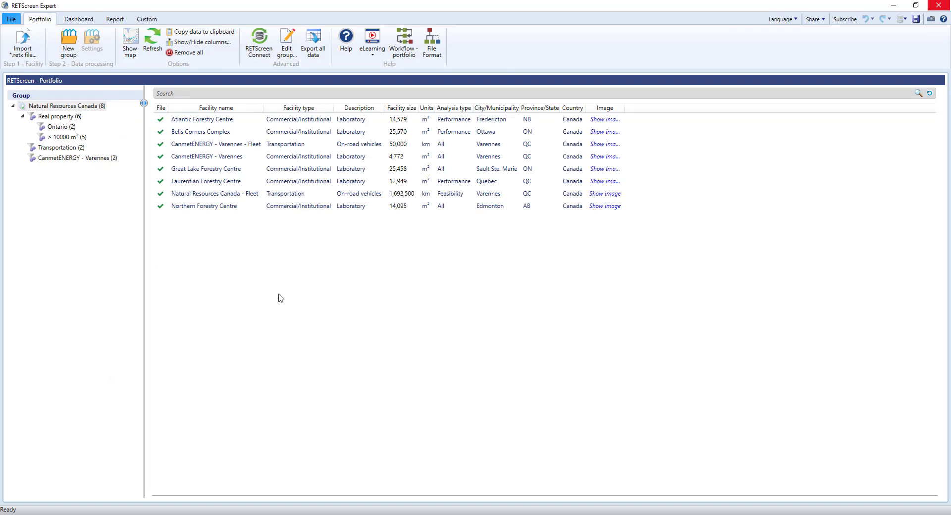
mouse_move(286, 286)
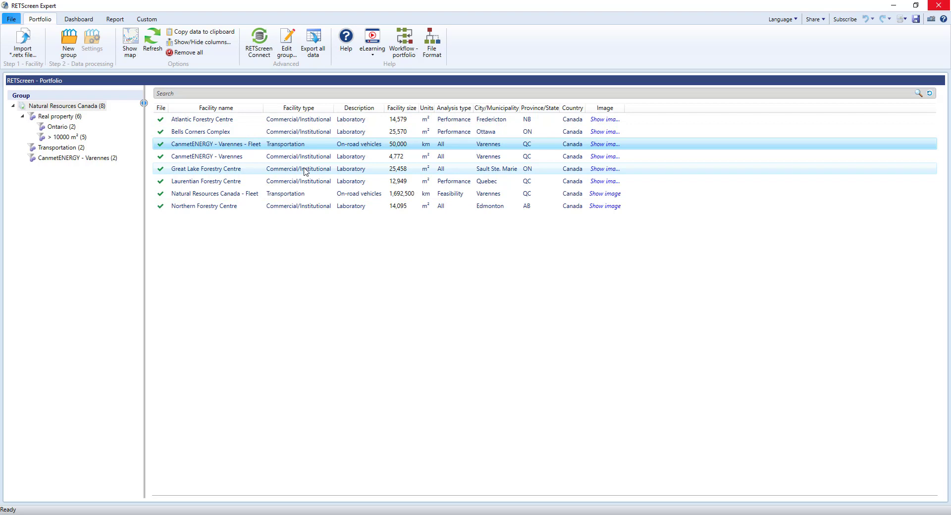
left_click(431, 42)
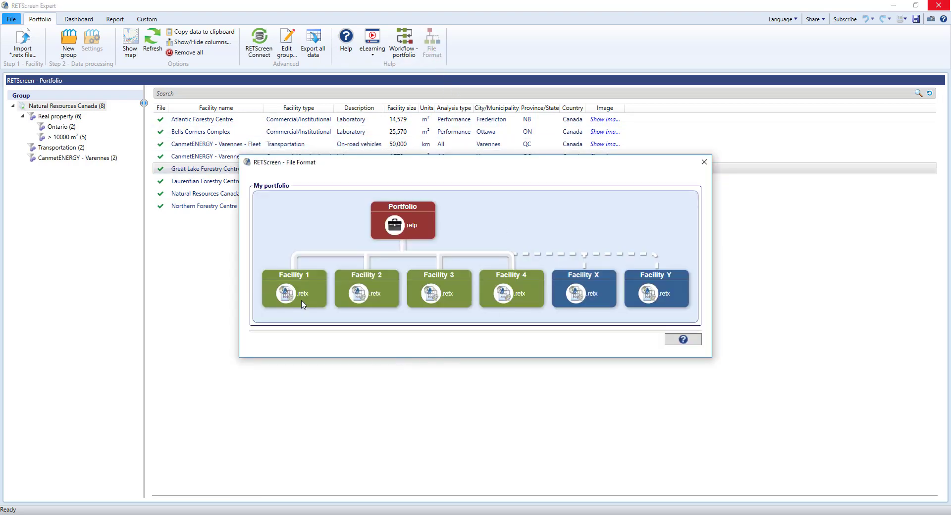
mouse_move(594, 297)
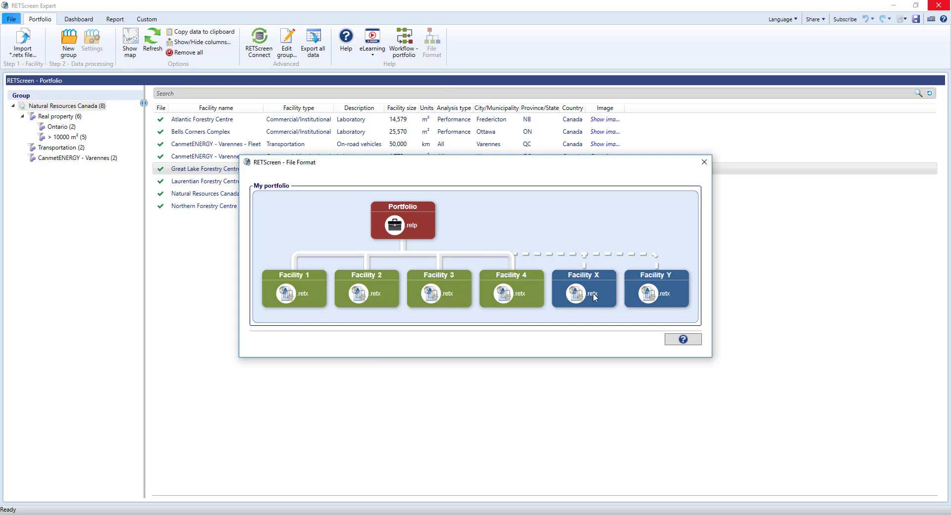
mouse_move(659, 299)
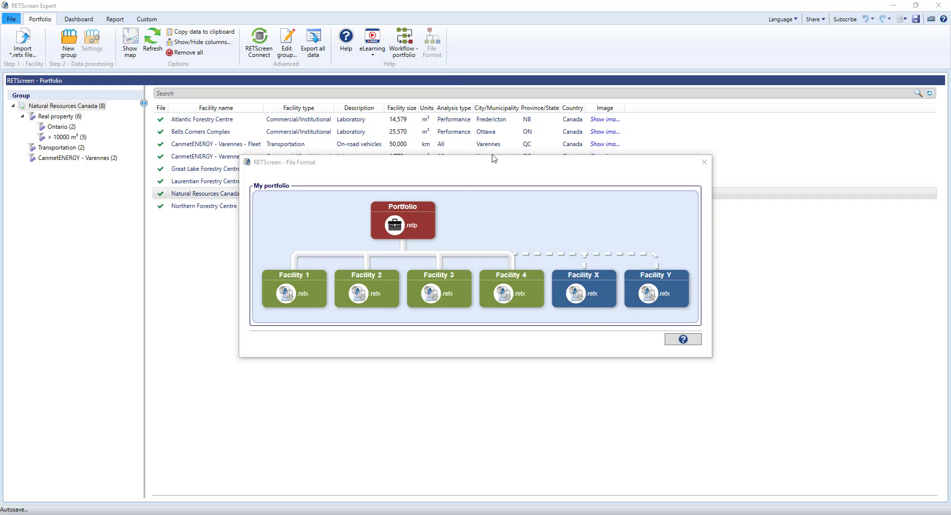
left_click(703, 162)
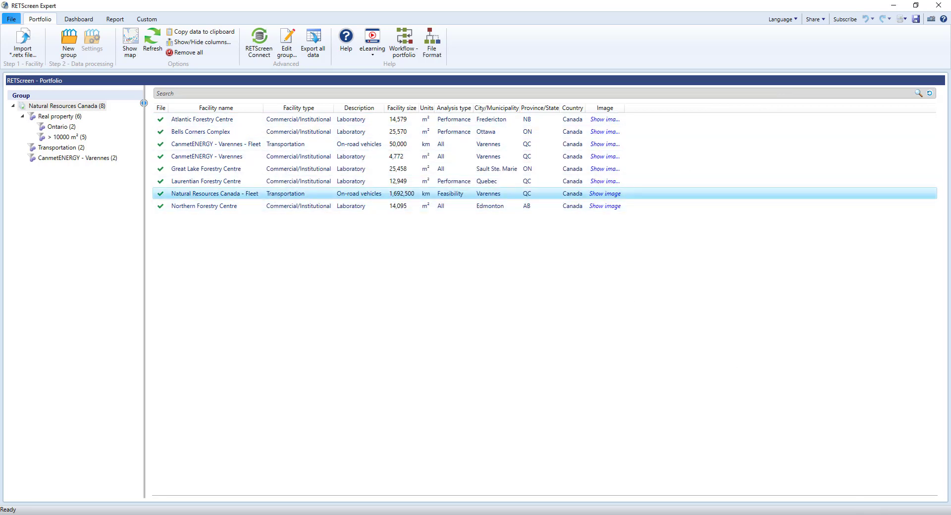
double_click(216, 193)
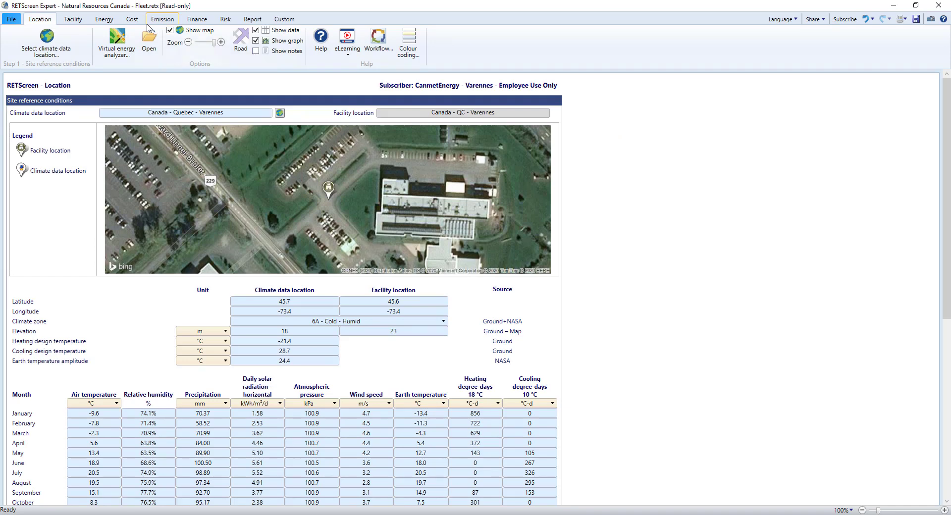
left_click(104, 19)
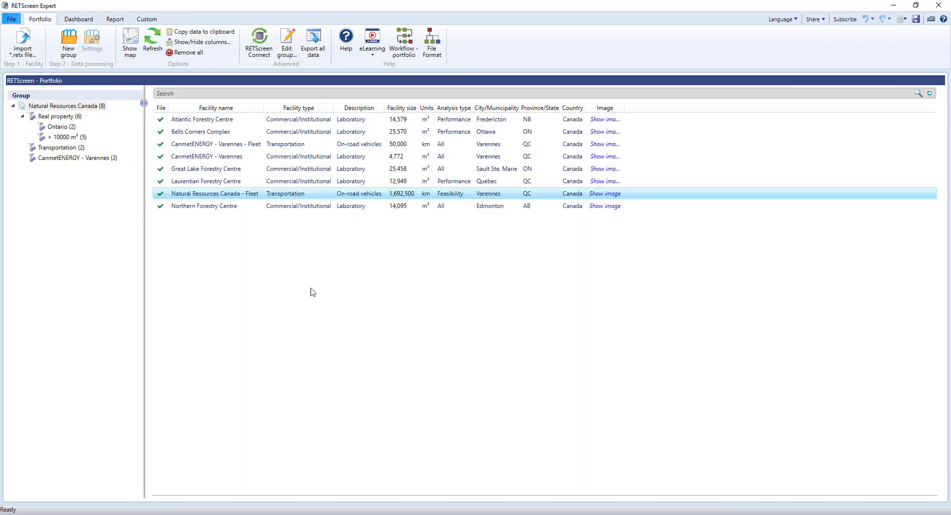
mouse_move(34, 70)
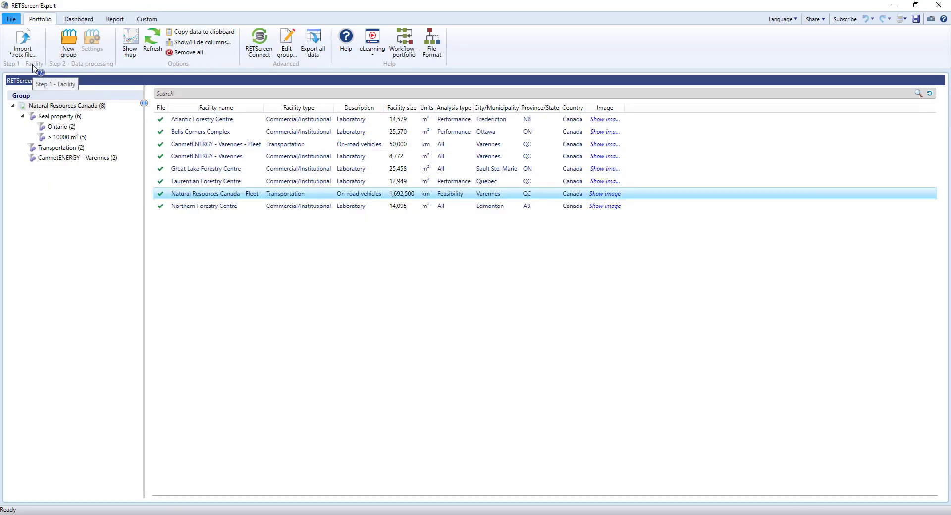
mouse_move(22, 42)
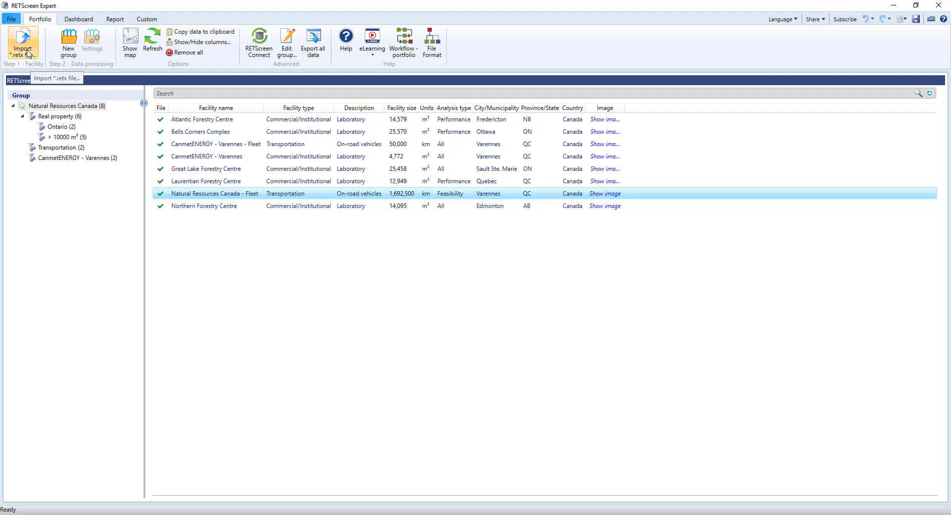
mouse_move(68, 43)
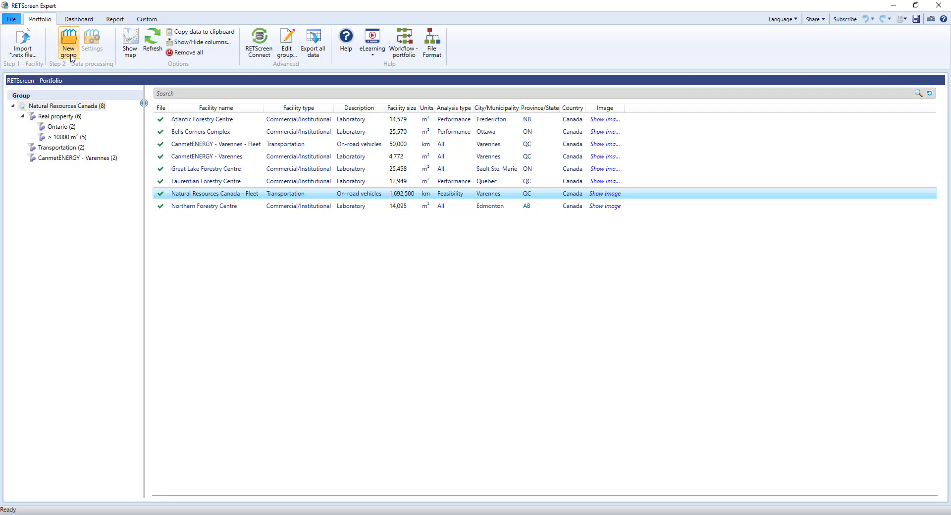
mouse_move(92, 44)
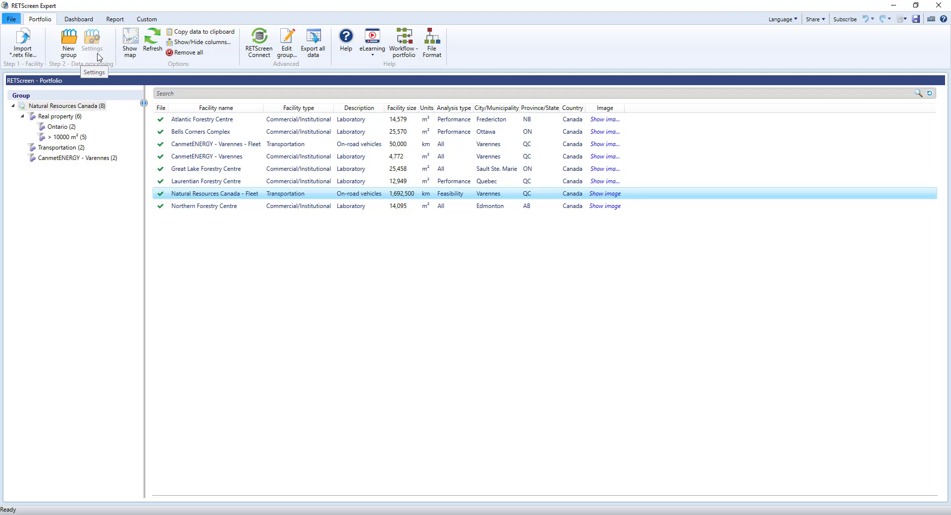
mouse_move(102, 129)
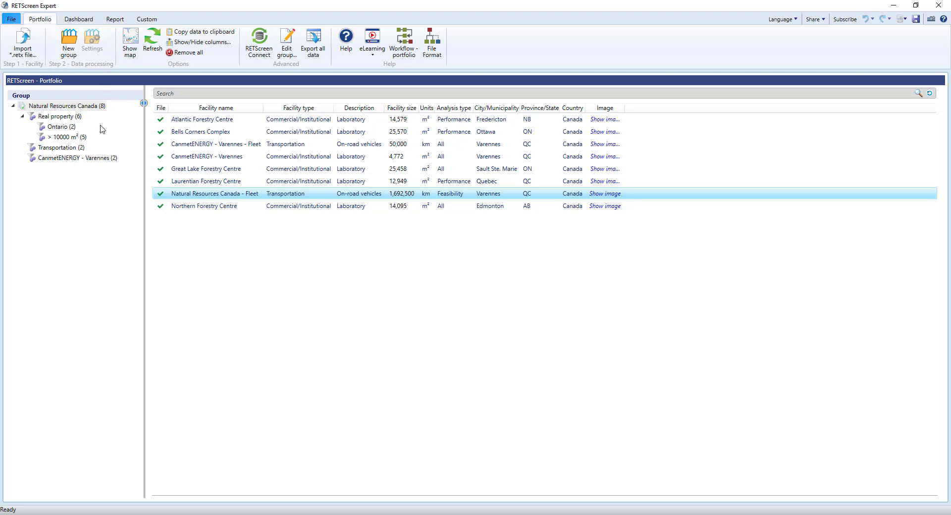
left_click(67, 106)
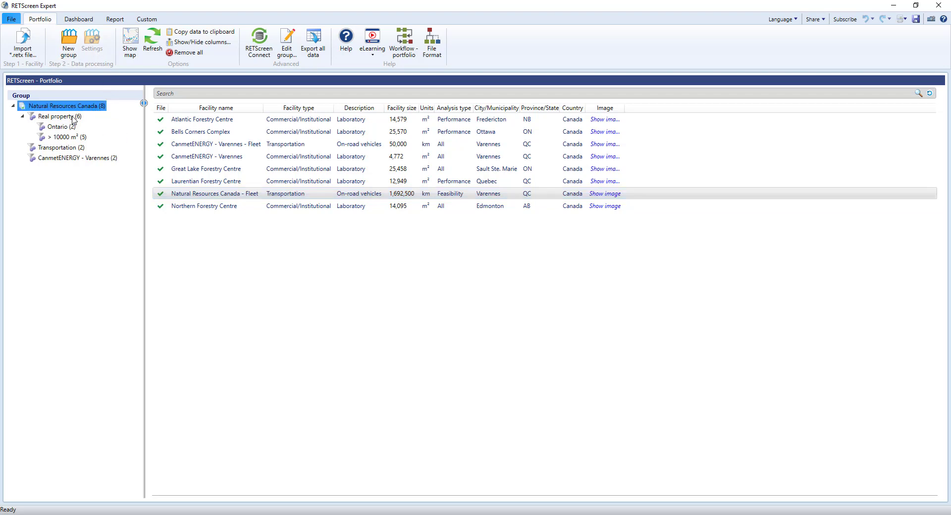
left_click(57, 116)
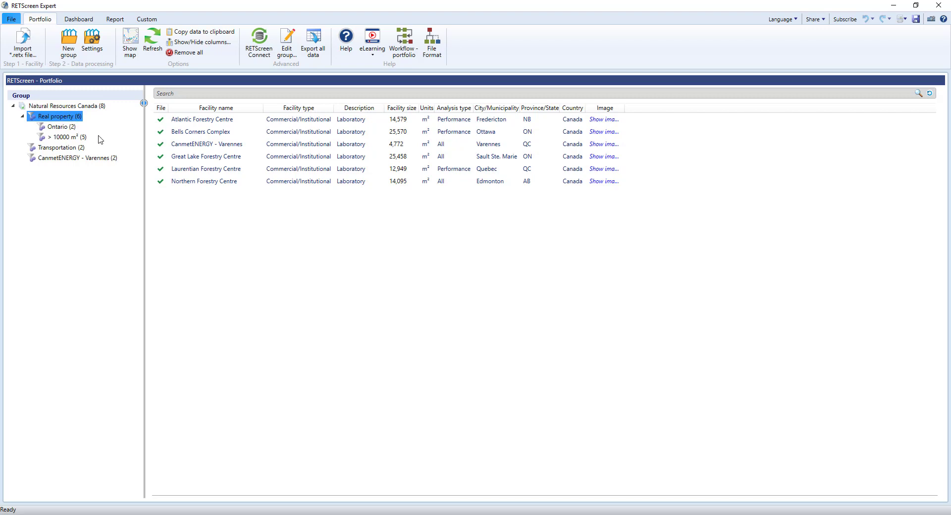
mouse_move(85, 138)
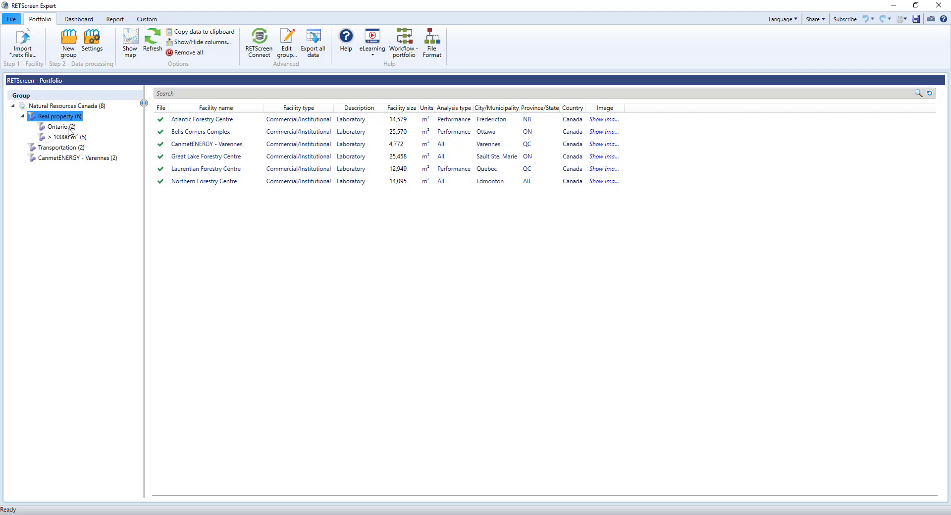
left_click(57, 126)
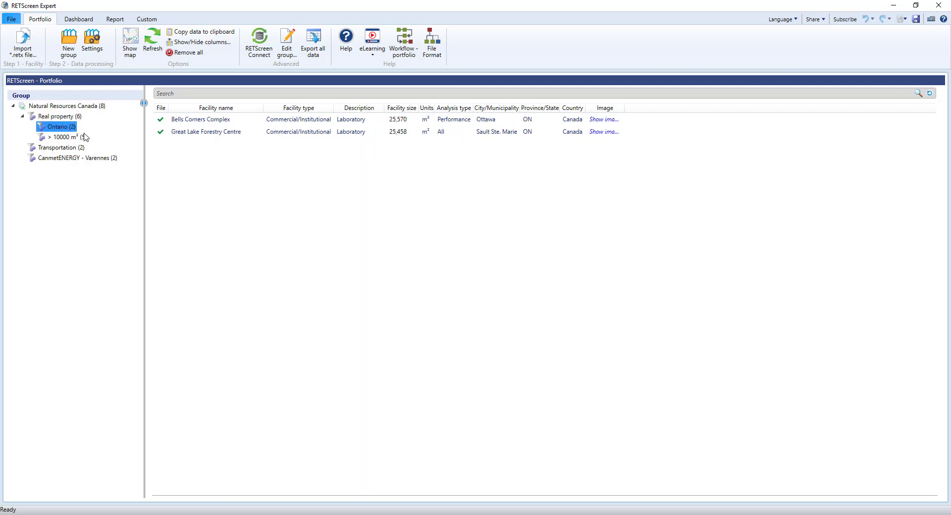
left_click(62, 136)
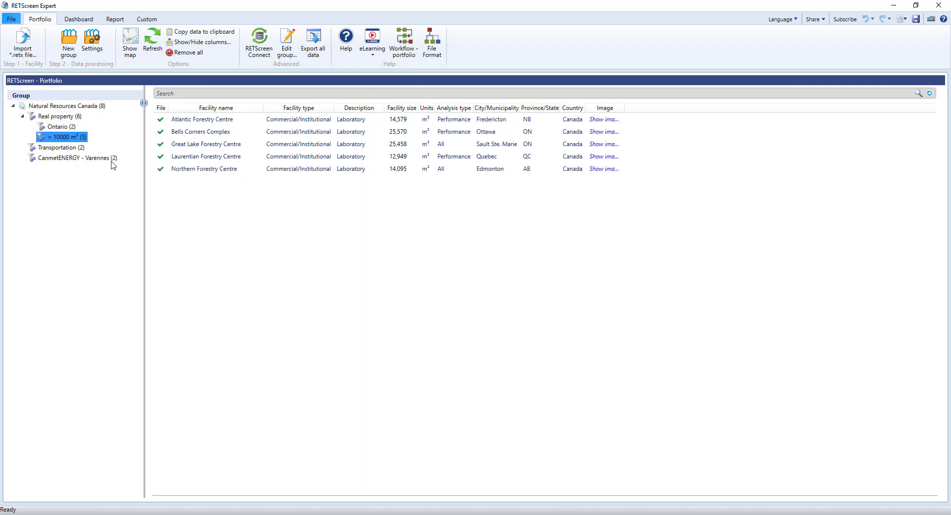
mouse_move(100, 126)
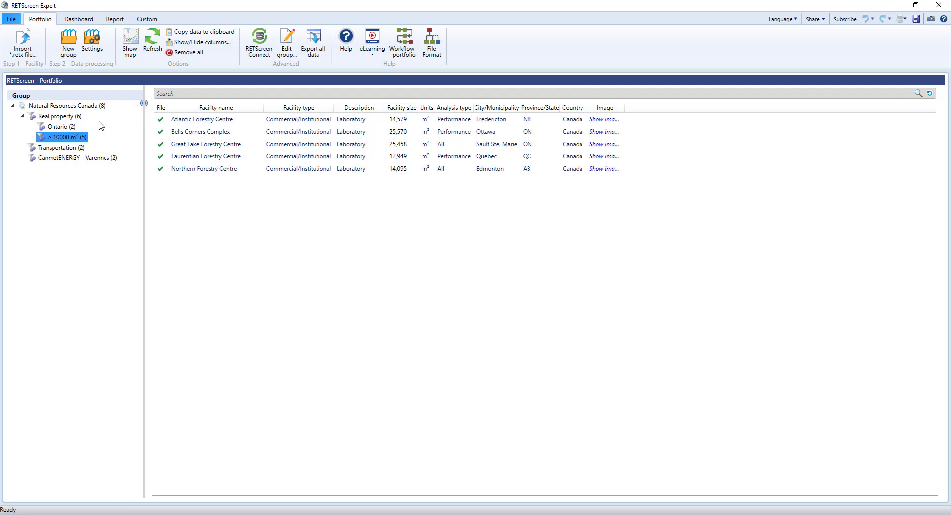
left_click(66, 105)
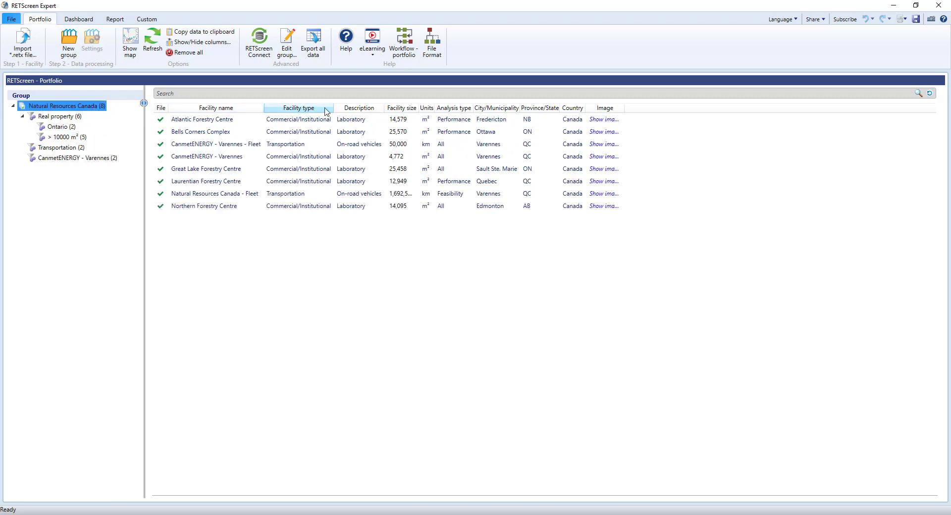
left_click(214, 108)
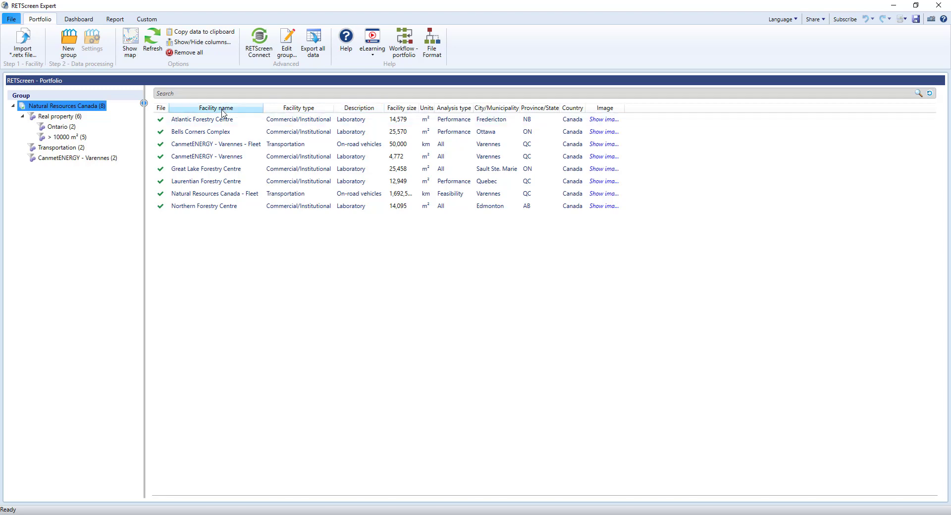
left_click(129, 43)
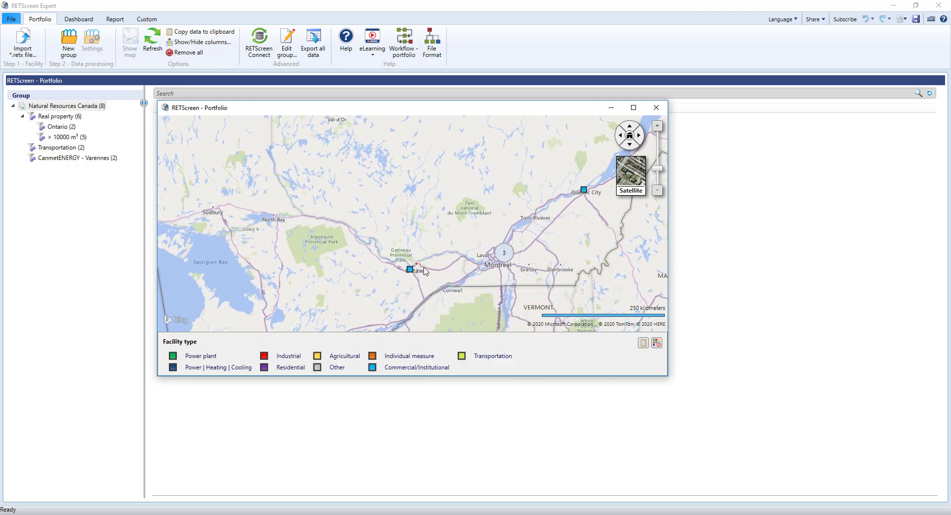
left_click(654, 108)
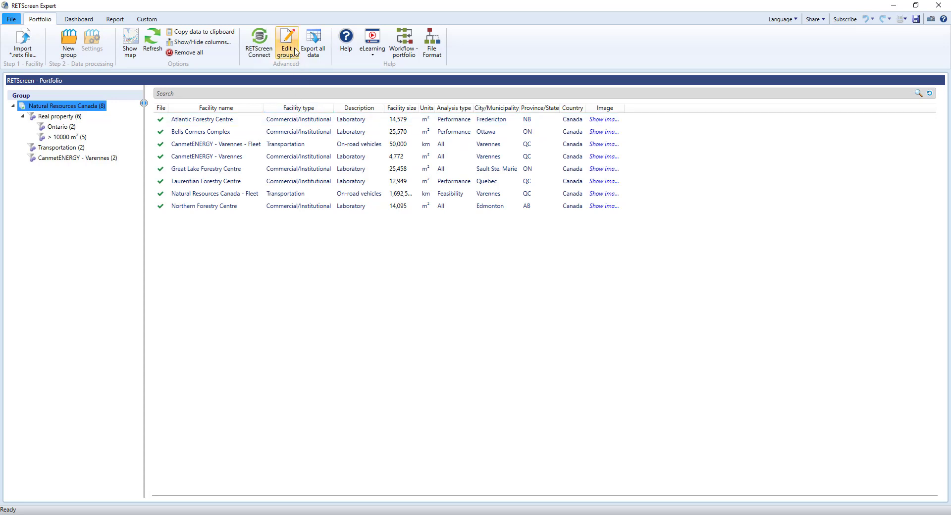
left_click(286, 42)
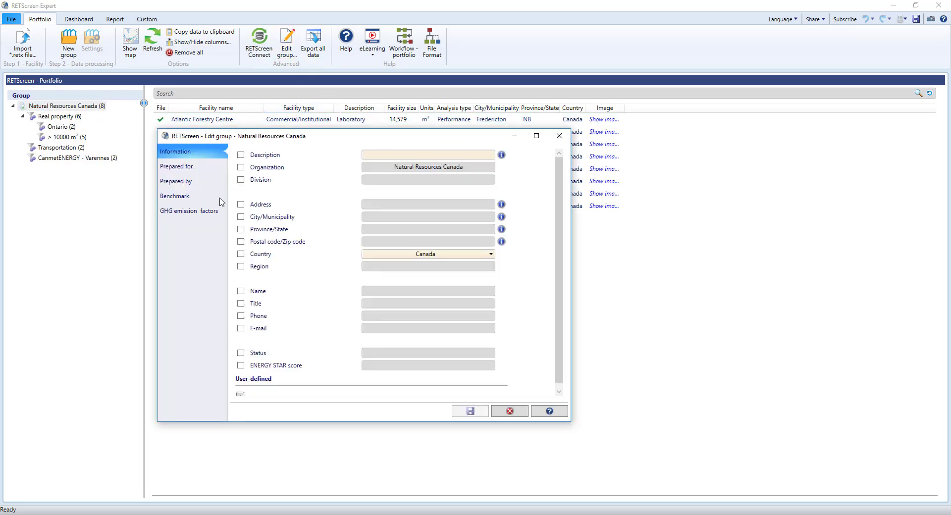
left_click(508, 411)
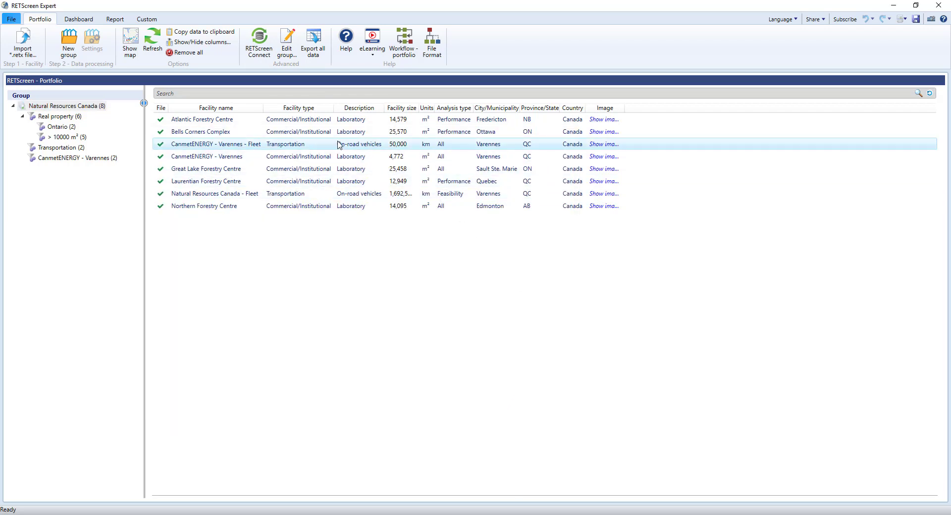
mouse_move(315, 100)
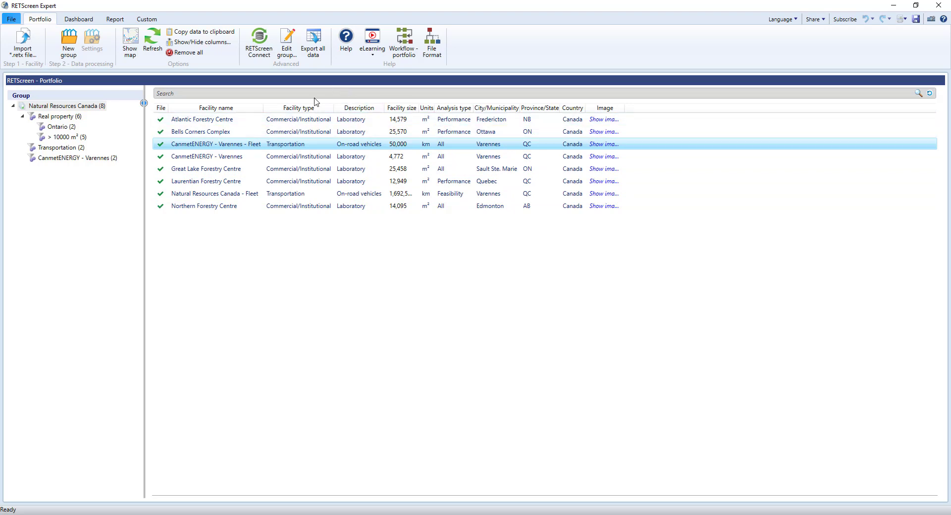
mouse_move(290, 119)
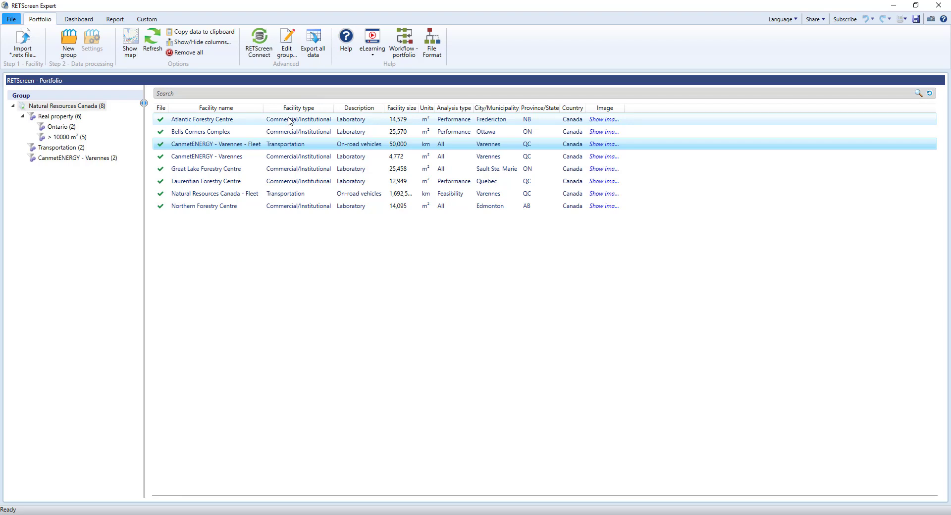
mouse_move(258, 42)
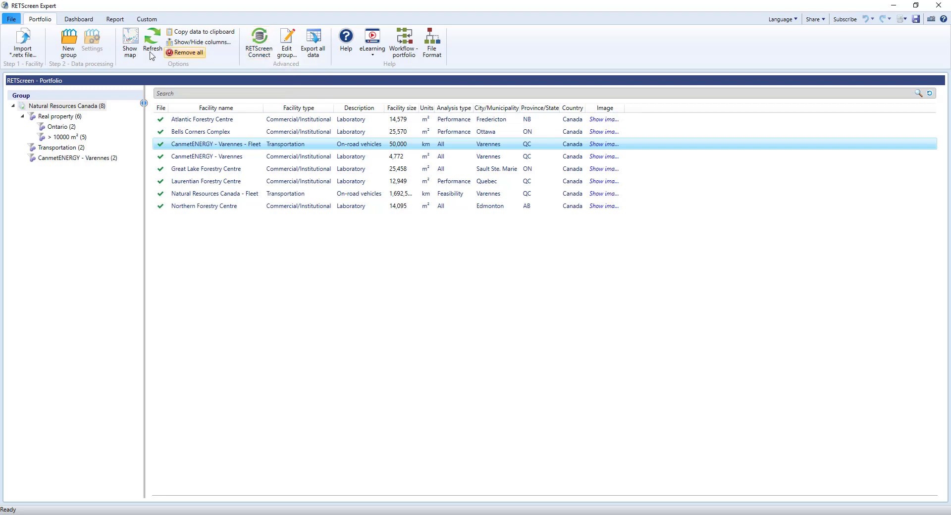
Step: Bring up the Open options page with portfolio examples, blank project and RETScreen Connect sources
left_click(11, 19)
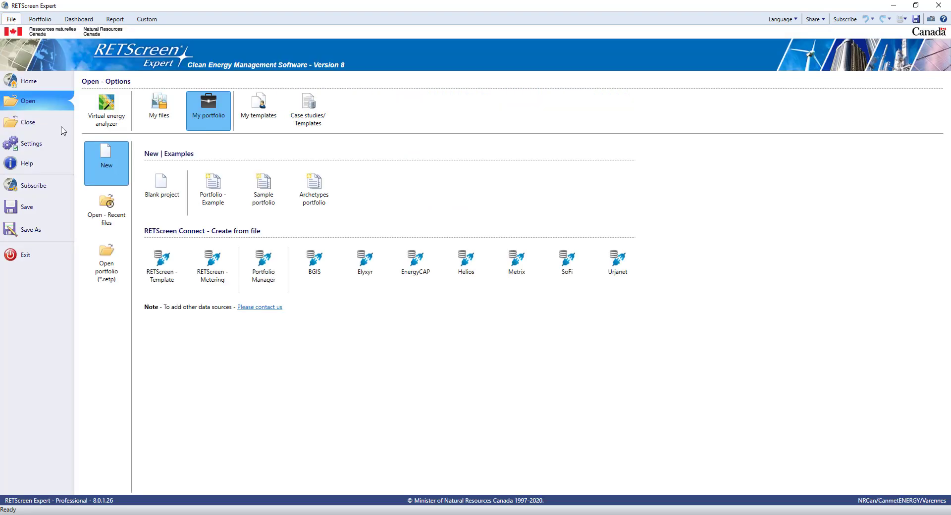
mouse_move(212, 256)
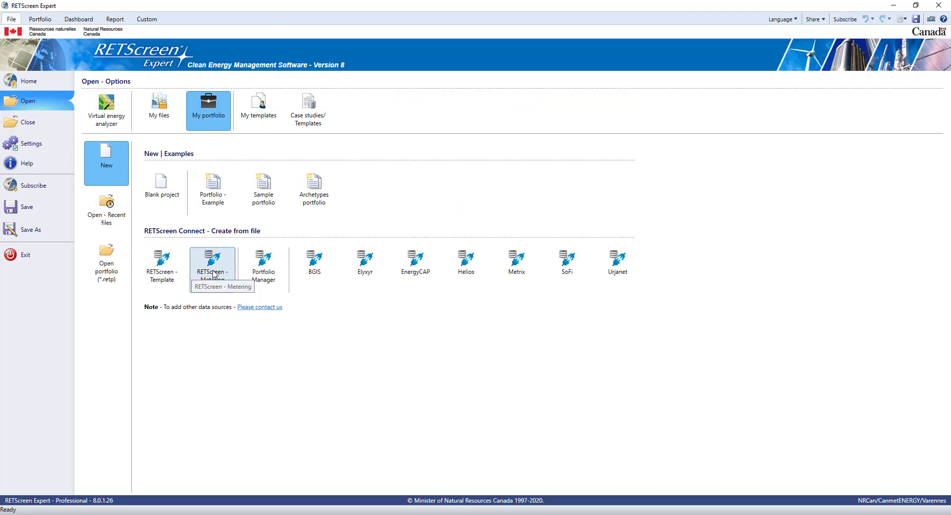
mouse_move(263, 265)
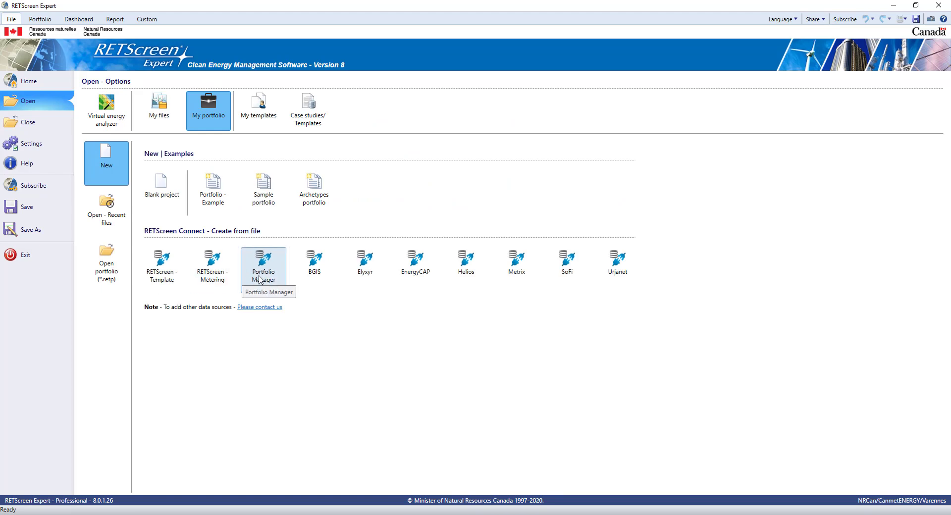
mouse_move(465, 264)
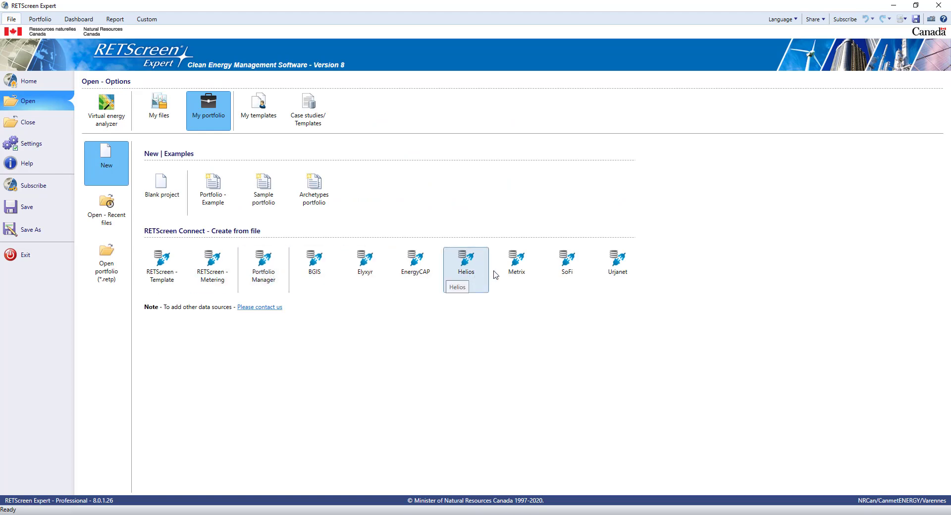
mouse_move(716, 388)
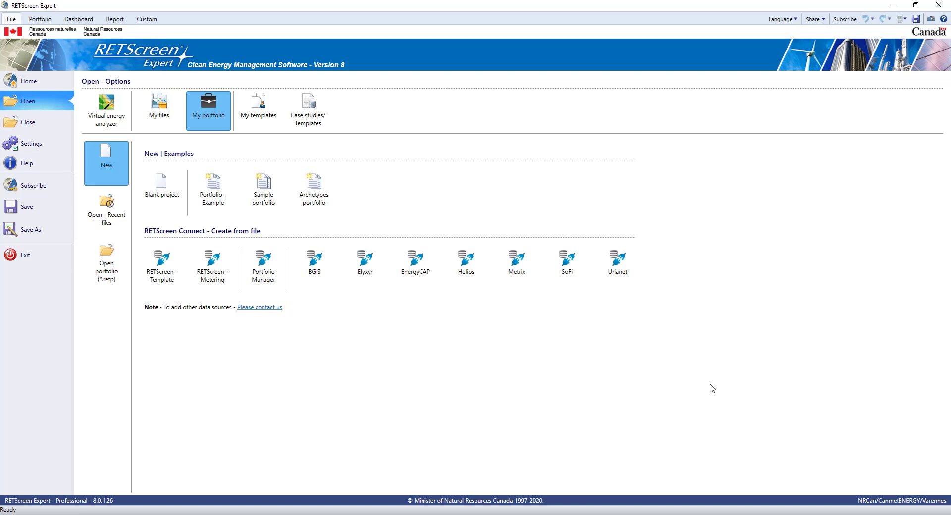
mouse_move(38, 28)
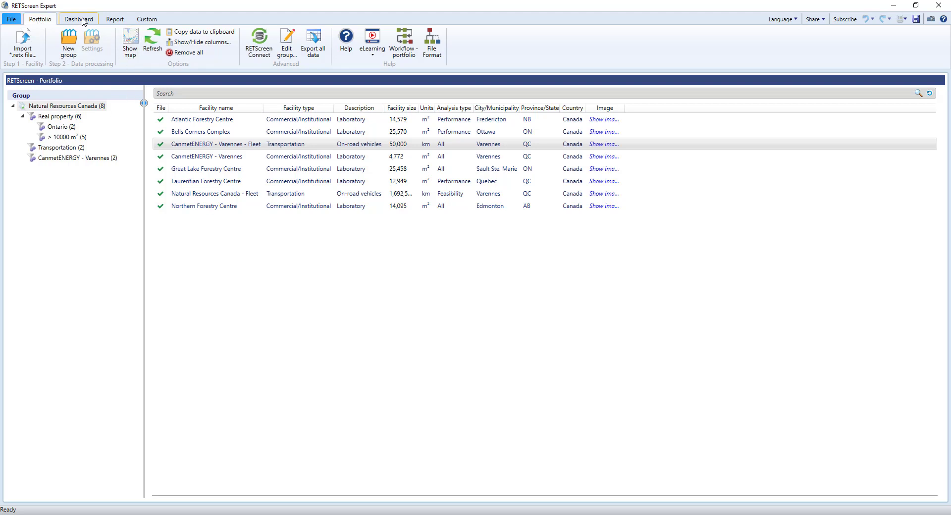
Step: Show the portfolio Dashboard of annual GHG emissions per facility against 2030/2050 targets
left_click(78, 19)
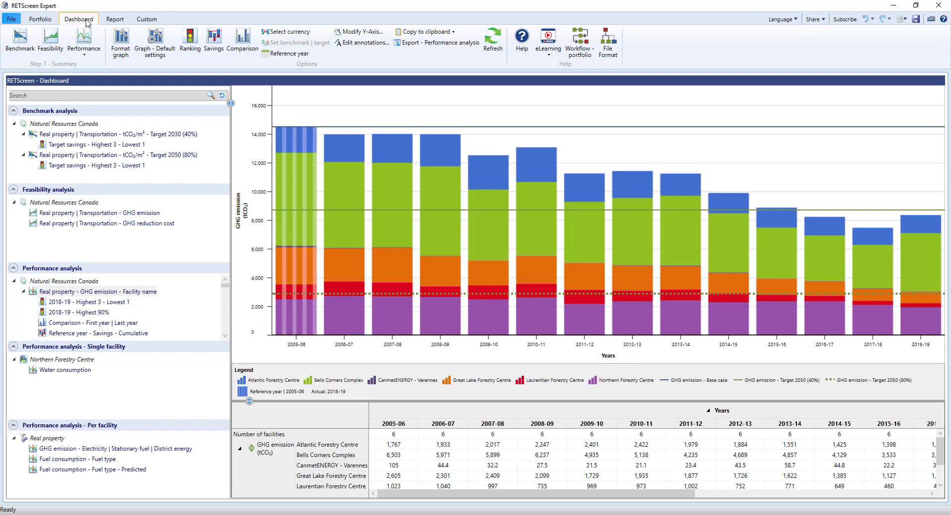
mouse_move(149, 118)
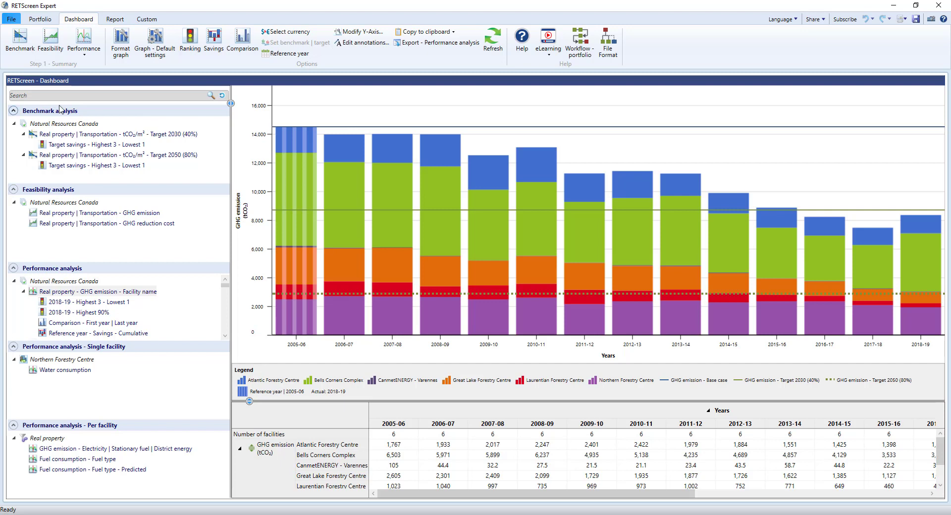
mouse_move(51, 41)
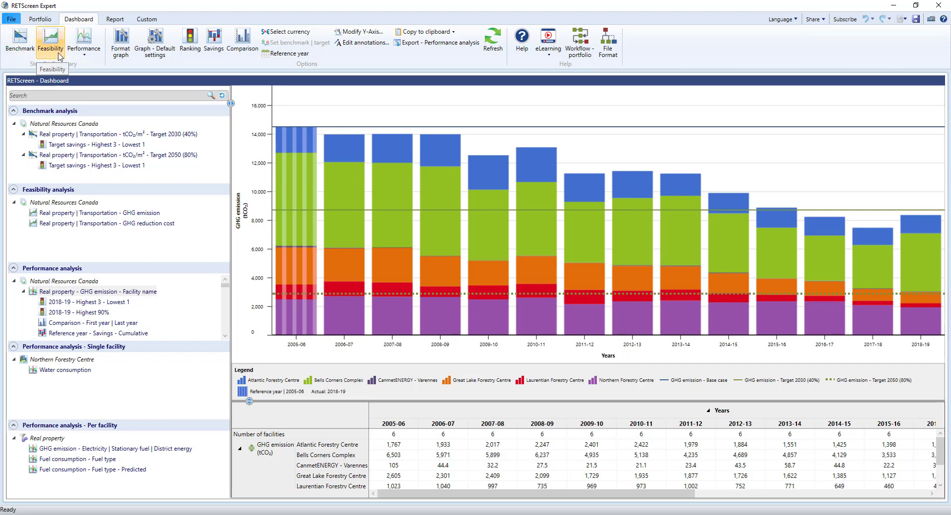
mouse_move(84, 43)
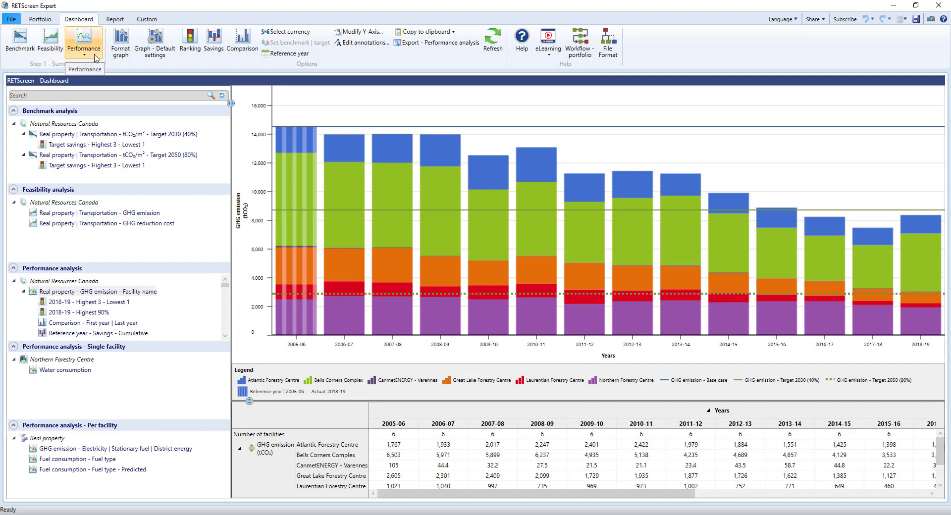
mouse_move(121, 42)
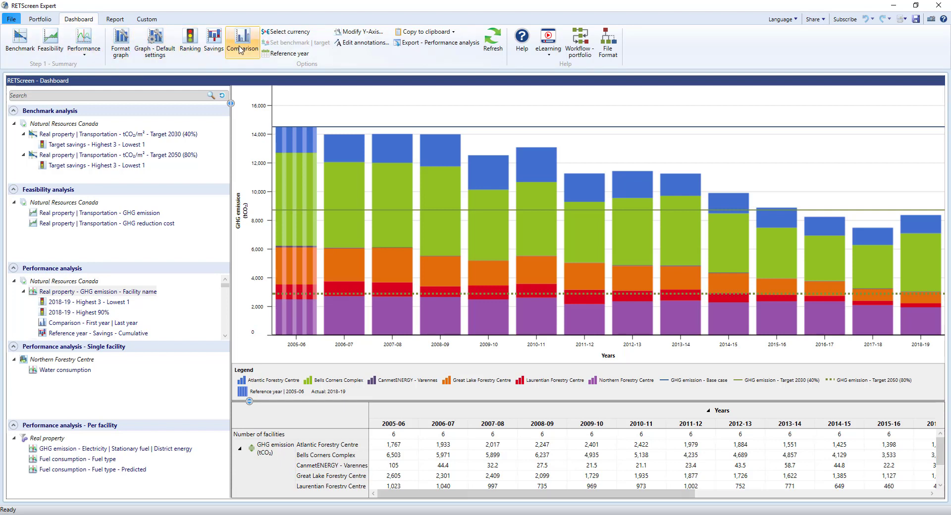
mouse_move(234, 126)
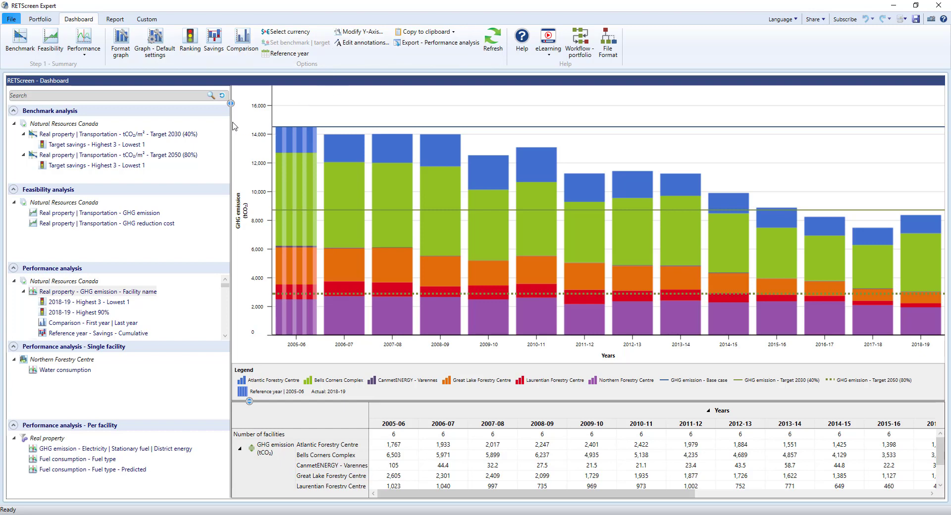
left_click(109, 134)
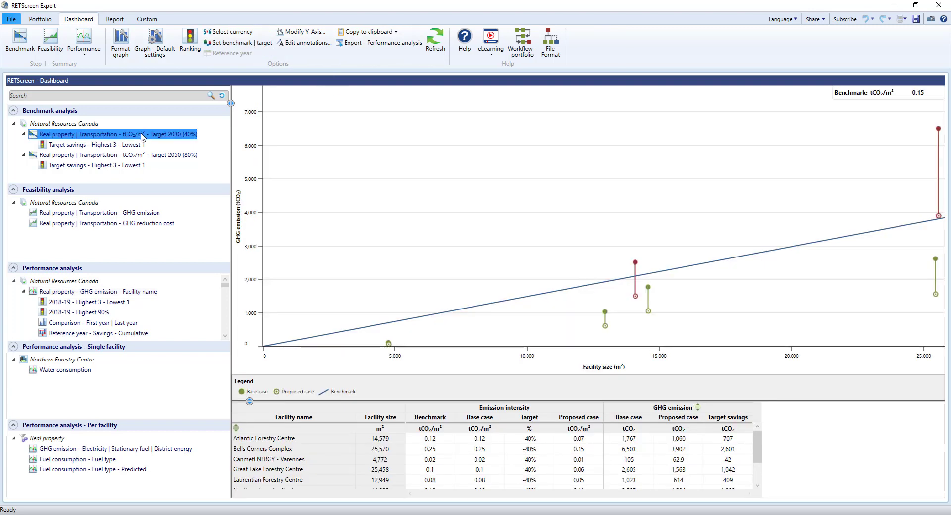
mouse_move(160, 157)
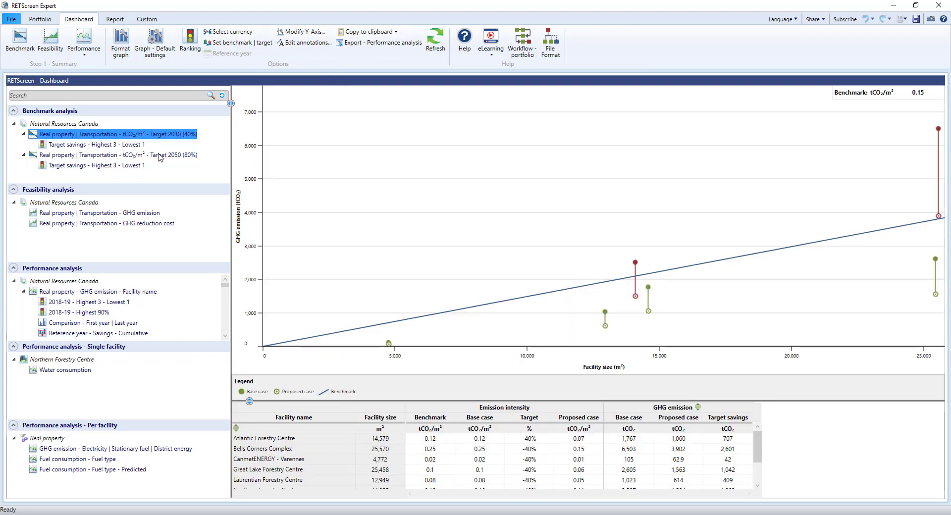
mouse_move(102, 216)
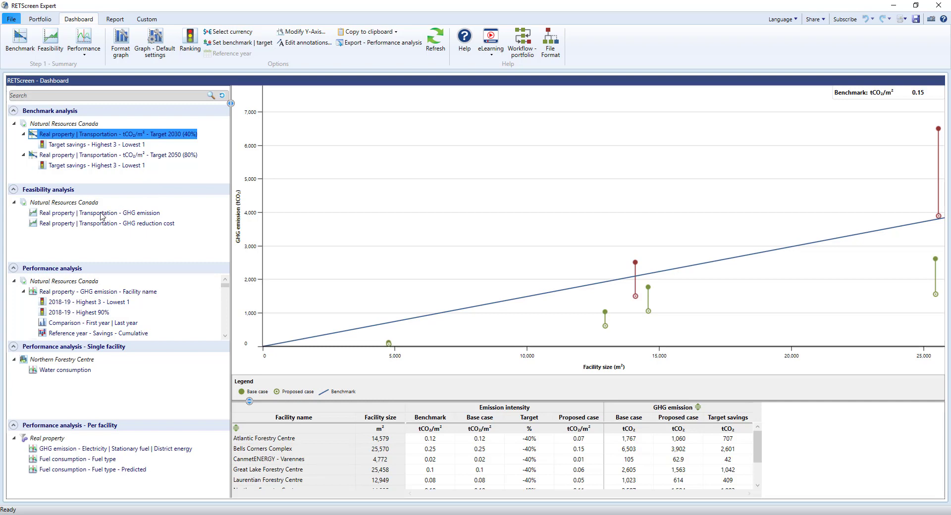
left_click(99, 212)
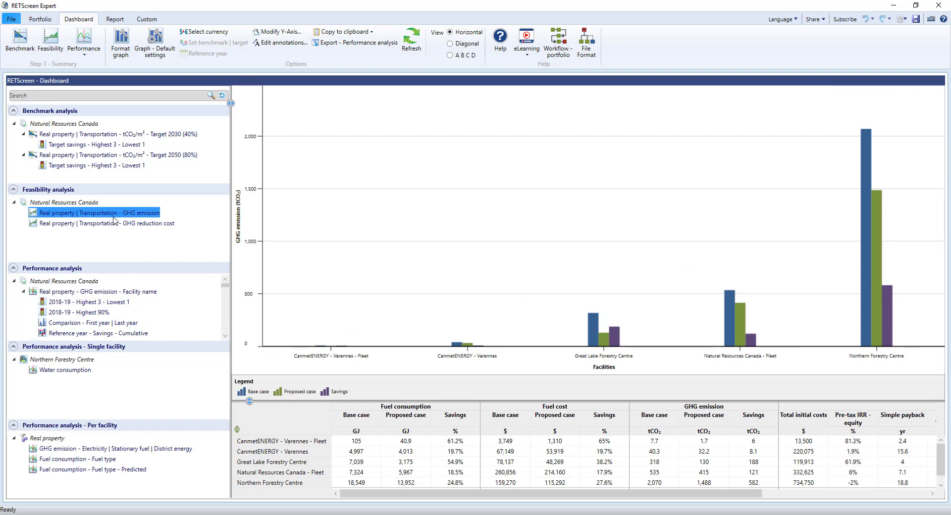
mouse_move(95, 294)
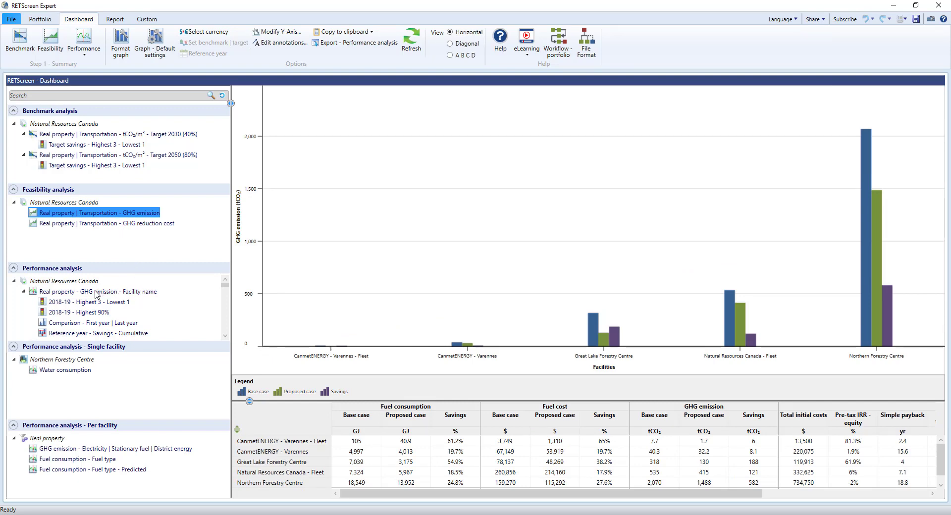
left_click(97, 292)
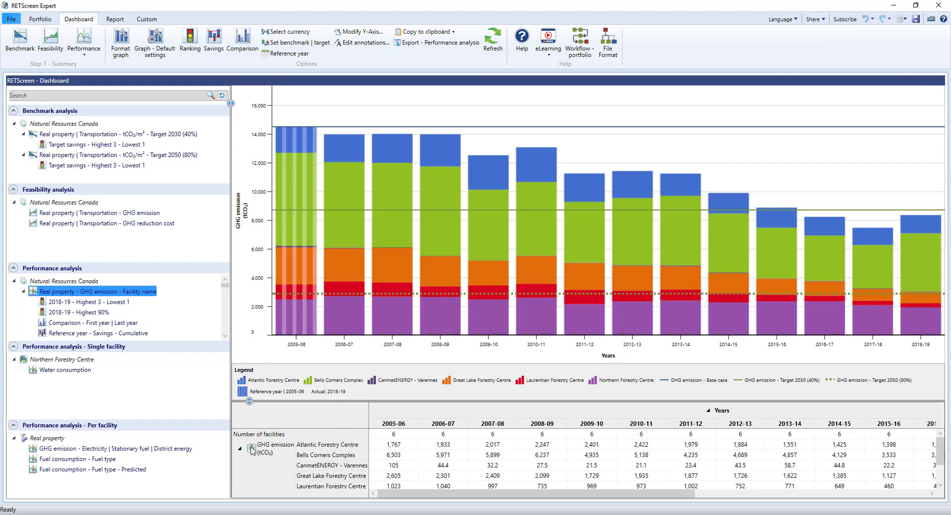
left_click(273, 449)
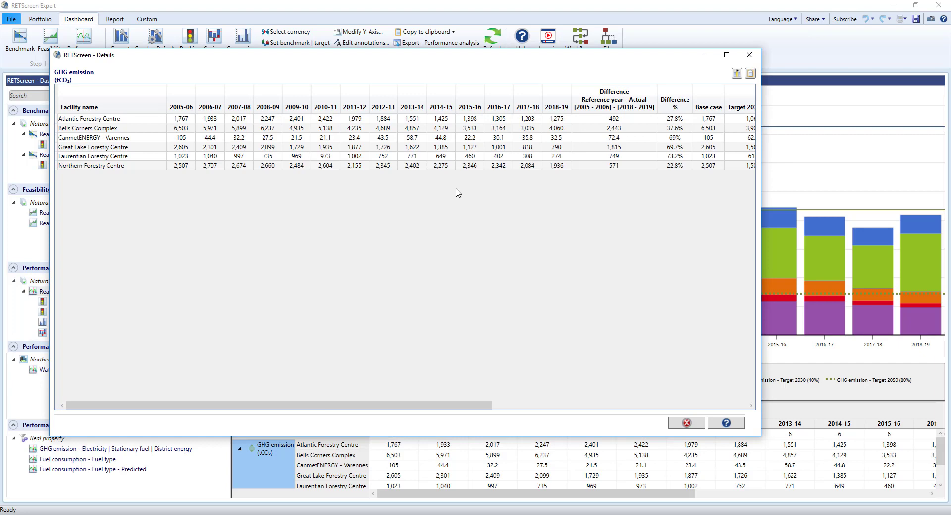
left_click(613, 103)
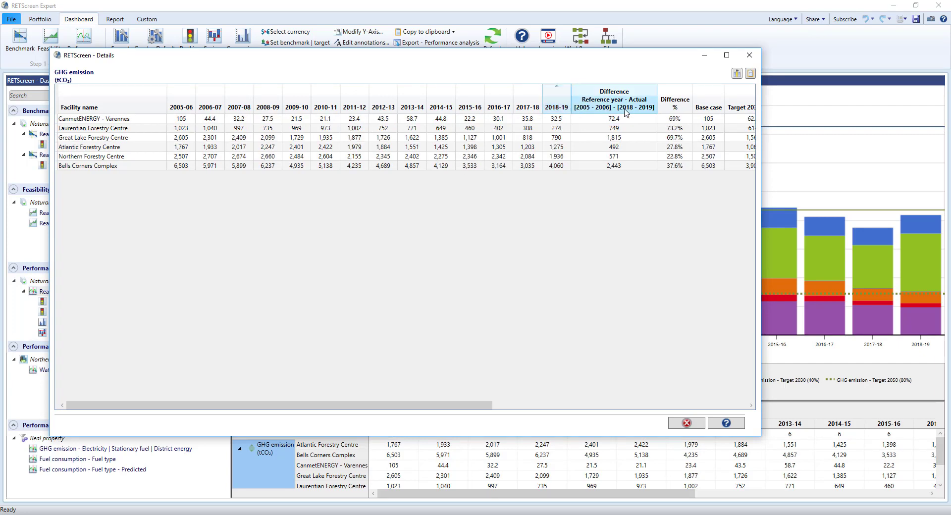
left_click(673, 103)
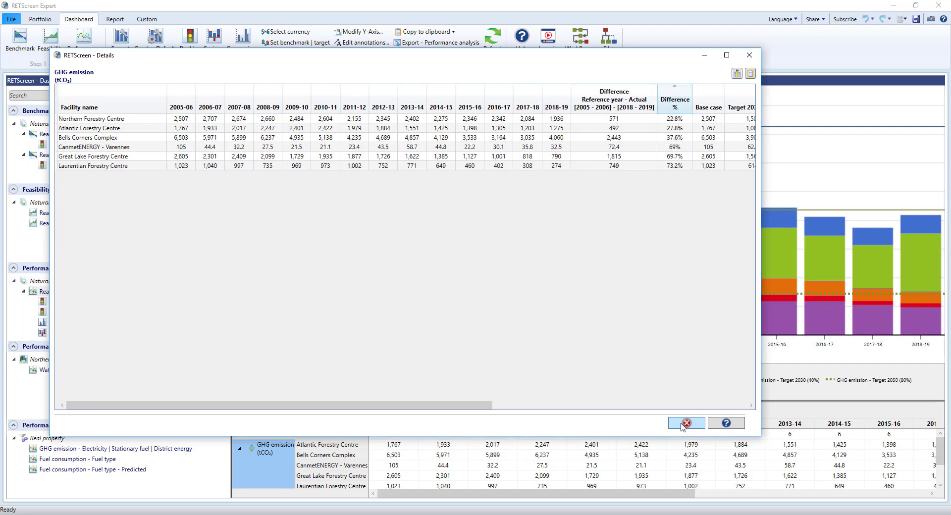
left_click(686, 423)
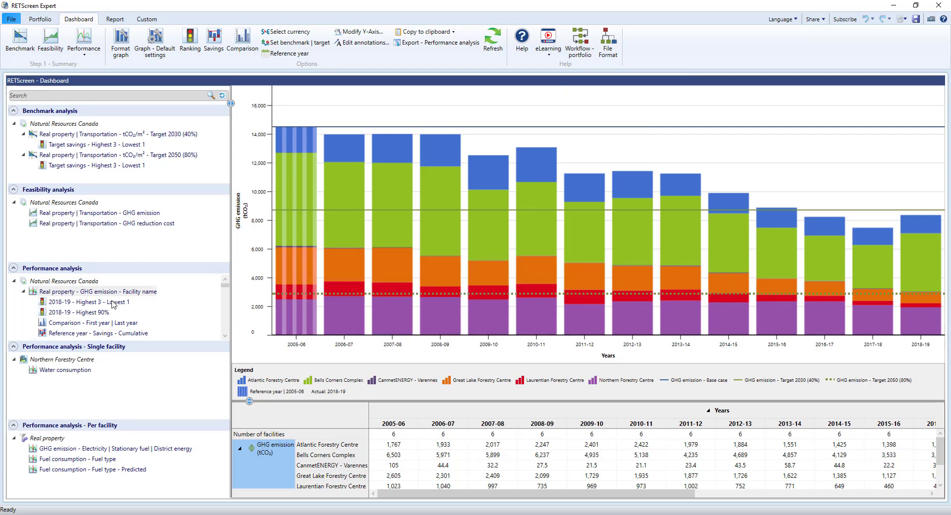
Step: Try the highest 3/lowest 1, first-vs-last-year and cumulative savings analyses, then collapse that group
left_click(89, 301)
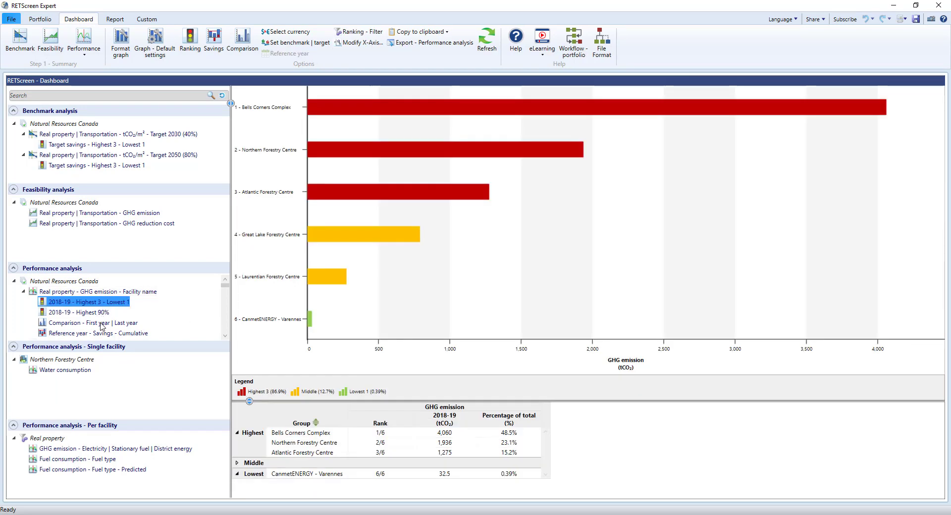
left_click(91, 322)
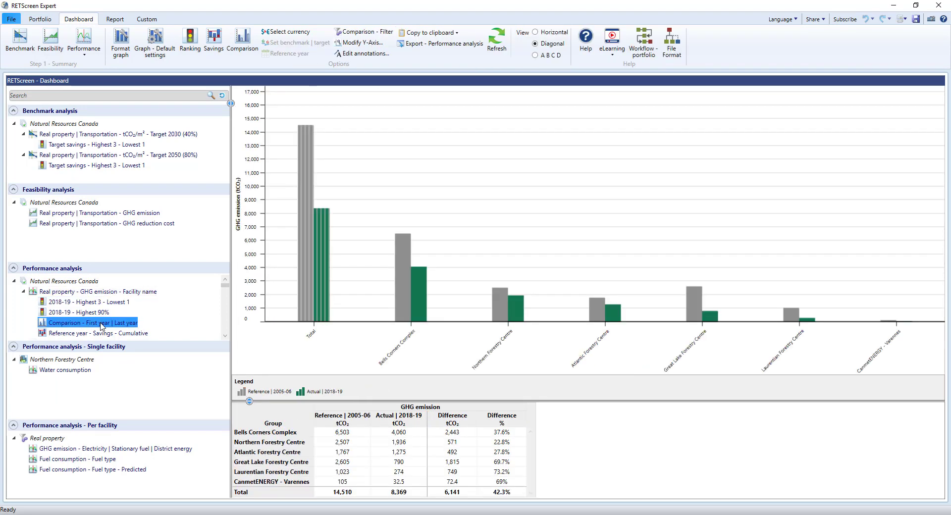
left_click(97, 332)
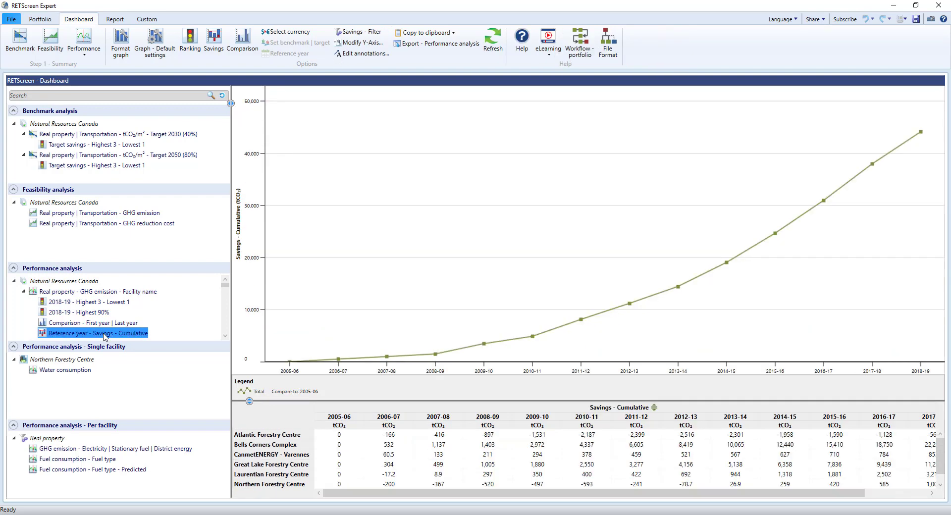
mouse_move(195, 335)
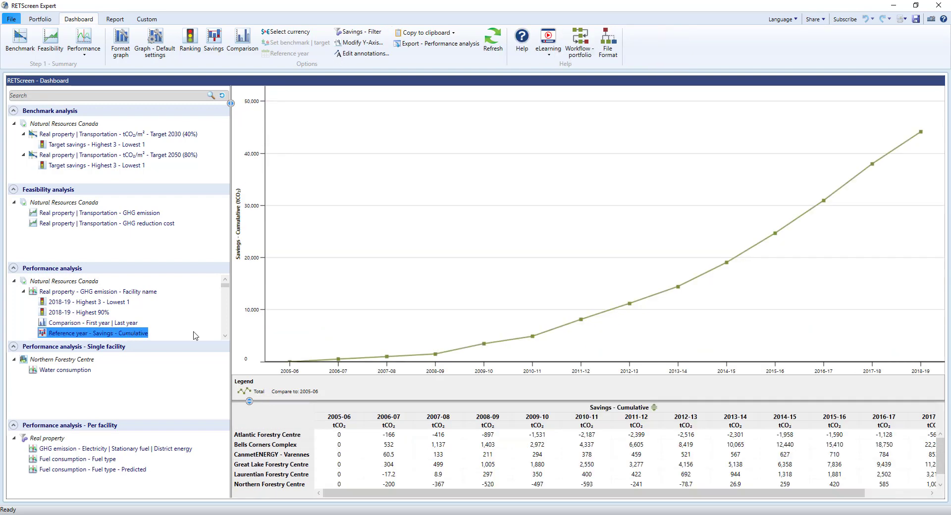
mouse_move(27, 295)
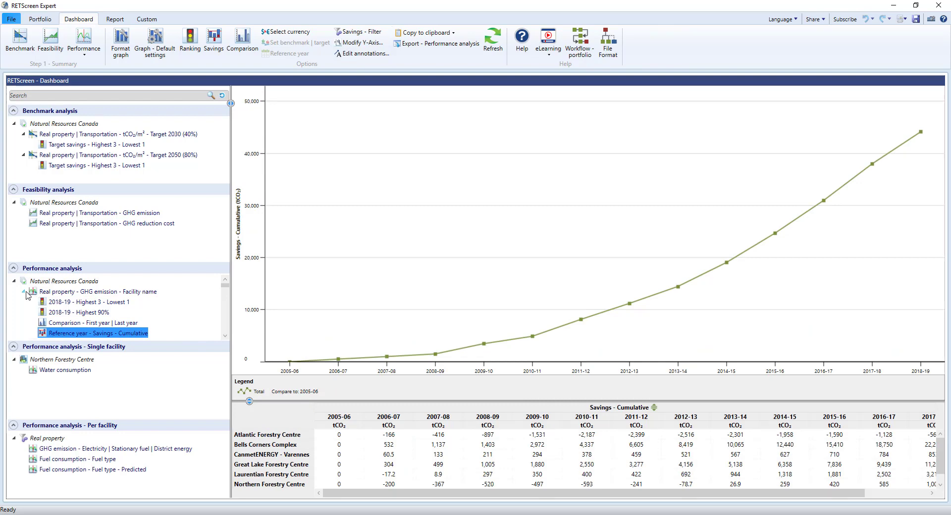
left_click(97, 291)
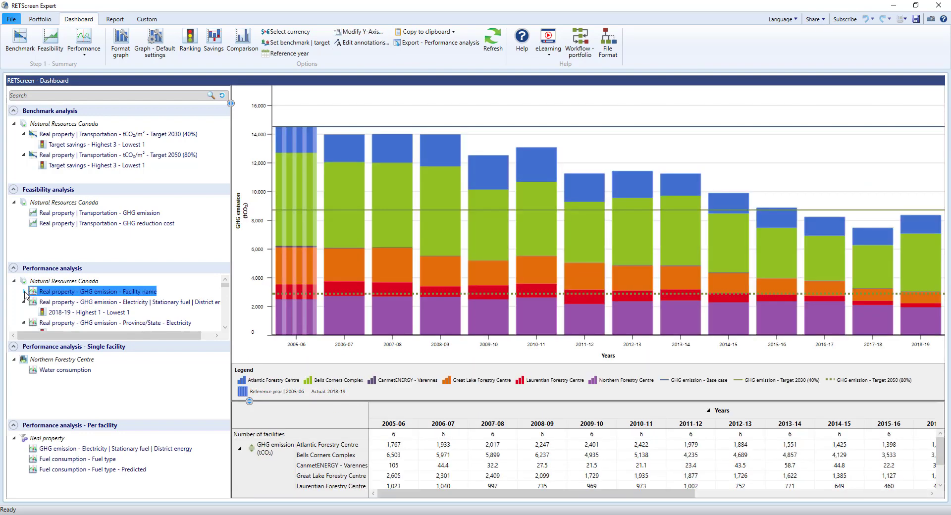
mouse_move(204, 351)
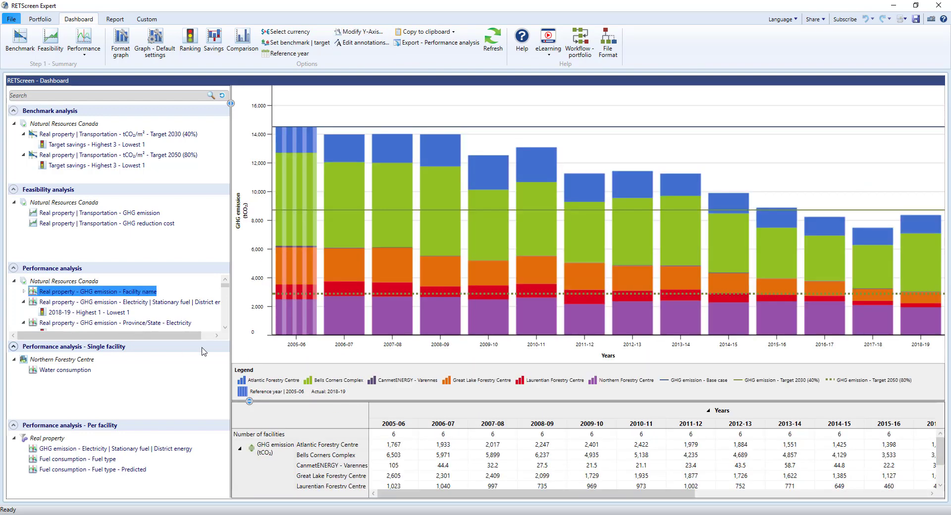
Step: Chart yearly electricity GHG emissions by province against the reference-year baseline
scroll("down", 3)
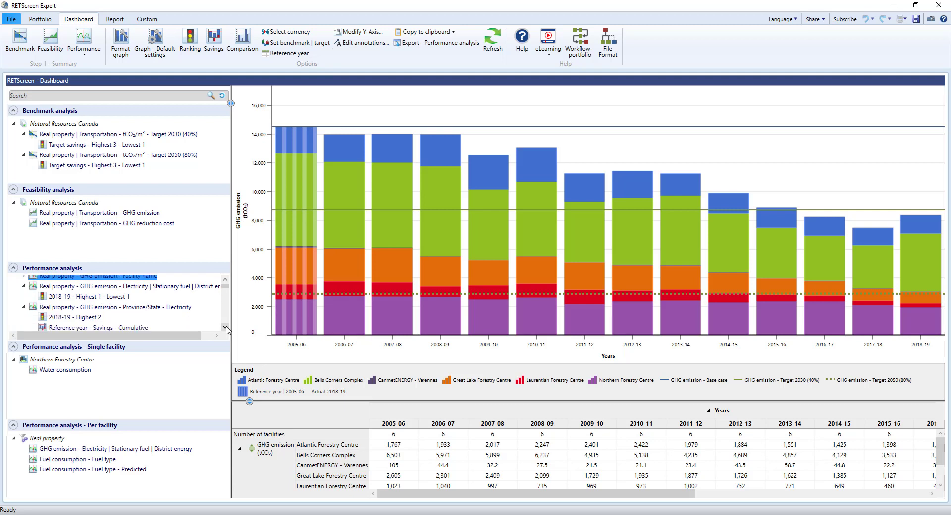
scroll("down", 3)
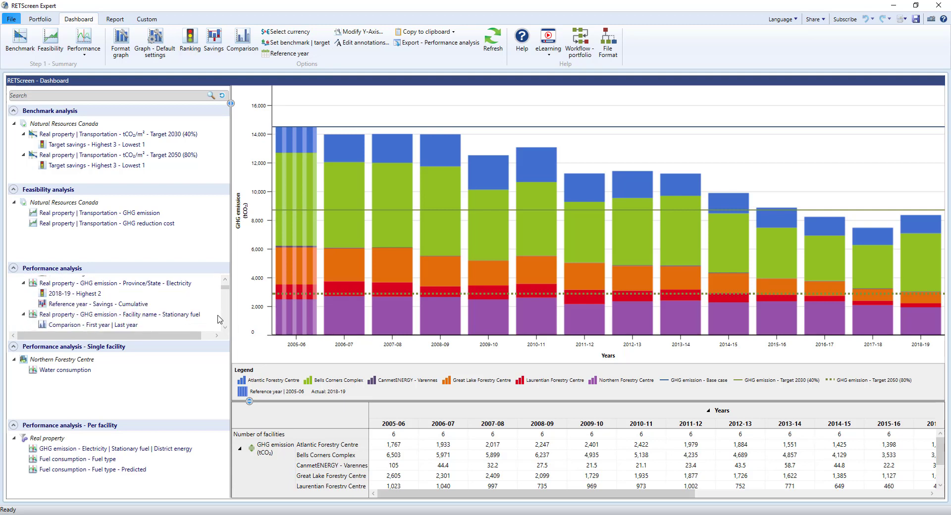
mouse_move(186, 296)
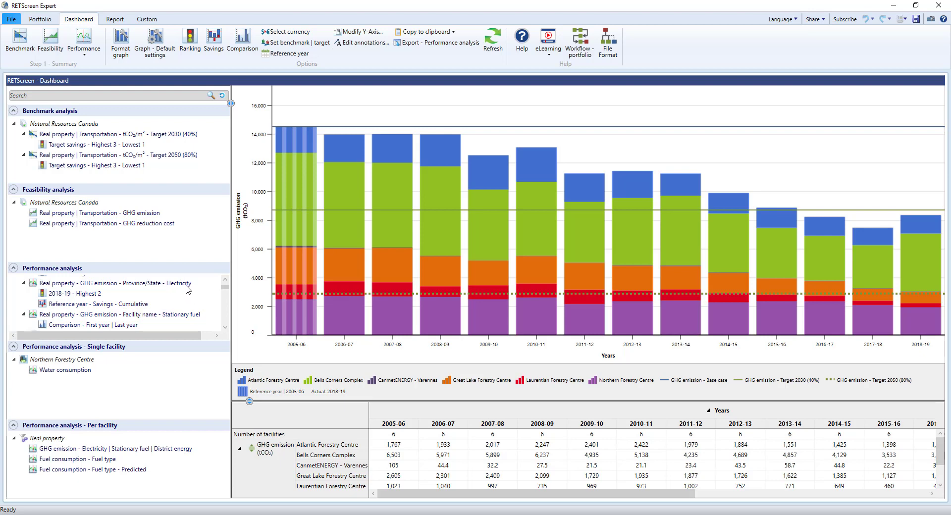
left_click(116, 284)
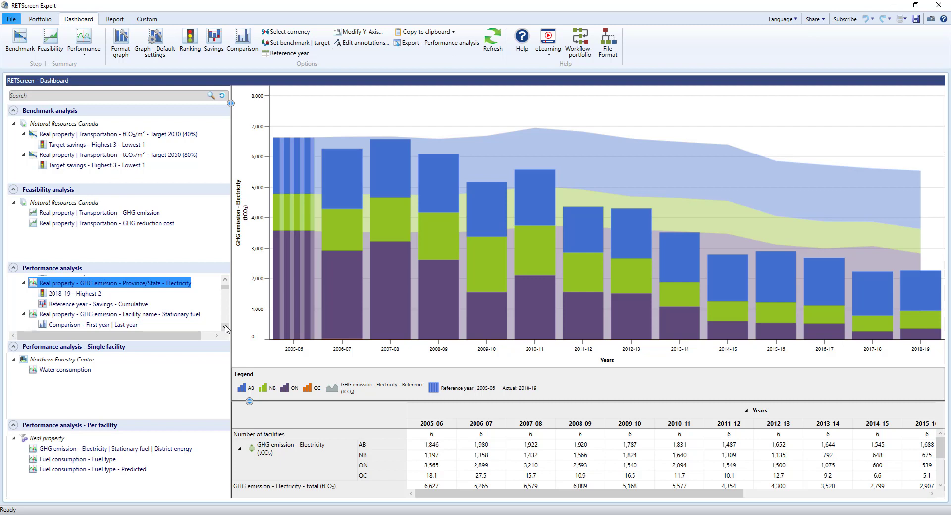
scroll("down", 3)
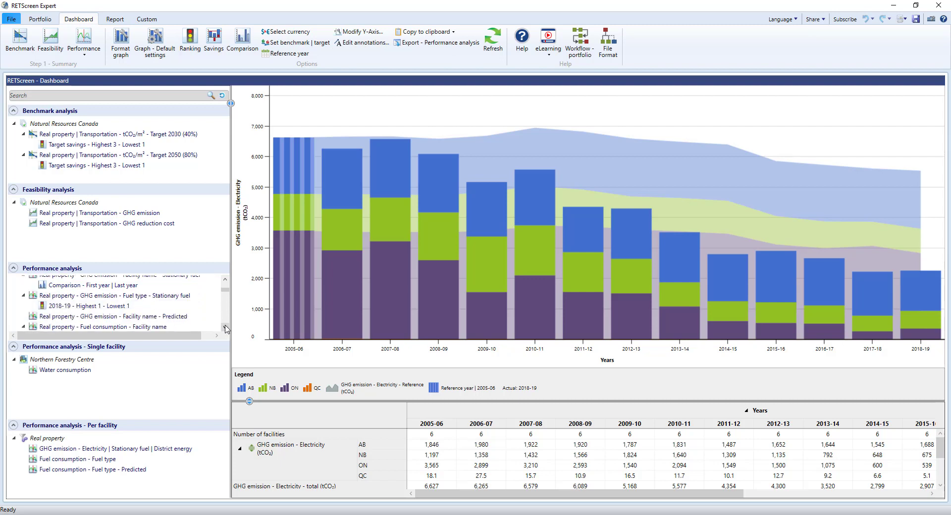
scroll("down", 3)
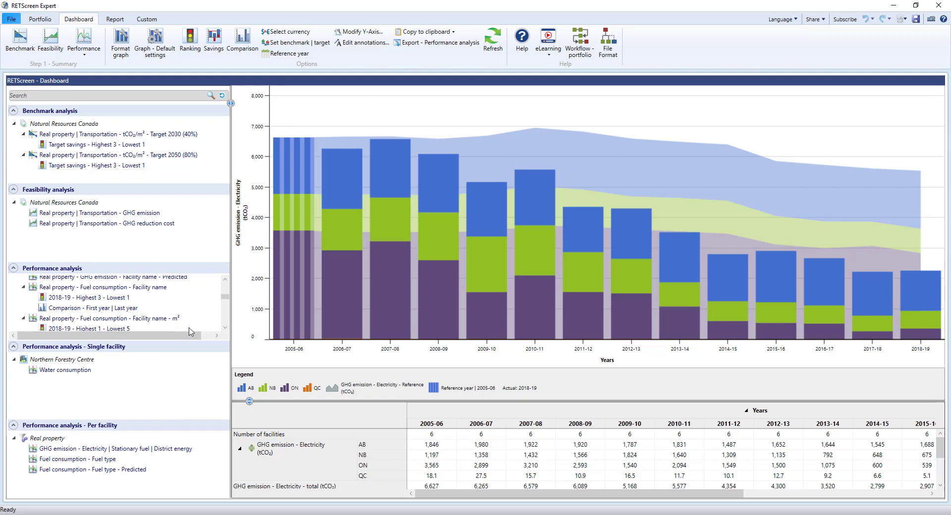
Step: Chart yearly fuel consumption per m² for each of the six facilities
left_click(108, 318)
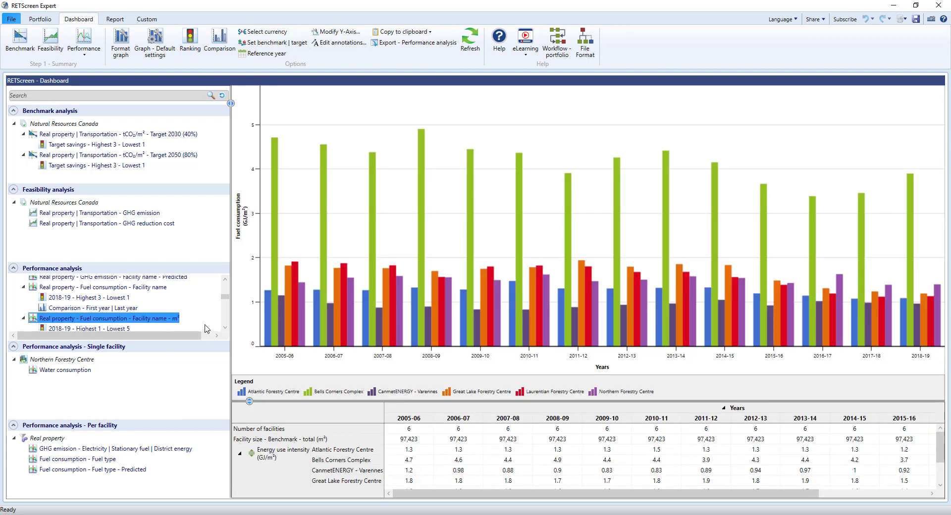
mouse_move(227, 329)
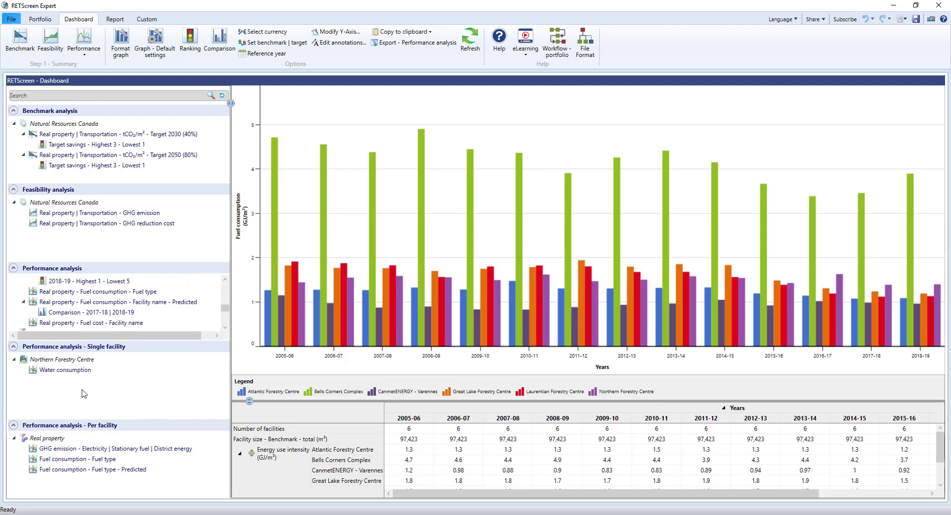
mouse_move(76, 374)
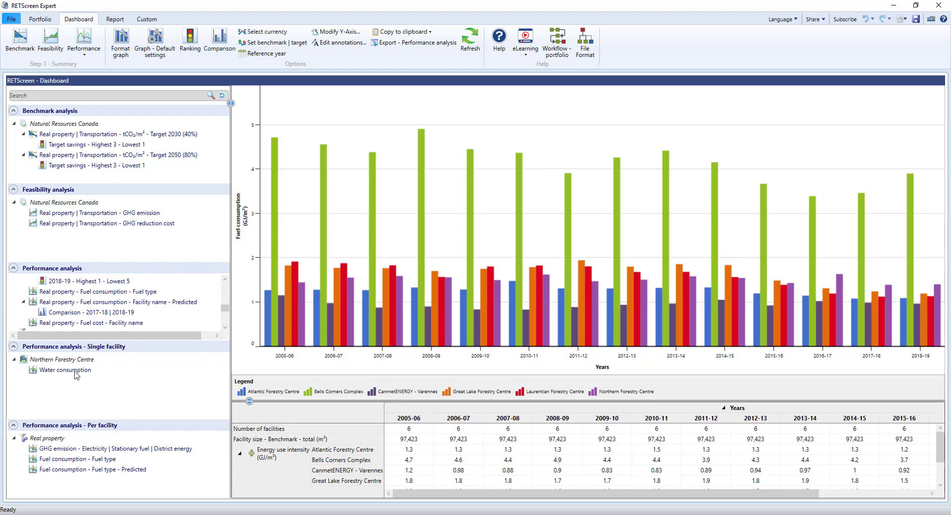
mouse_move(85, 452)
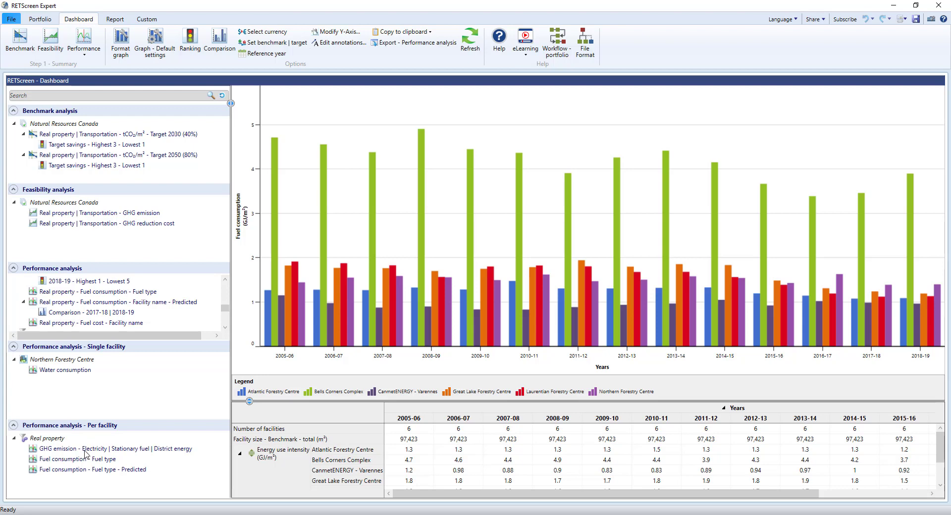
Step: Chart one facility's GHG emissions by energy source, switching from Bells Corners Complex to Great Lake Forestry Centre
left_click(114, 448)
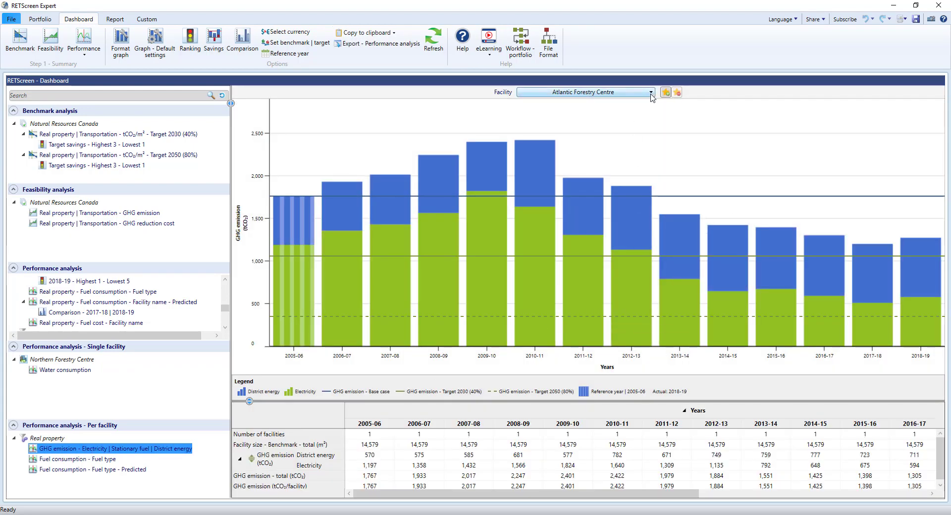
left_click(650, 92)
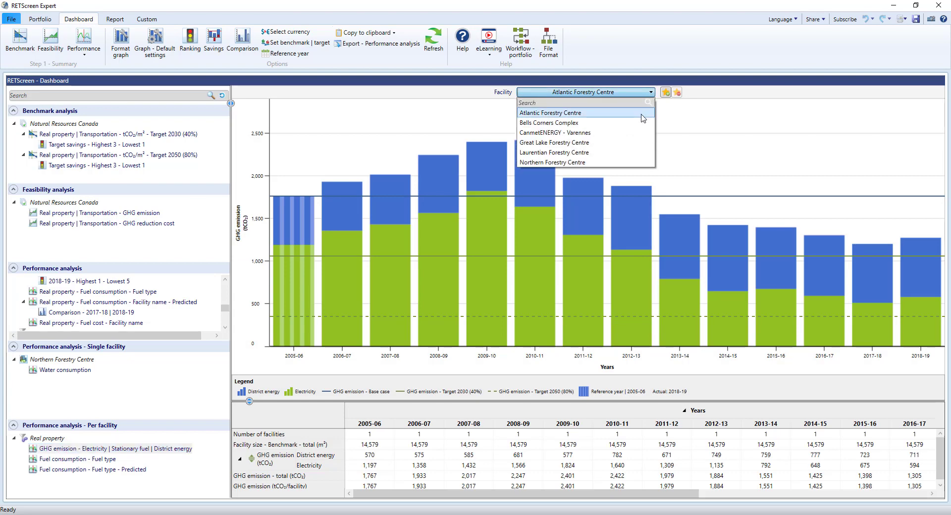
left_click(551, 122)
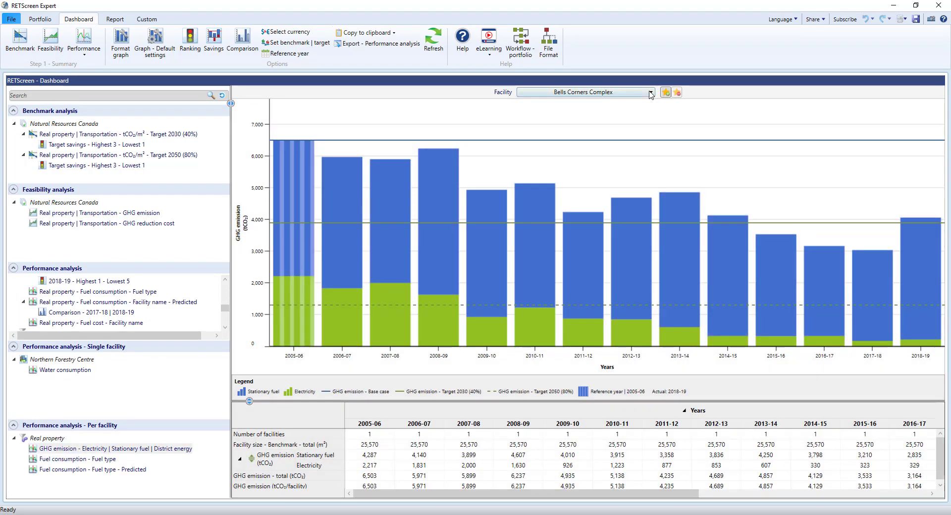
left_click(650, 92)
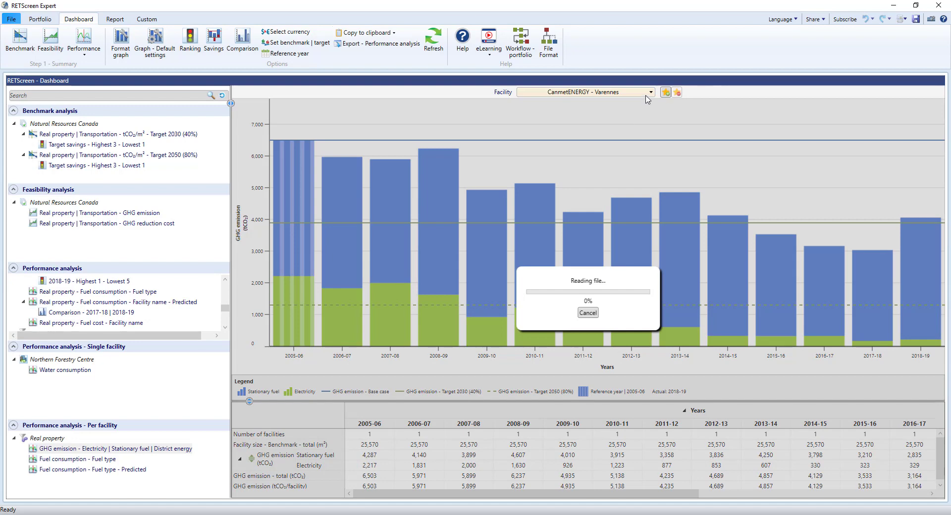
left_click(651, 92)
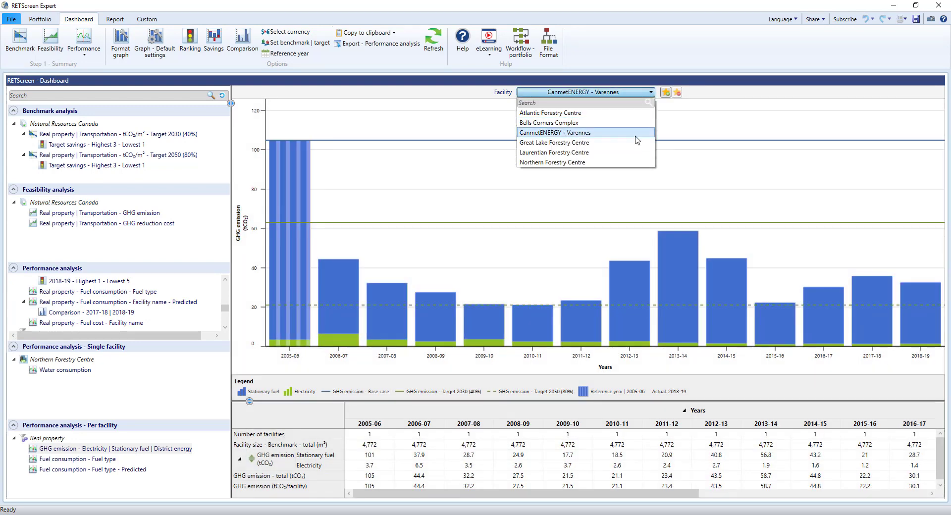
left_click(553, 142)
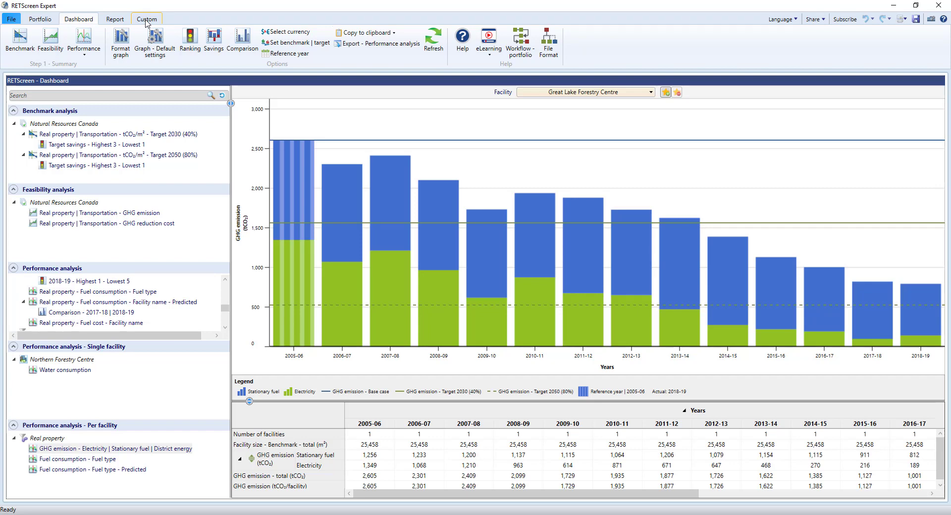
mouse_move(49, 43)
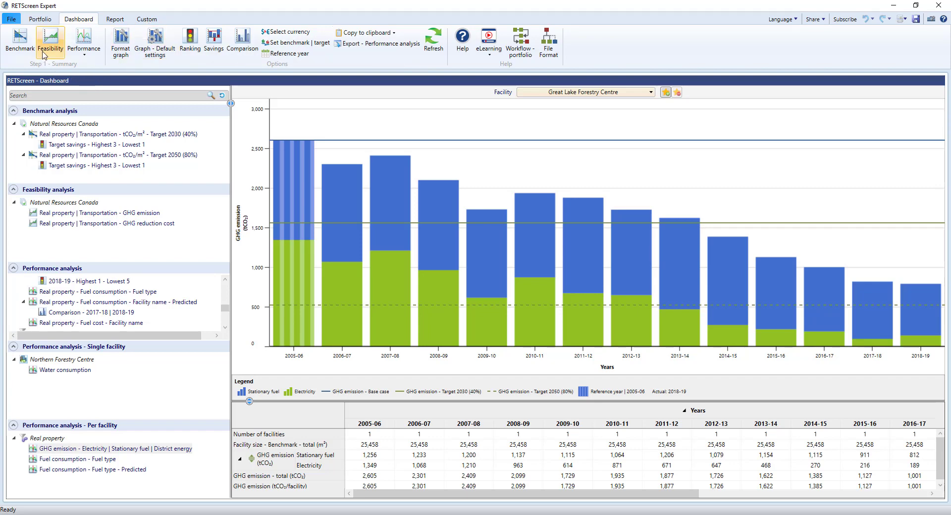
Step: Launch the Virtual energy analyzer from the File menu's Open options
left_click(11, 19)
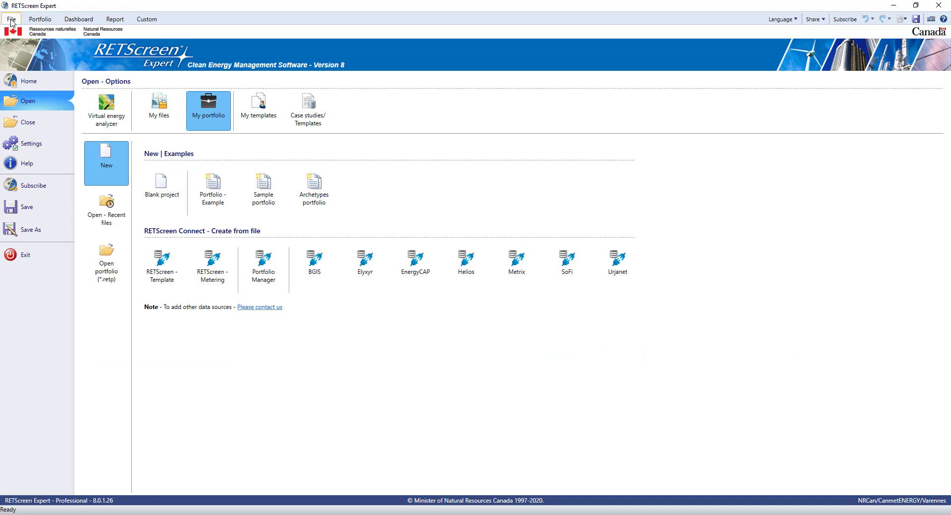
mouse_move(106, 110)
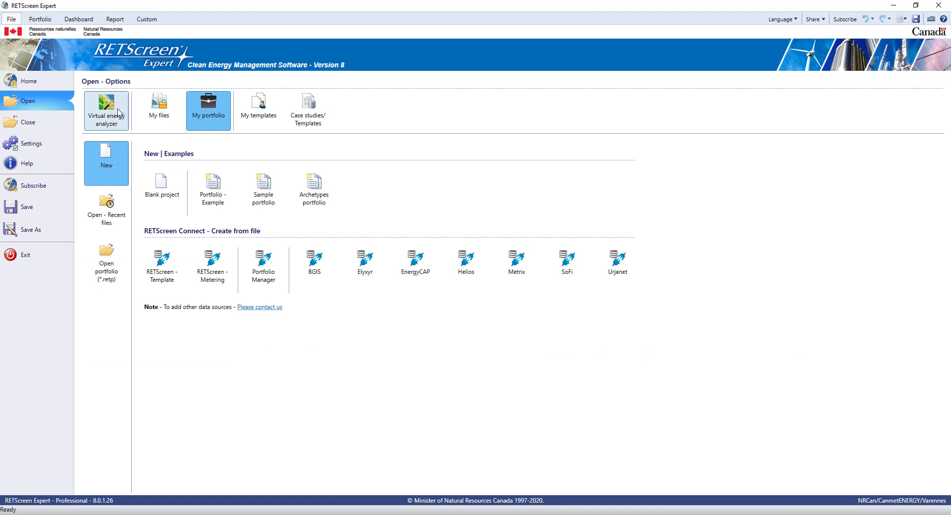
mouse_move(120, 119)
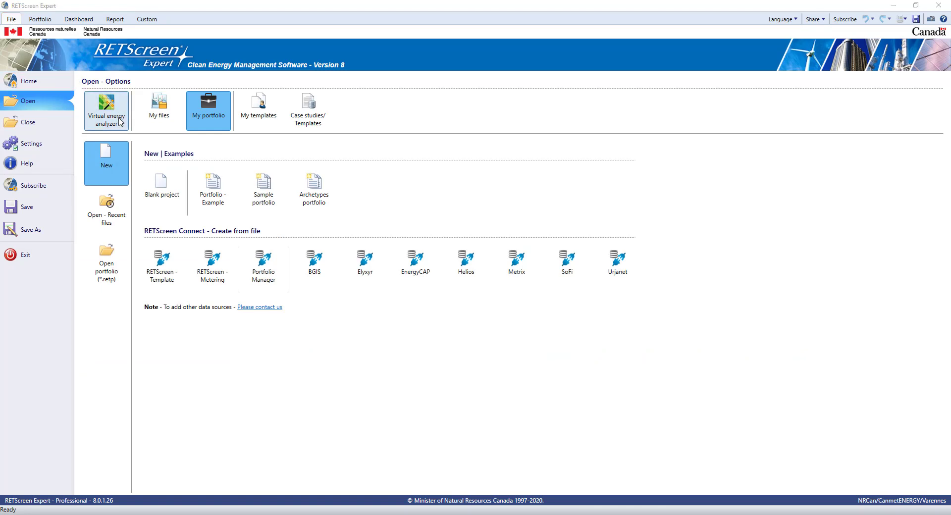
left_click(106, 109)
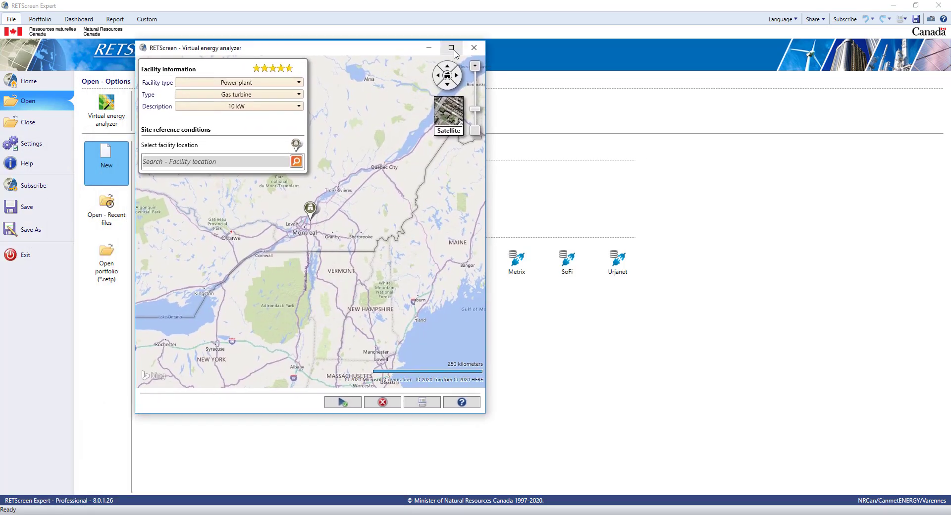
Step: Maximize the analyzer and try a Photovoltaic plant, then a Commercial/Institutional office building
left_click(451, 48)
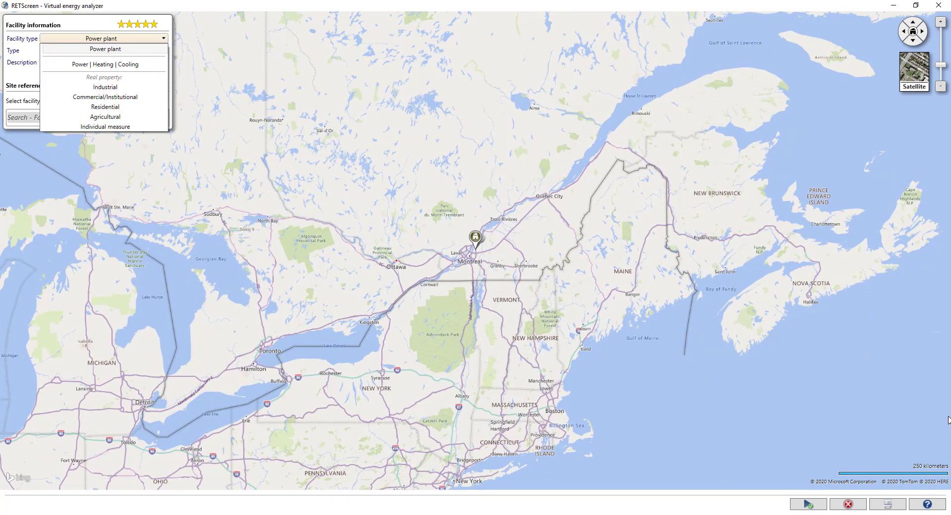
mouse_move(154, 85)
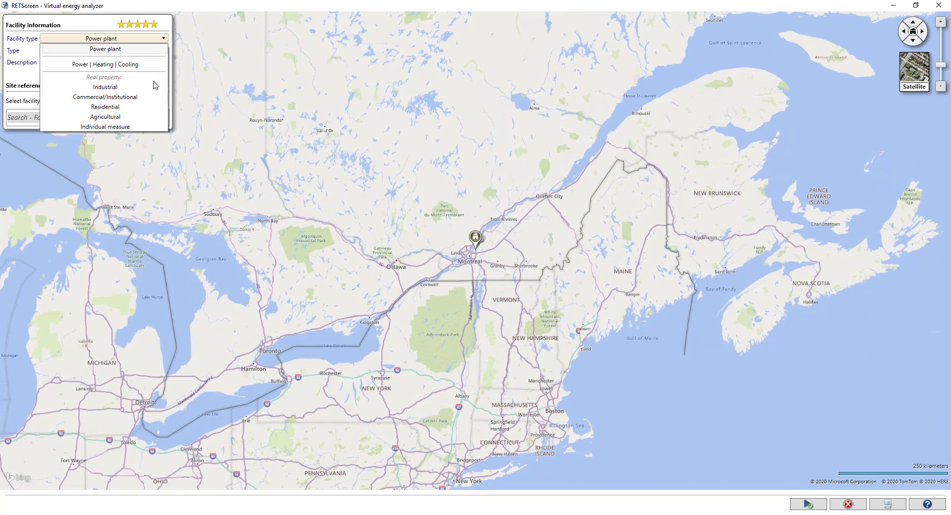
mouse_move(144, 64)
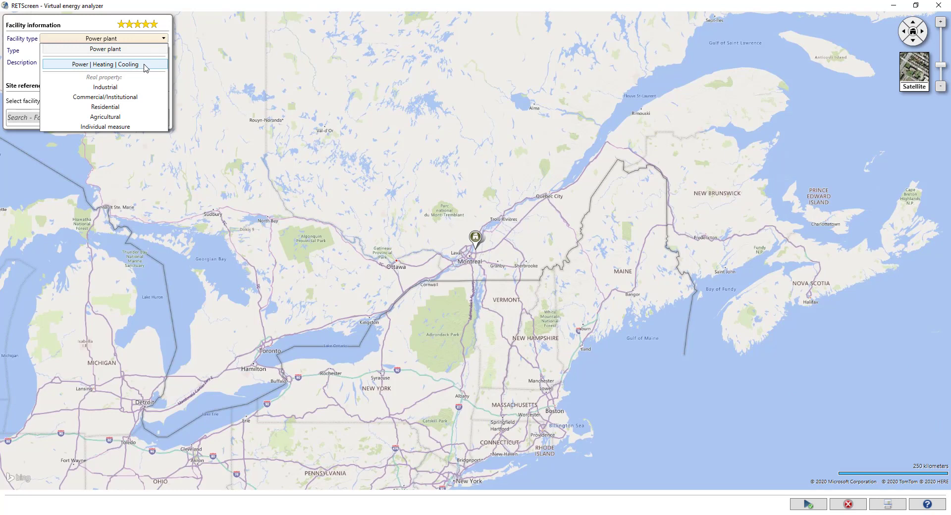
mouse_move(105, 87)
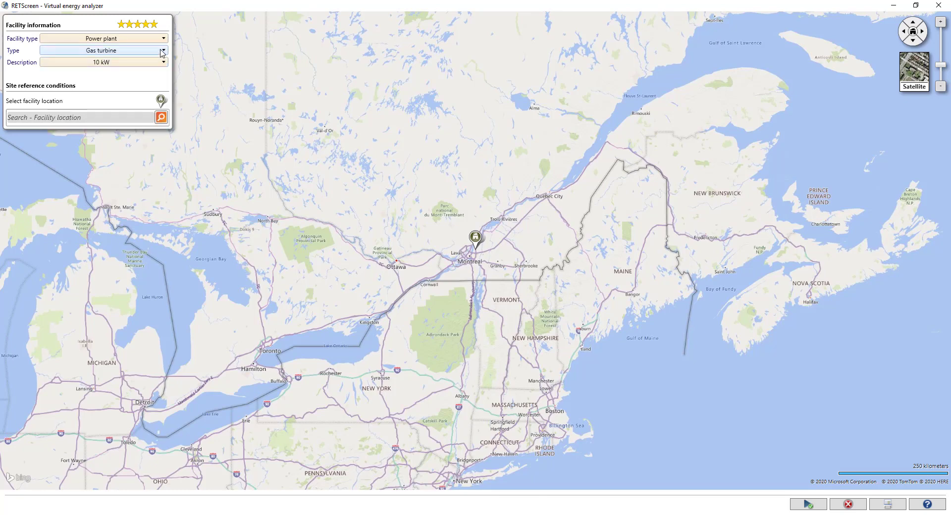
left_click(162, 51)
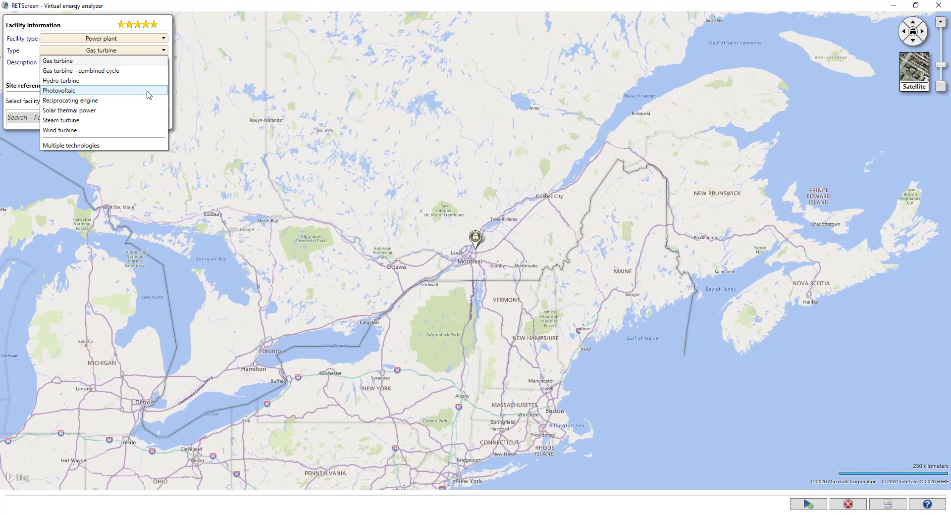
left_click(59, 91)
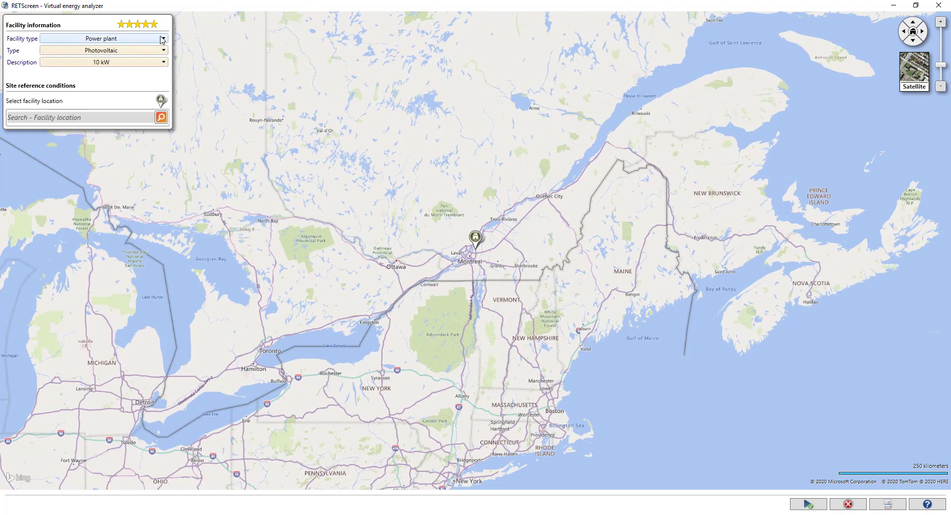
left_click(162, 38)
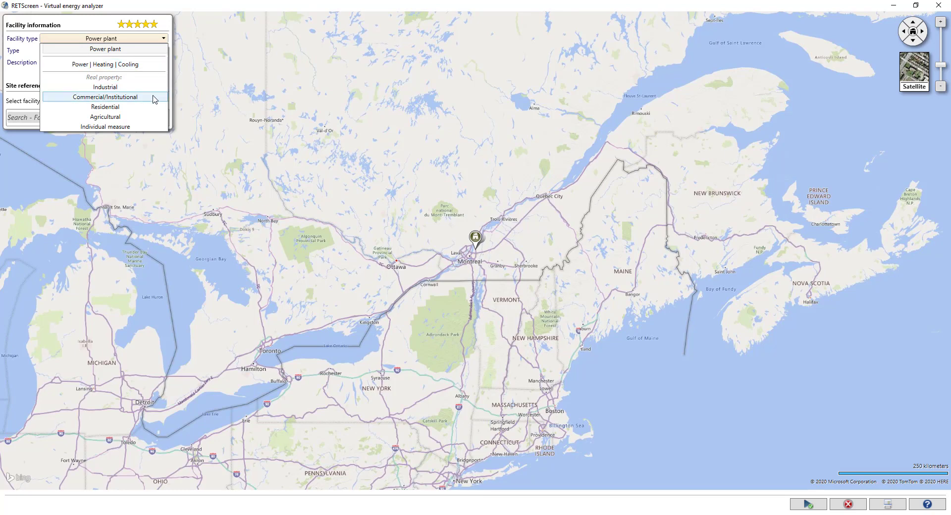
left_click(105, 97)
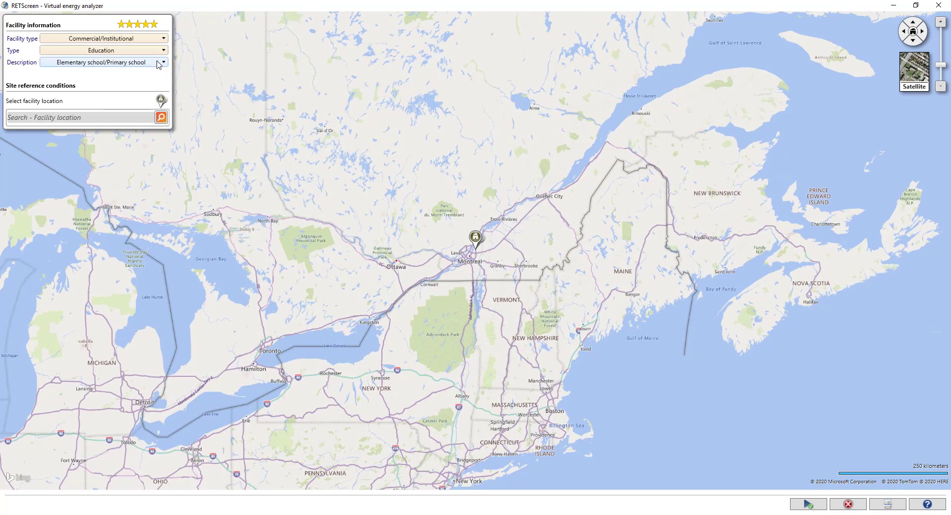
left_click(163, 51)
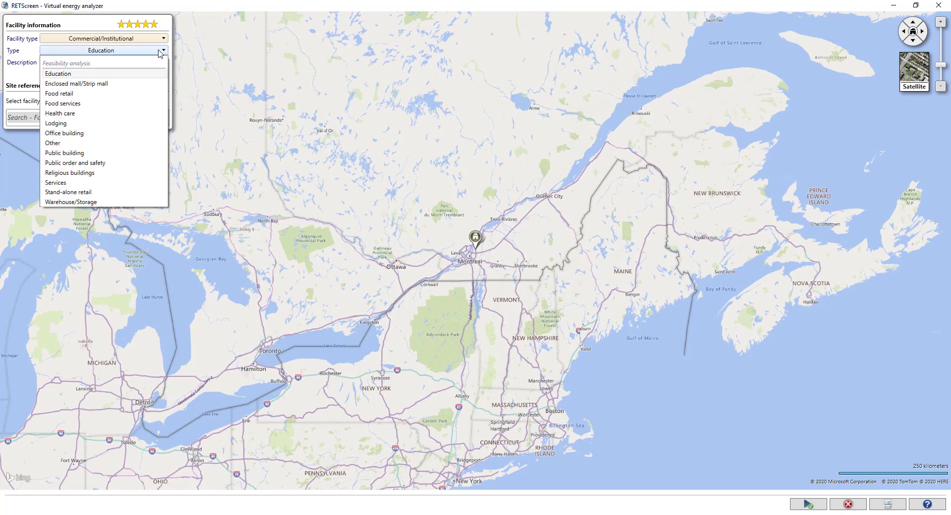
mouse_move(146, 133)
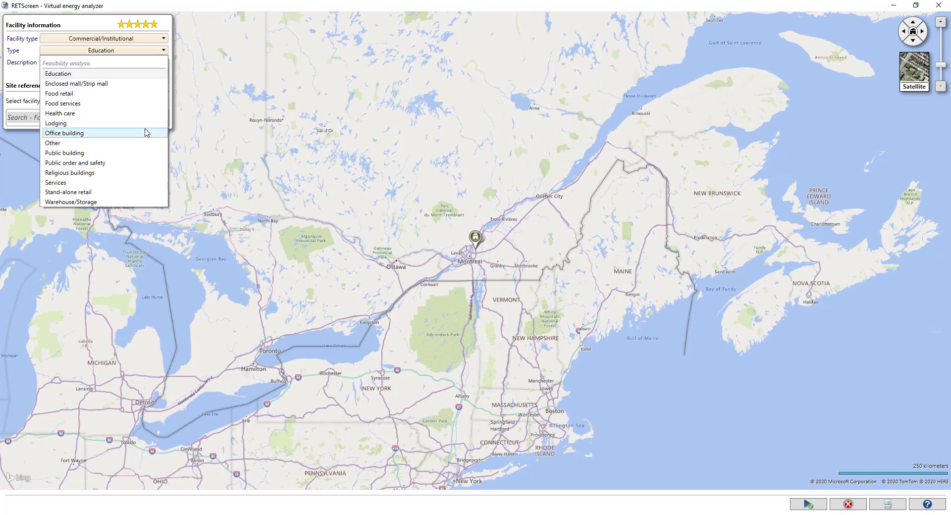
left_click(64, 133)
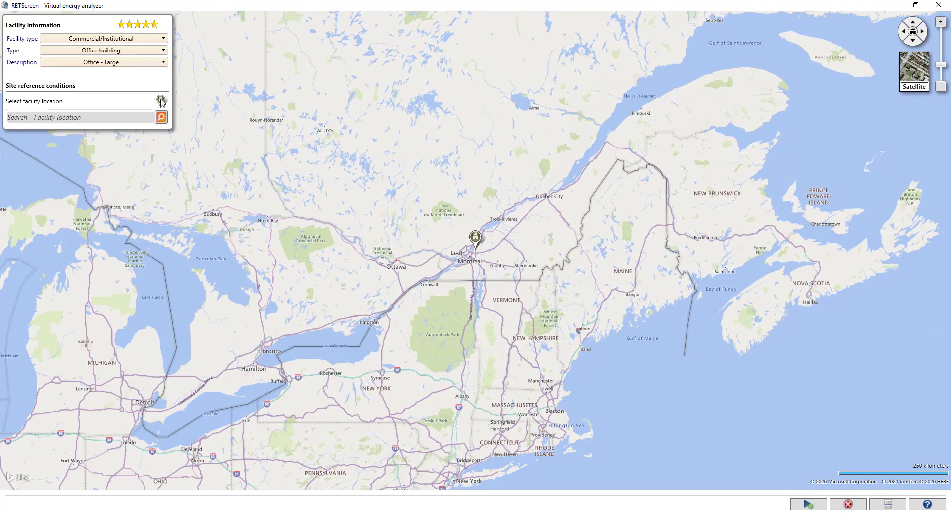
mouse_move(154, 82)
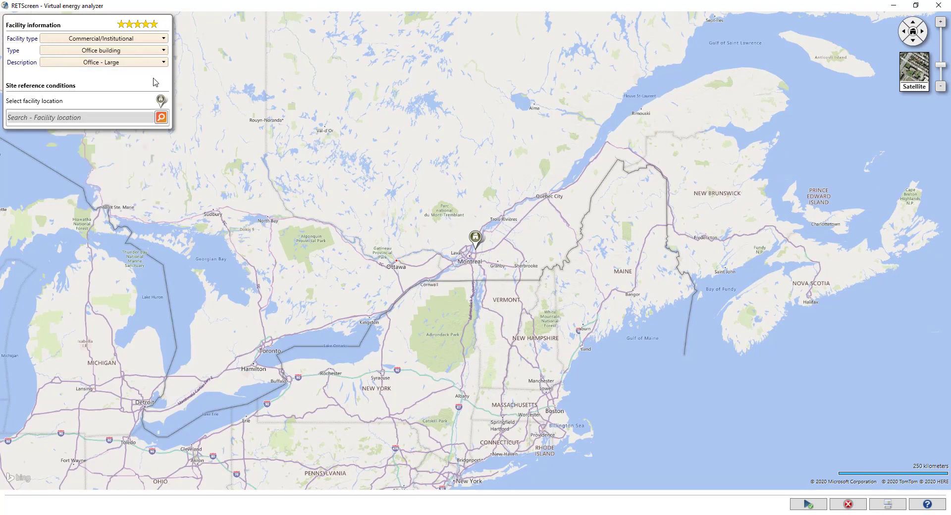
Step: Try Residential attached homes and an Individual measure for Lights, then set Power | Heating | Cooling
left_click(162, 51)
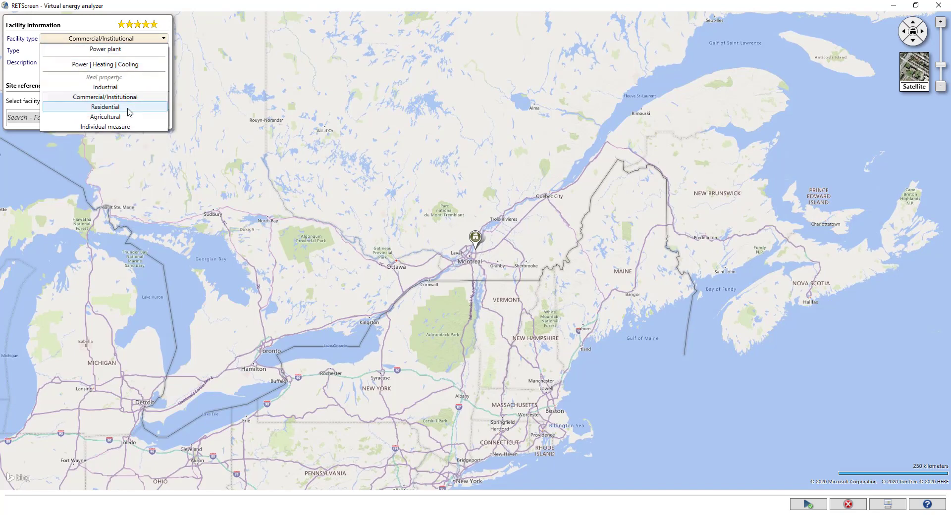
left_click(104, 107)
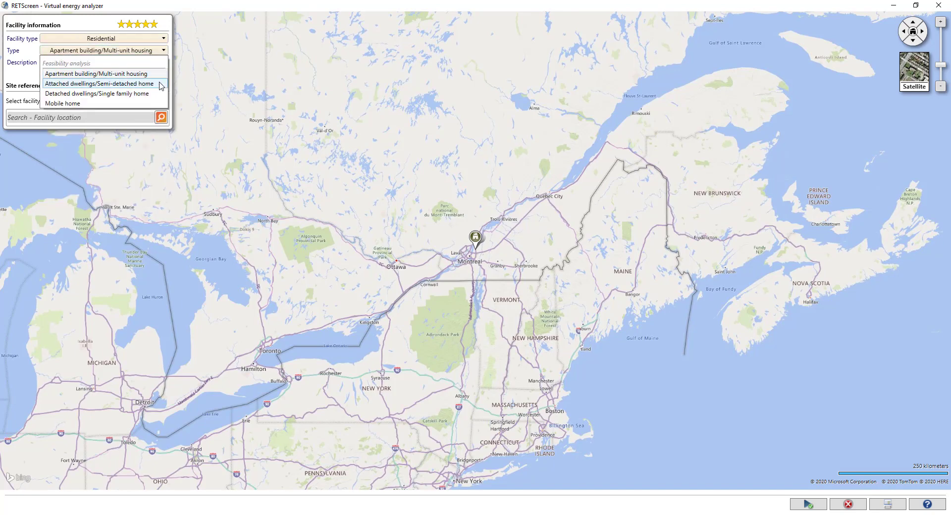
left_click(99, 83)
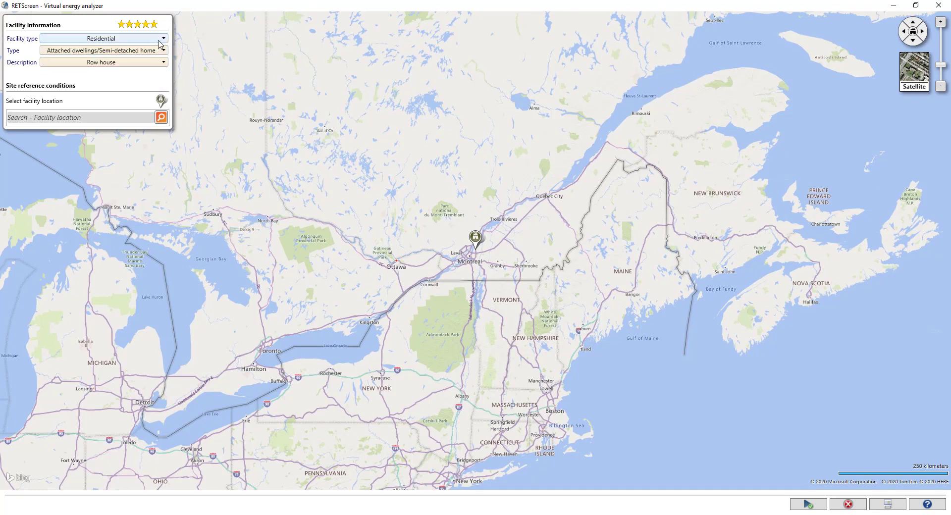
left_click(162, 38)
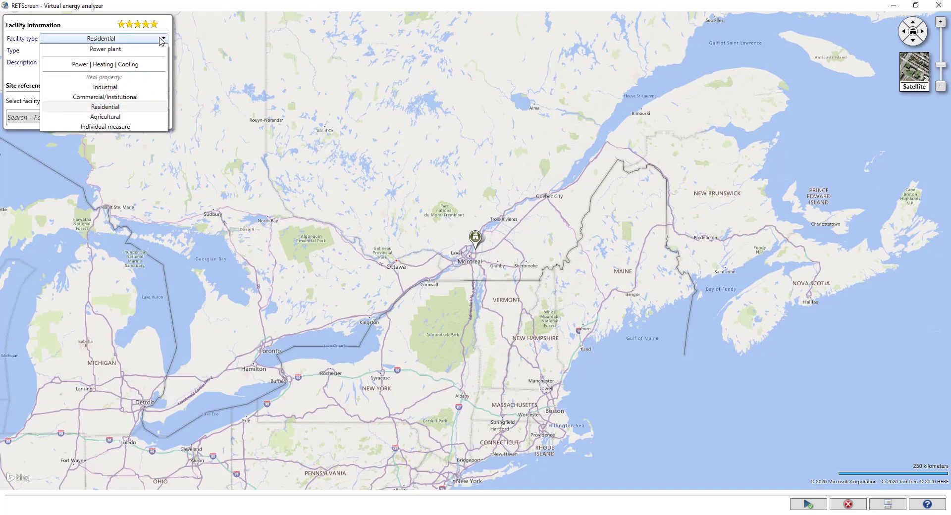
mouse_move(105, 127)
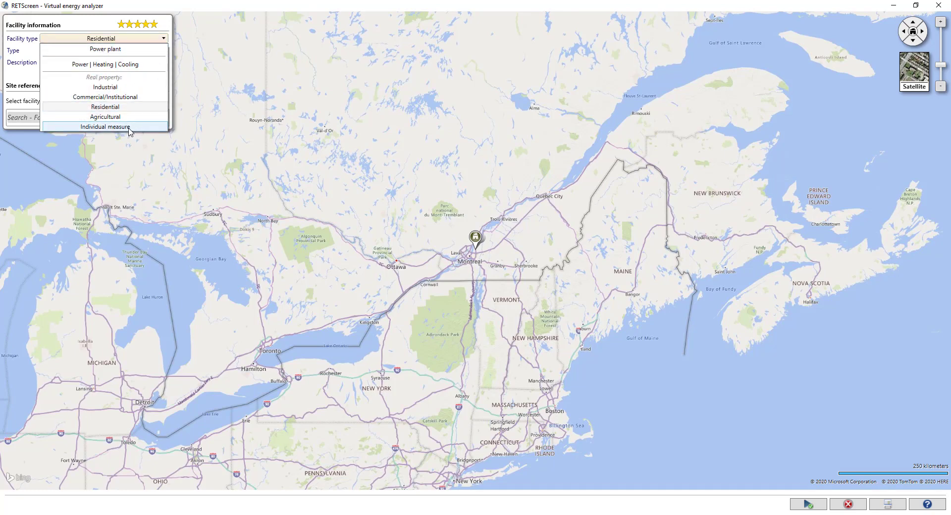
left_click(105, 126)
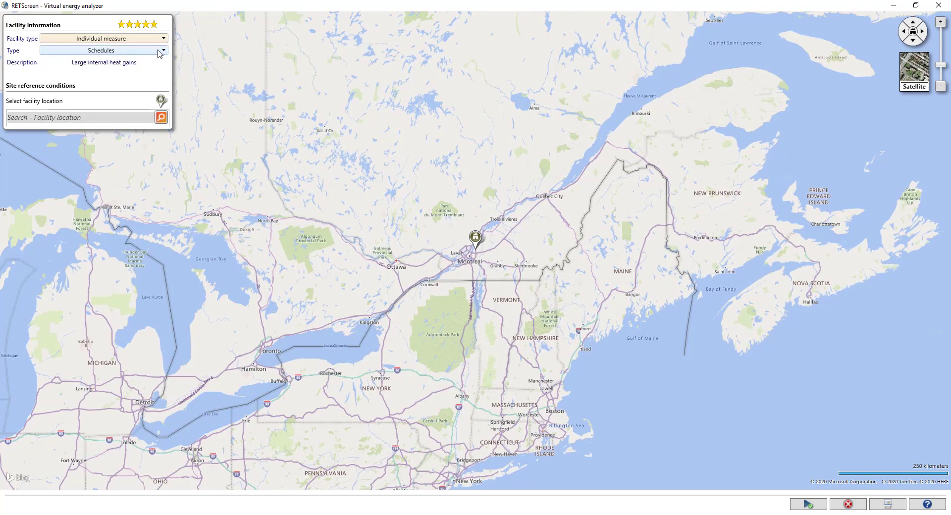
left_click(162, 50)
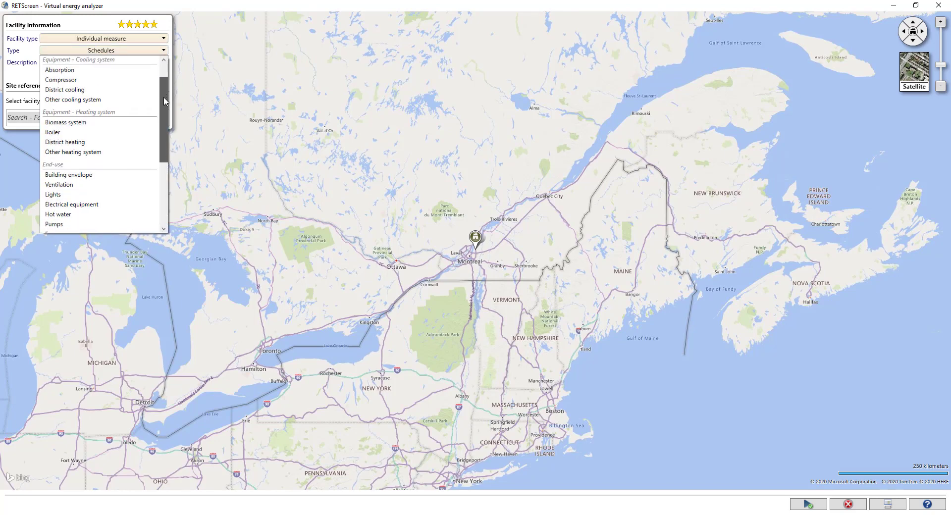
scroll("down", 3)
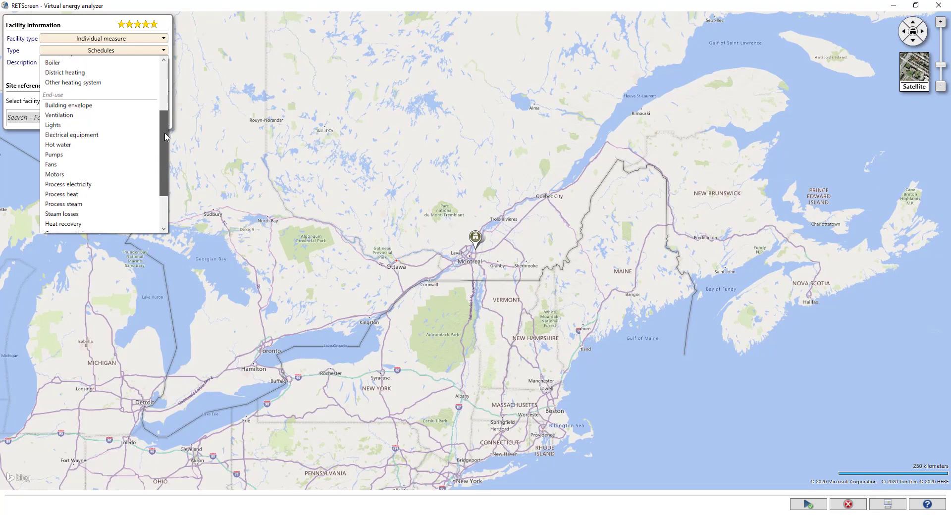
left_click(53, 124)
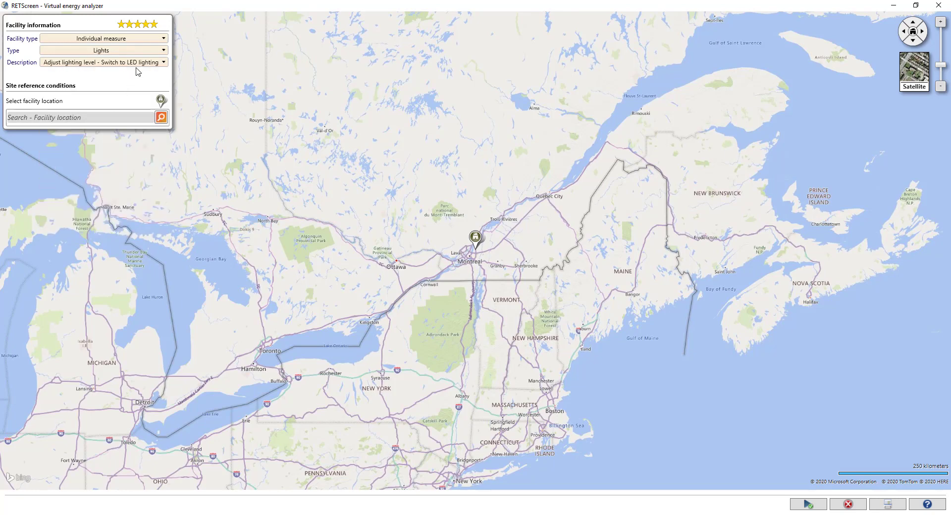
left_click(163, 62)
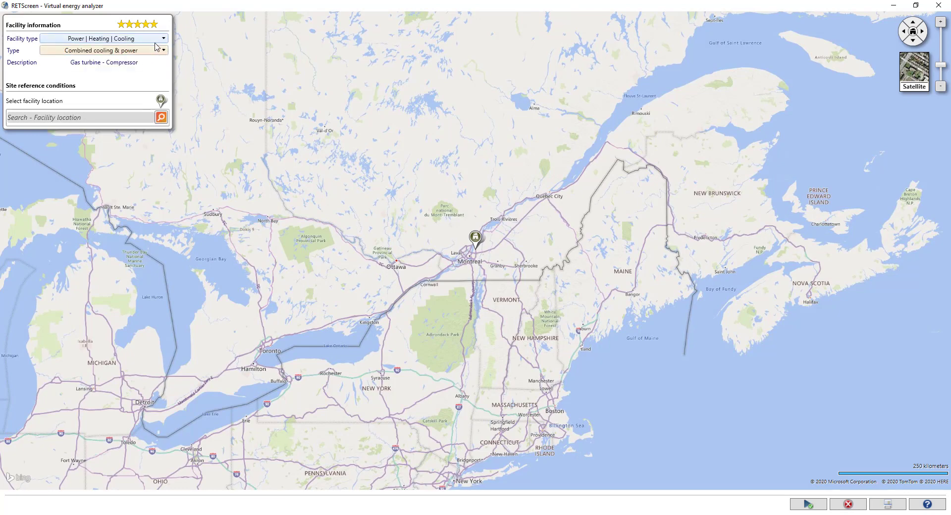
Step: Set type to Combined cooling, heating & power and locate the facility at York University, ON
left_click(162, 49)
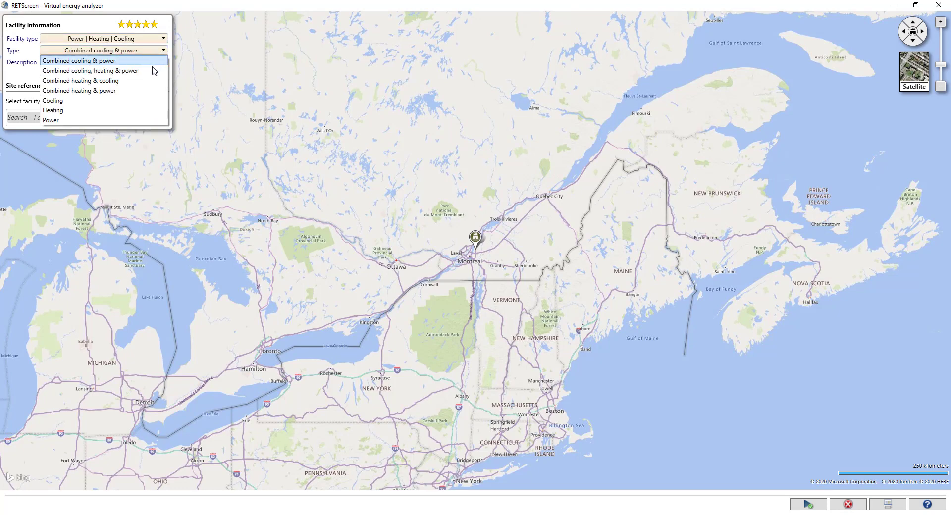
left_click(89, 70)
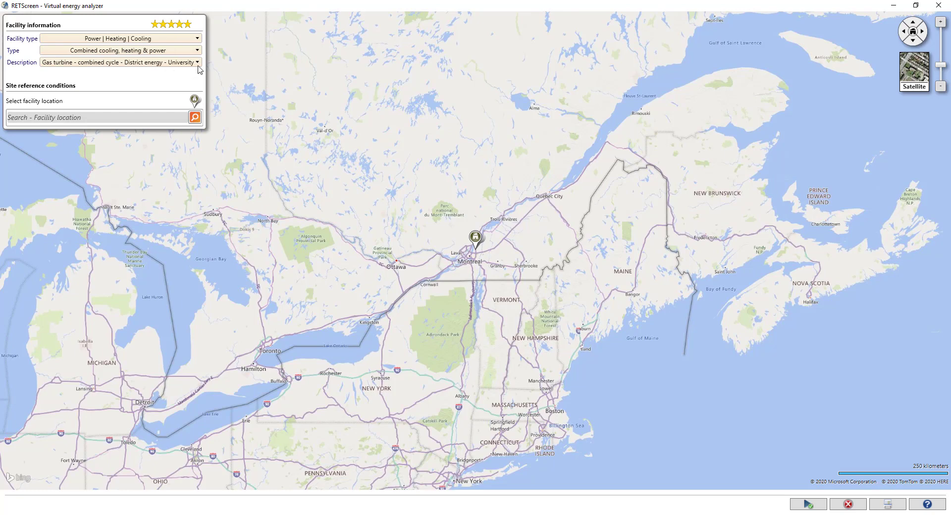
mouse_move(143, 119)
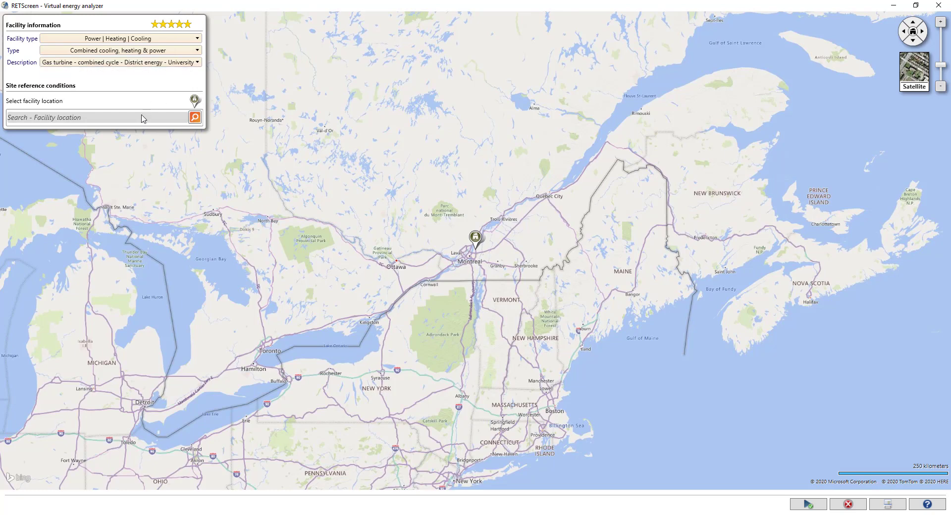
type("York Univer")
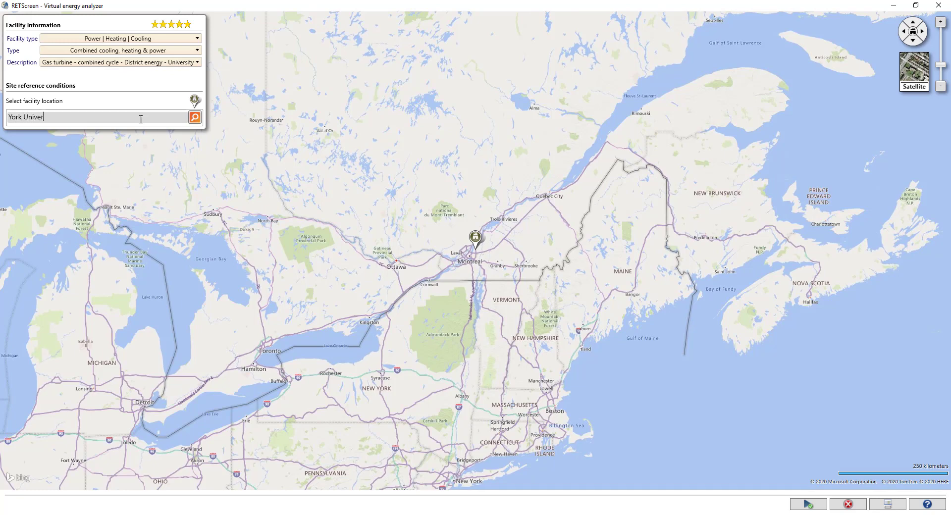
type("sity, ON")
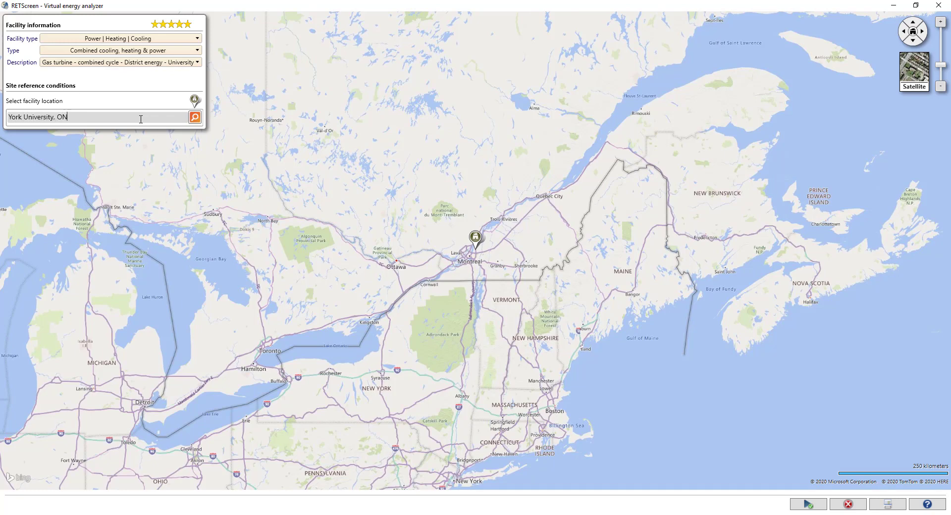
left_click(194, 117)
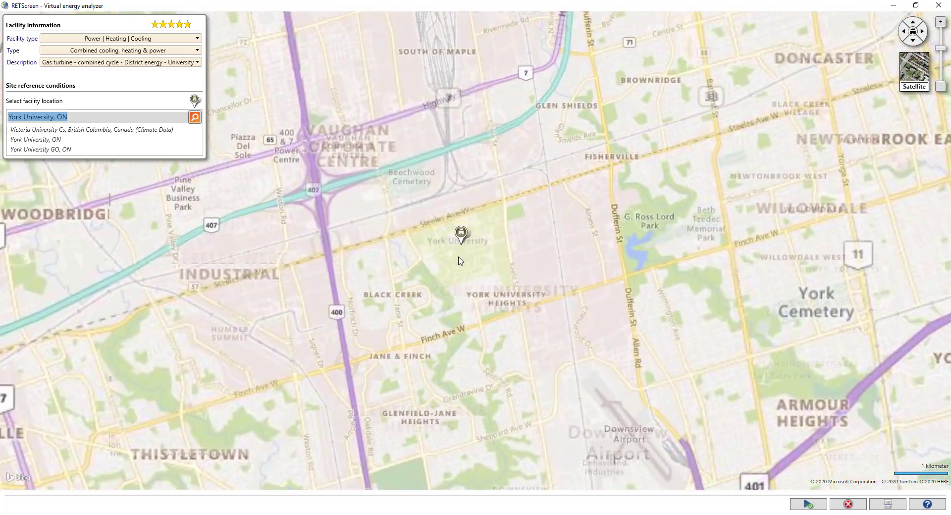
left_click(913, 71)
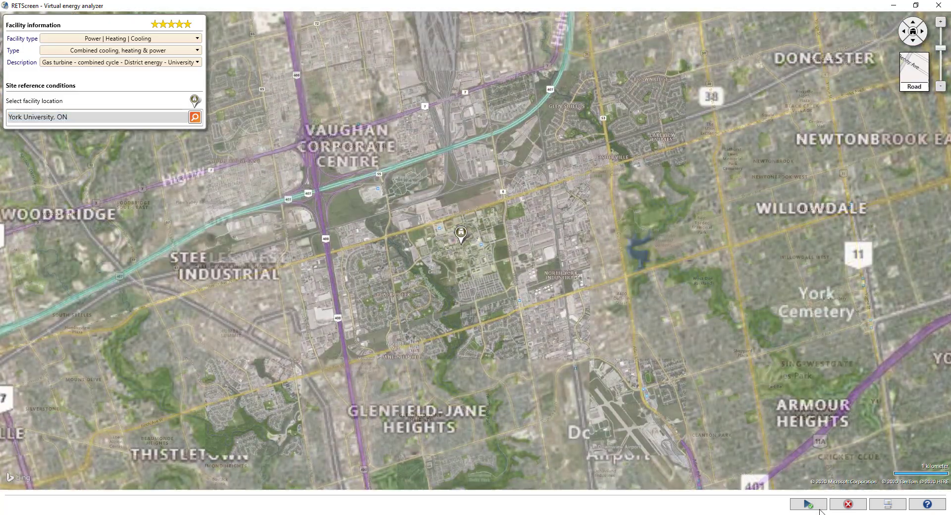
Step: Create the archetype project without saving changes, review Facility and Energy, then return to Location
left_click(806, 504)
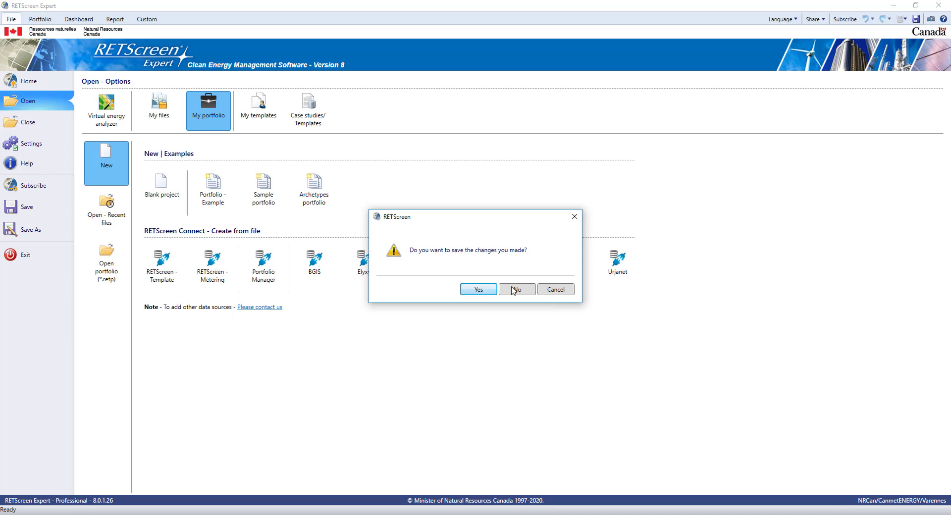
left_click(515, 289)
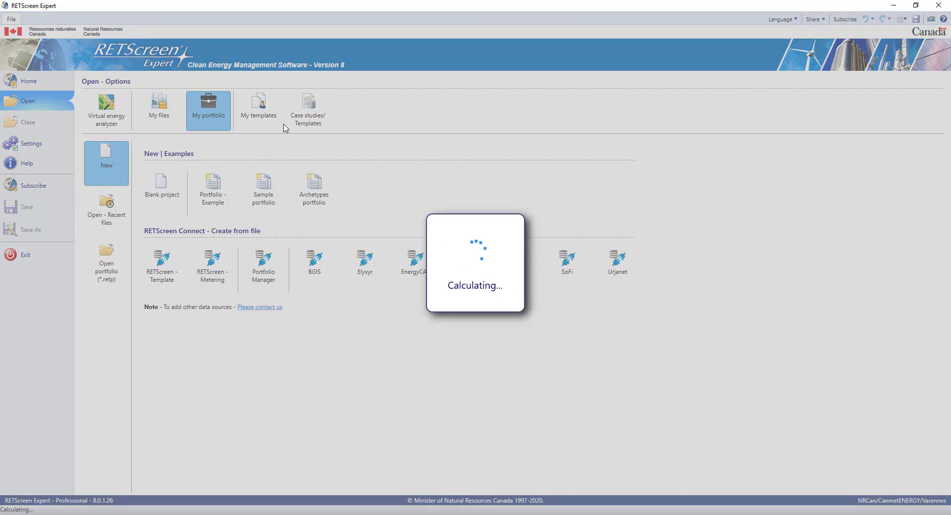
mouse_move(127, 98)
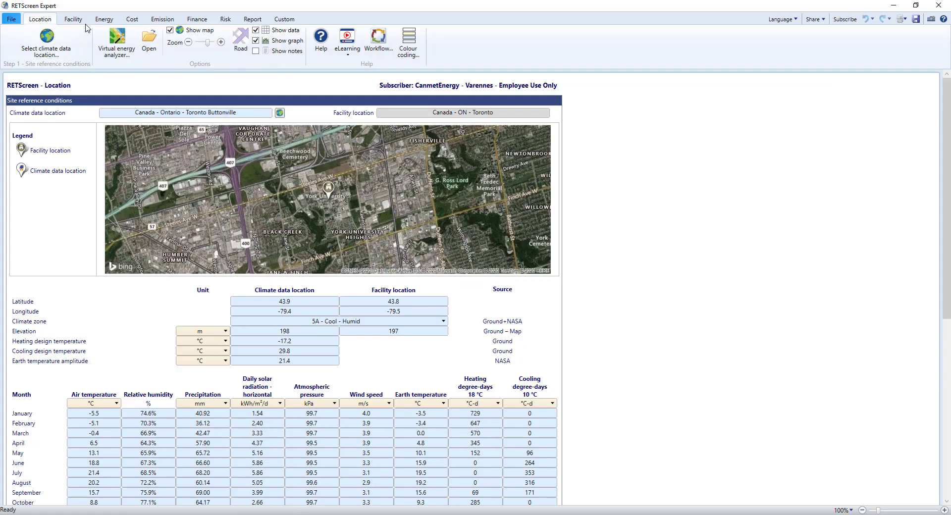
left_click(73, 18)
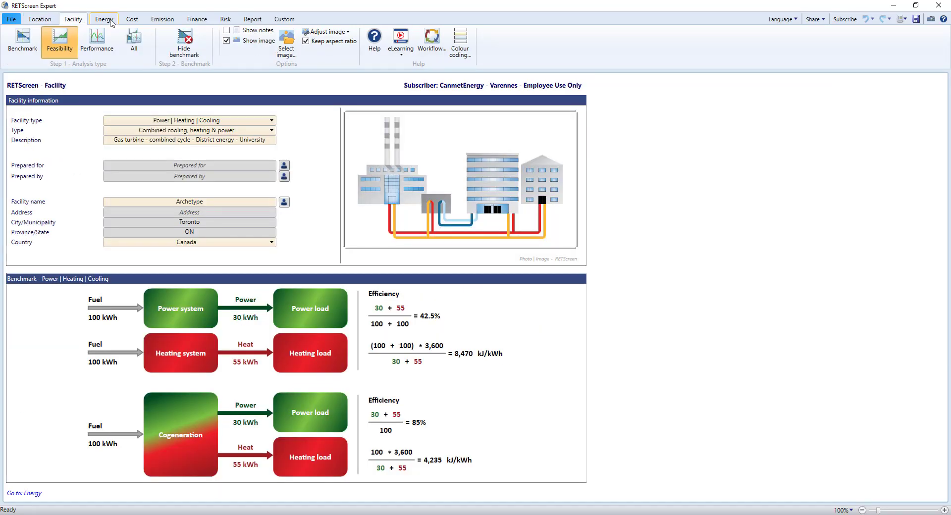
left_click(103, 19)
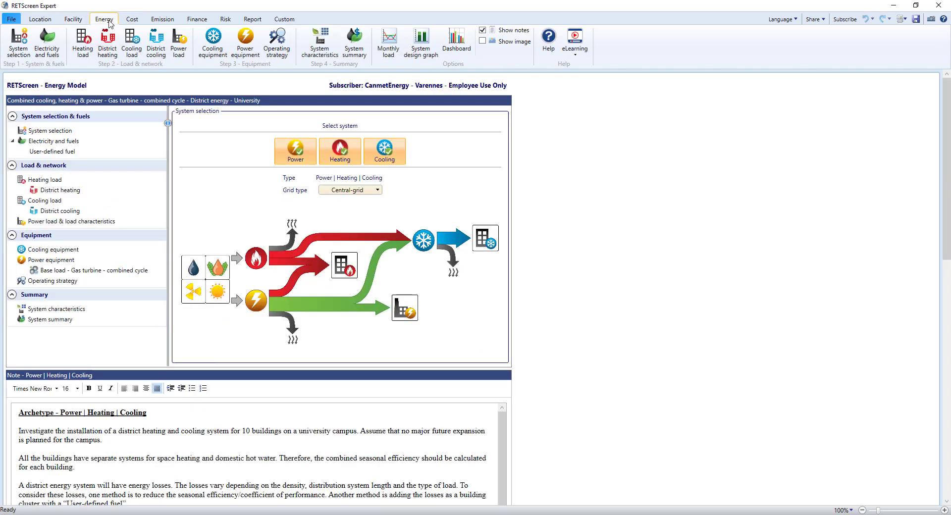
left_click(40, 19)
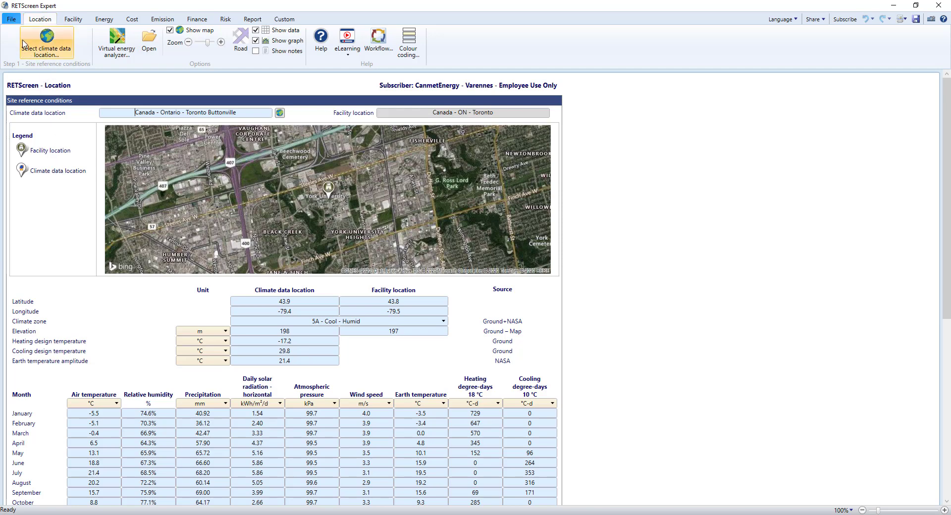
Step: View the eLearning video list, then reach the Professional mode Subscribe page via File > Help
left_click(347, 40)
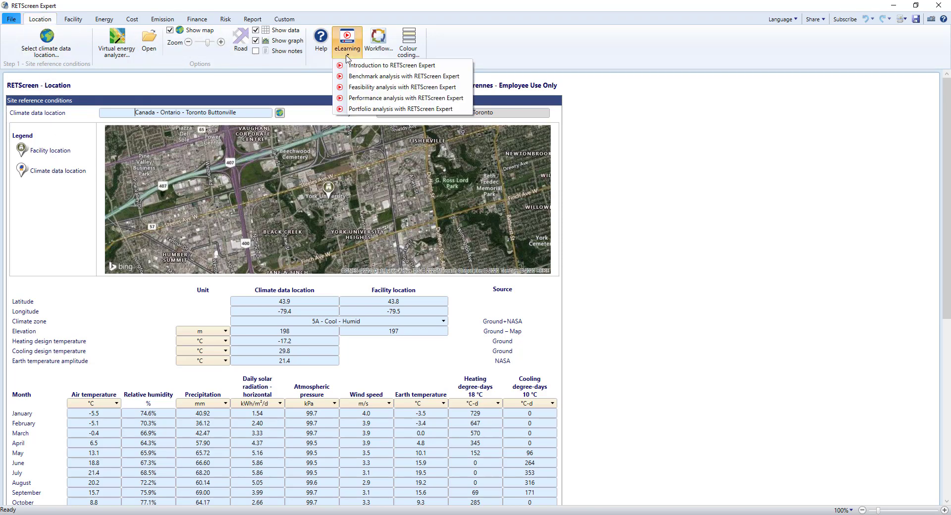
mouse_move(243, 92)
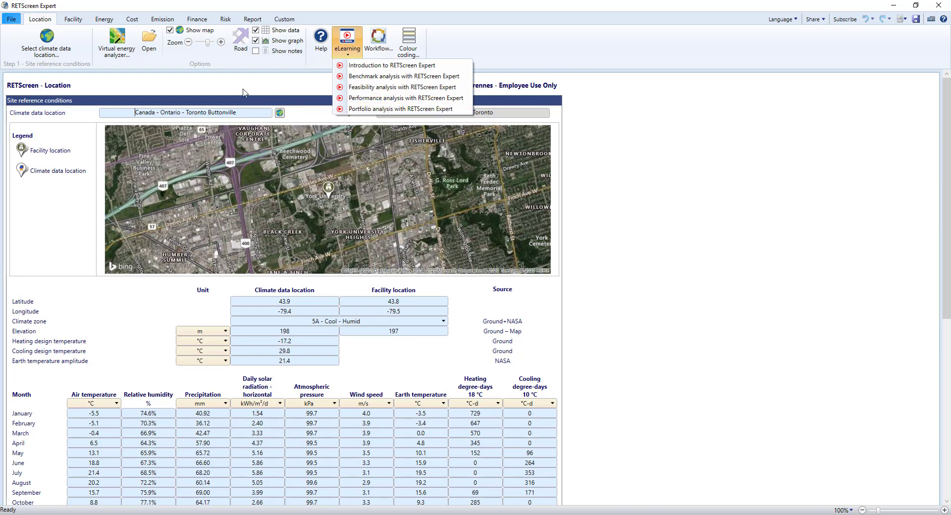
left_click(11, 19)
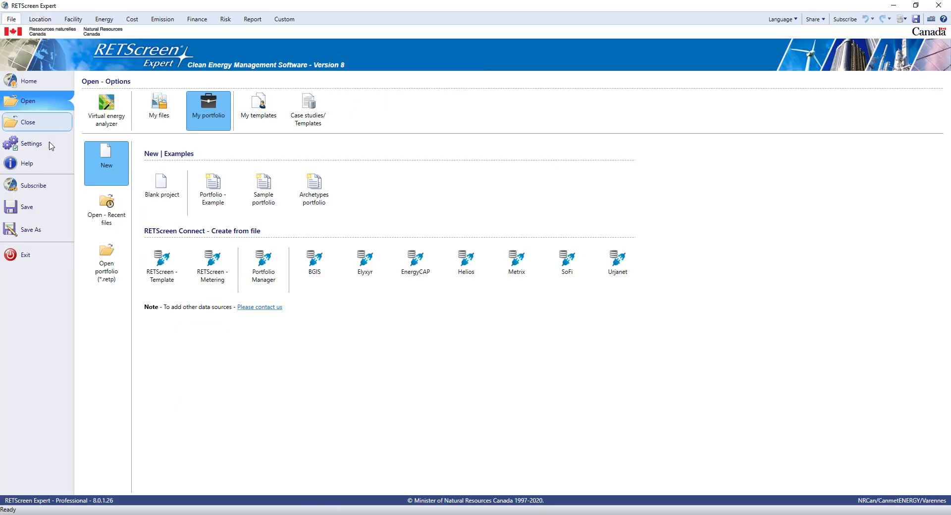
left_click(26, 164)
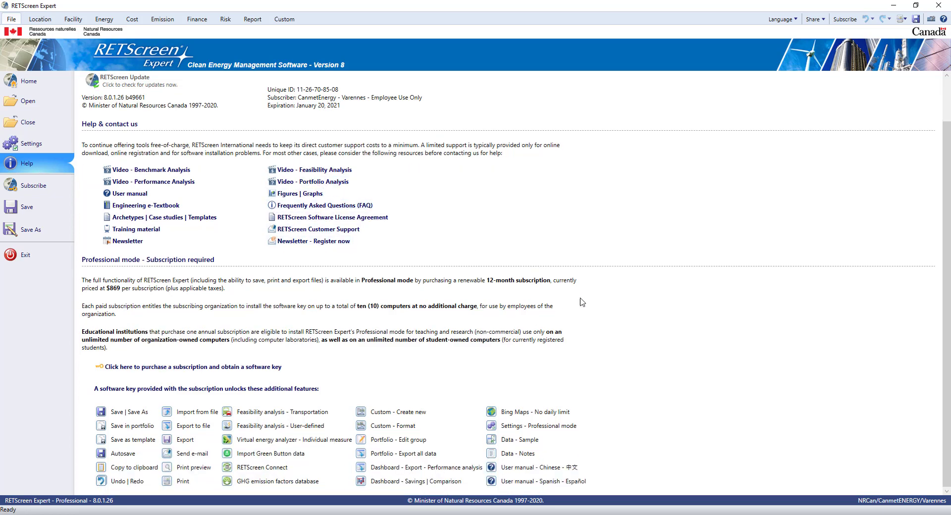
mouse_move(89, 275)
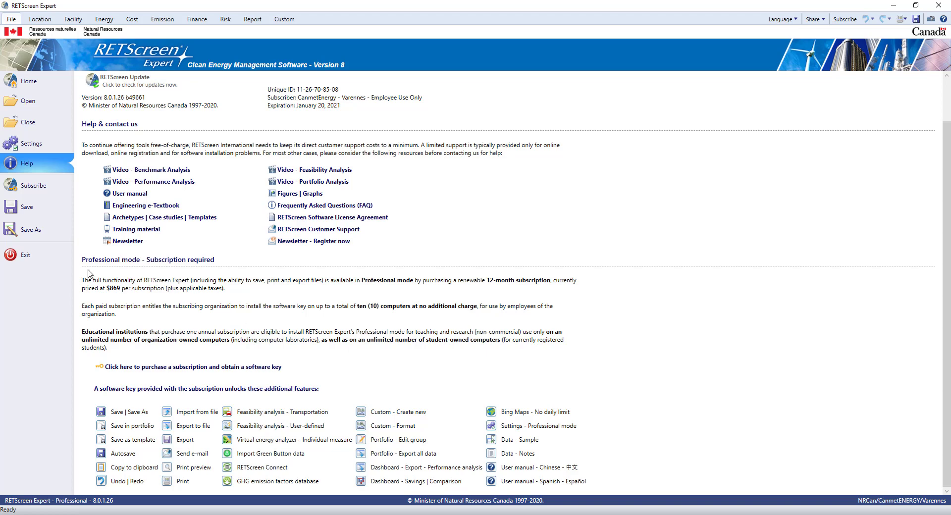
left_click(34, 185)
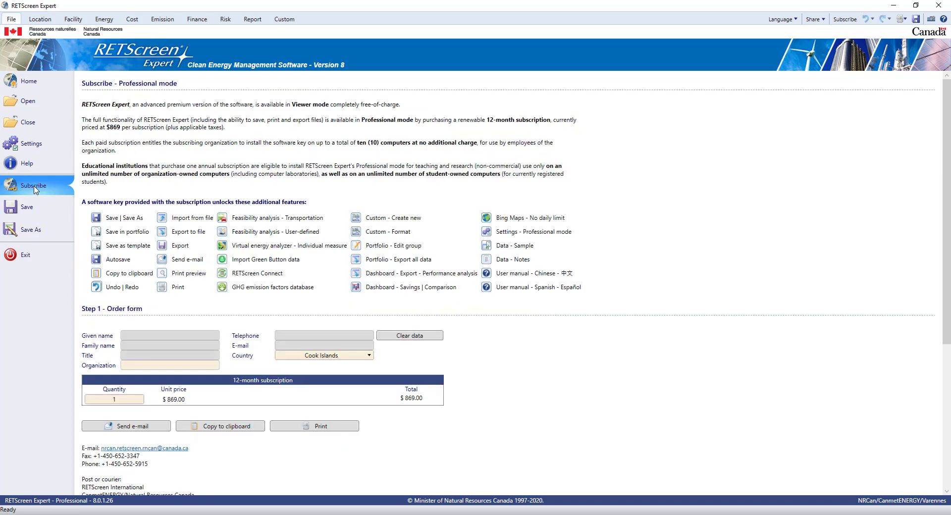